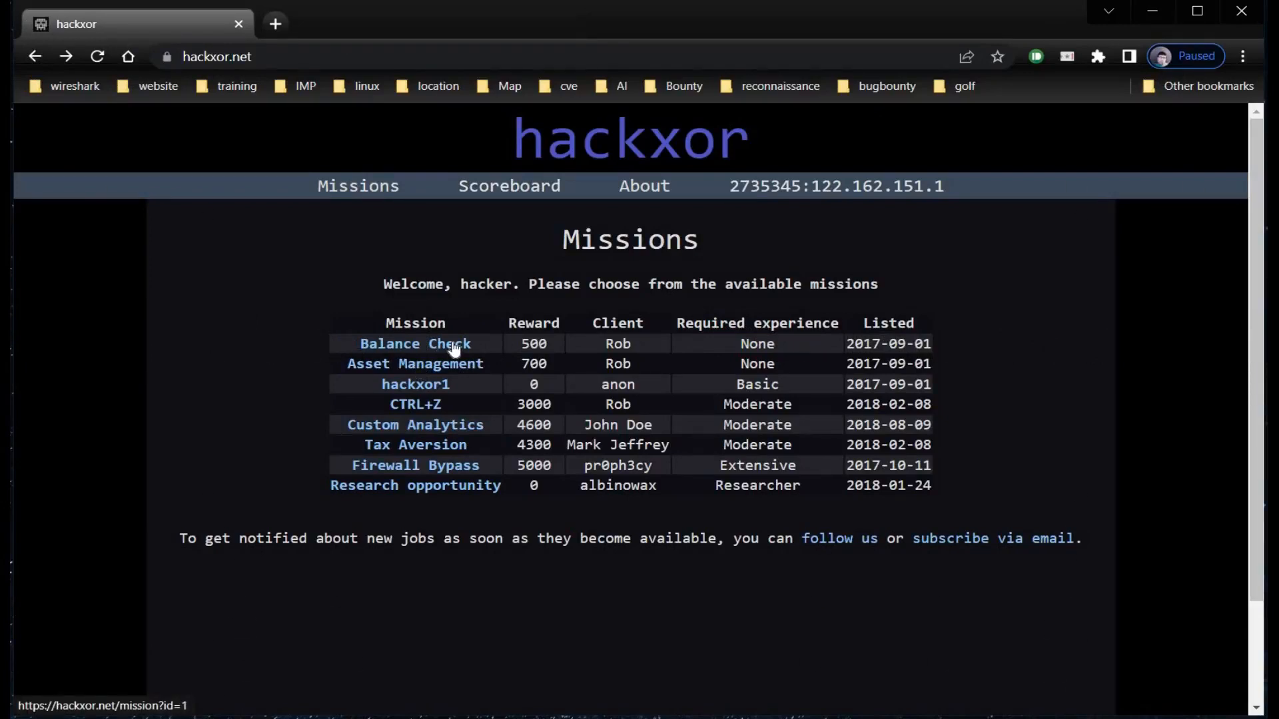
pyautogui.rightClick(414, 343)
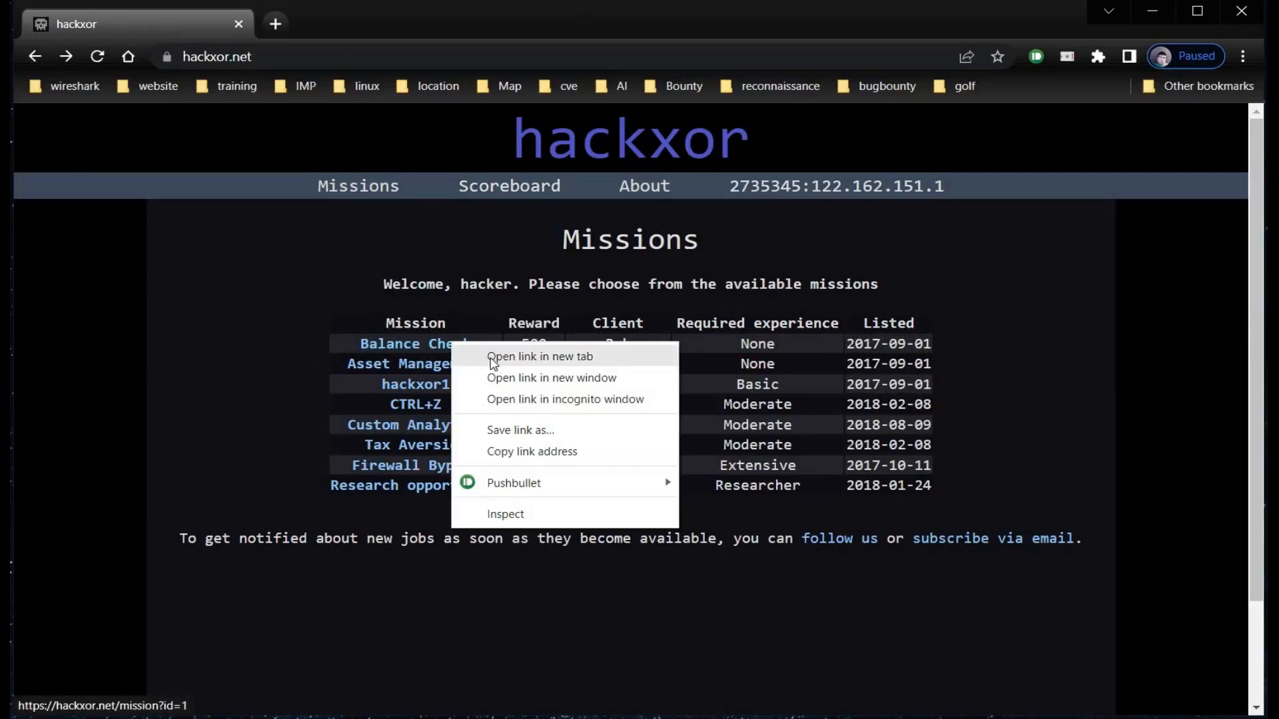
pyautogui.click(540, 356)
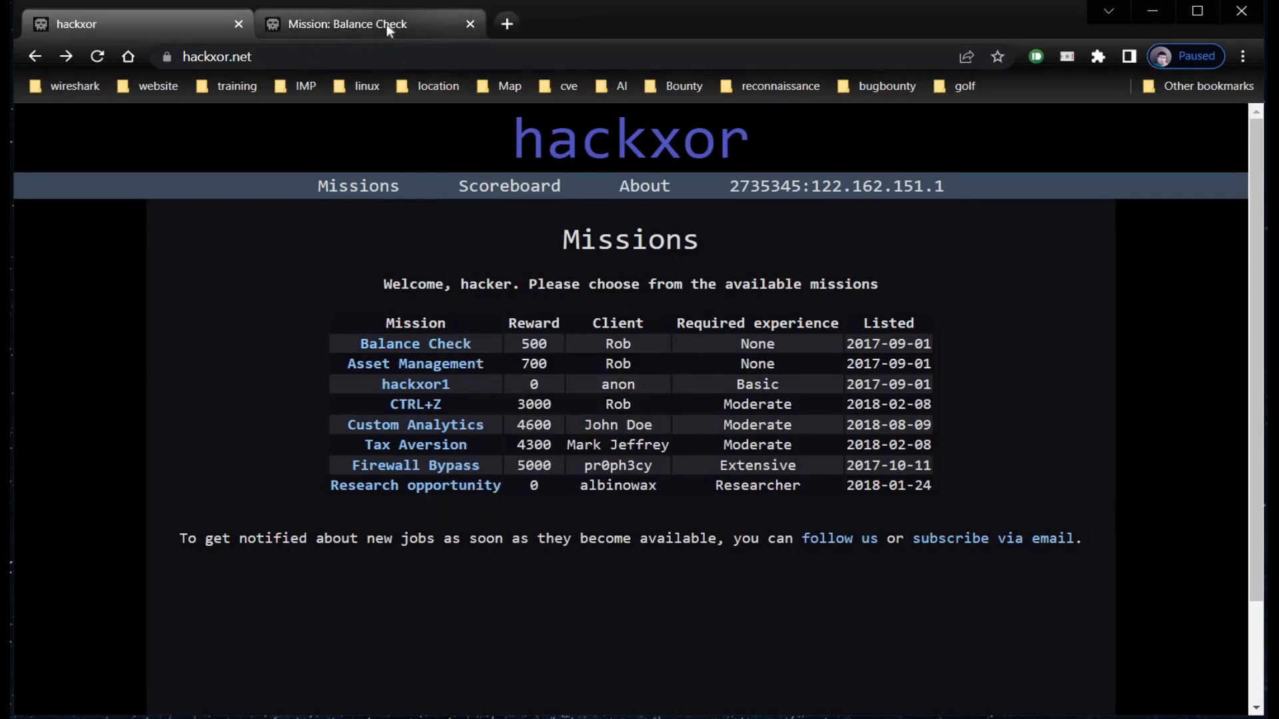
pyautogui.click(415, 344)
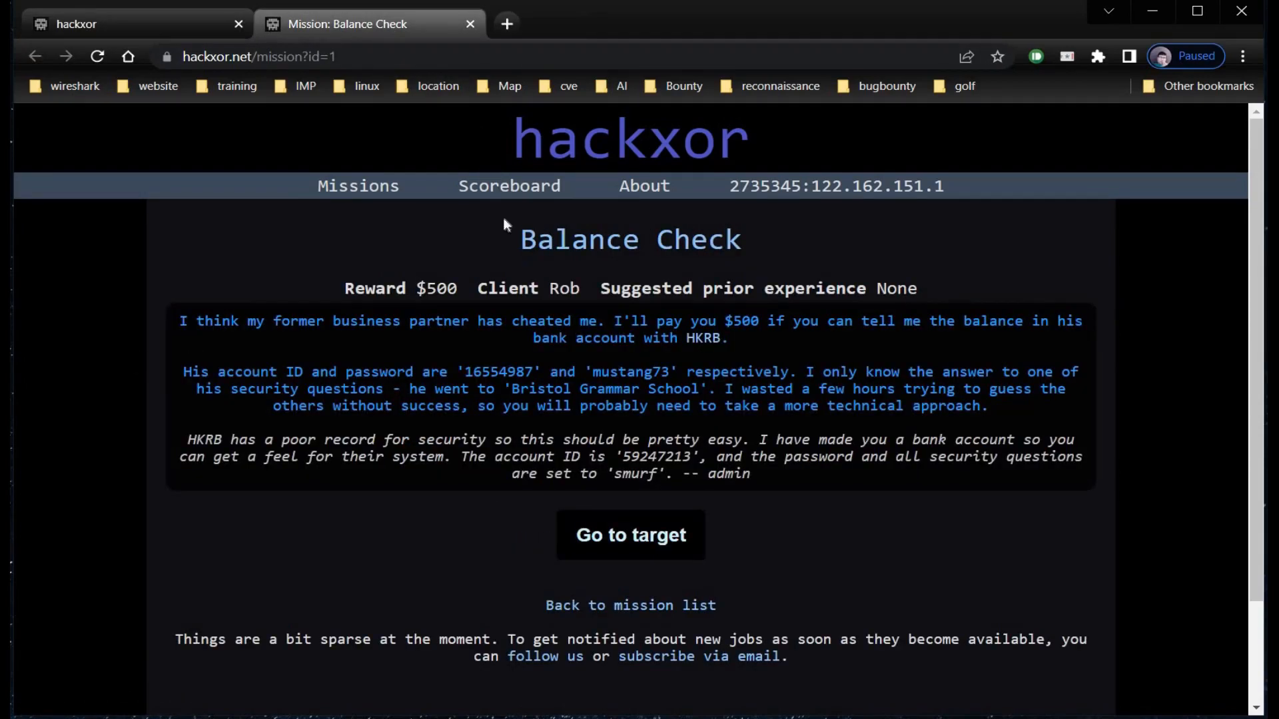
pyautogui.doubleClick(441, 288)
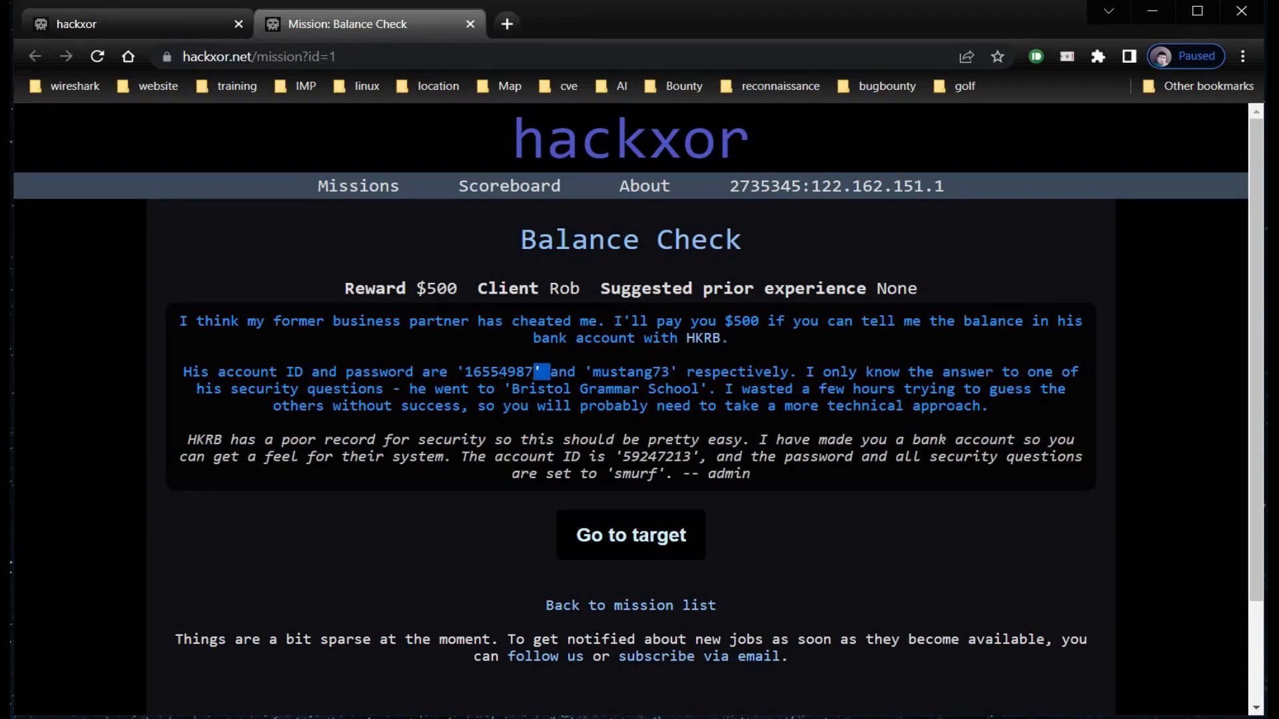
pyautogui.doubleClick(629, 371)
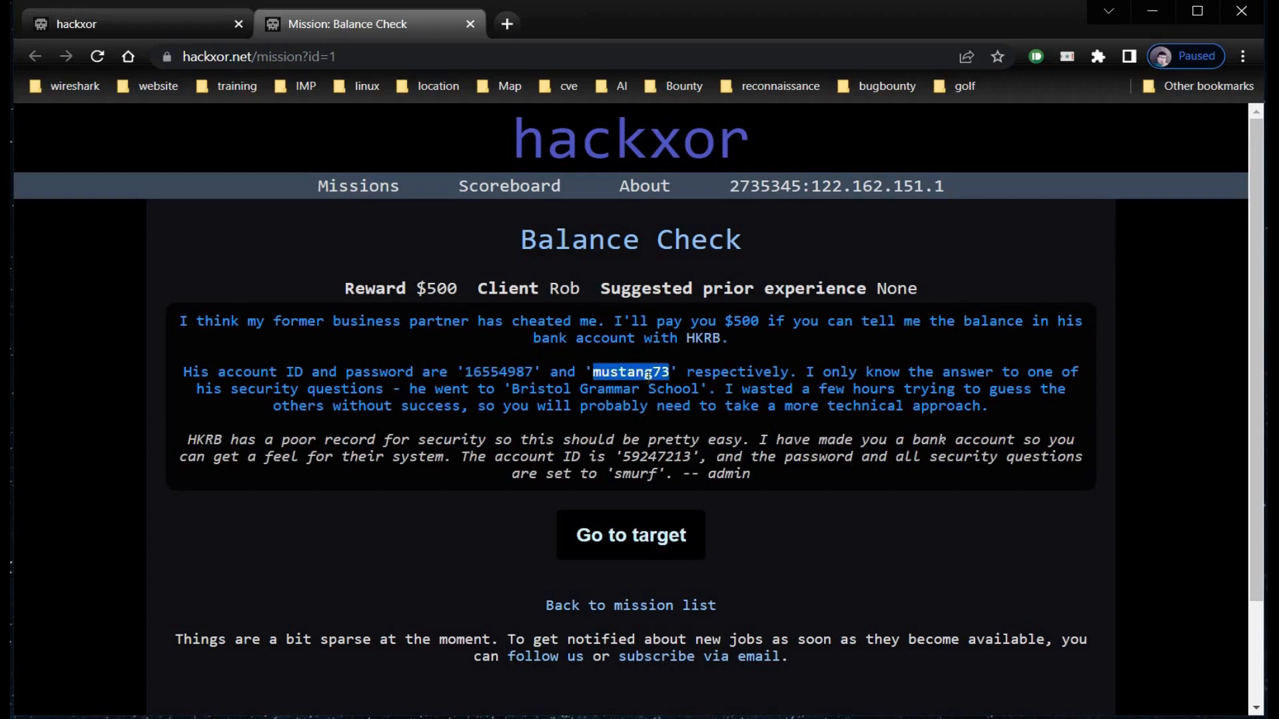
pyautogui.click(327, 494)
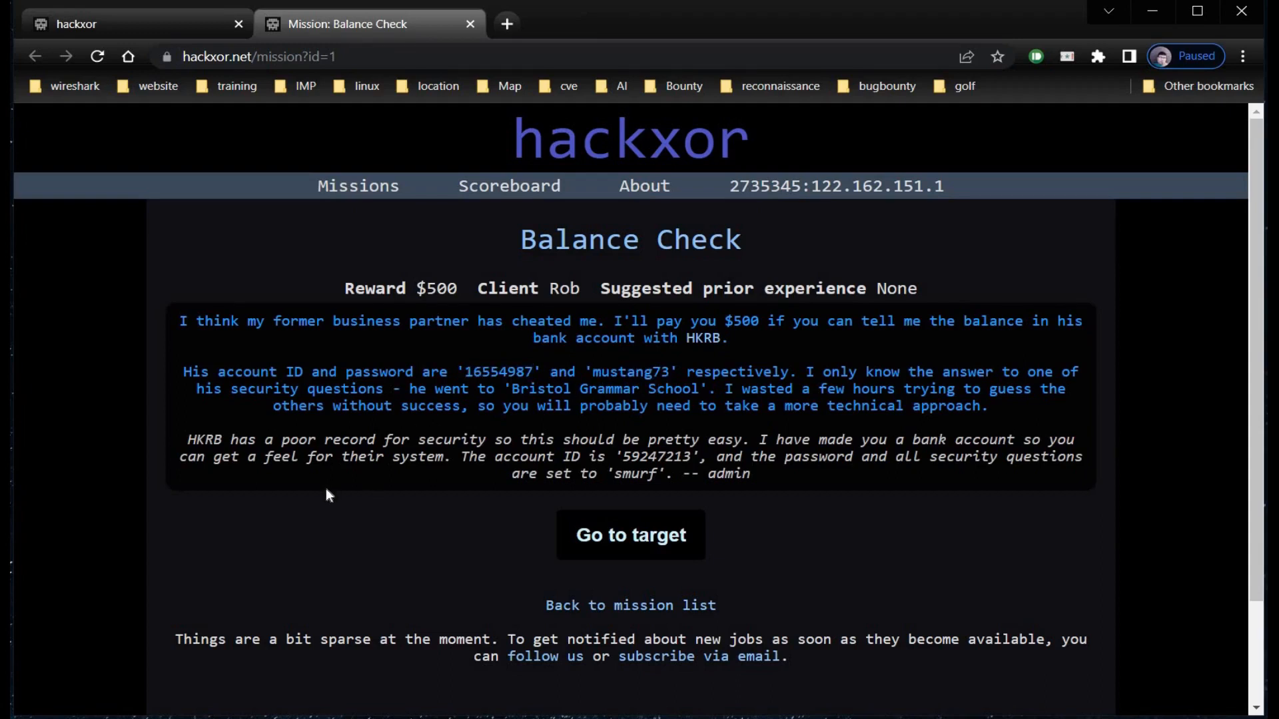
pyautogui.moveTo(315, 488)
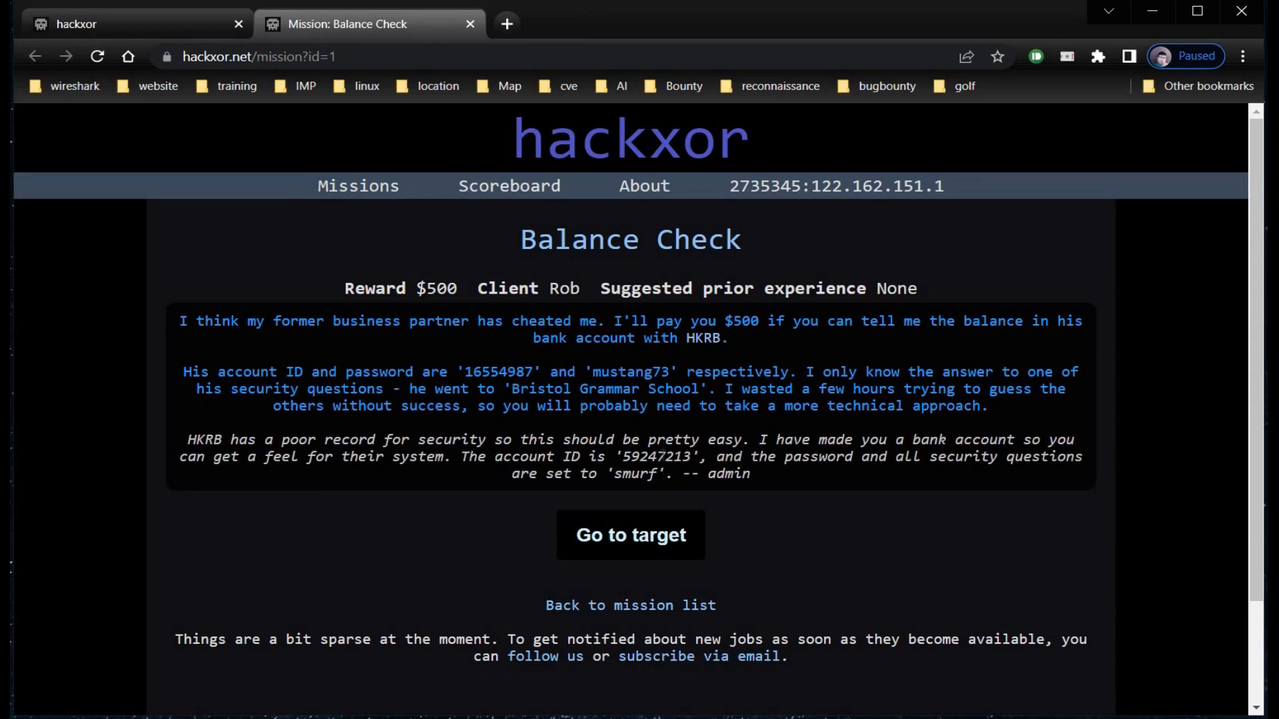
pyautogui.doubleClick(657, 456)
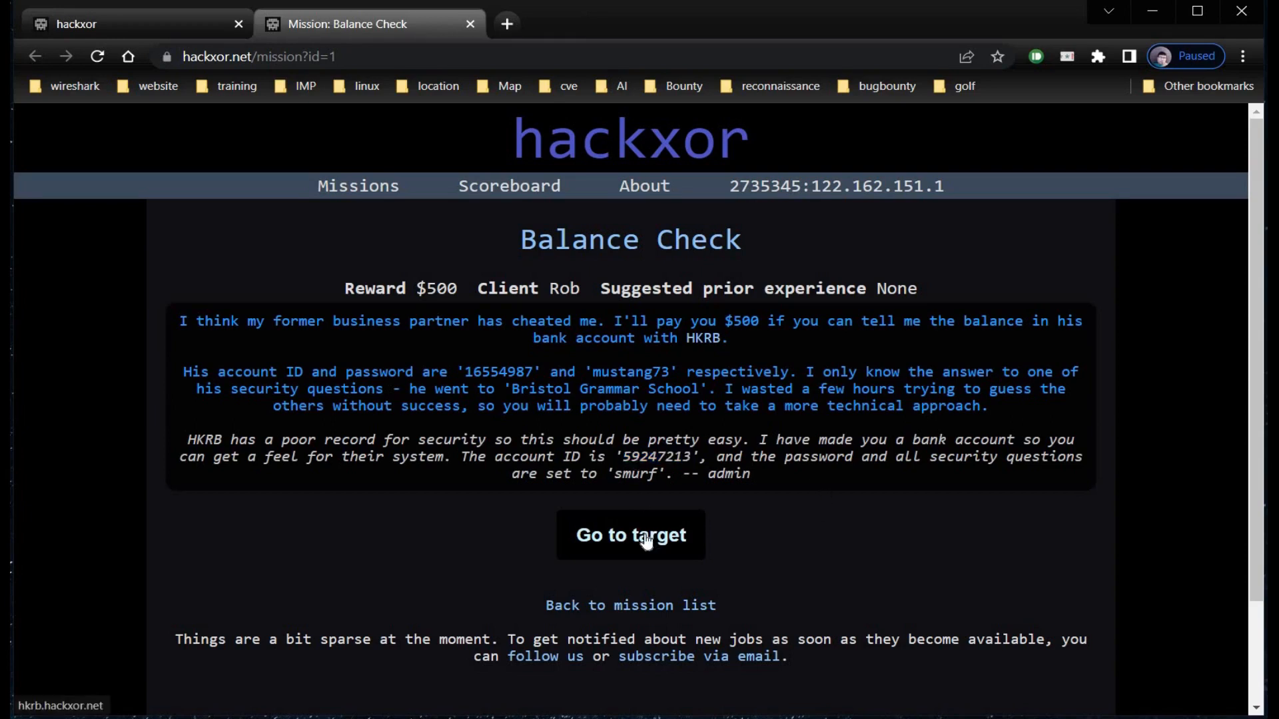
pyautogui.click(629, 534)
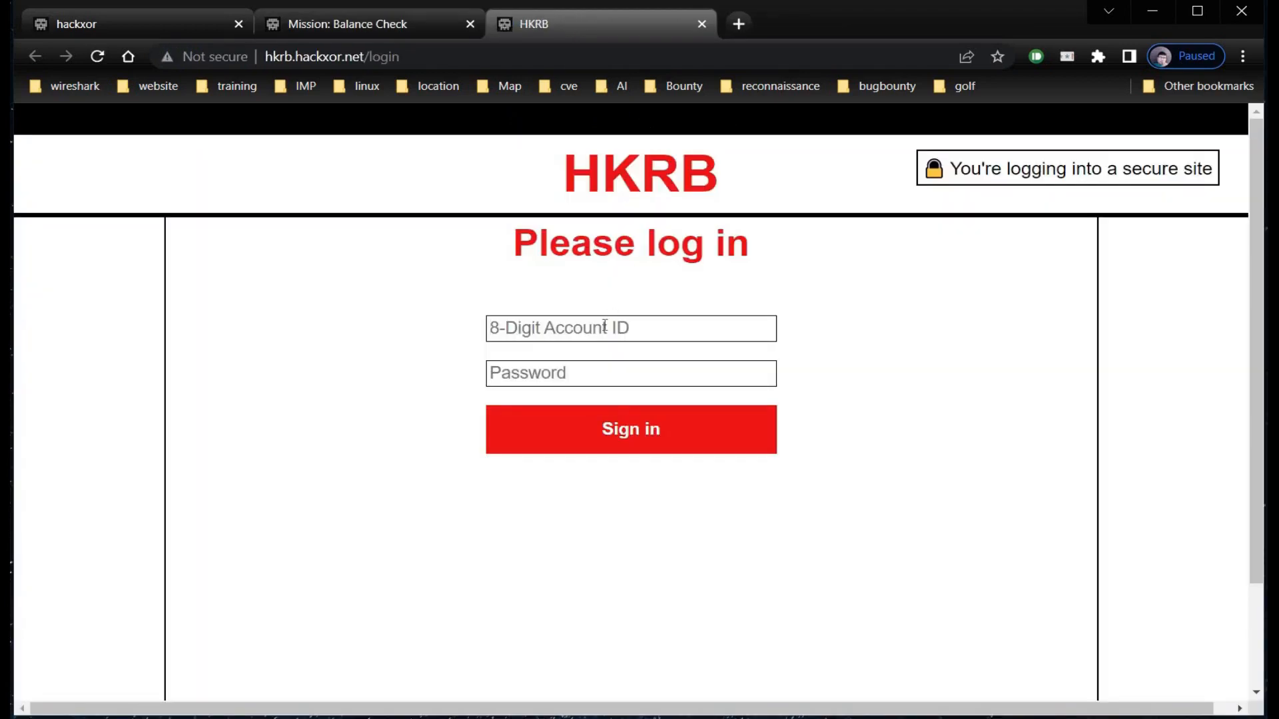
pyautogui.write('59247213')
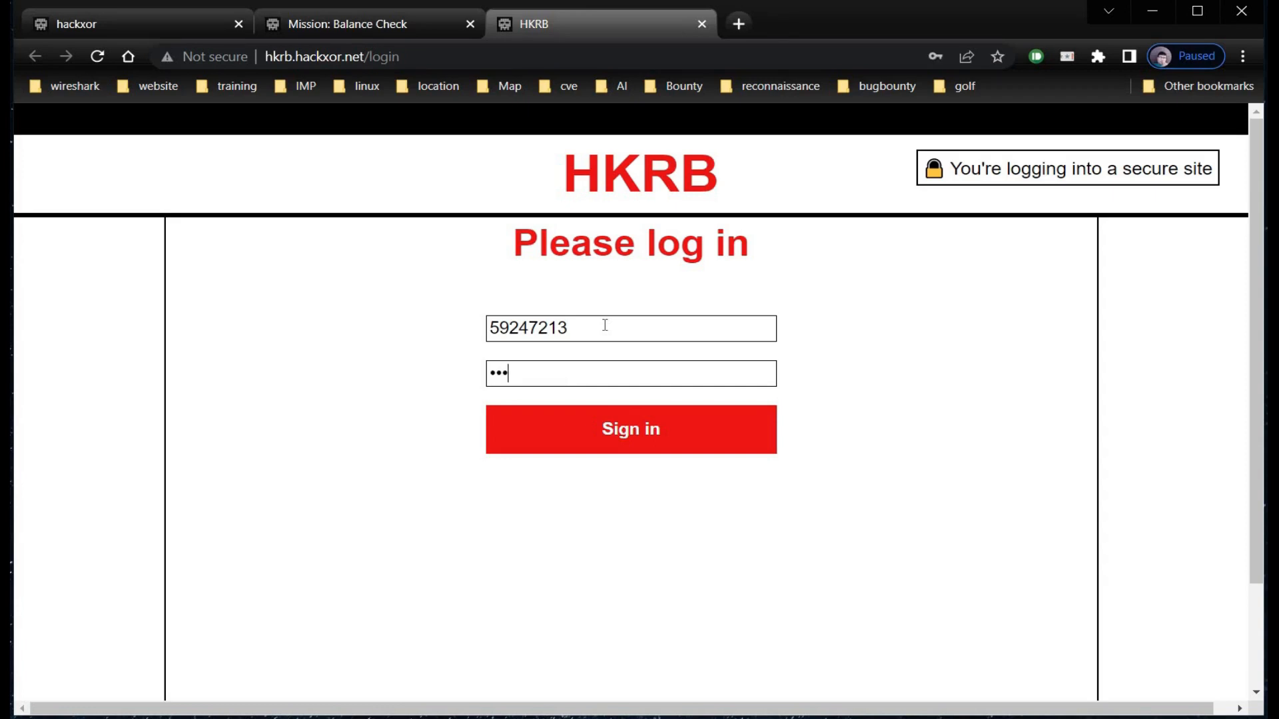
pyautogui.write('••')
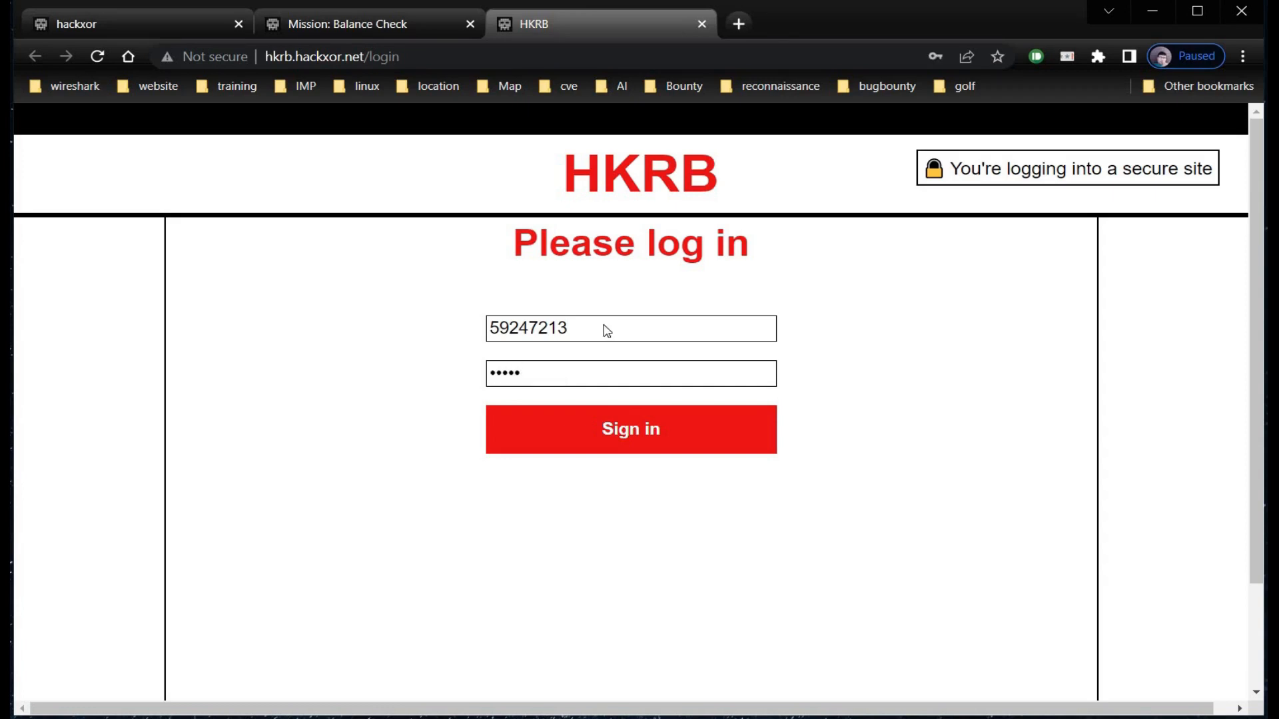
pyautogui.click(630, 429)
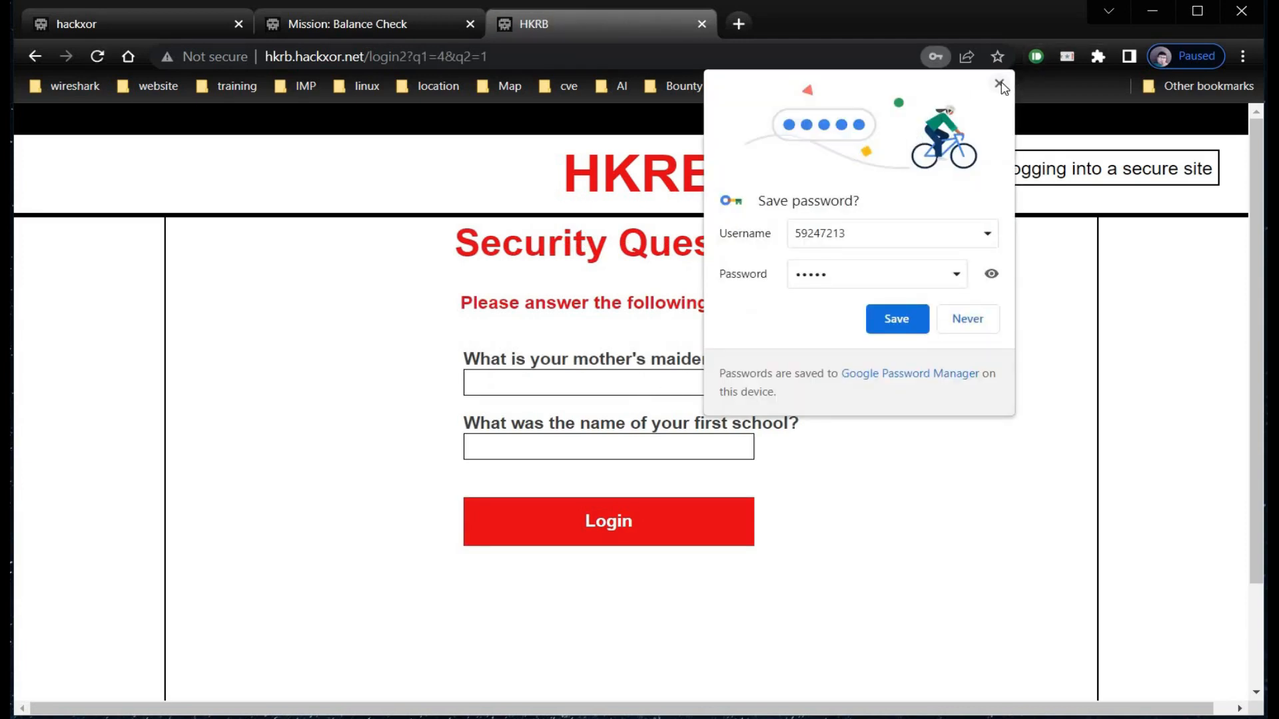
pyautogui.click(1002, 88)
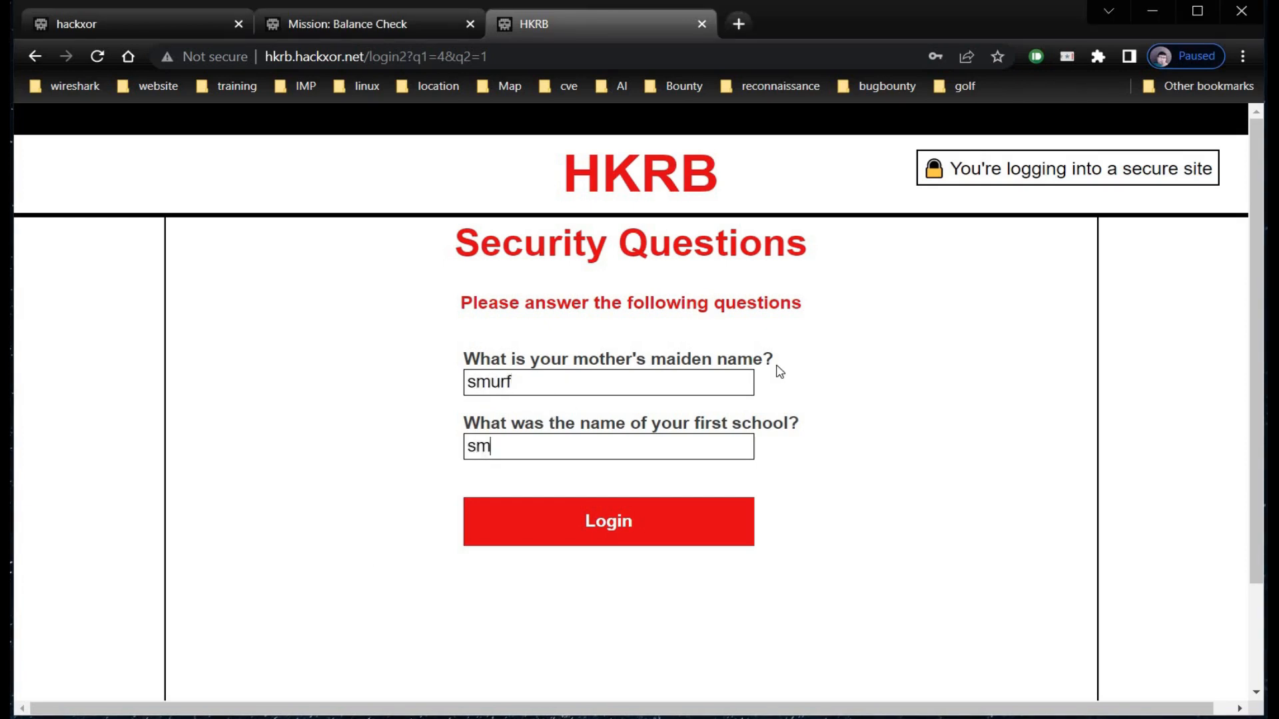
pyautogui.click(608, 520)
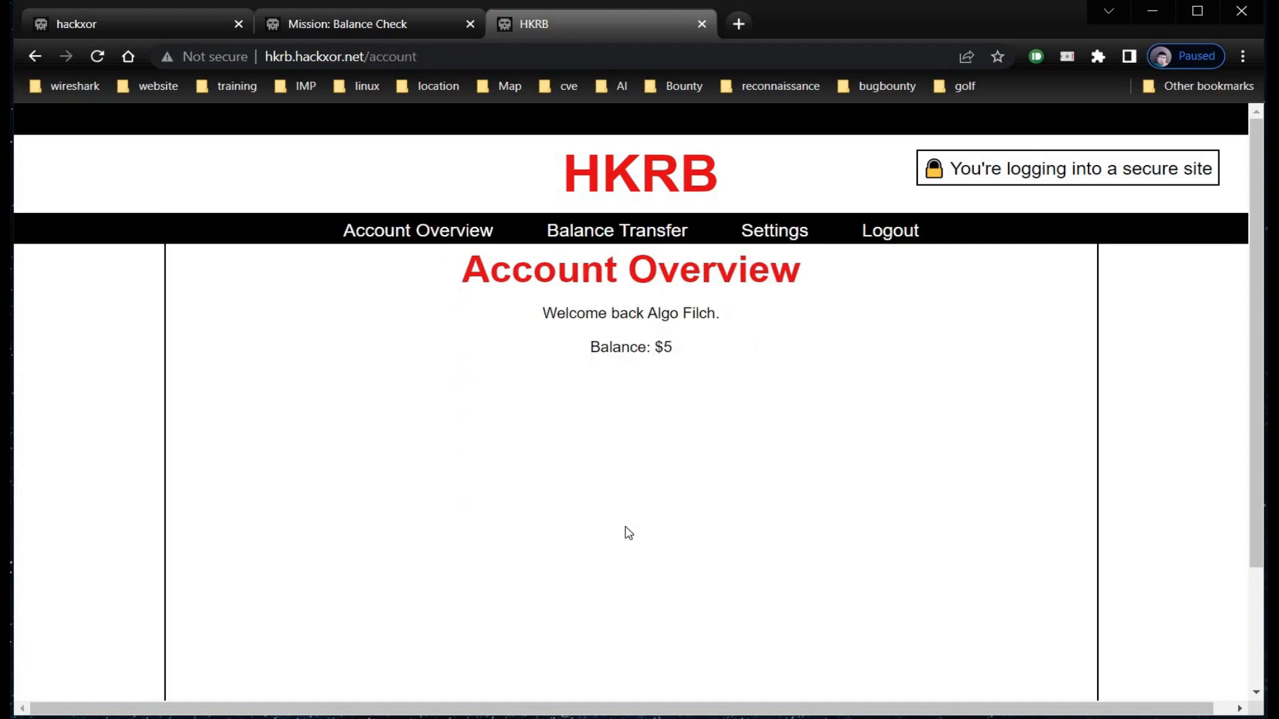
# - Check the $5 balance and the Balance Transfer page, then log out
pyautogui.doubleClick(667, 347)
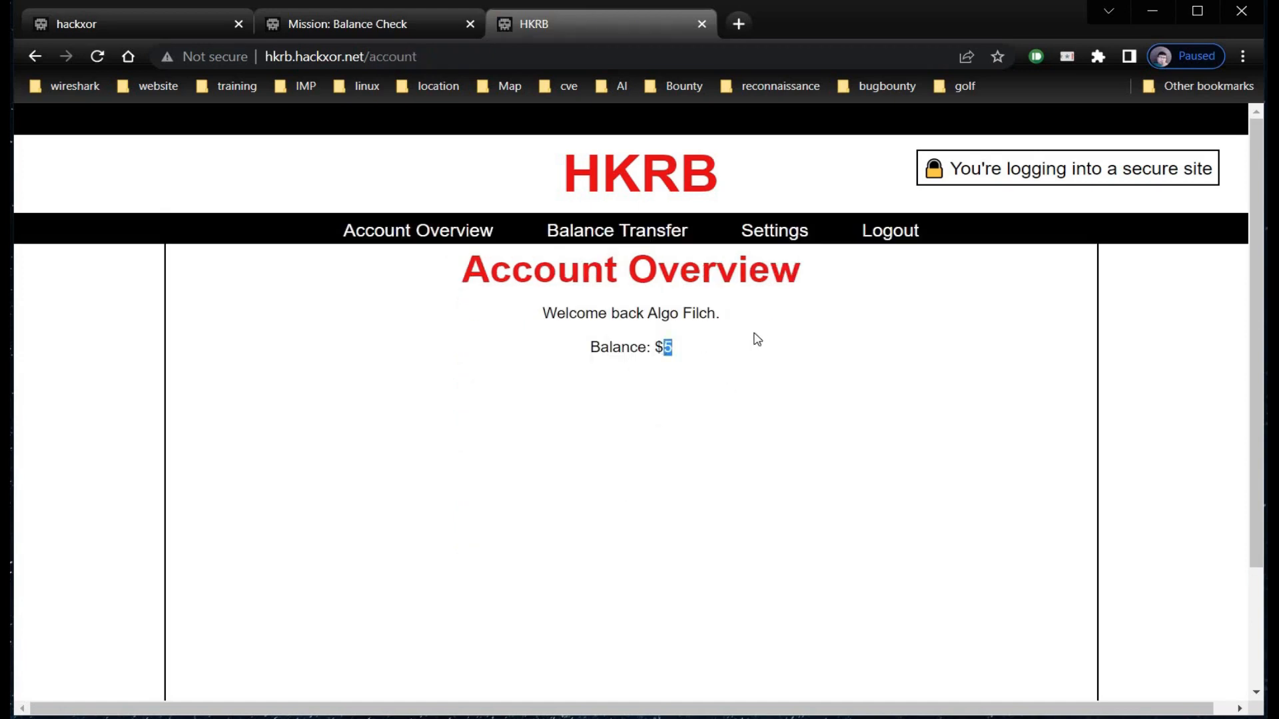
pyautogui.click(616, 230)
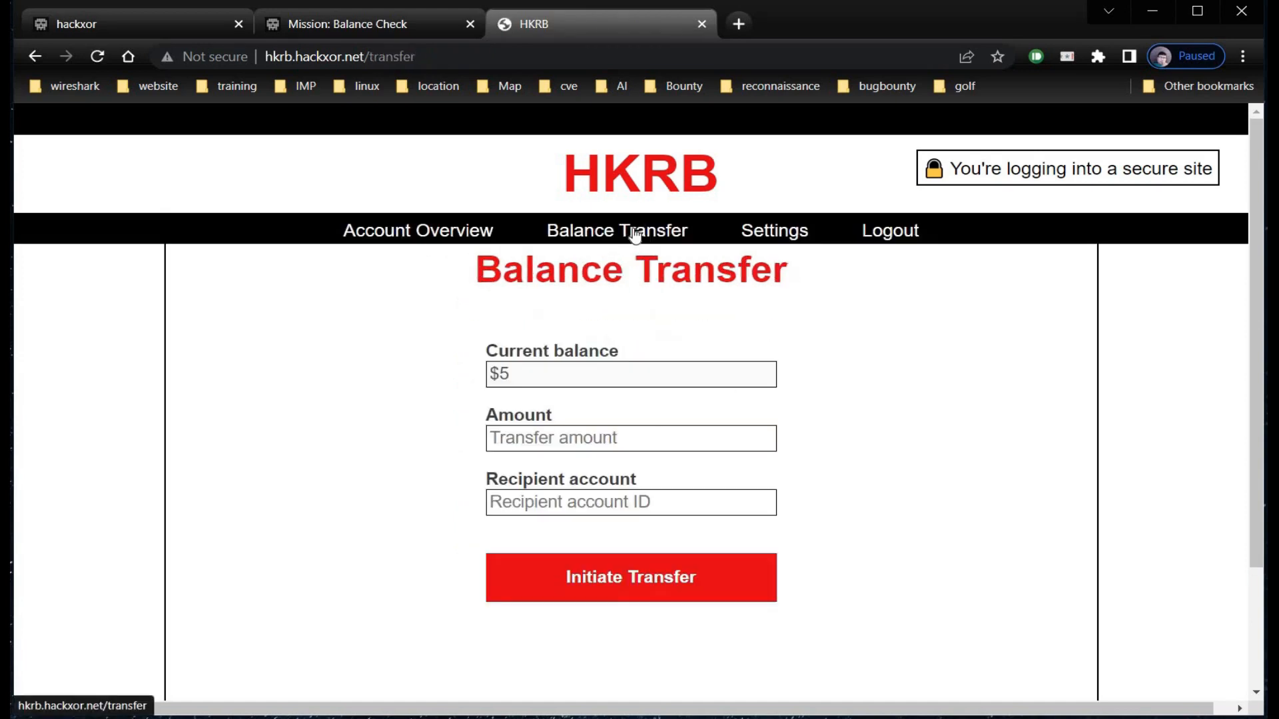
pyautogui.click(889, 231)
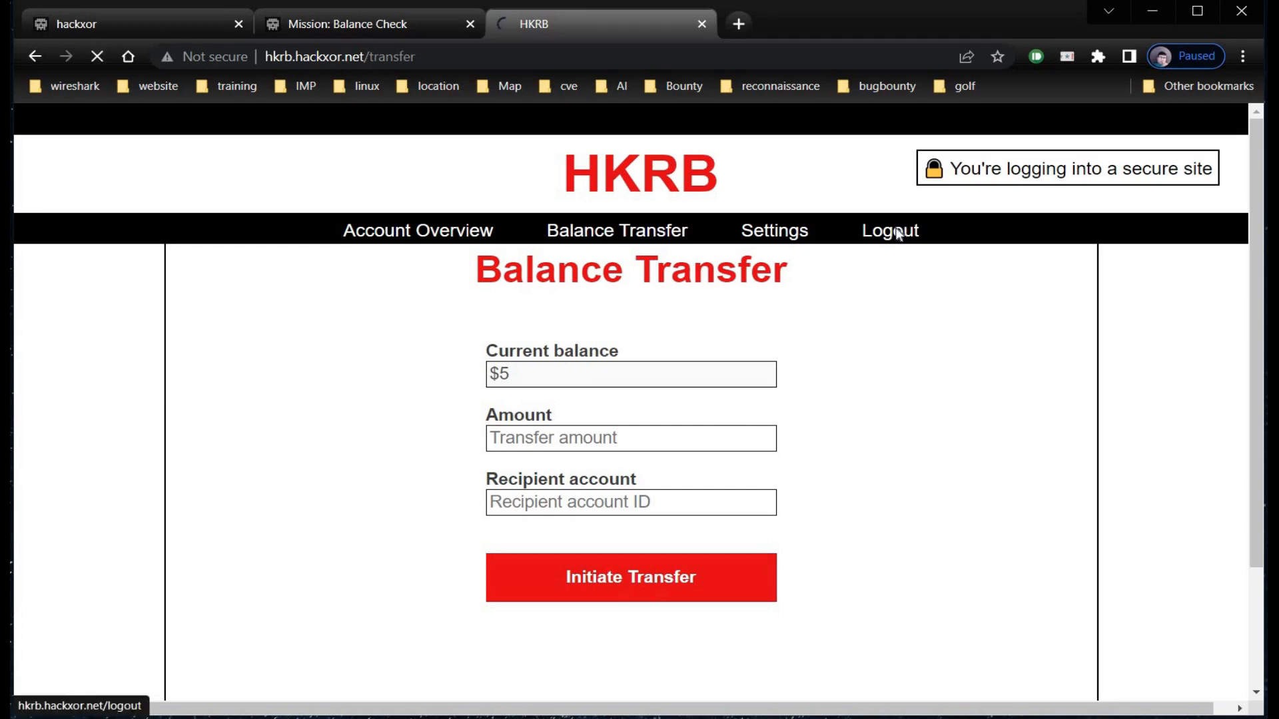
pyautogui.click(122, 24)
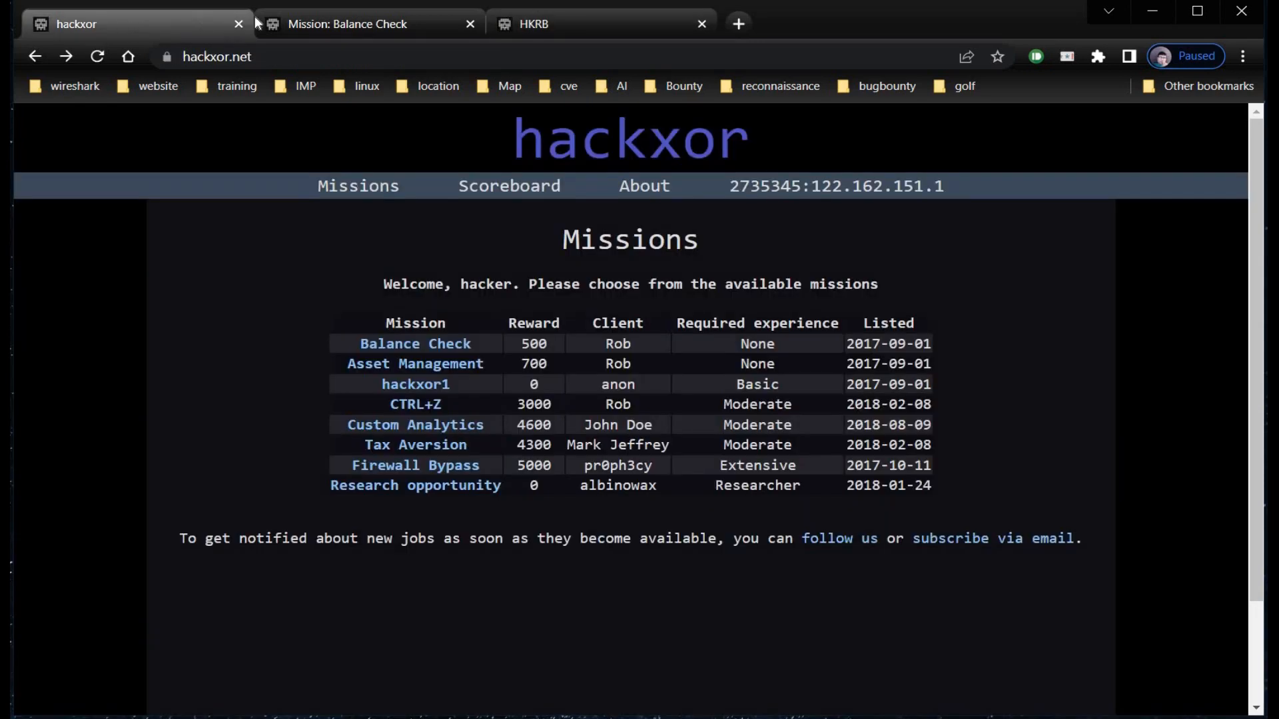
pyautogui.click(414, 343)
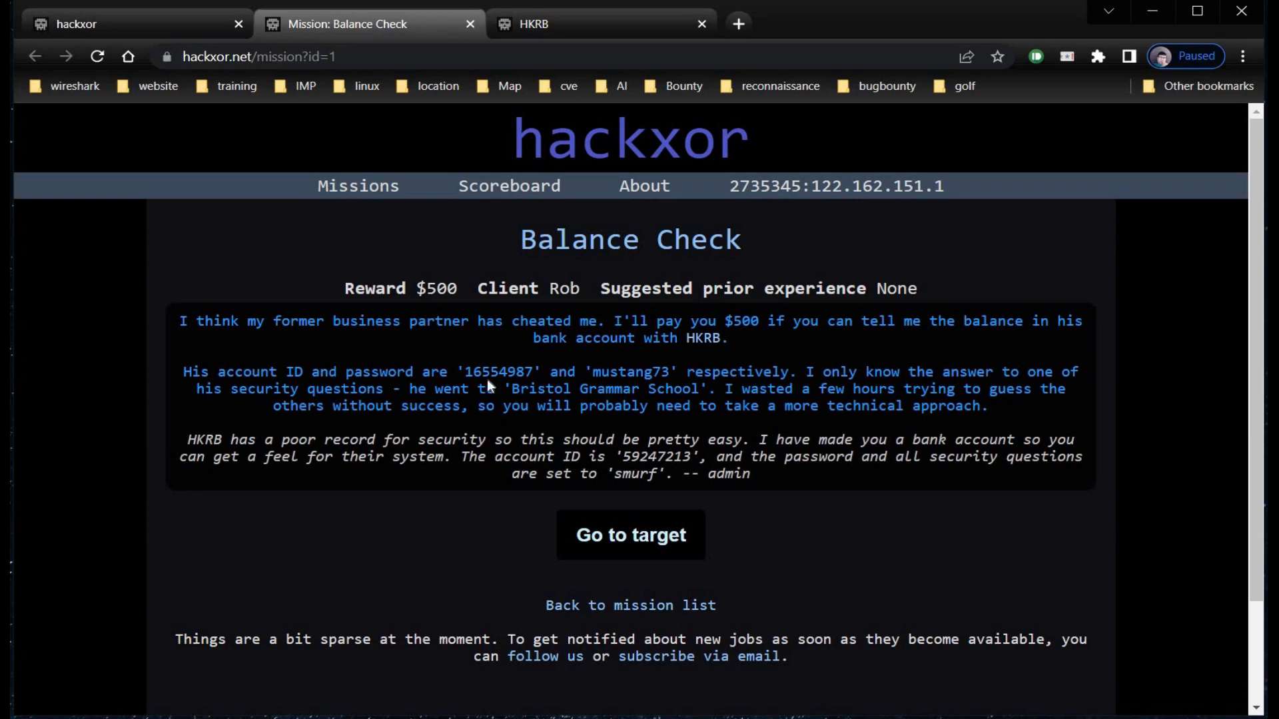
pyautogui.doubleClick(498, 372)
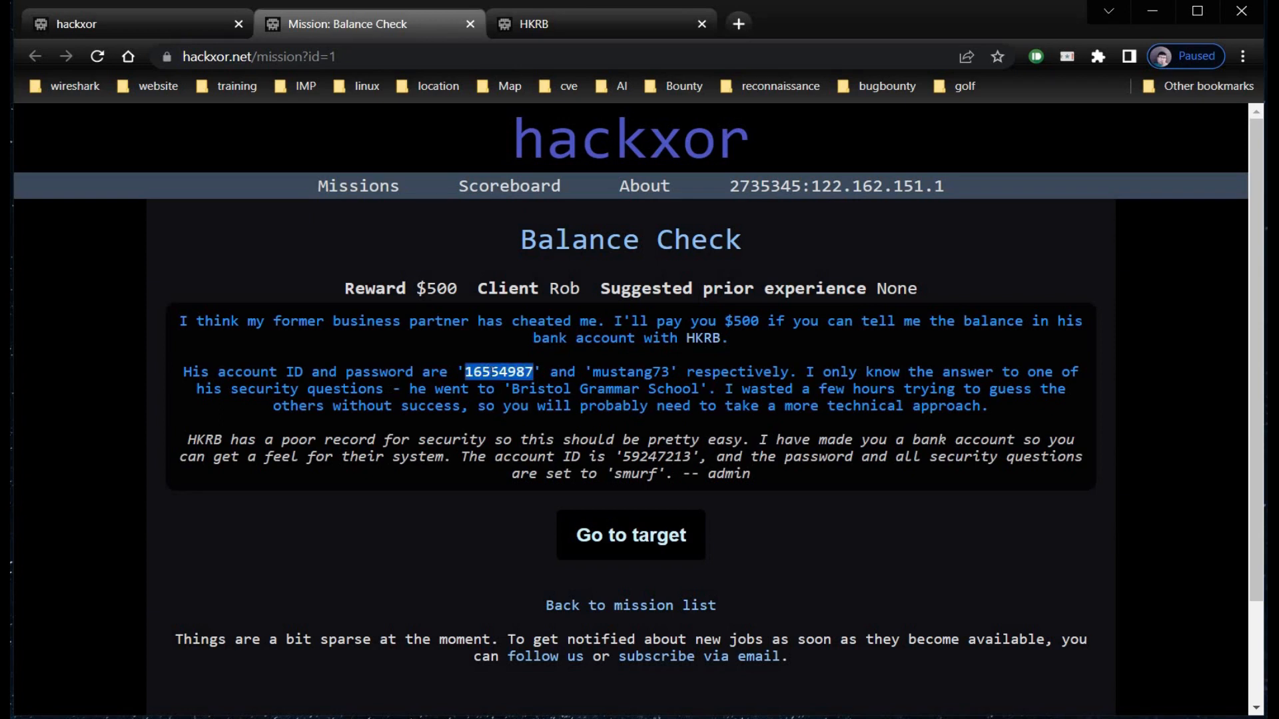
pyautogui.moveTo(606, 34)
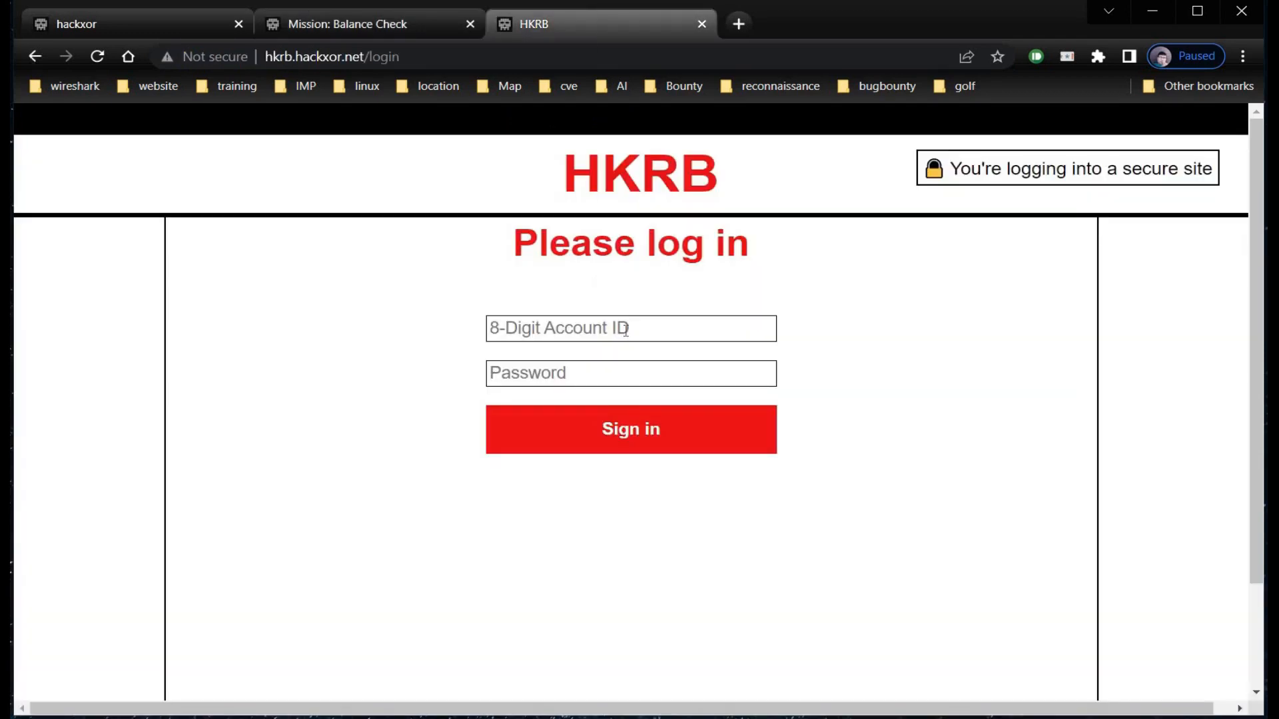
pyautogui.write('16554987')
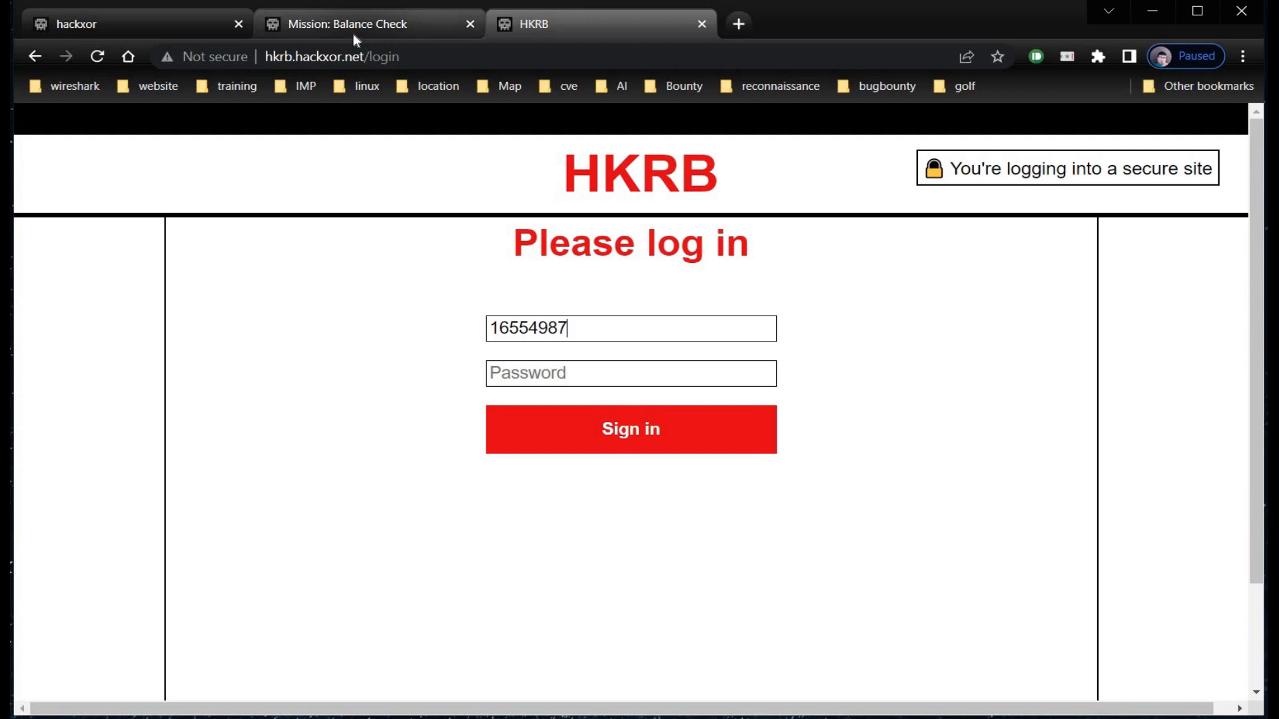
pyautogui.click(351, 24)
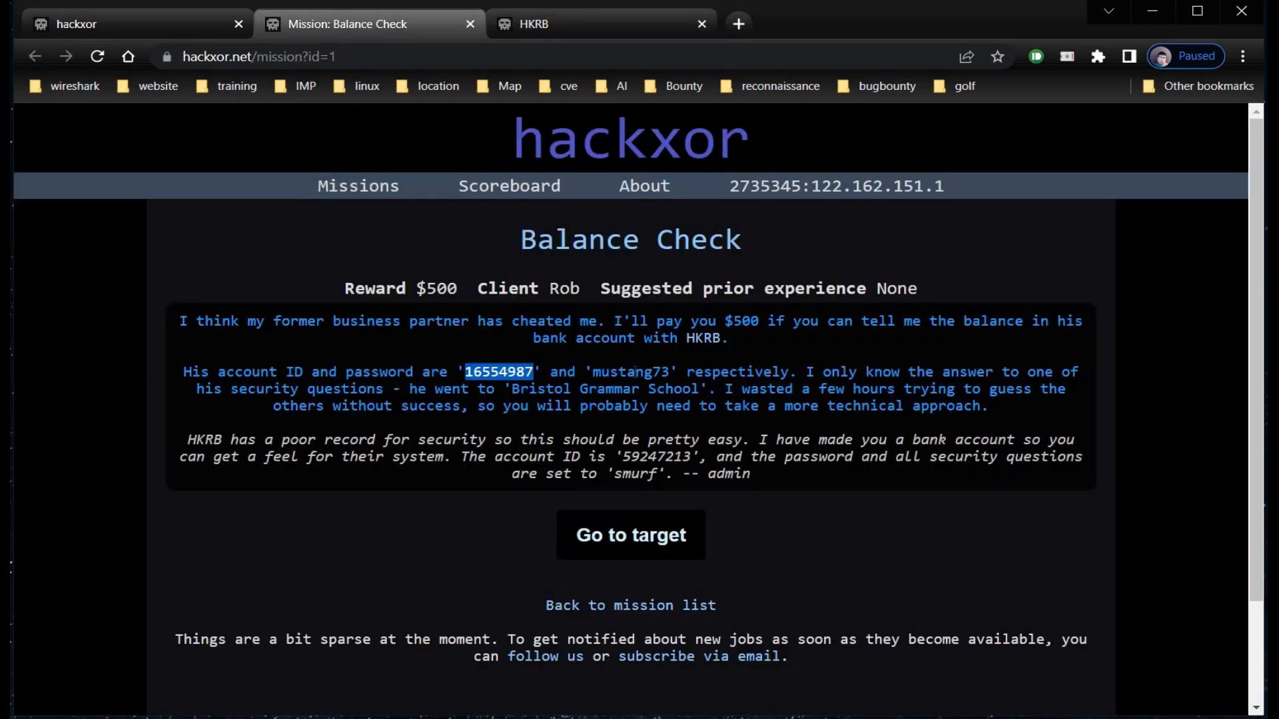
pyautogui.doubleClick(630, 372)
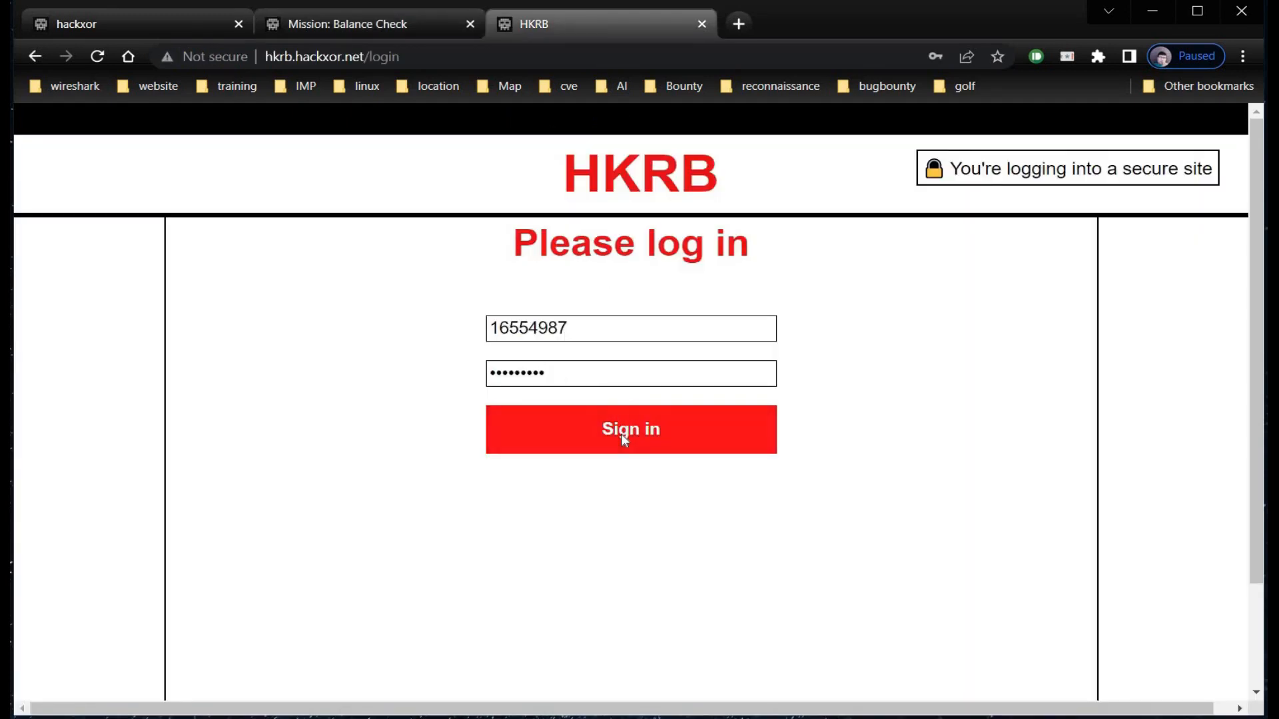
pyautogui.click(631, 429)
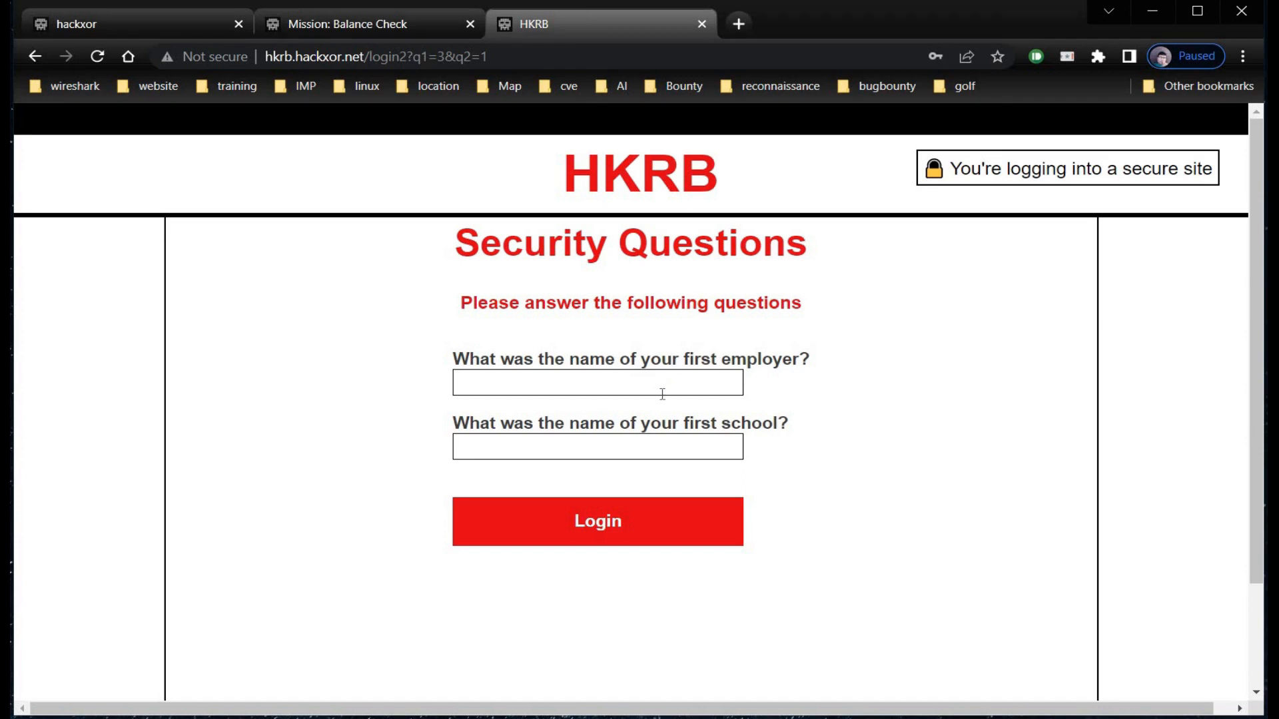
pyautogui.moveTo(704, 423)
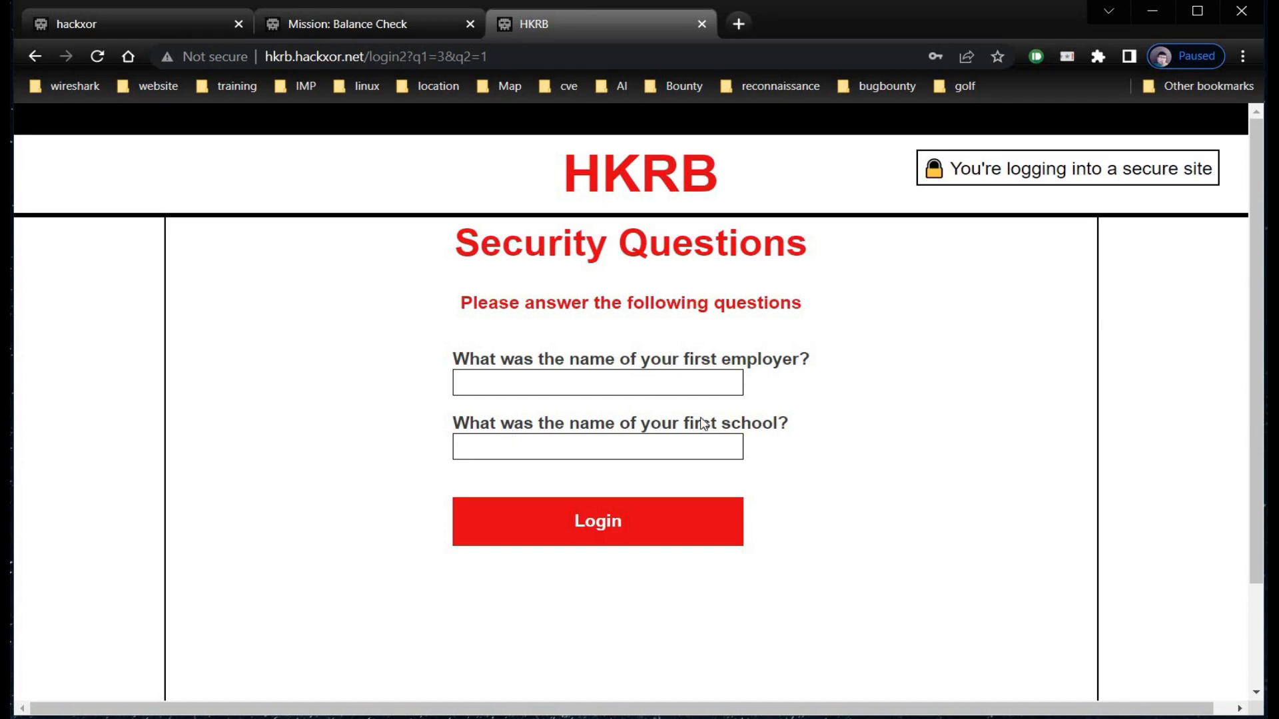
pyautogui.moveTo(418, 450)
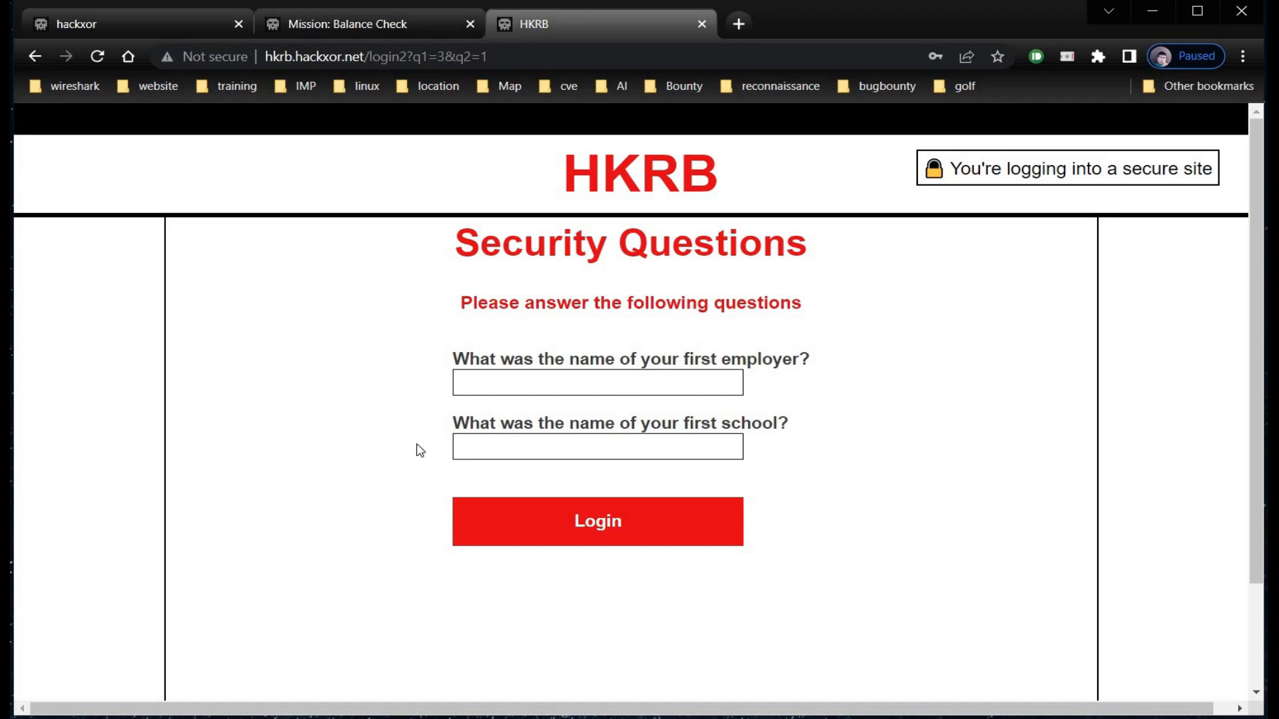
pyautogui.moveTo(405, 113)
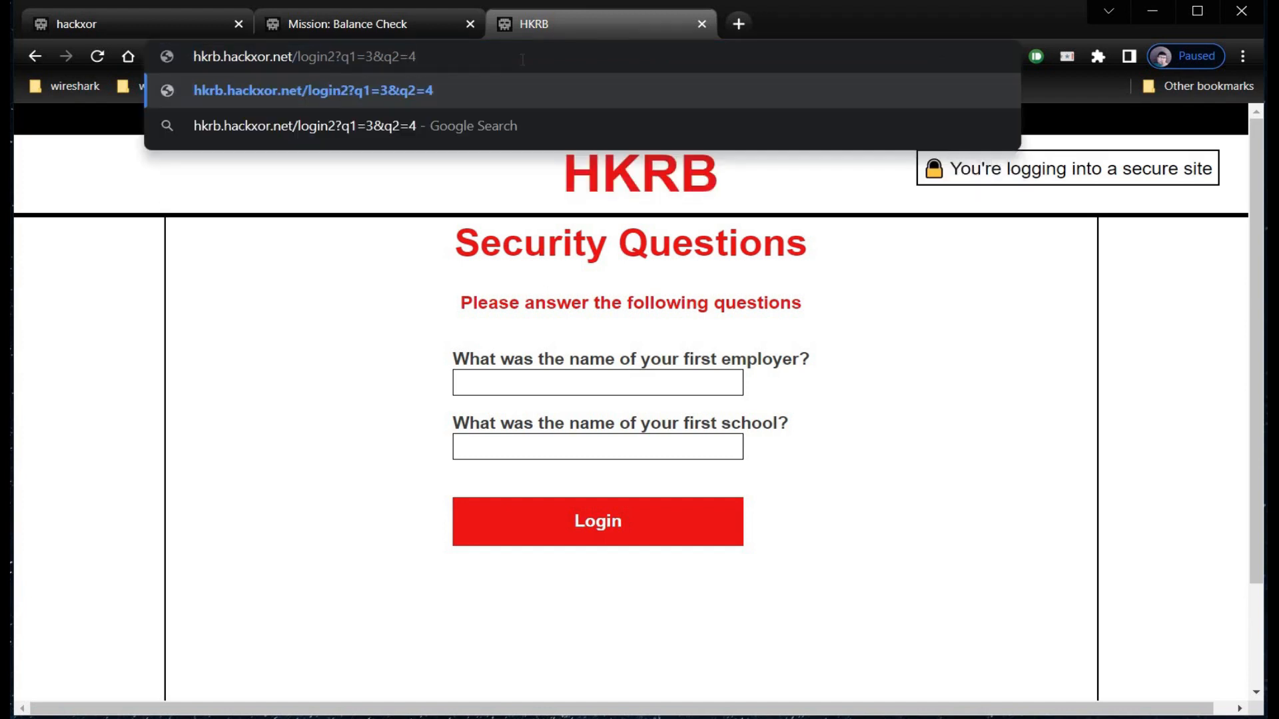
pyautogui.moveTo(498, 98)
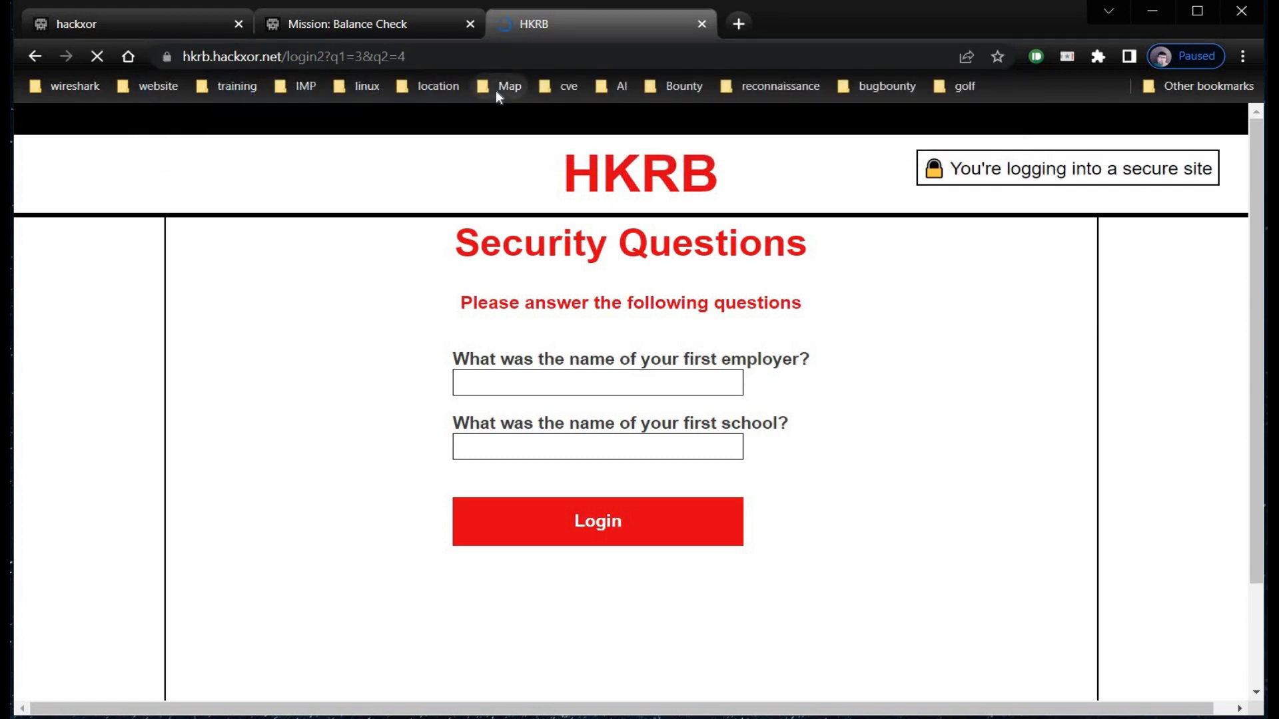
pyautogui.moveTo(568, 348)
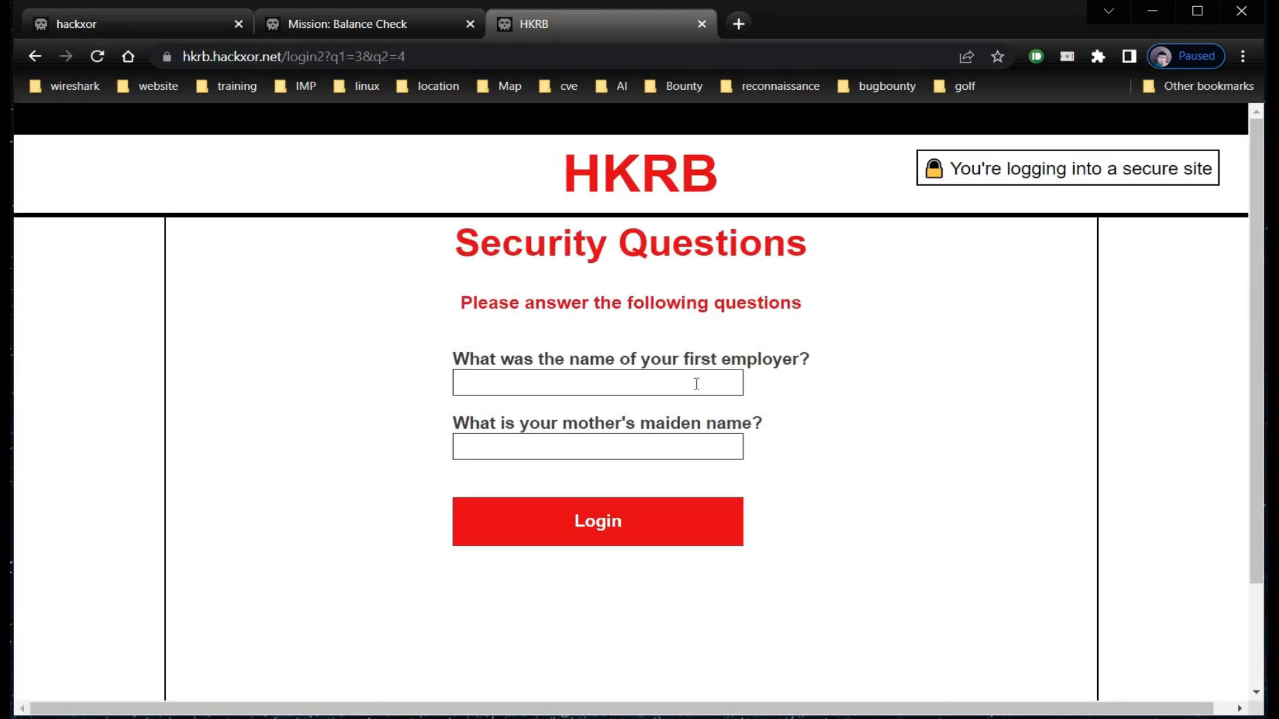
pyautogui.moveTo(584, 283)
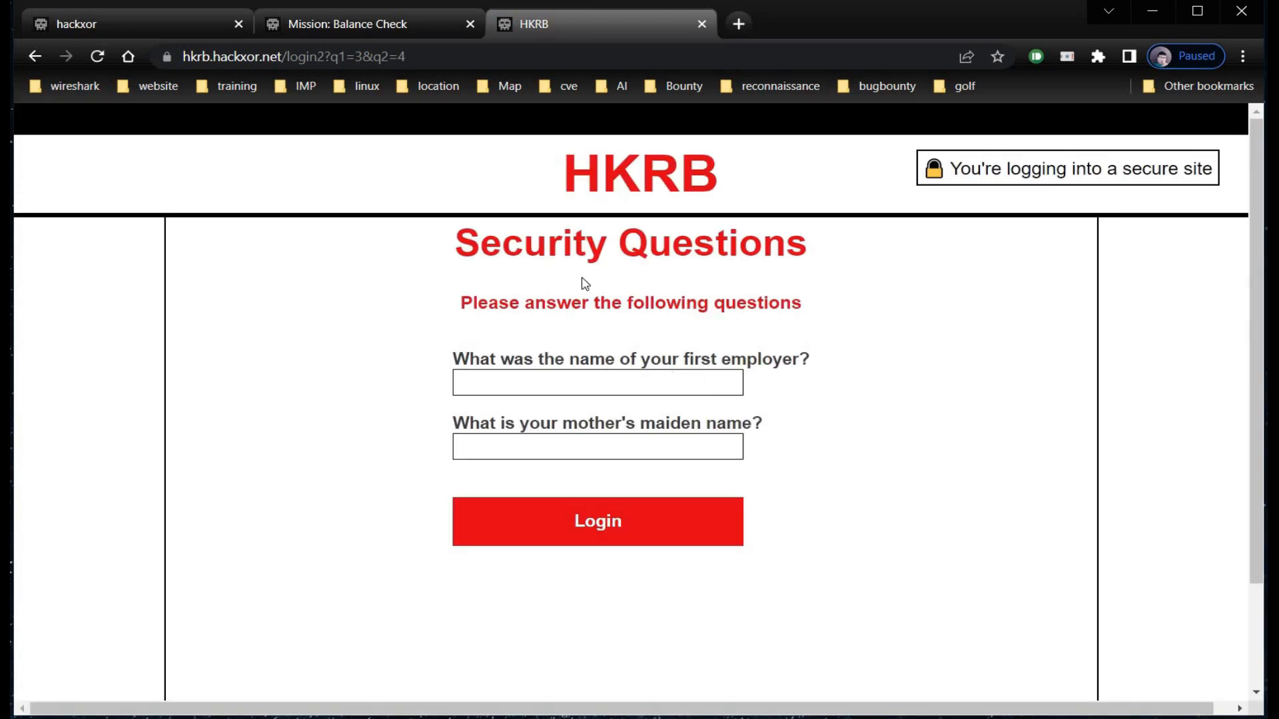
pyautogui.moveTo(440, 207)
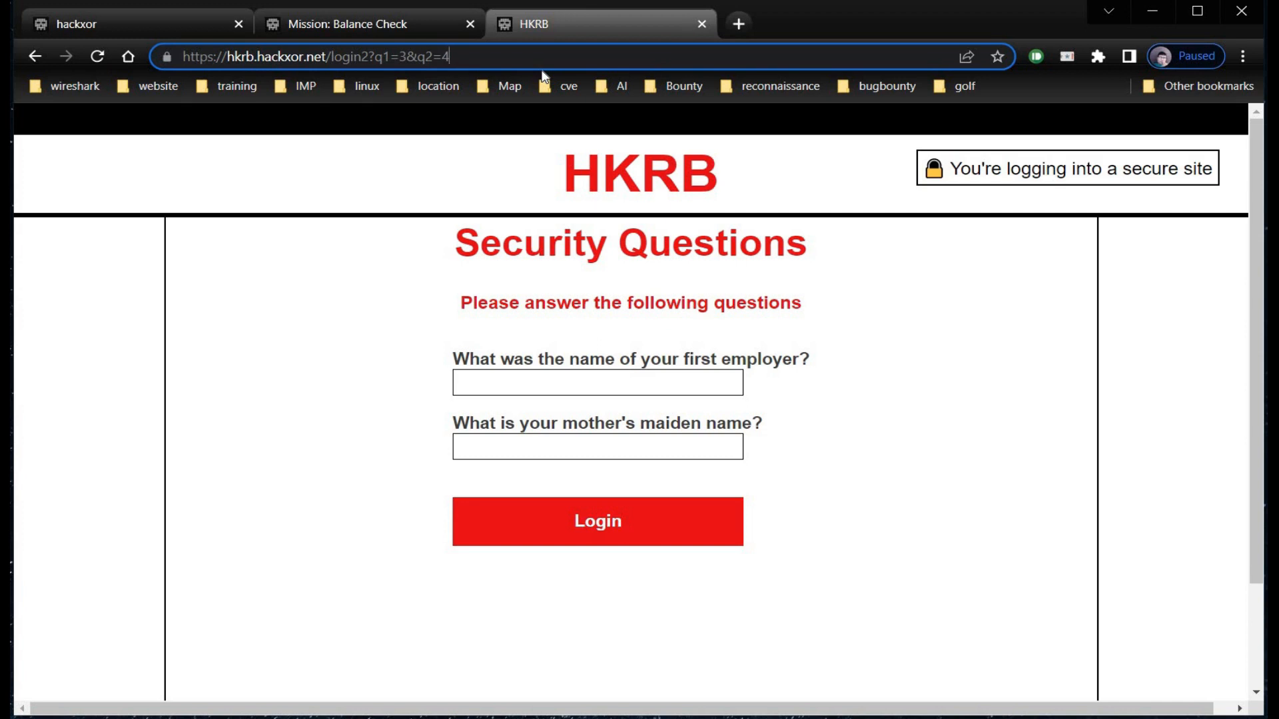
# - Answer the first-school question twice with 'Bristol Grammar School' and view the $13,780 account overview
pyautogui.write('1')
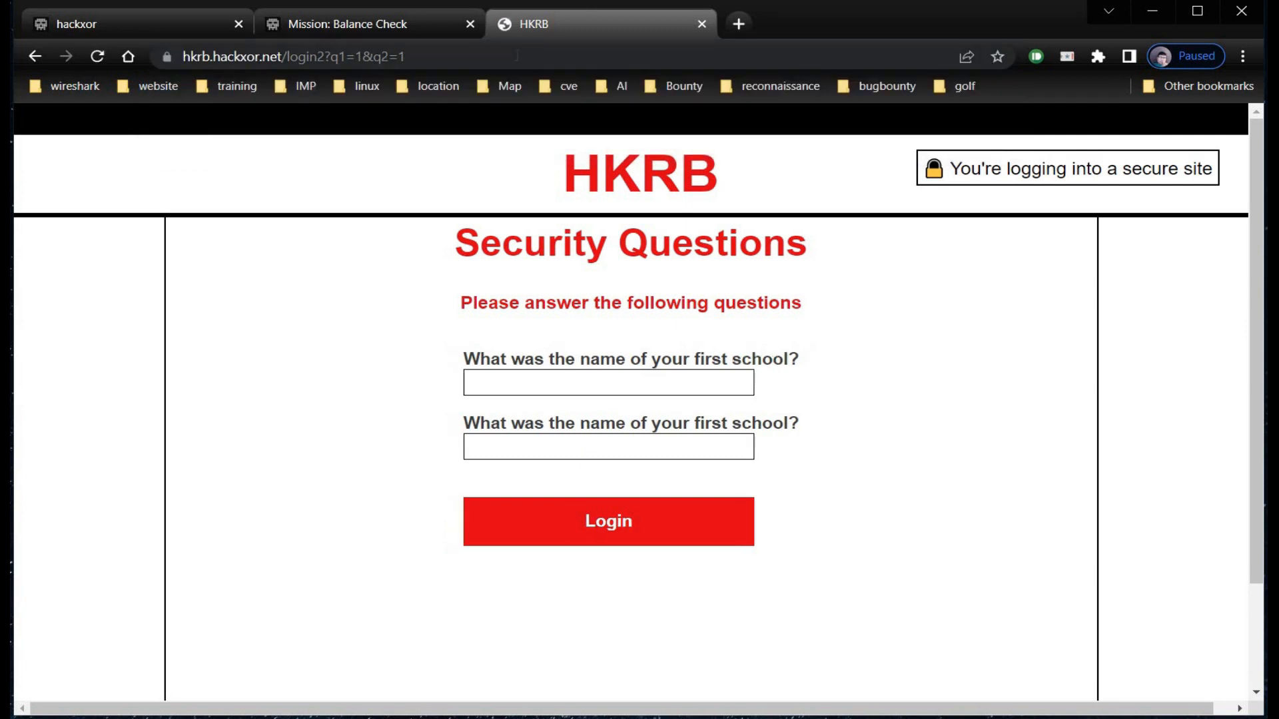
pyautogui.moveTo(591, 430)
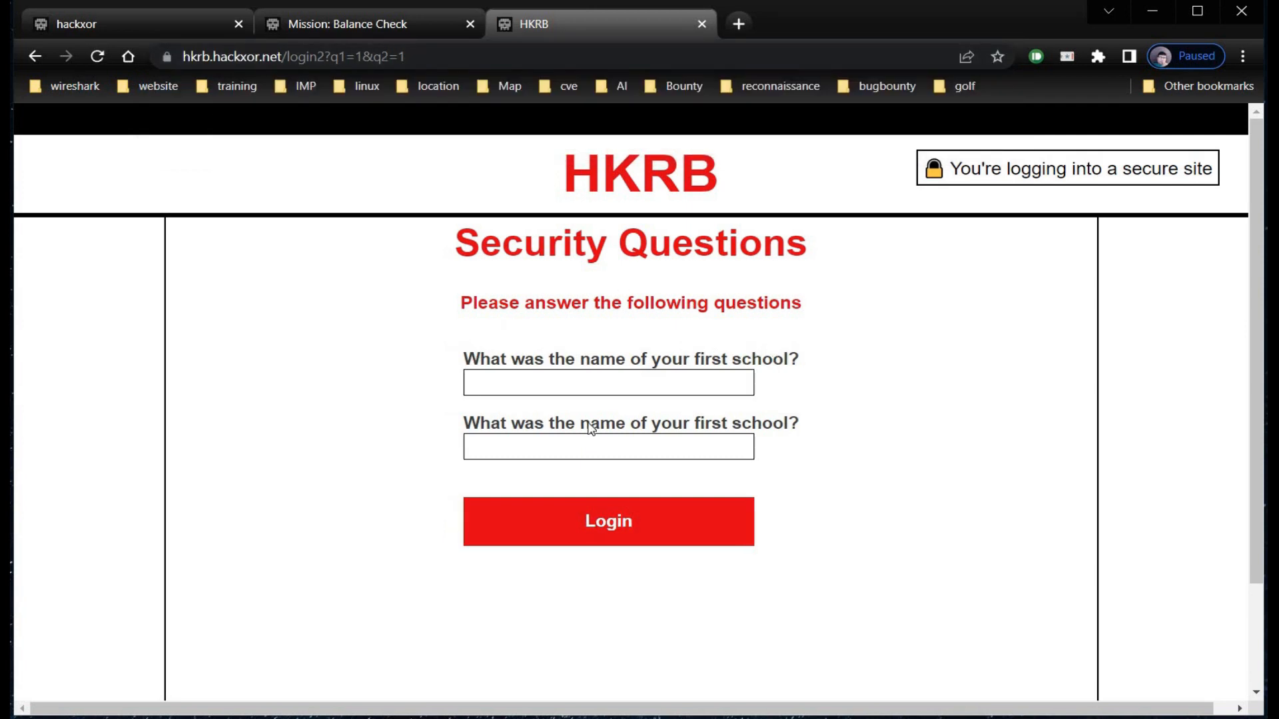
pyautogui.write('Bristol Grammar School')
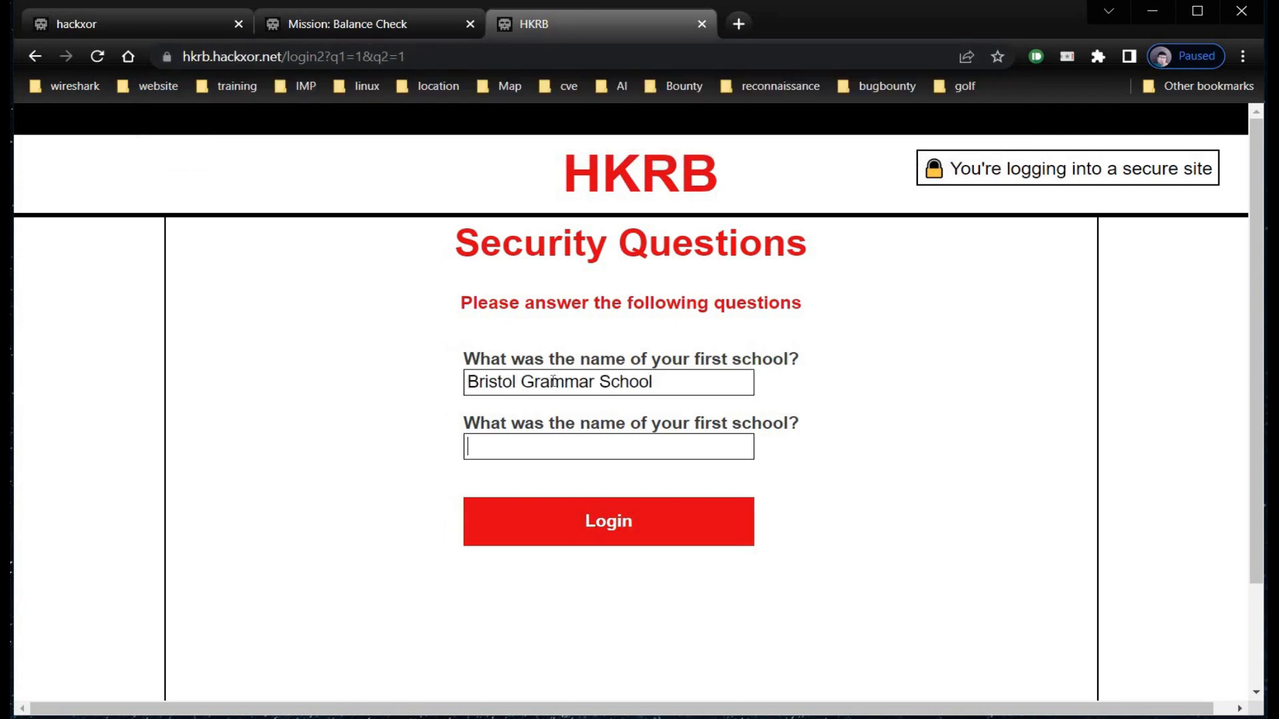
pyautogui.click(607, 520)
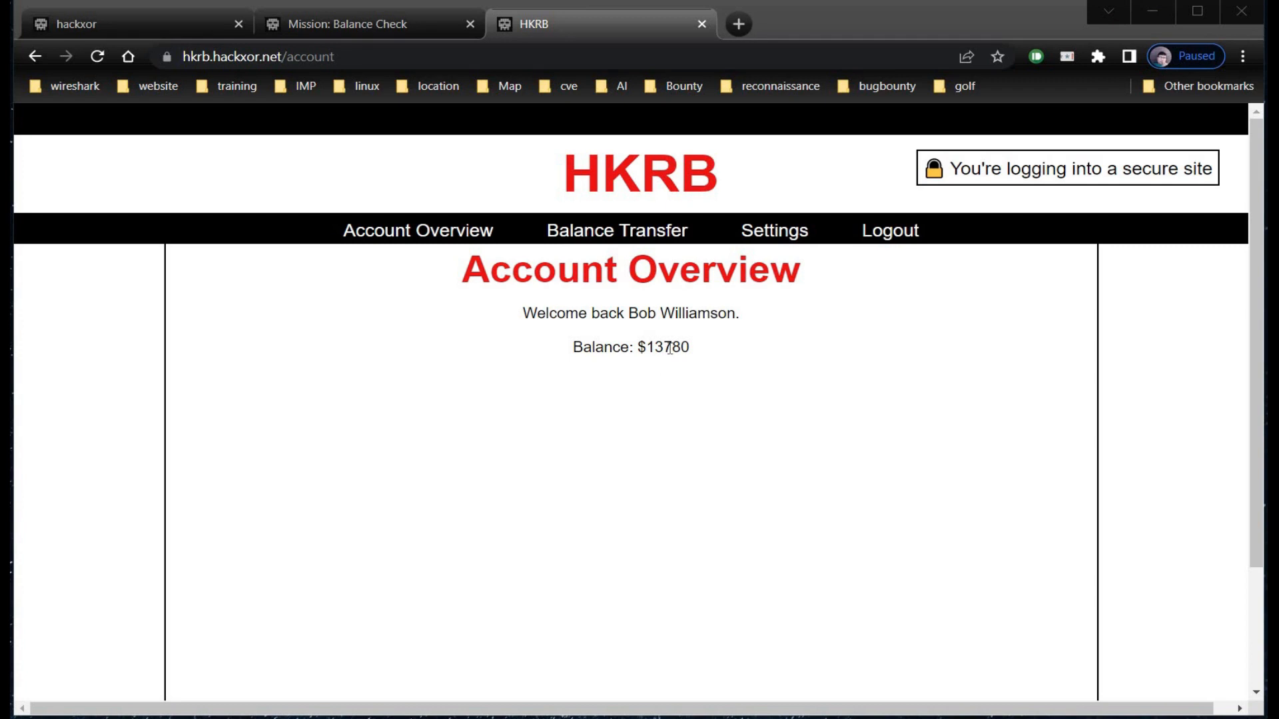
pyautogui.click(616, 231)
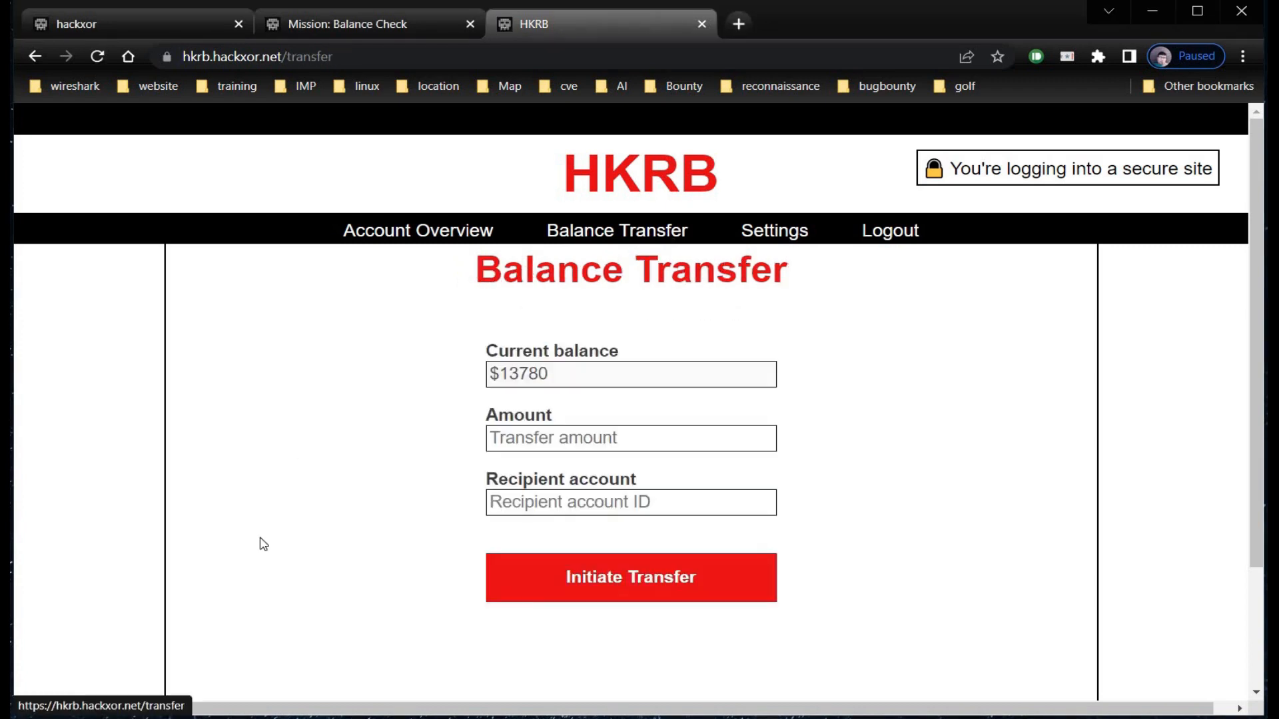
pyautogui.moveTo(455, 236)
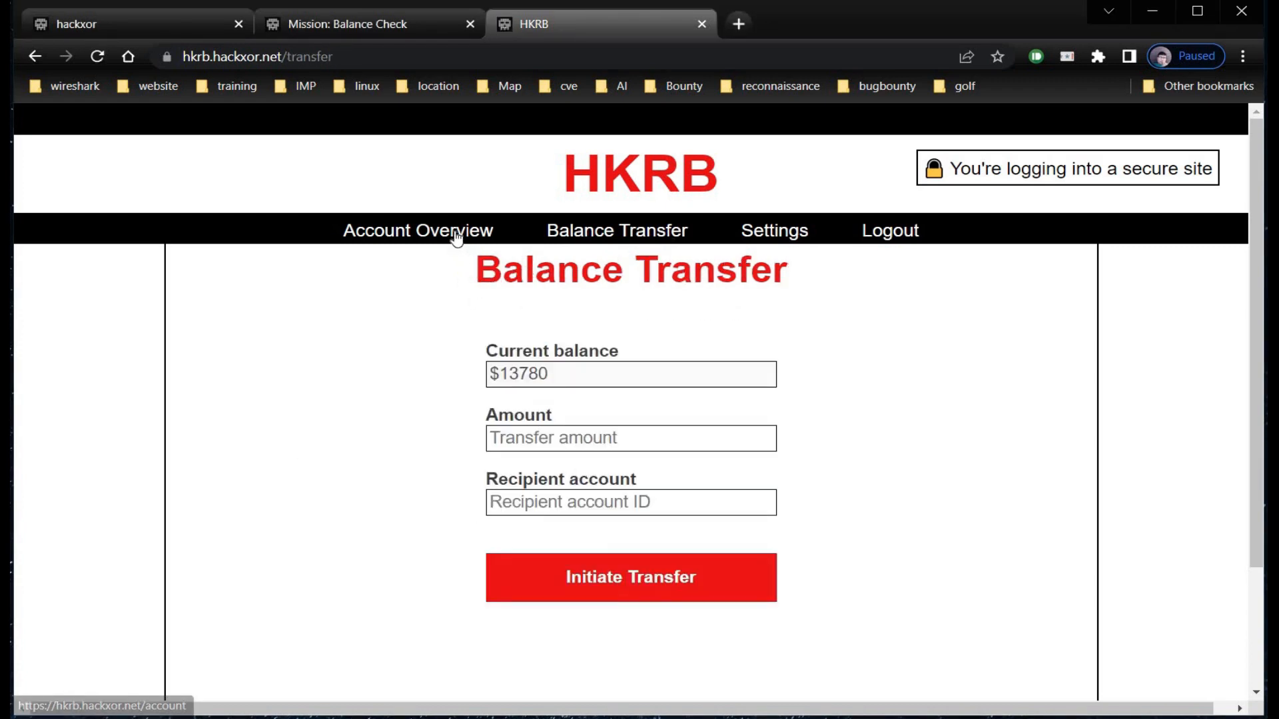
pyautogui.click(417, 231)
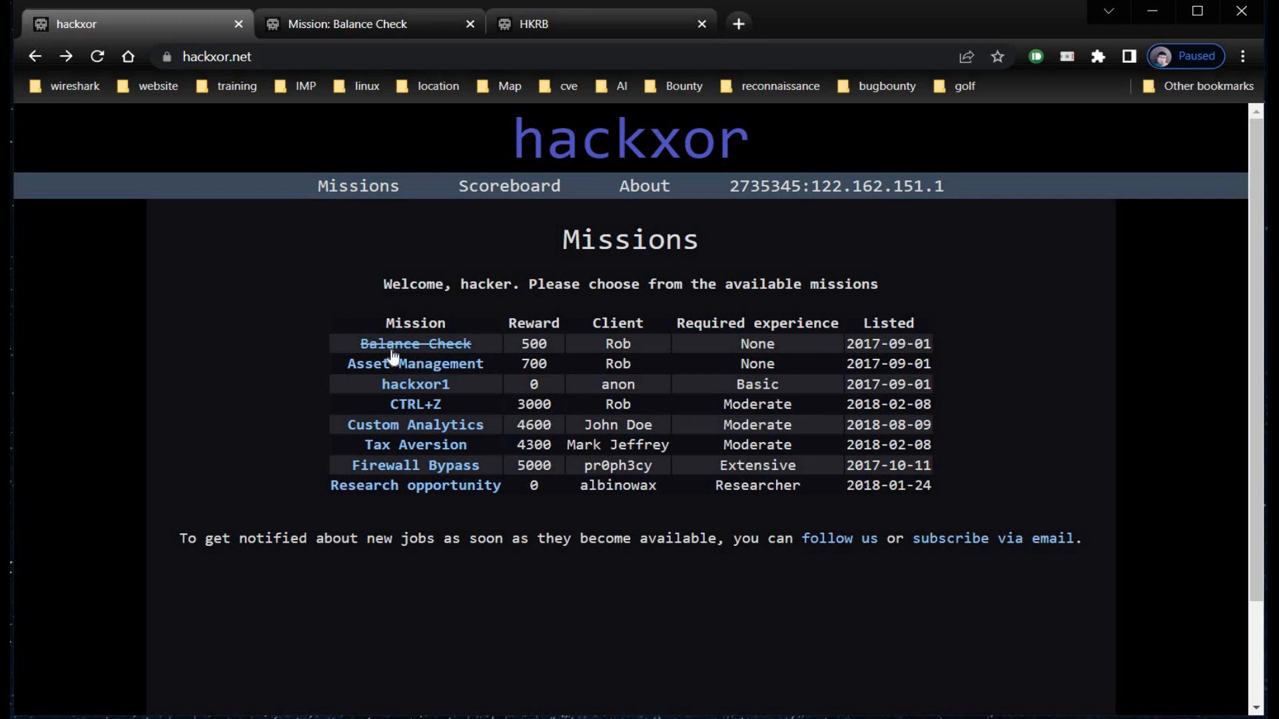
pyautogui.moveTo(479, 351)
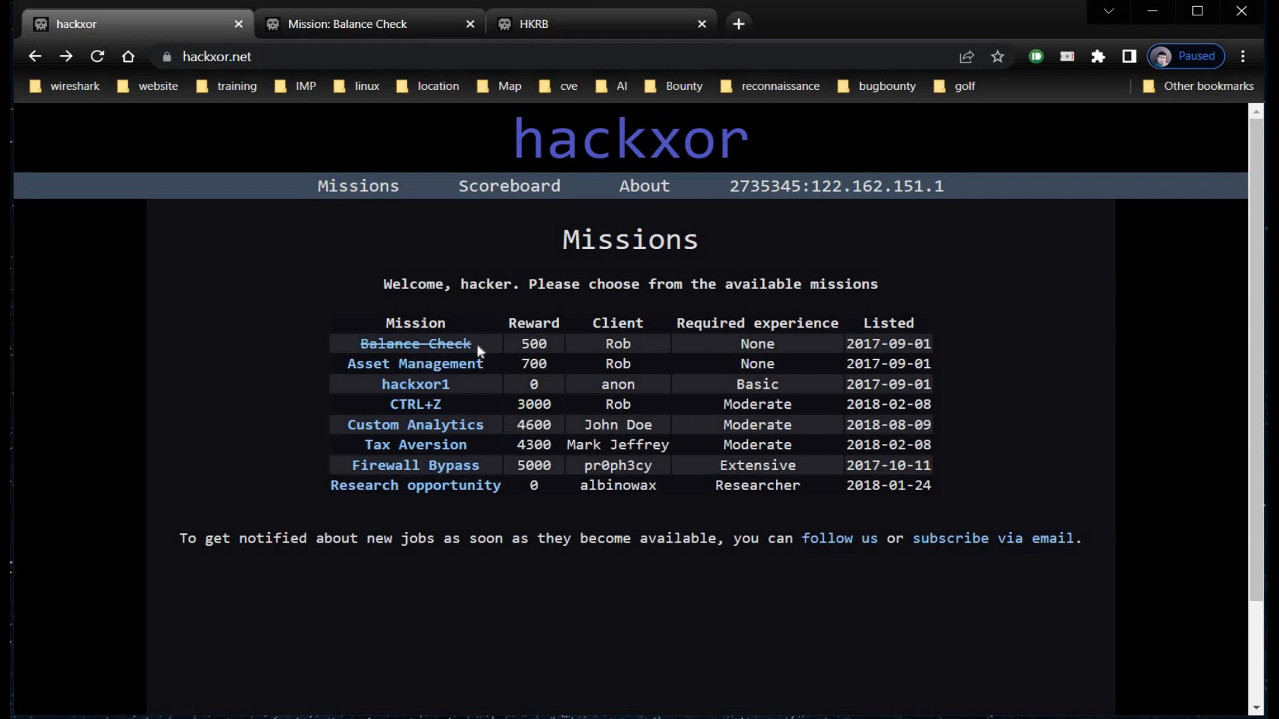
pyautogui.moveTo(479, 351)
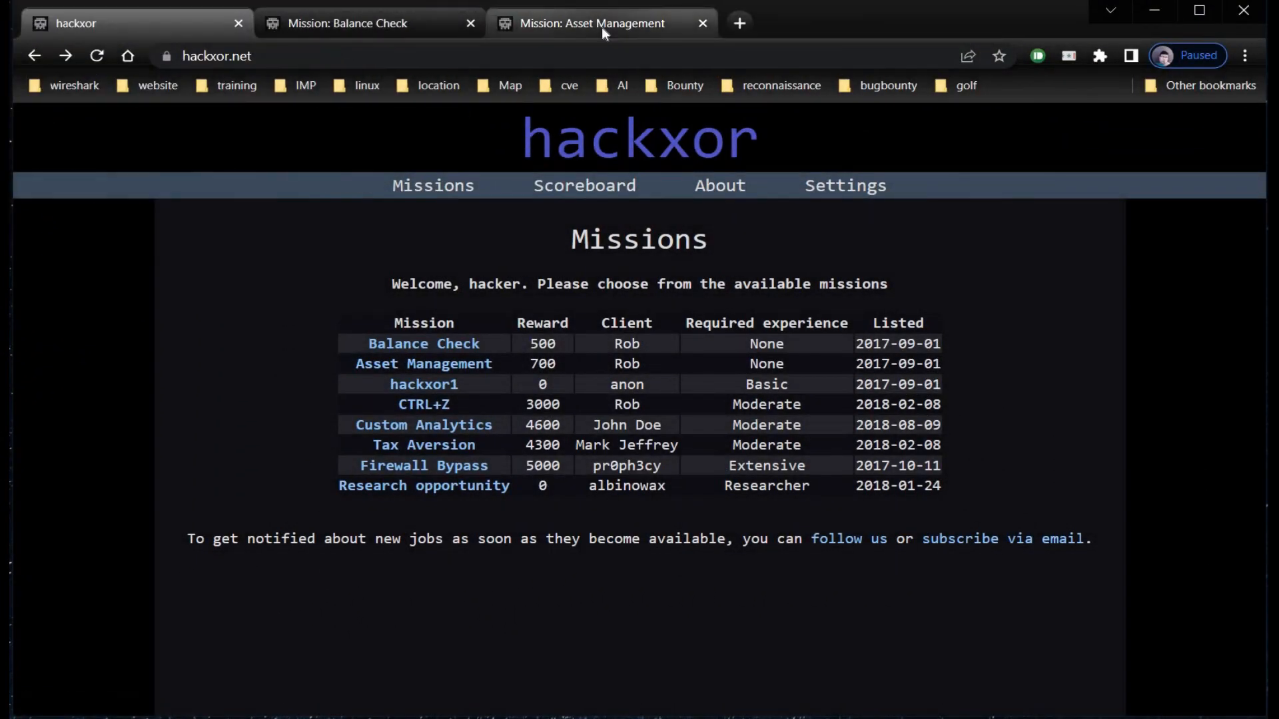
# - Read the Asset Management brief and launch its HKRB target site
pyautogui.click(423, 363)
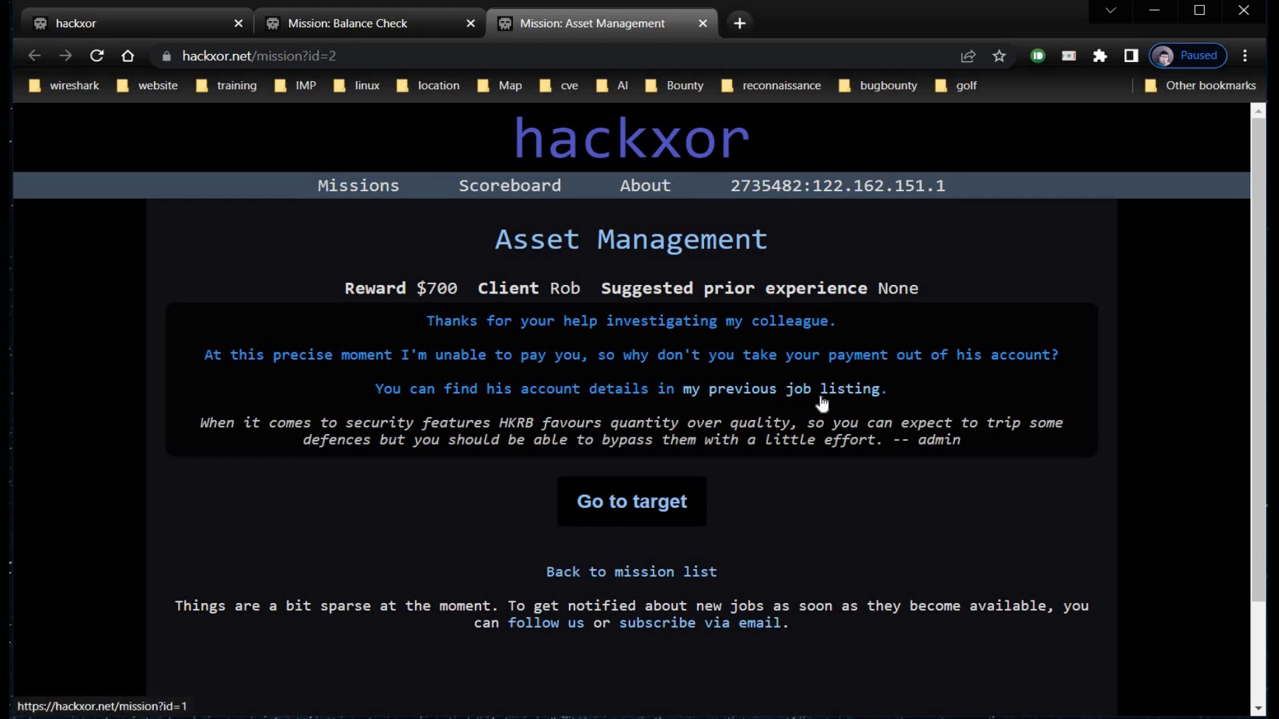
pyautogui.moveTo(789, 412)
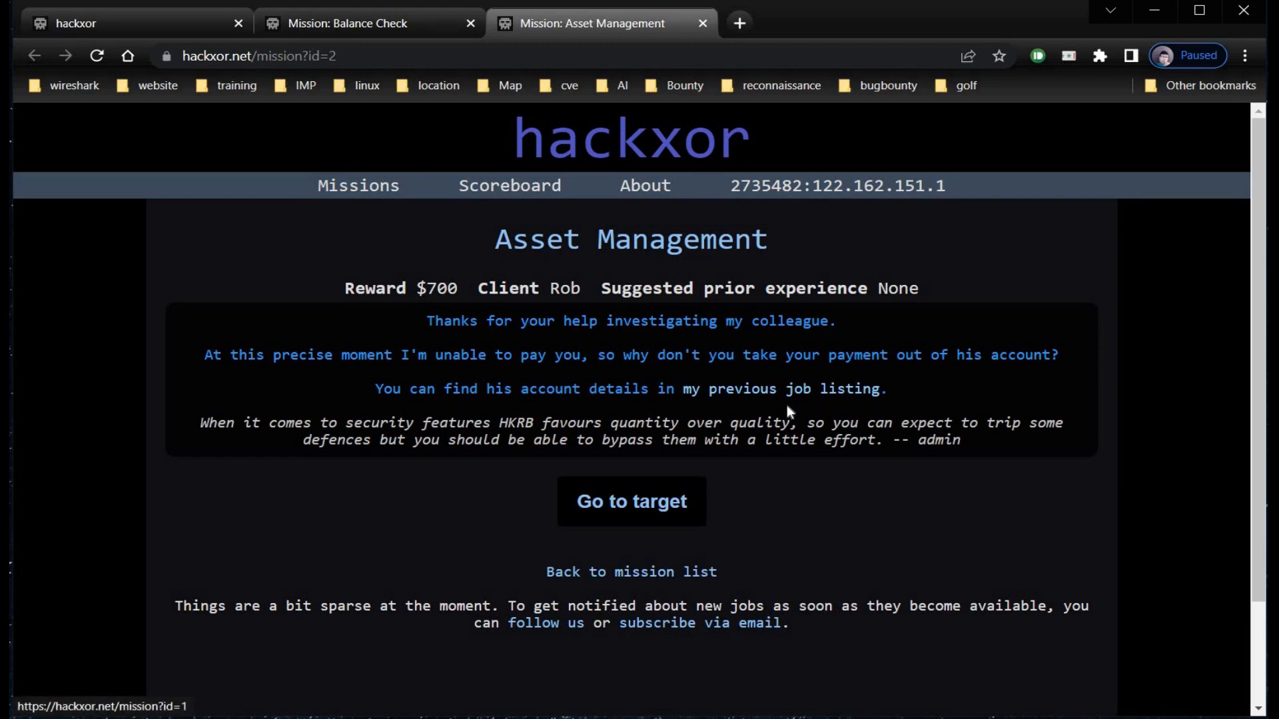
pyautogui.moveTo(630, 501)
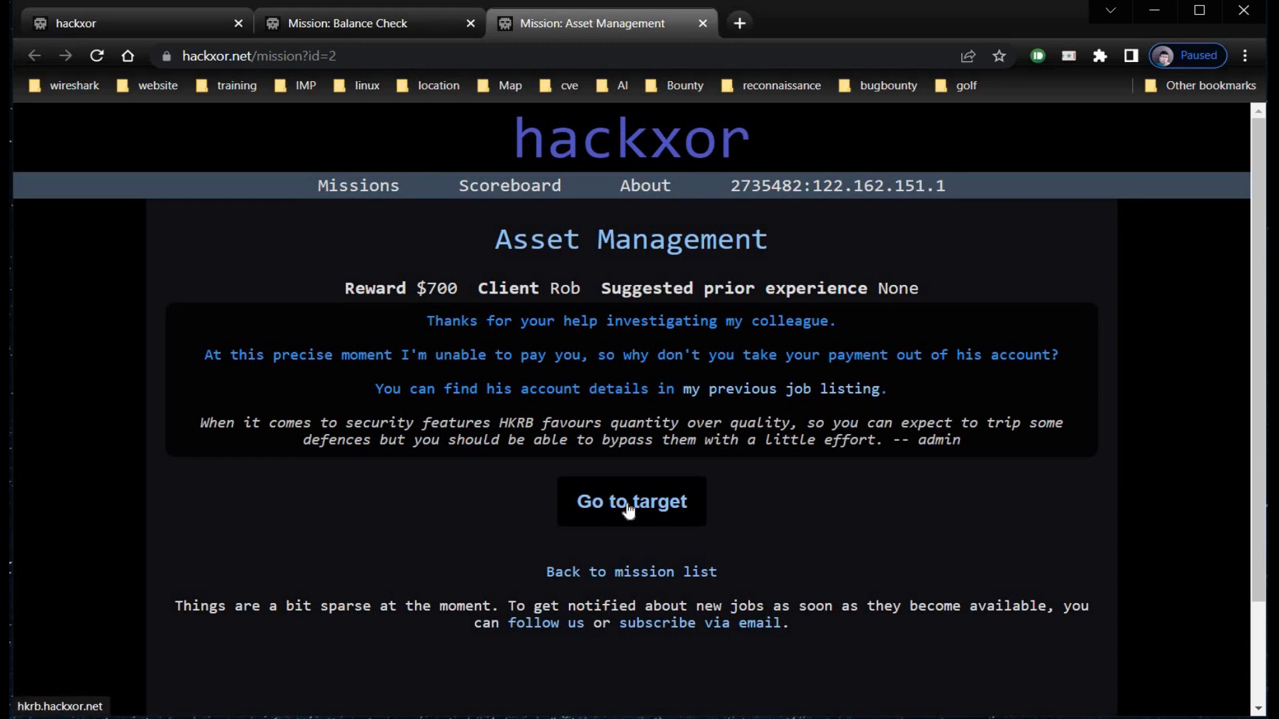
pyautogui.click(631, 501)
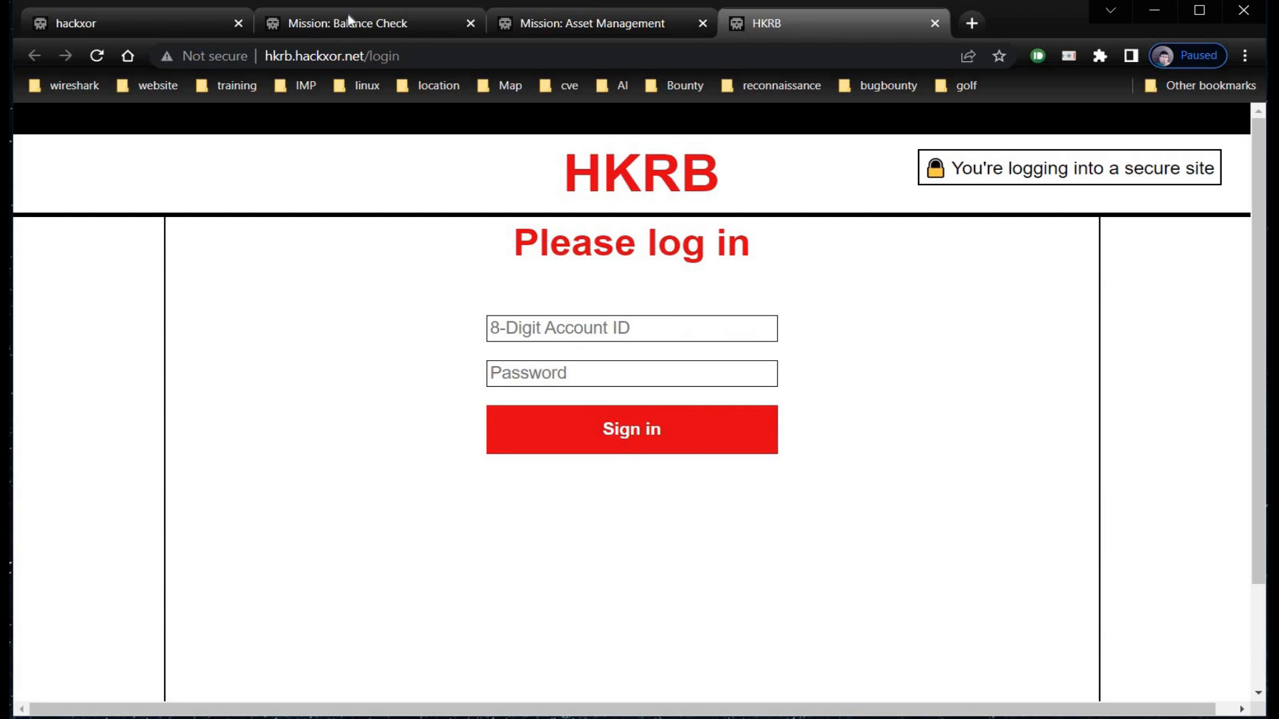
pyautogui.click(359, 23)
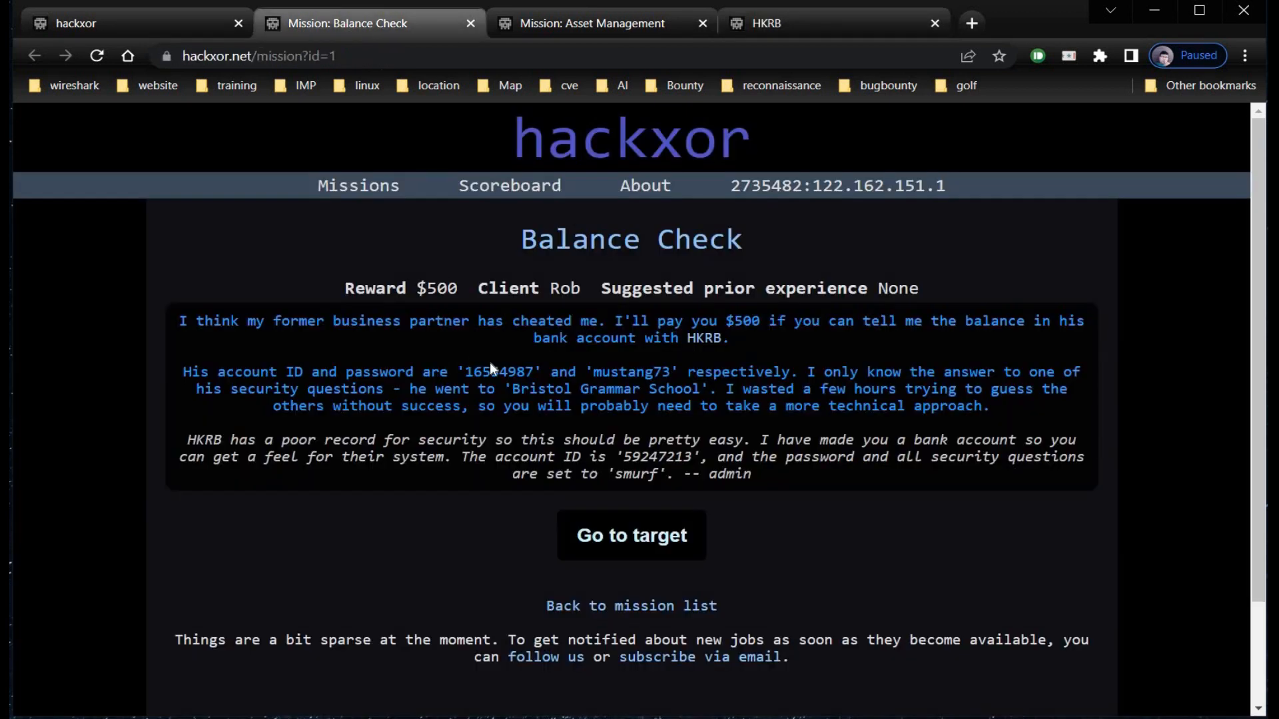
pyautogui.doubleClick(498, 371)
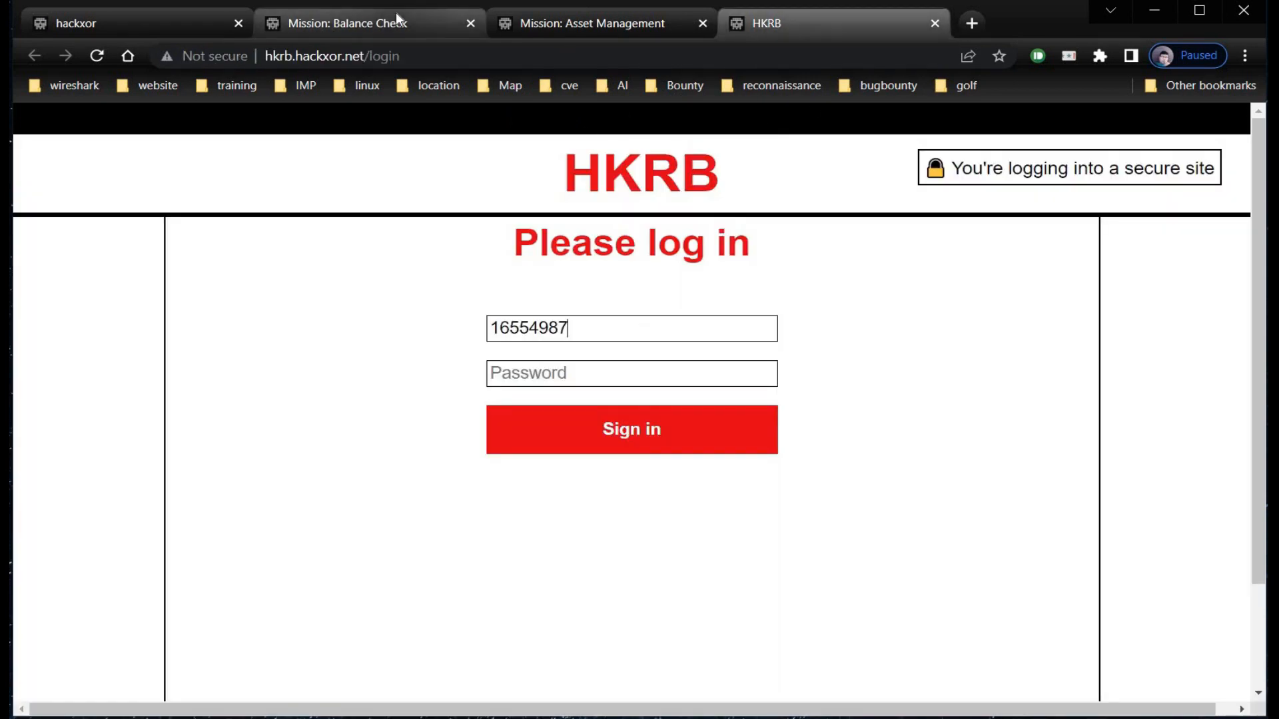
pyautogui.click(347, 22)
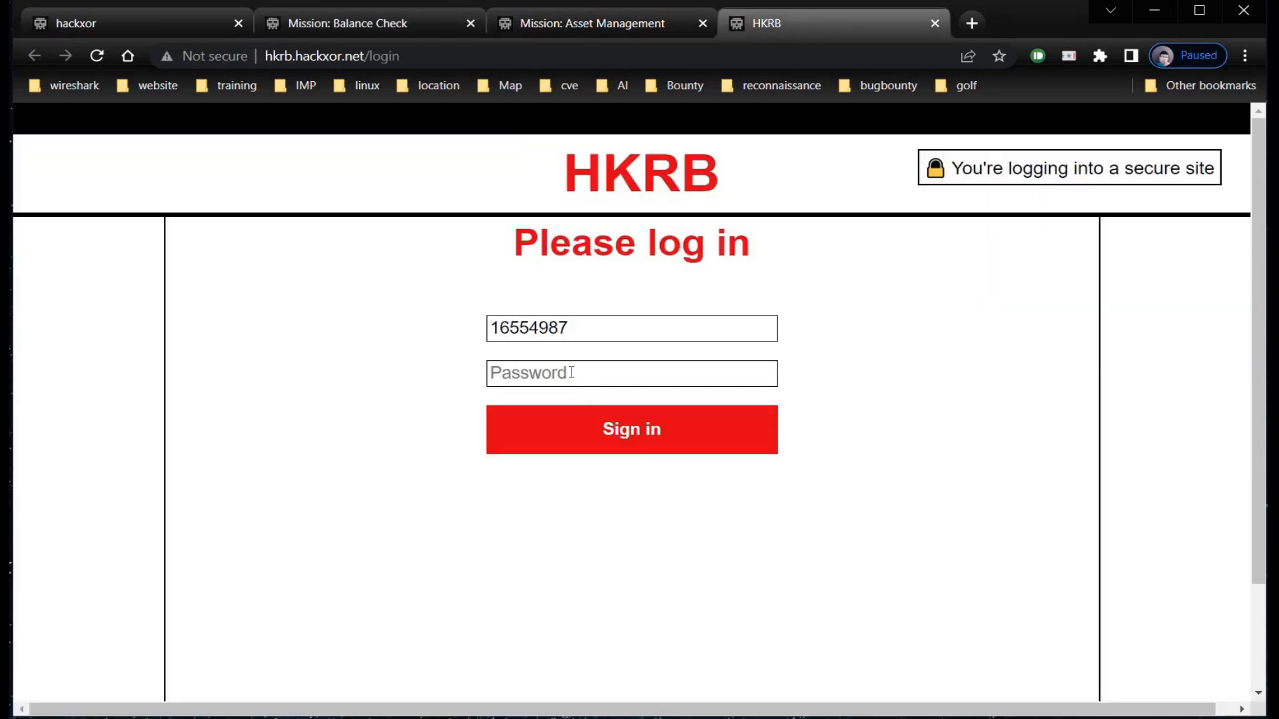
pyautogui.click(631, 429)
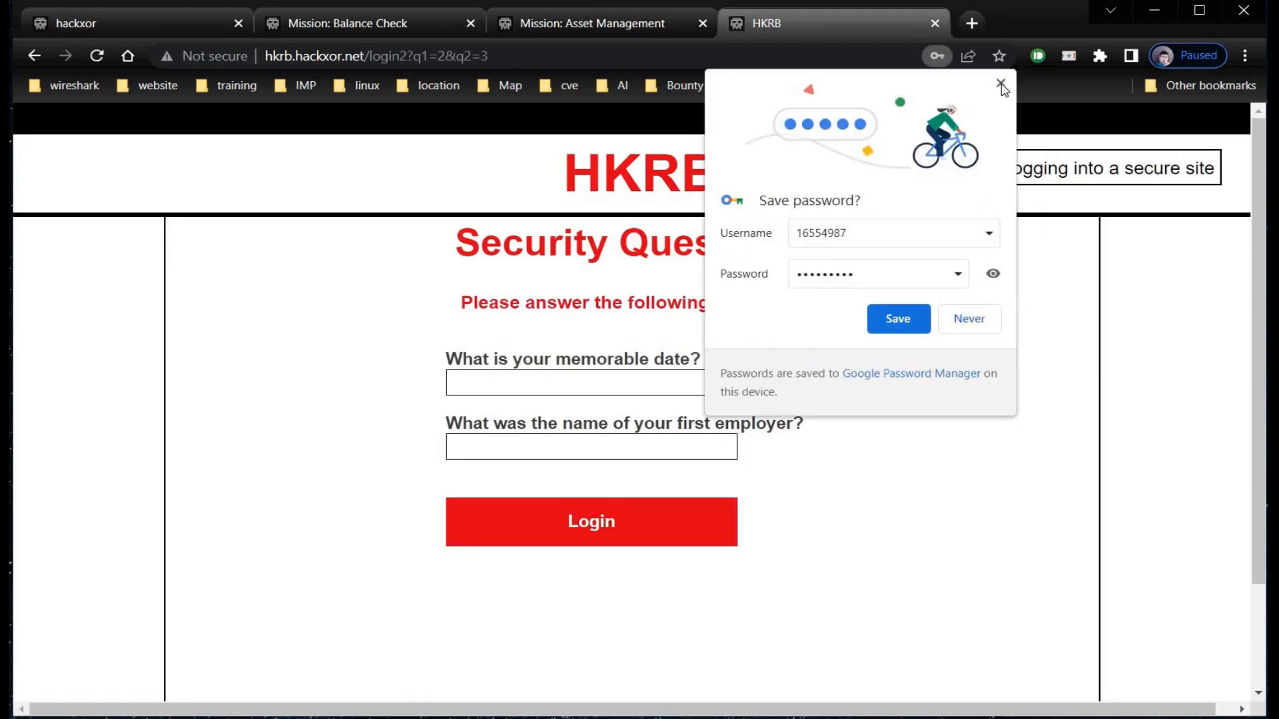
# - Set the URL to q1=1&q2=1 and log in with 'Bristol Grammar School' to reach the $13780 overview
pyautogui.click(1002, 83)
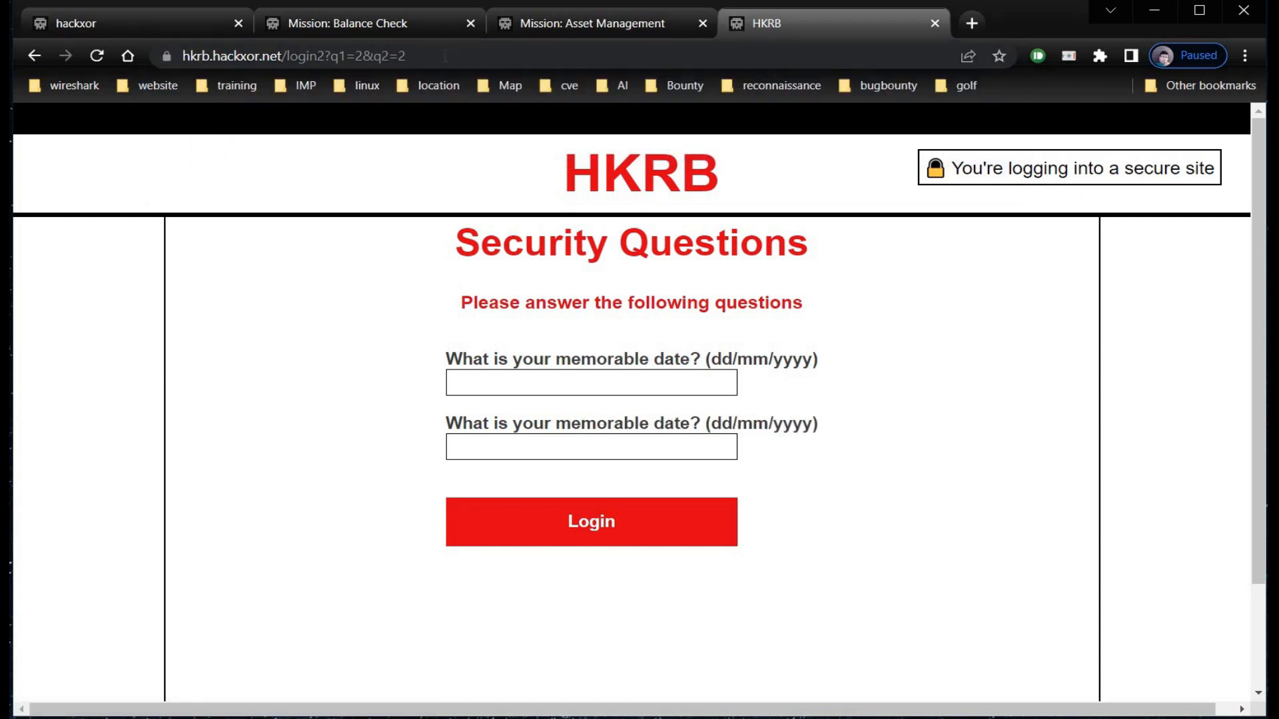
pyautogui.click(326, 56)
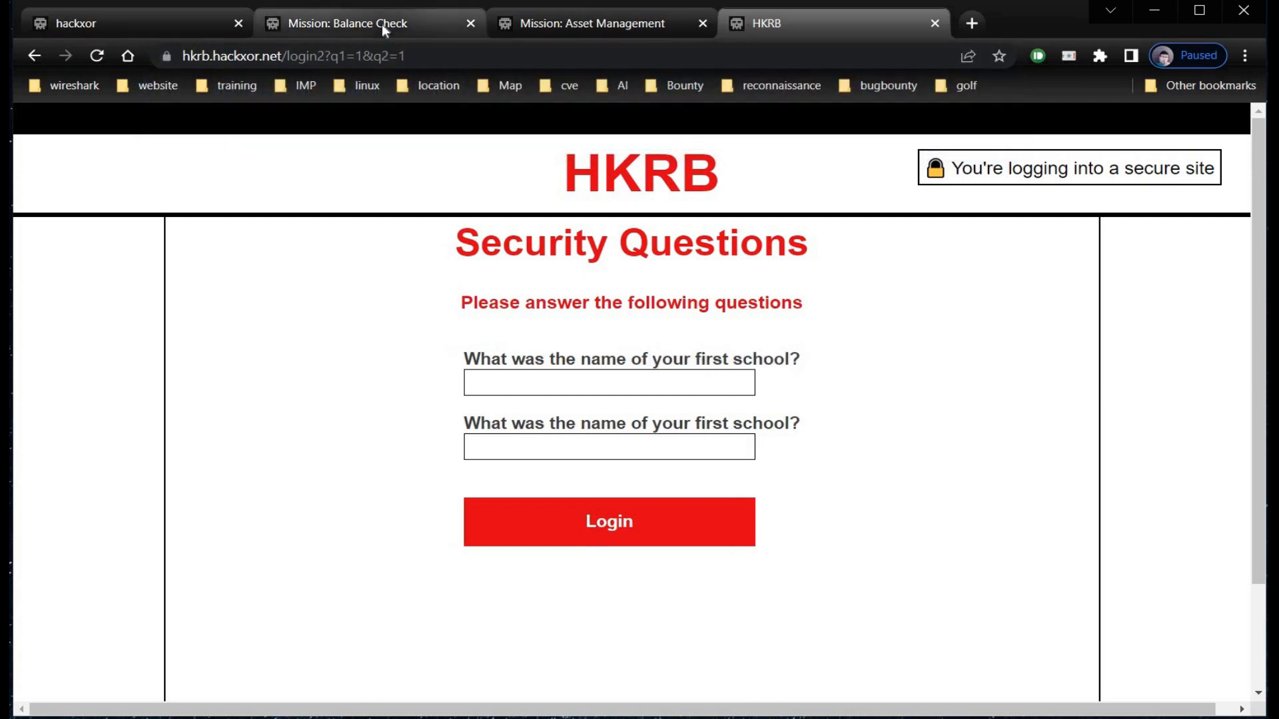
pyautogui.click(351, 23)
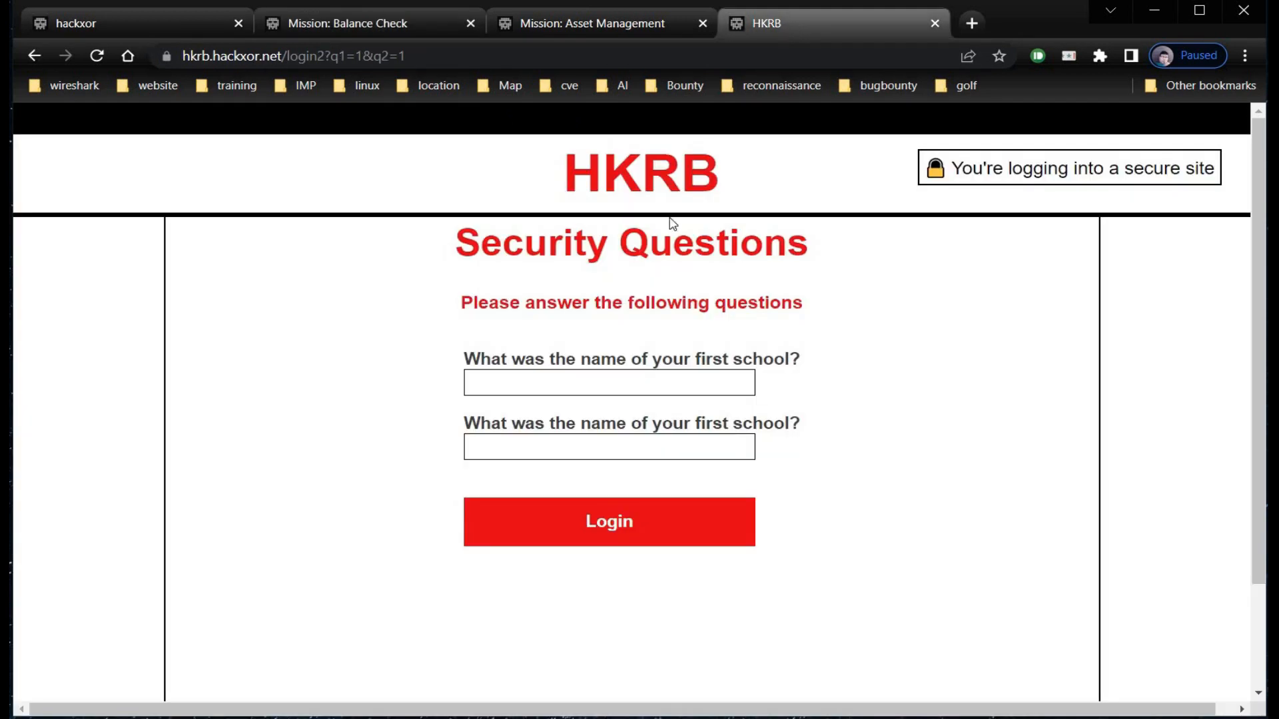
pyautogui.write('Bristol Grammar School')
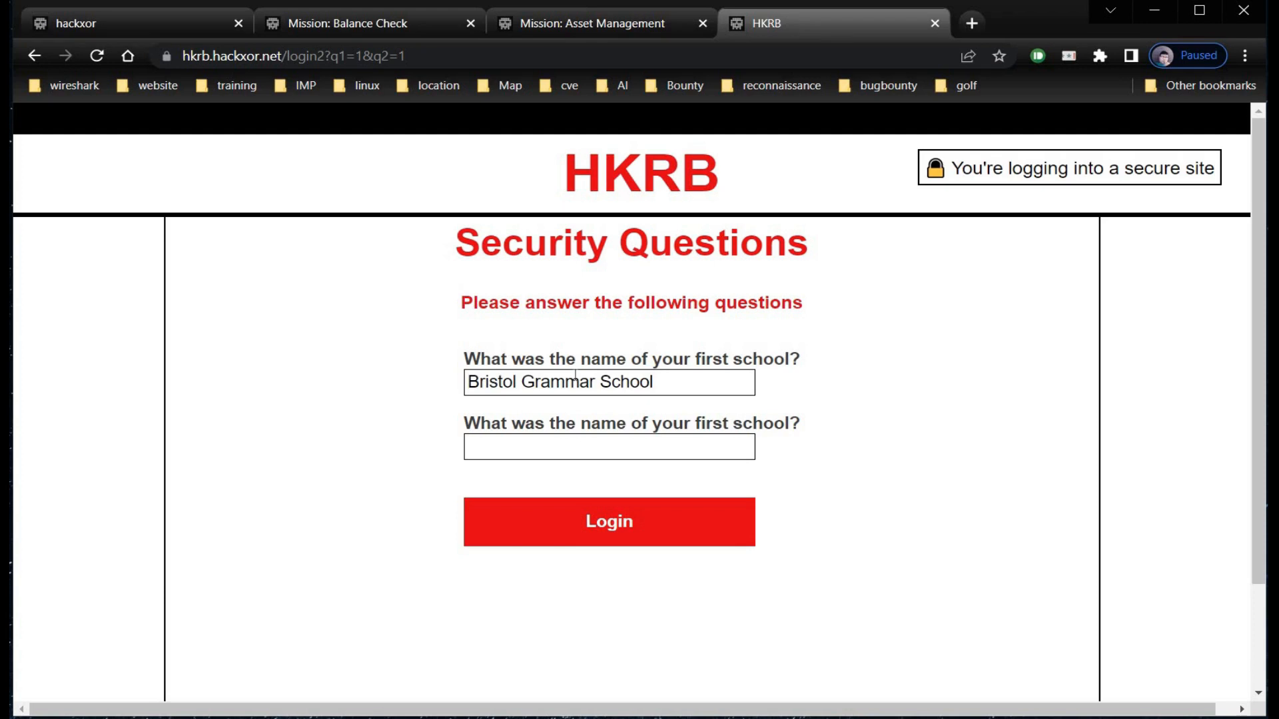
pyautogui.click(608, 521)
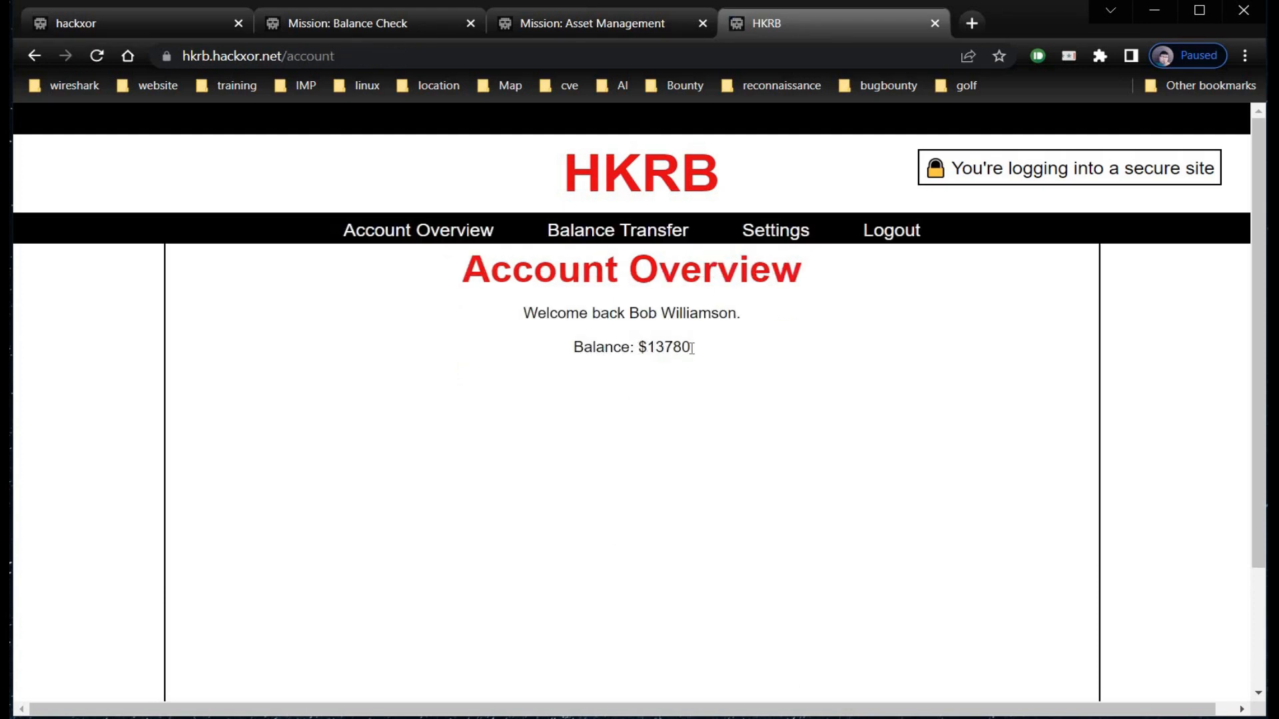
pyautogui.click(616, 229)
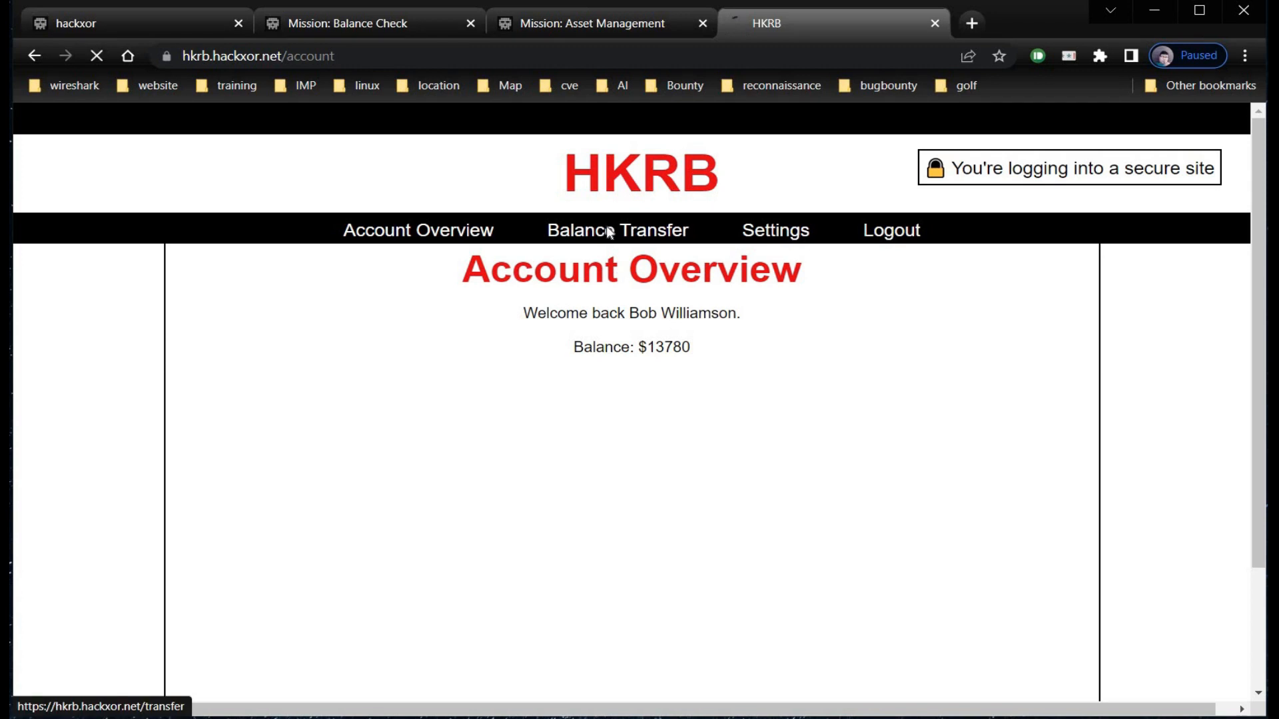
pyautogui.click(615, 230)
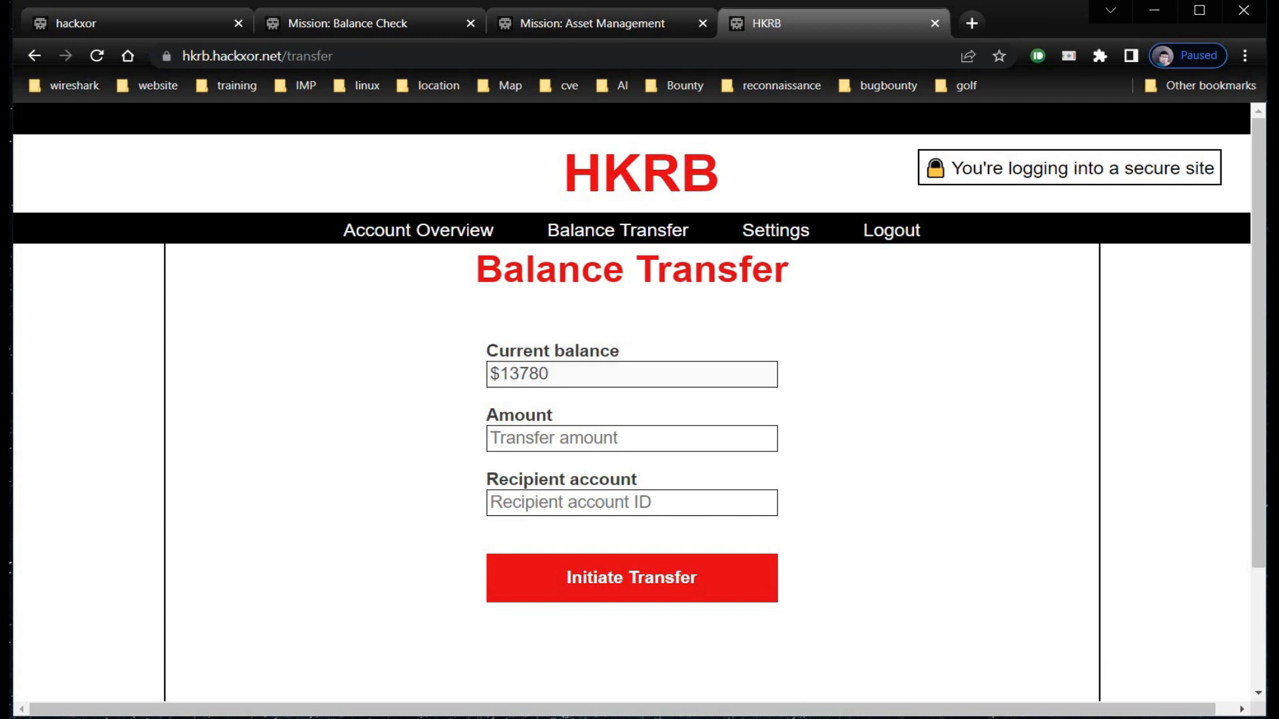
pyautogui.click(631, 438)
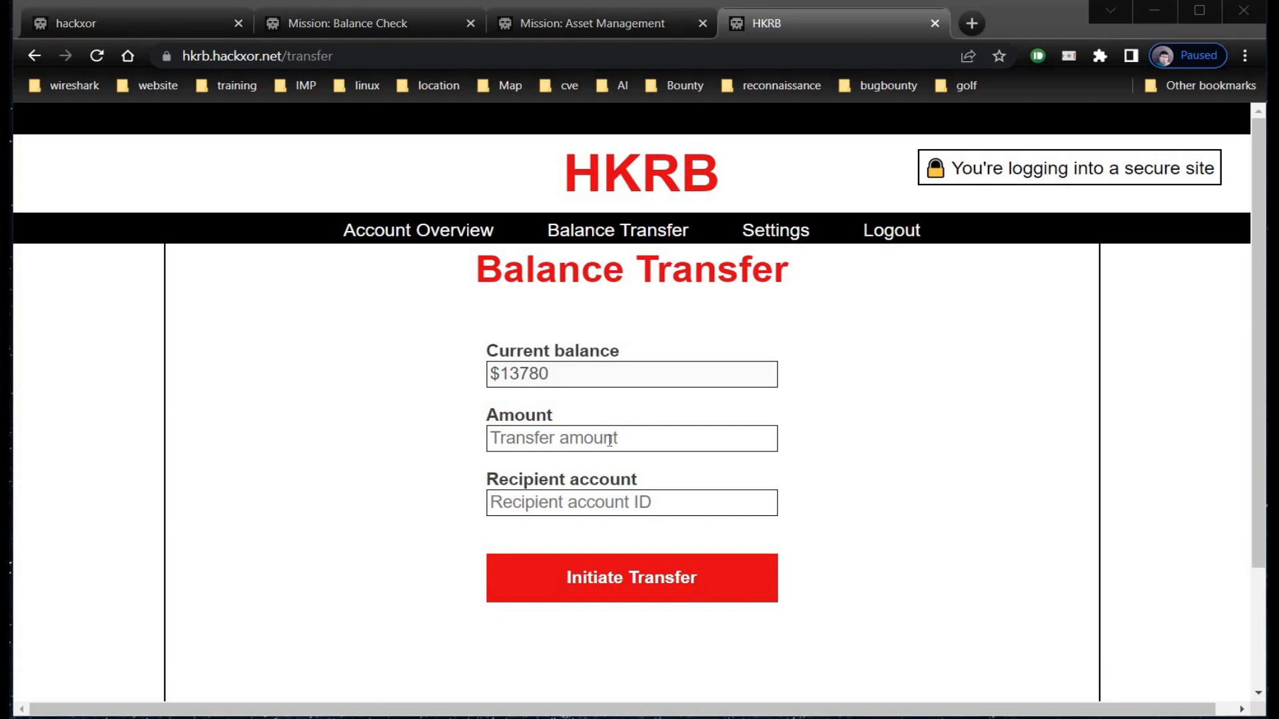
pyautogui.write('780')
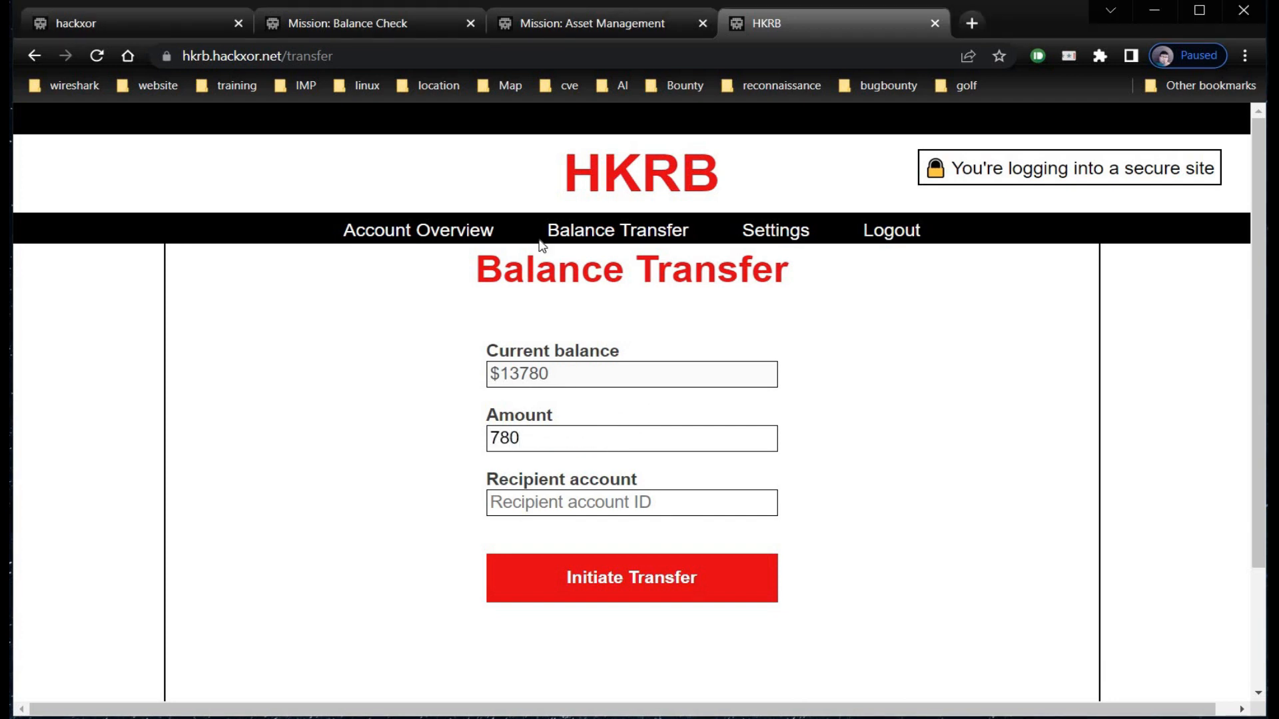
pyautogui.click(351, 22)
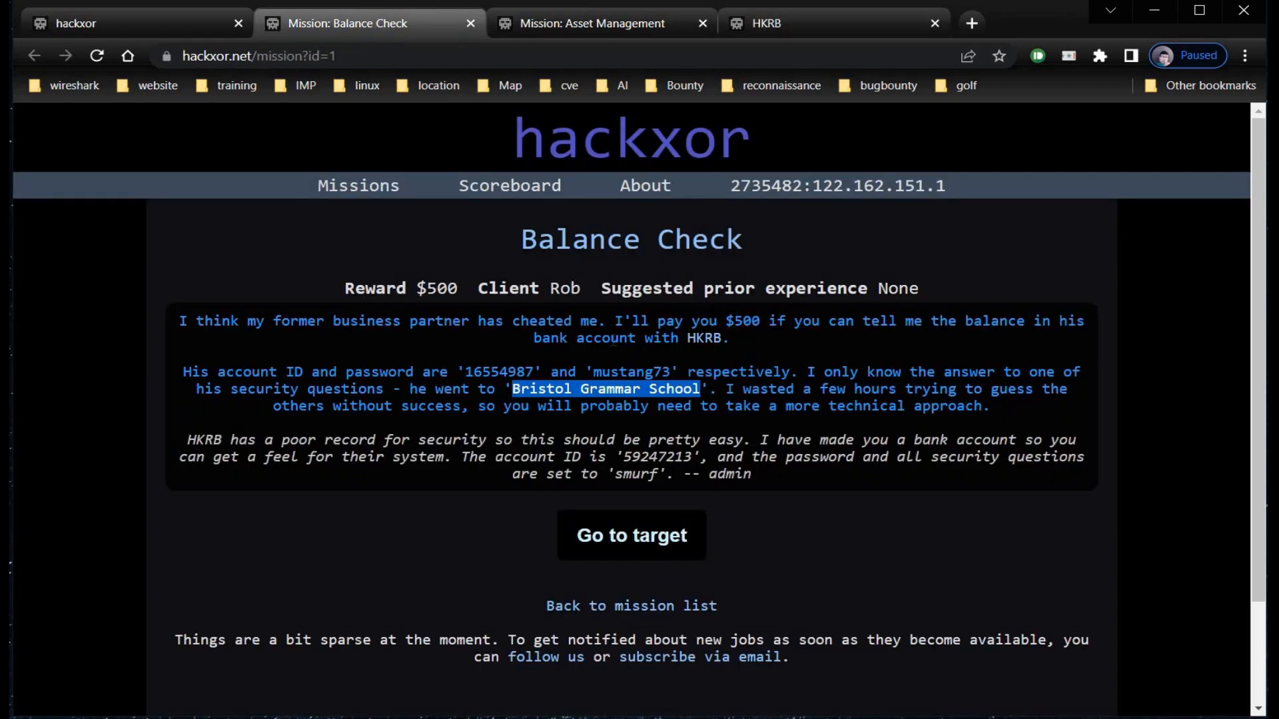
pyautogui.rightClick(657, 456)
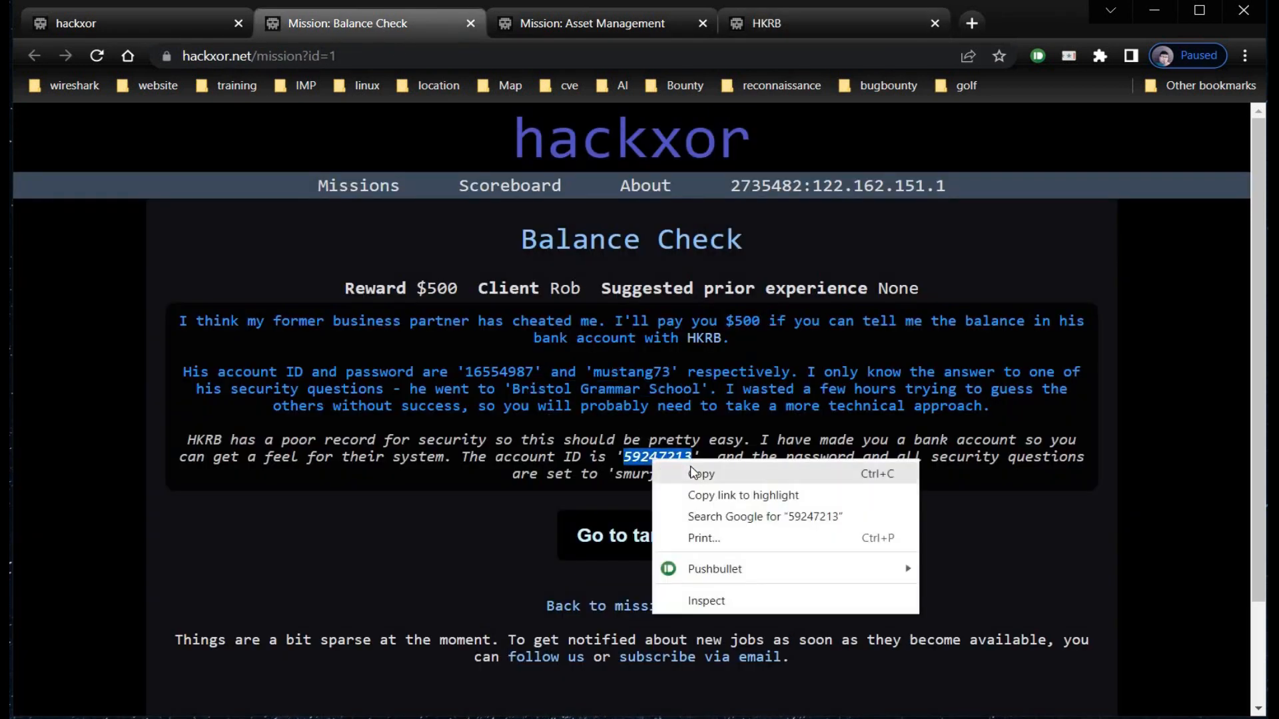
pyautogui.click(701, 473)
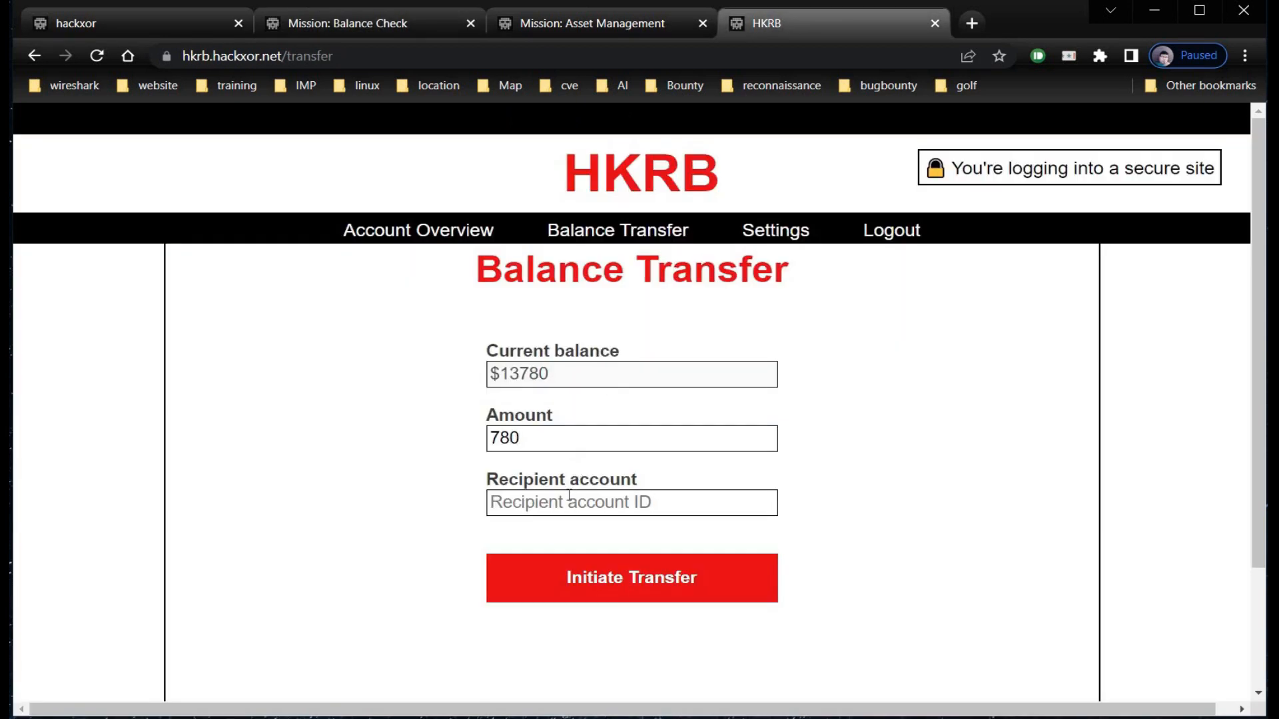
pyautogui.click(631, 502)
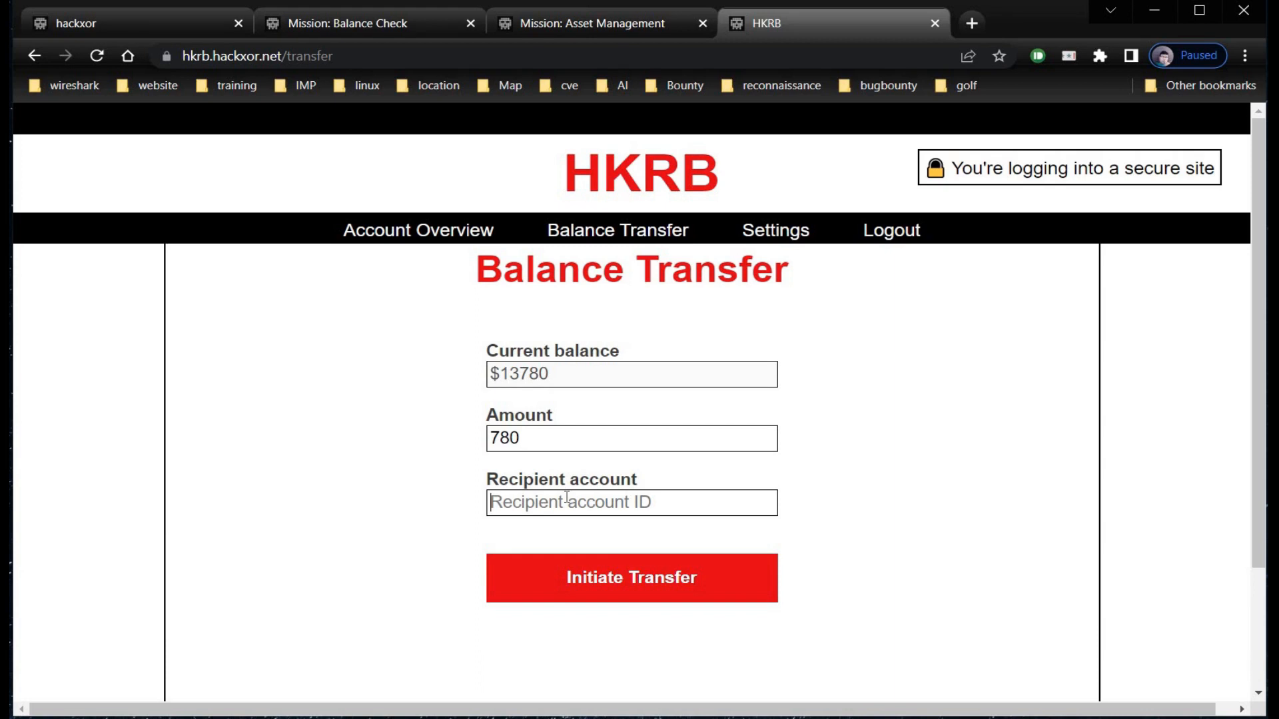
pyautogui.write('59247213')
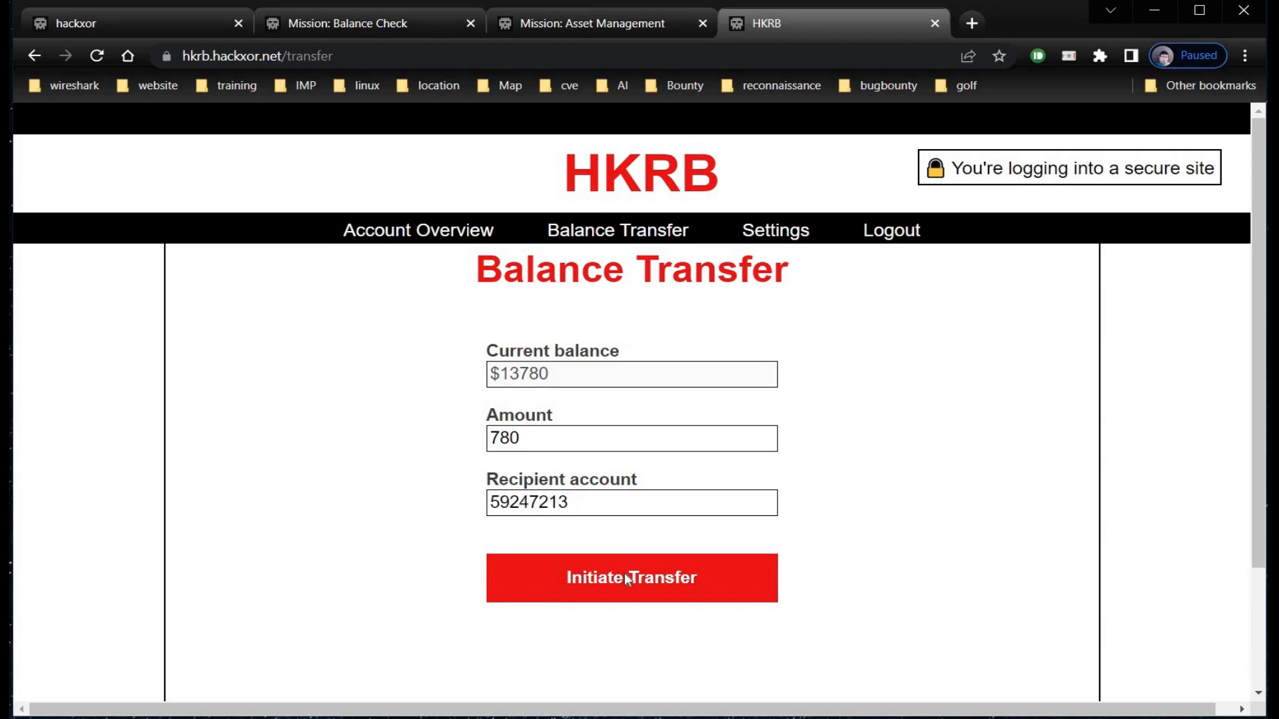
pyautogui.click(631, 577)
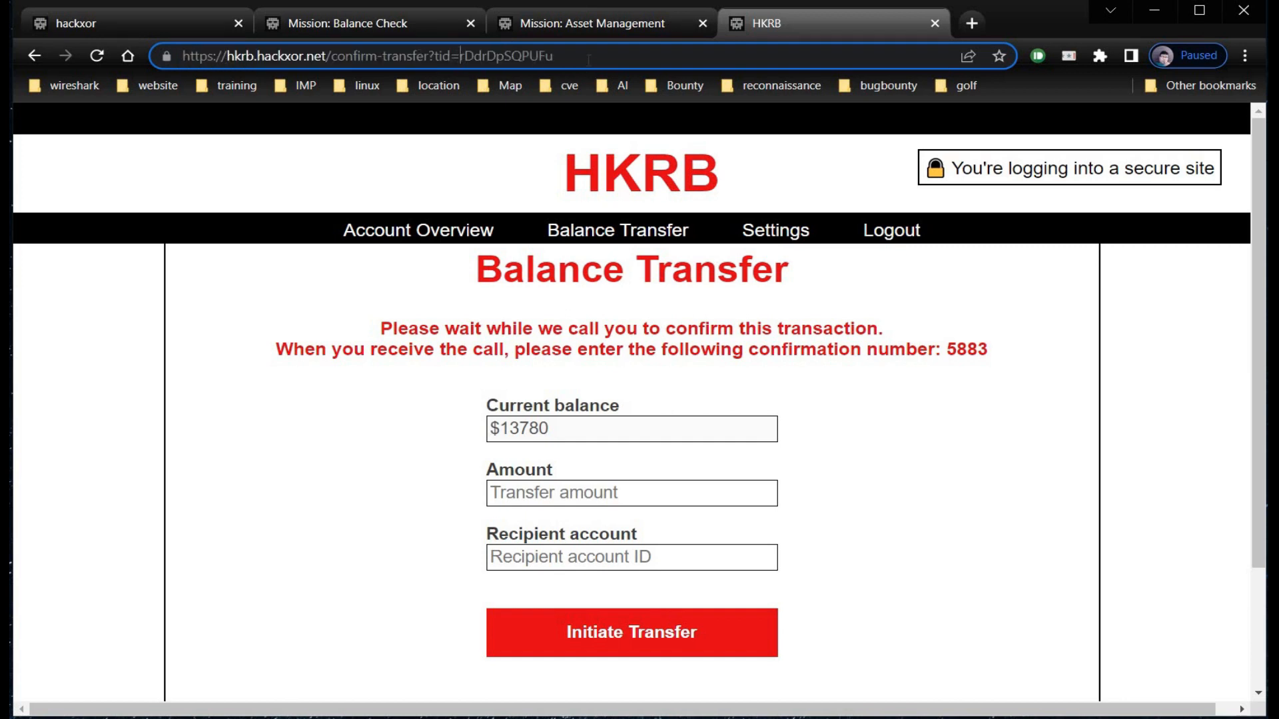
pyautogui.doubleClick(477, 56)
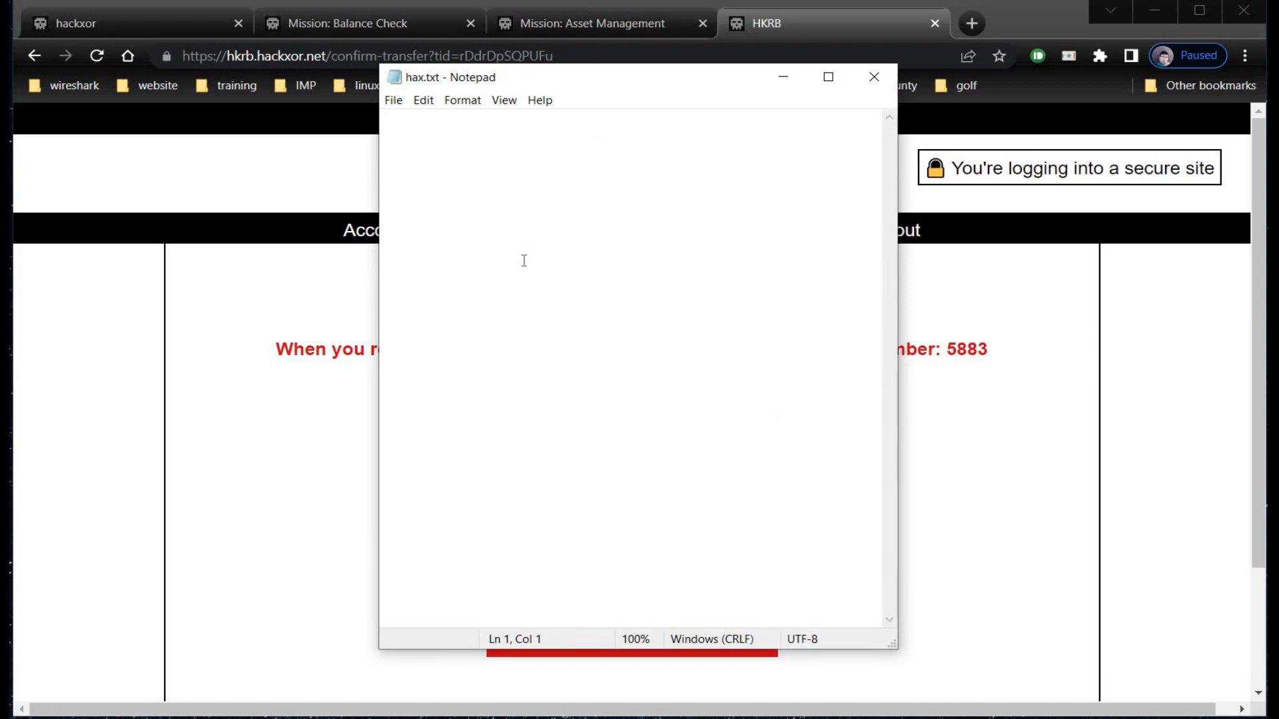
pyautogui.write('rDdrDpSQPUFu')
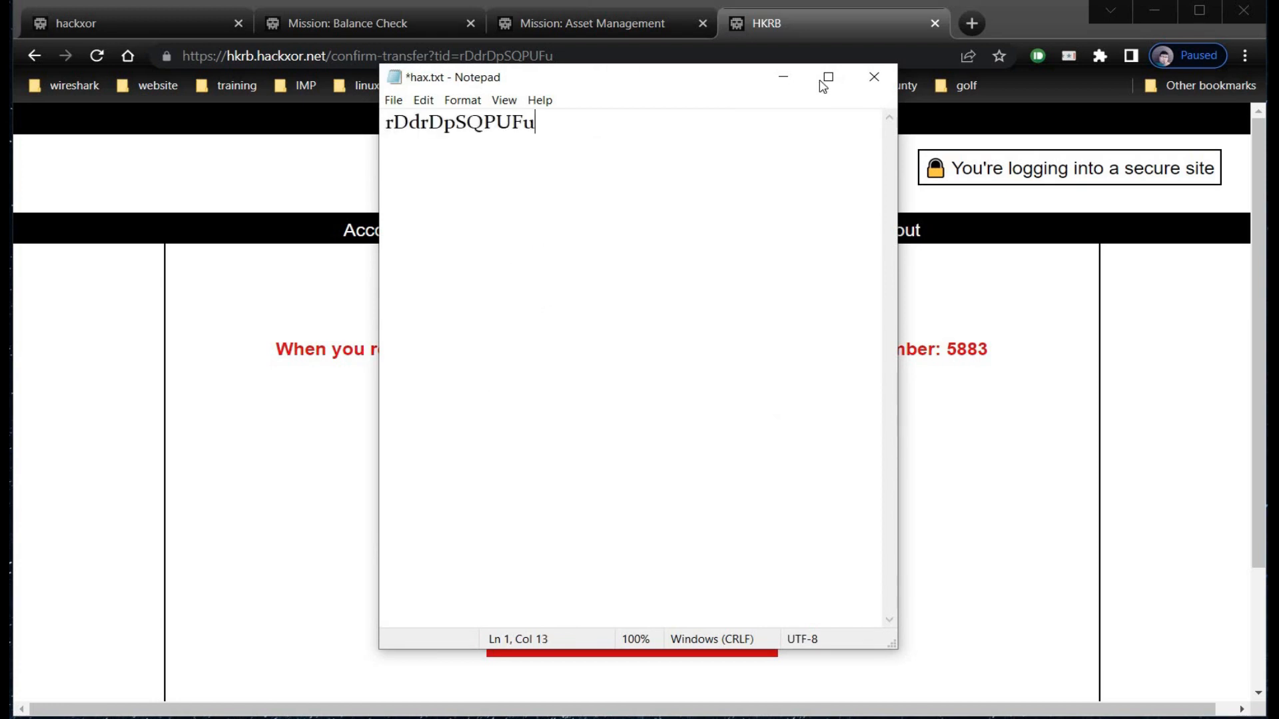
pyautogui.moveTo(781, 77)
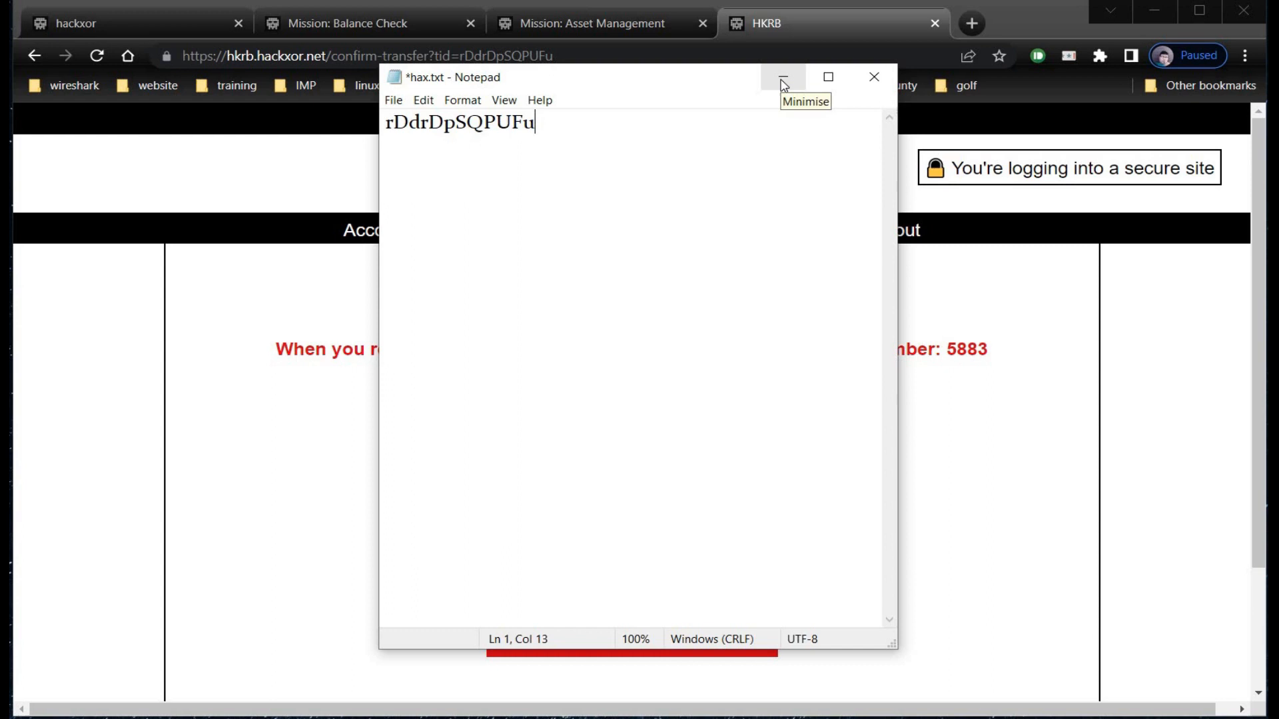
pyautogui.click(781, 76)
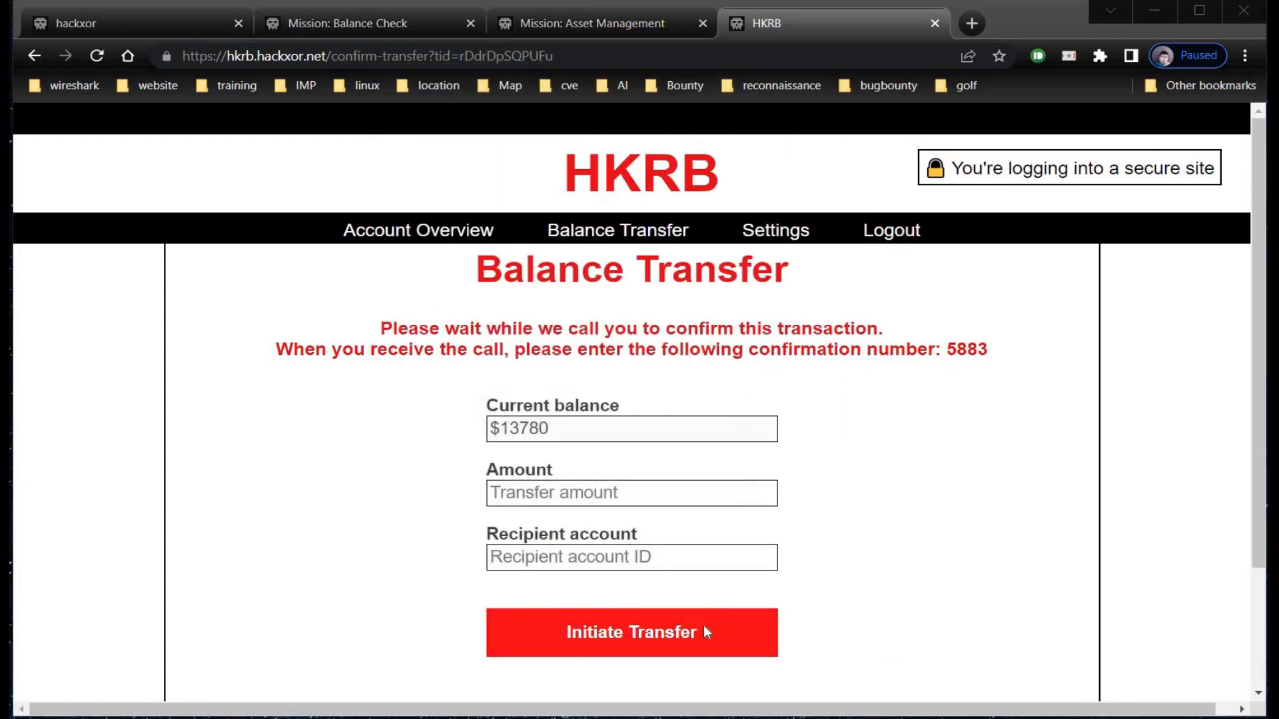
pyautogui.click(631, 632)
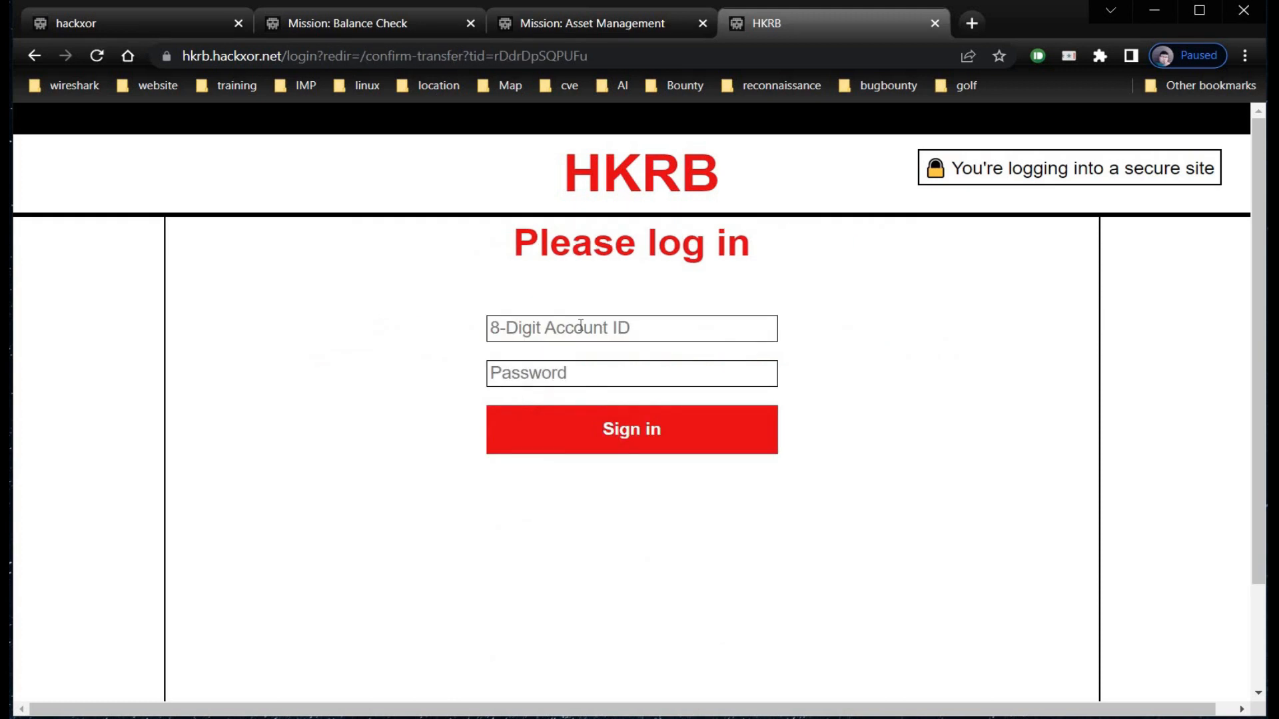
pyautogui.moveTo(389, 45)
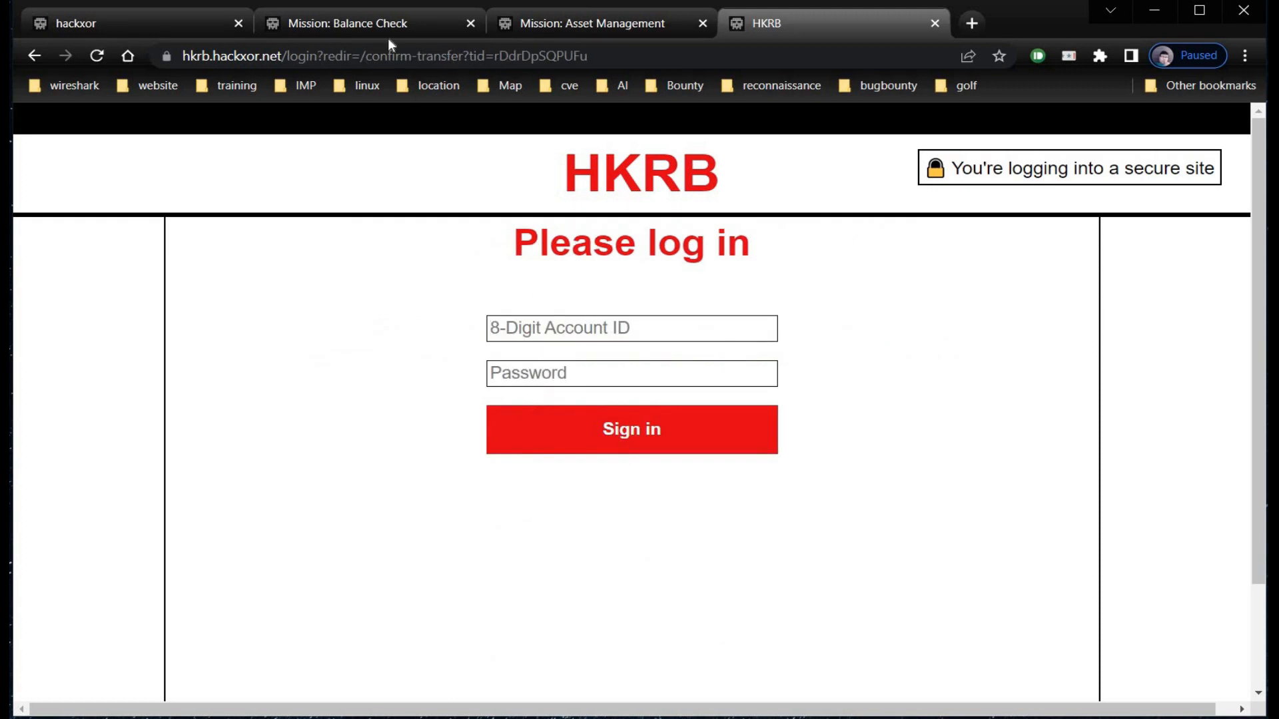
pyautogui.click(367, 22)
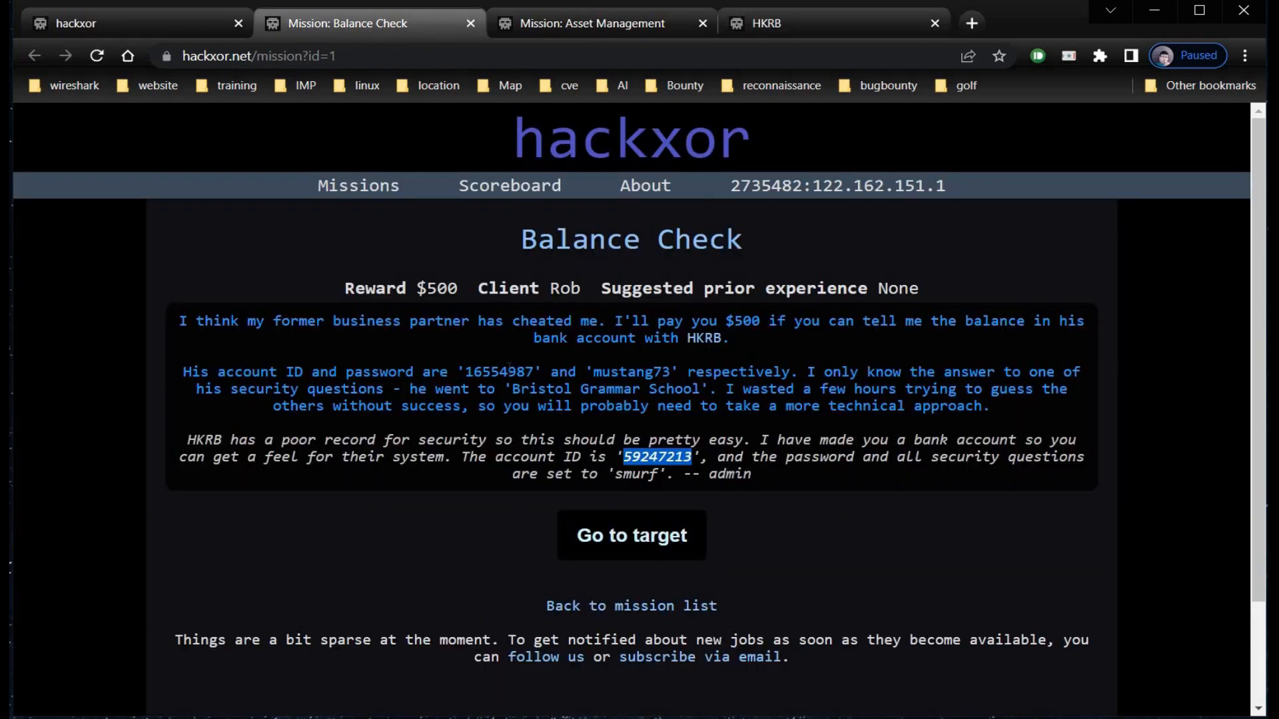
pyautogui.doubleClick(497, 372)
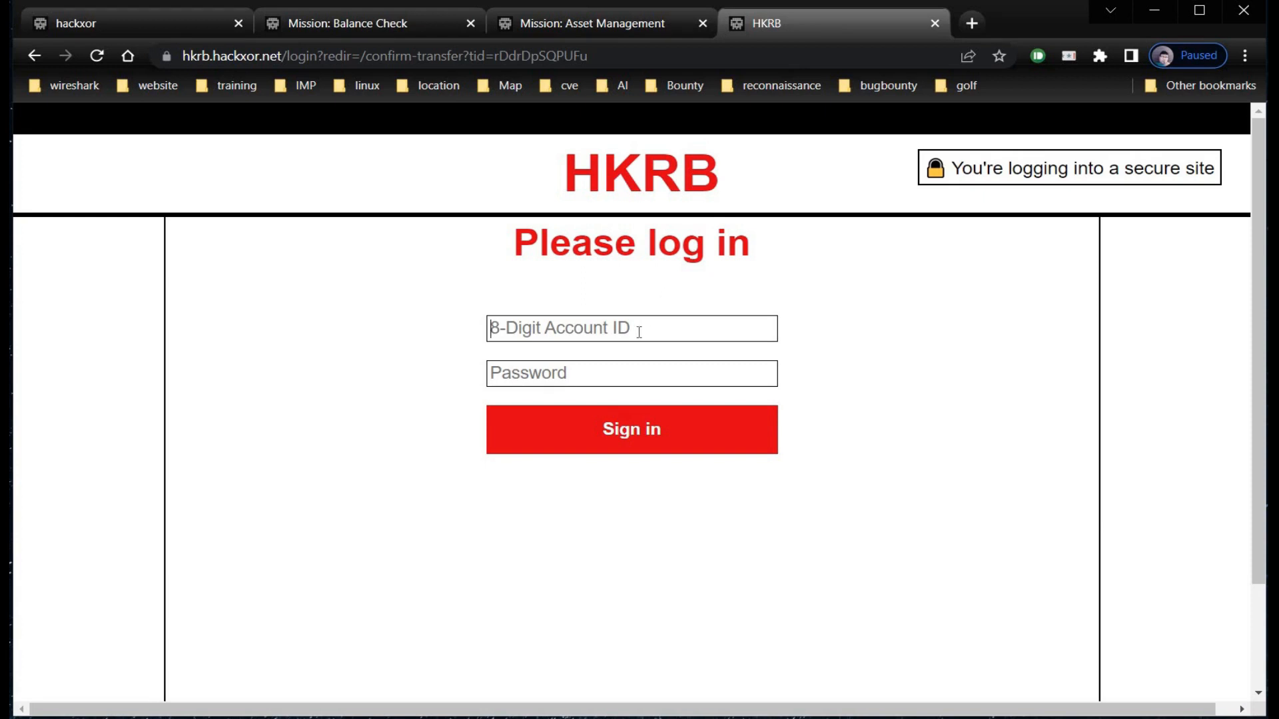
pyautogui.write('16554987')
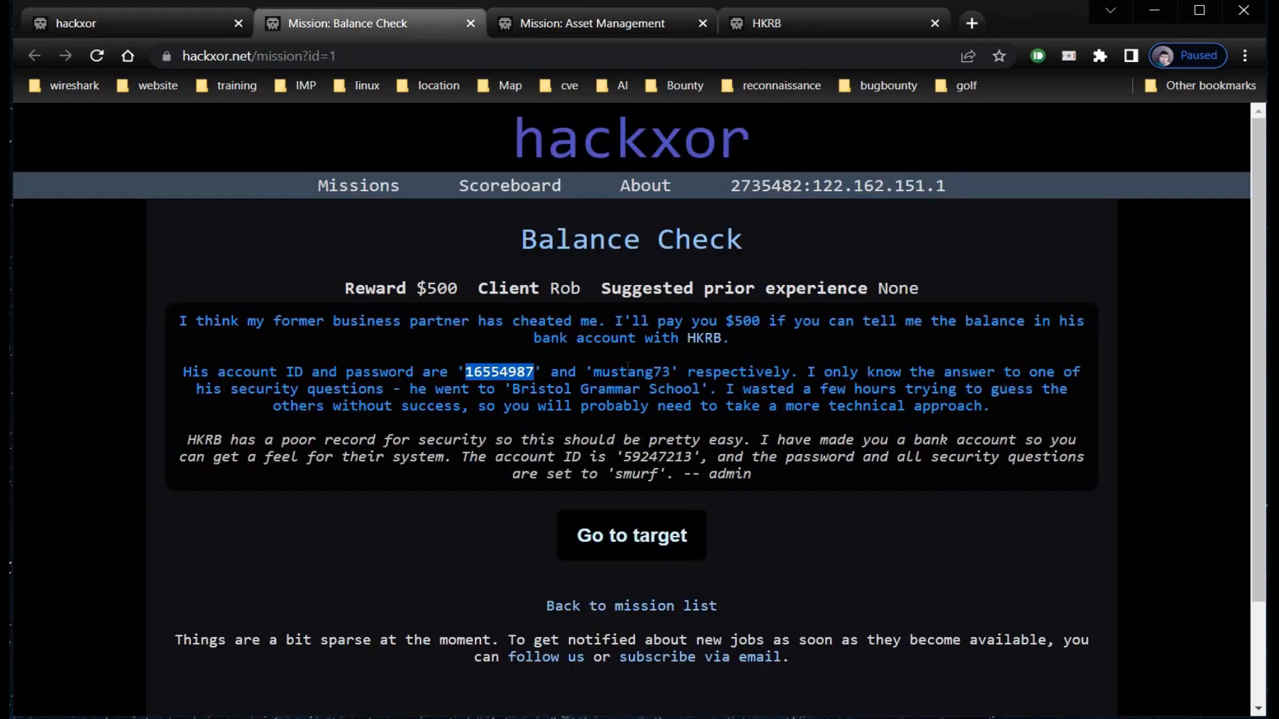
pyautogui.doubleClick(629, 371)
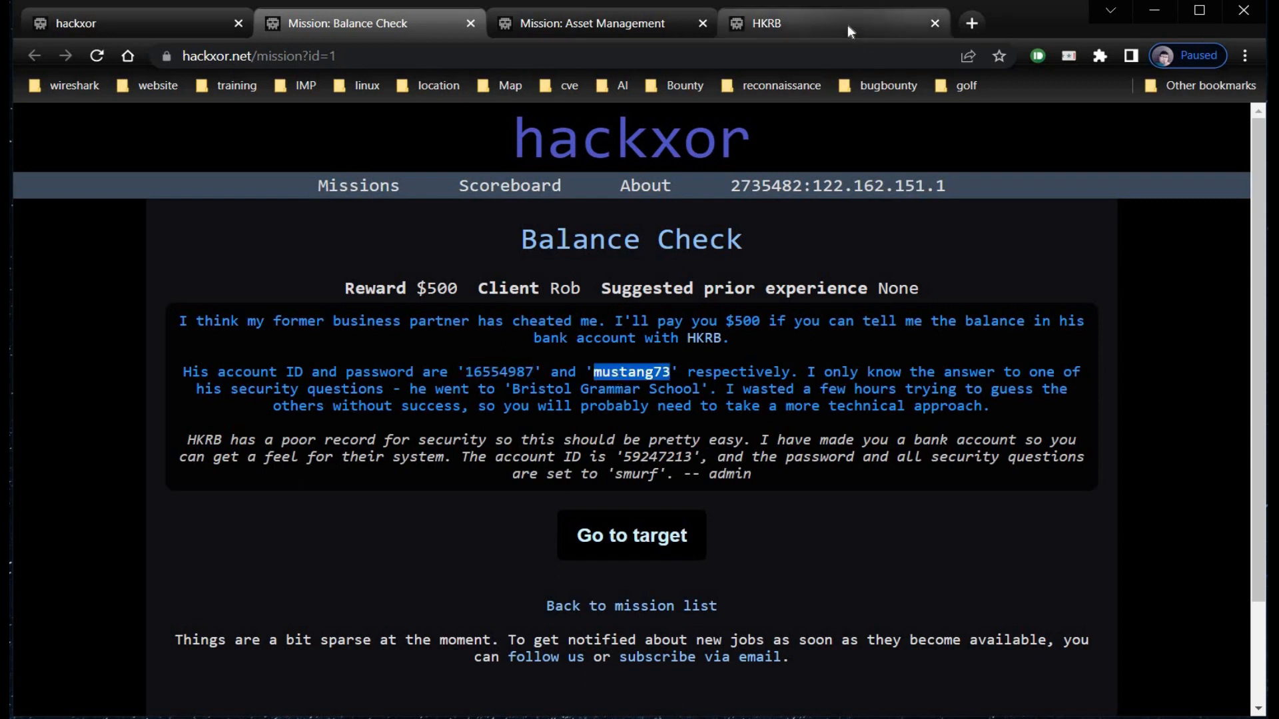
pyautogui.click(630, 535)
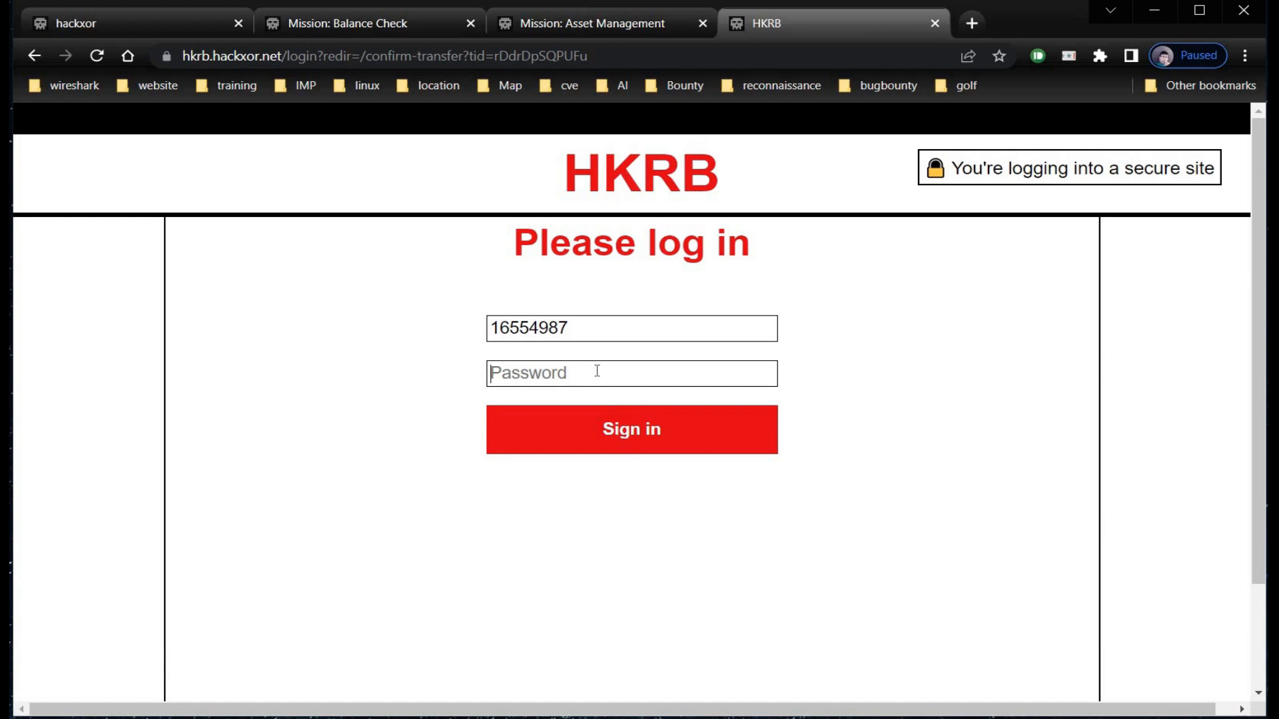
pyautogui.write('password')
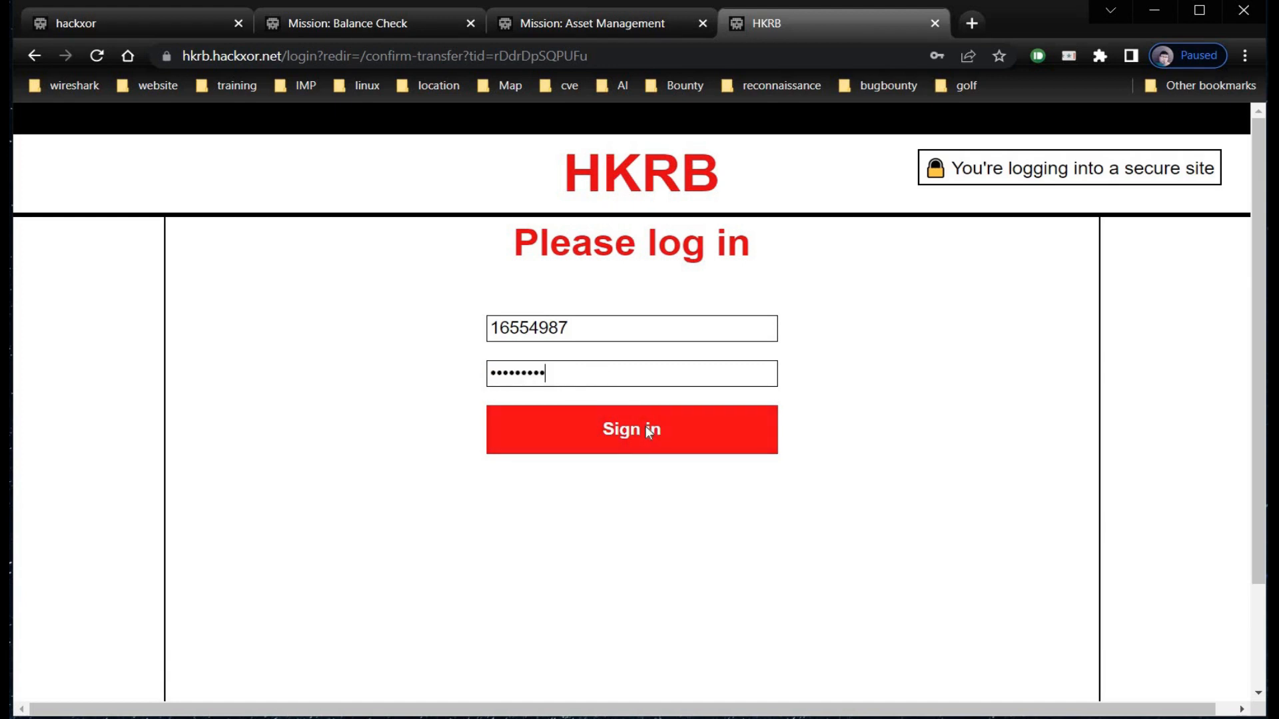
pyautogui.click(631, 429)
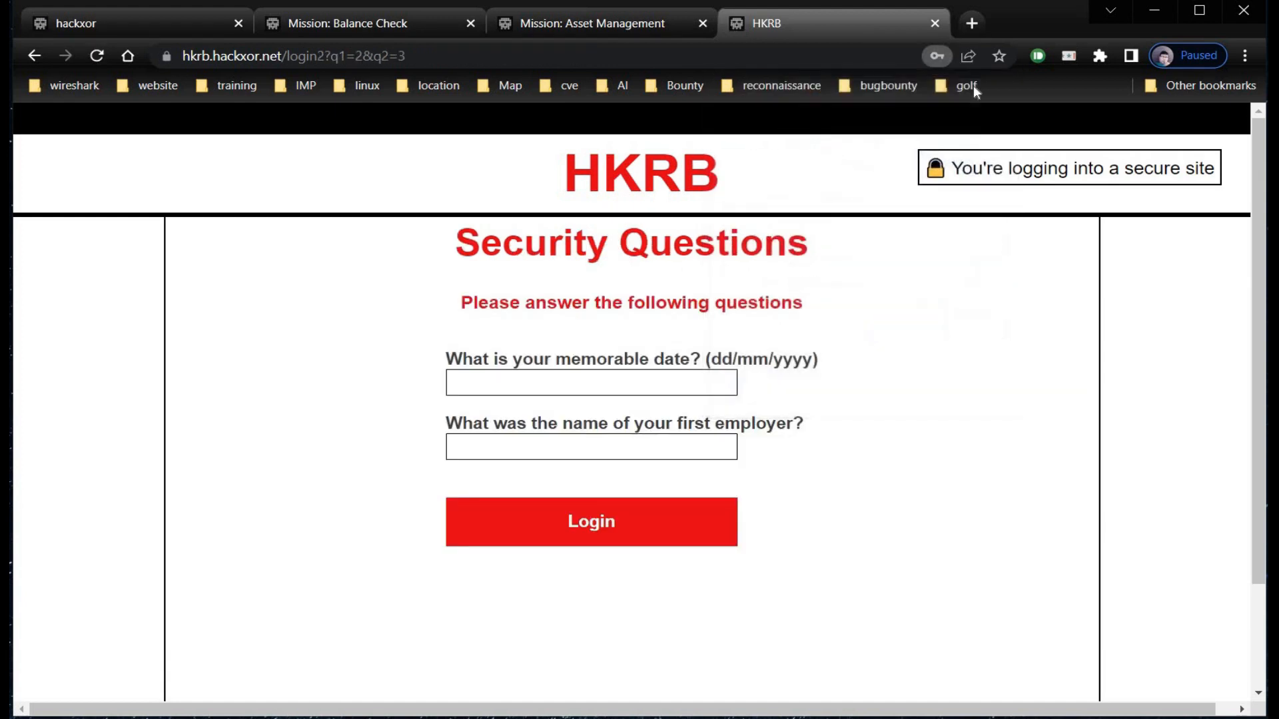
# - Answer both security fields with 'Bristol Grammar School', triggering the fraud-investigation suspension
pyautogui.click(327, 55)
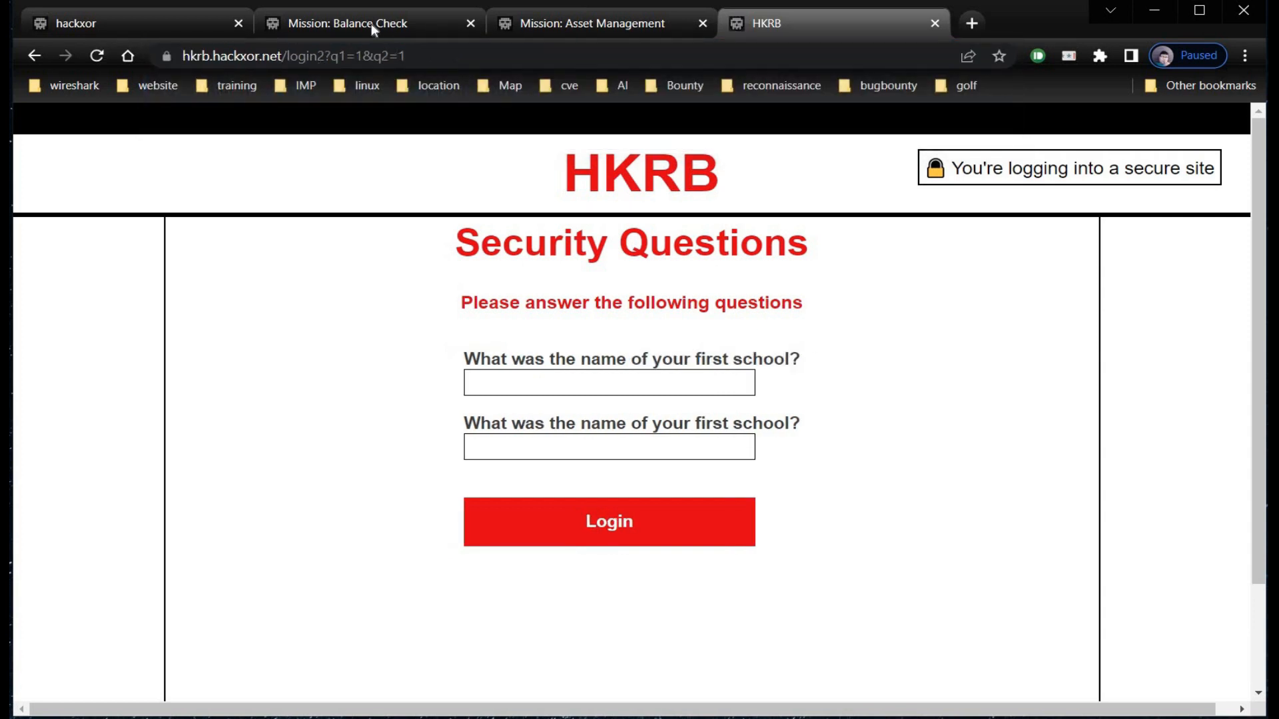
pyautogui.click(346, 22)
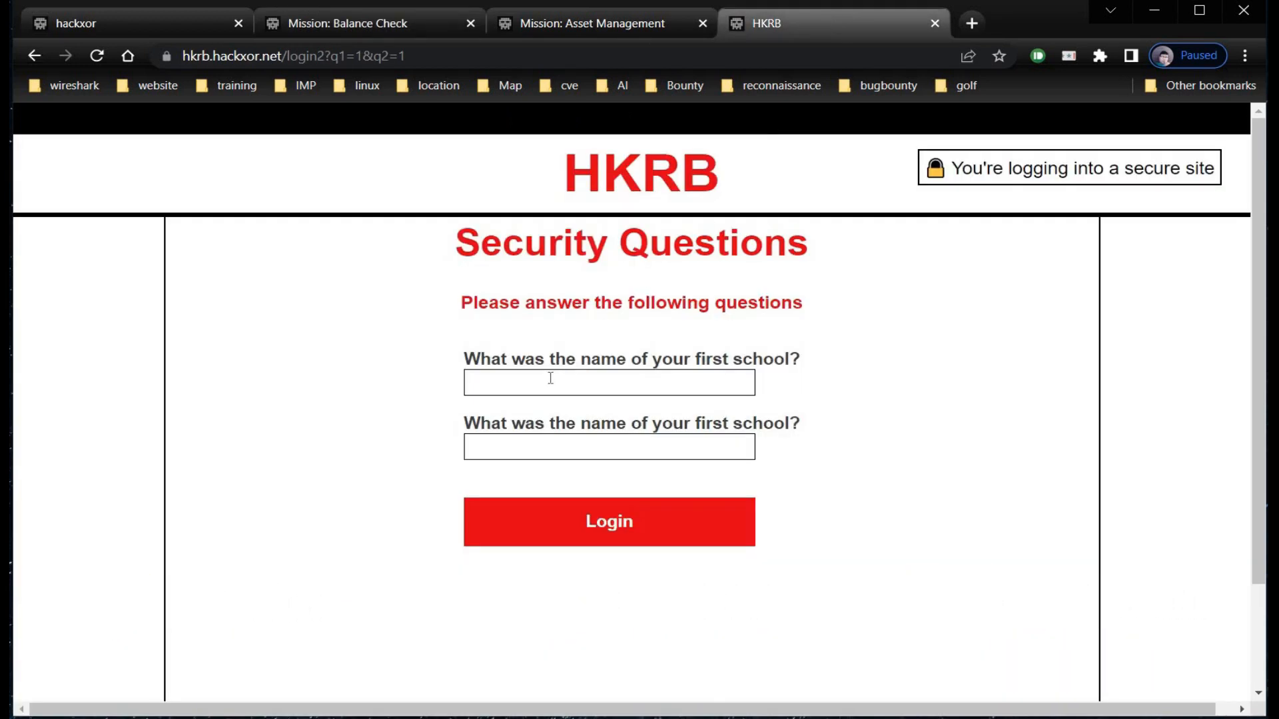
pyautogui.write('Bristol Grammar School')
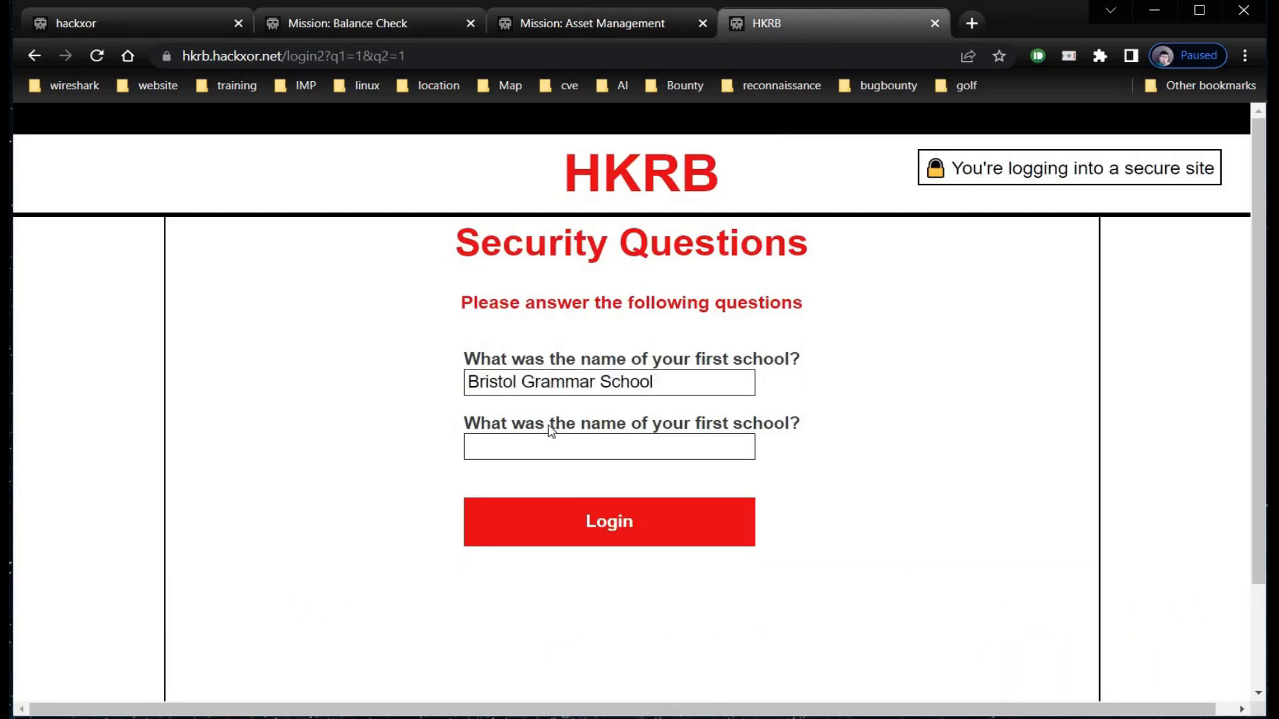
pyautogui.write('Bristol Grammar School')
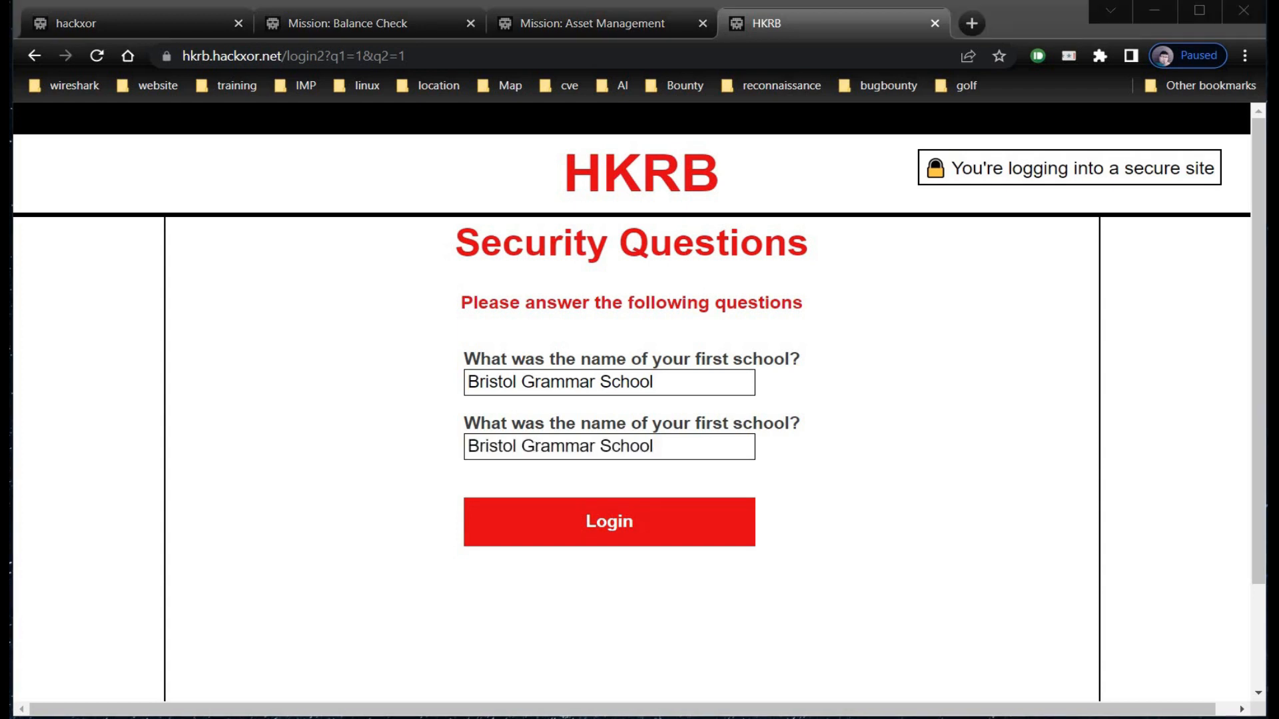
pyautogui.click(608, 521)
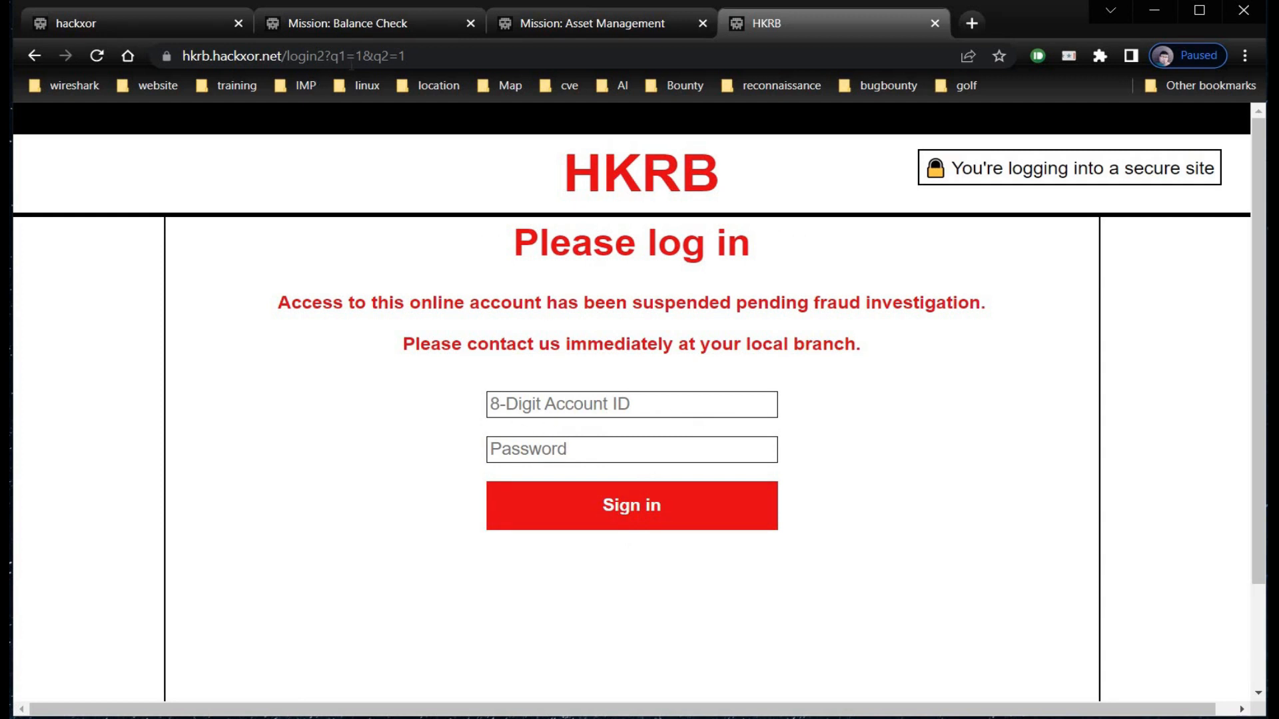
# - Copy test account ID 59247213 from the mission brief and submit the HKRB login
pyautogui.click(342, 22)
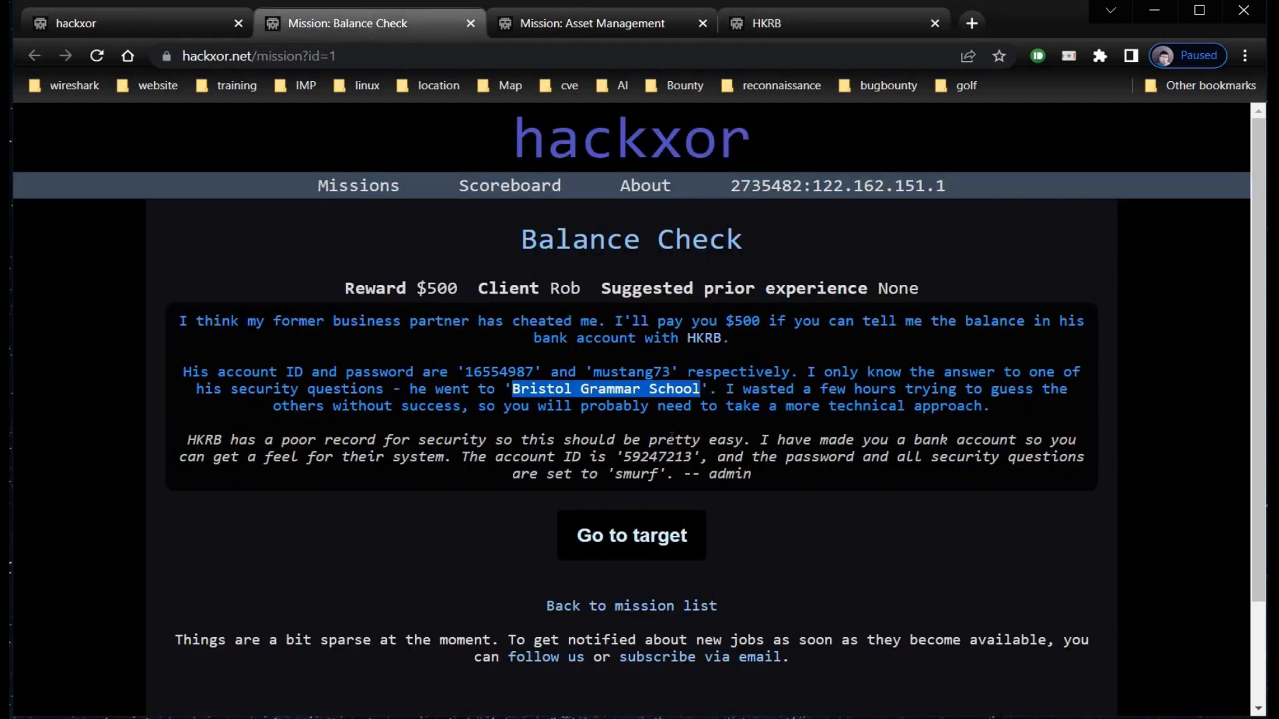
pyautogui.doubleClick(657, 457)
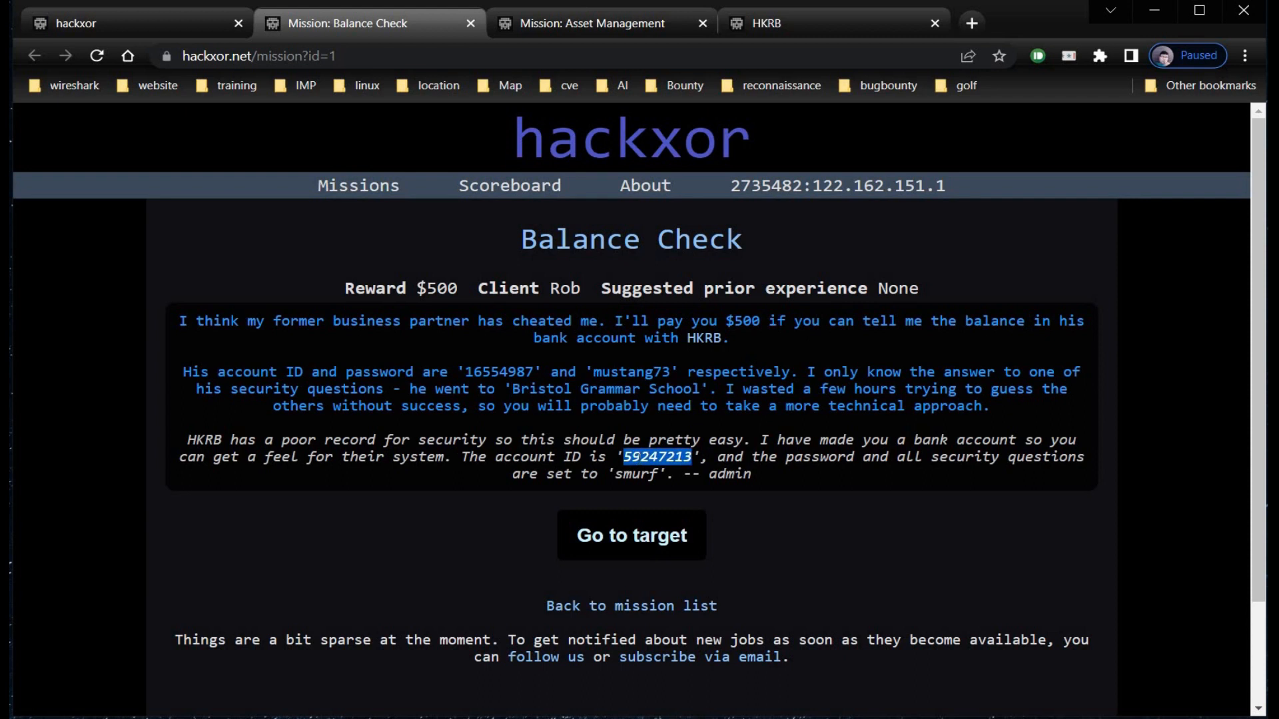
pyautogui.moveTo(650, 273)
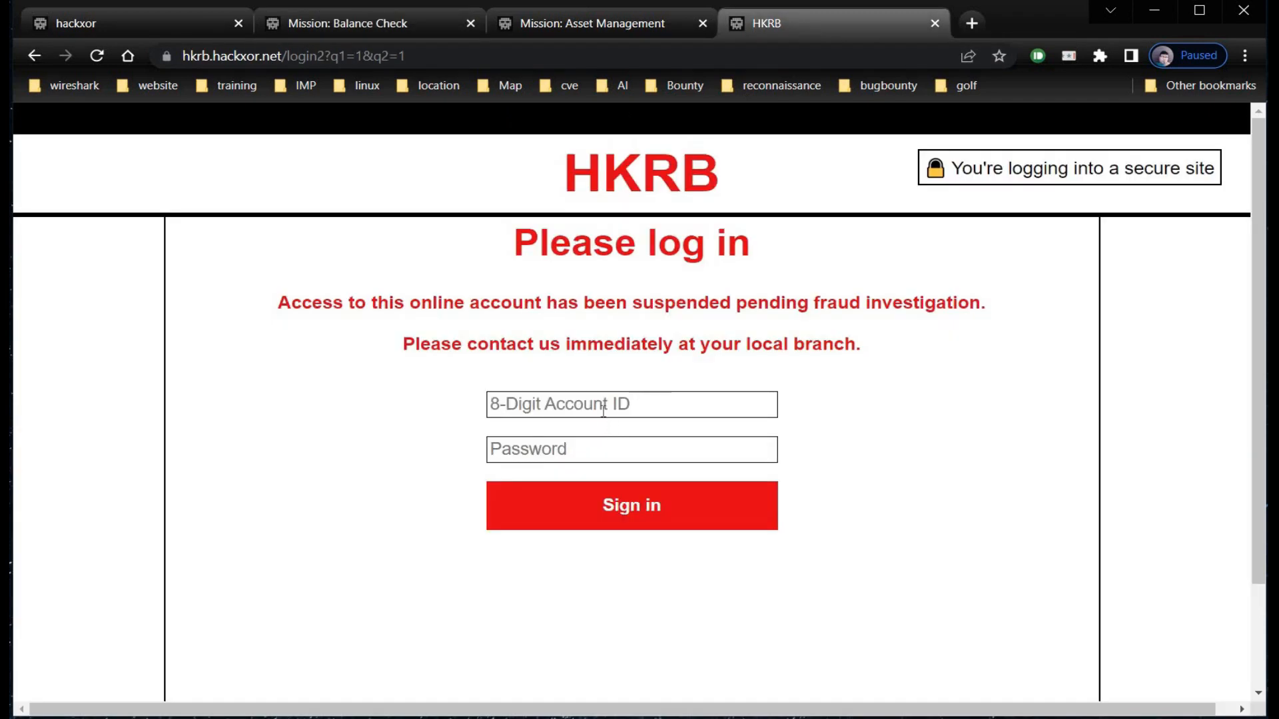
pyautogui.write('59247213')
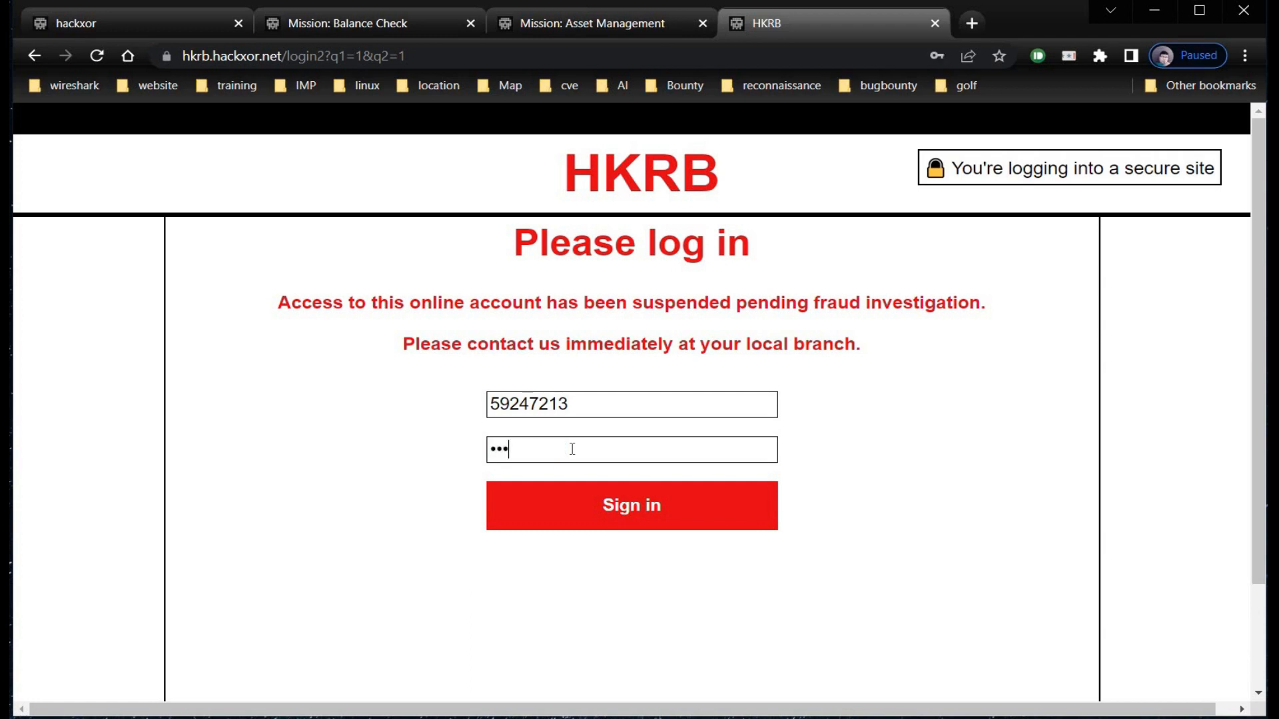
pyautogui.write('12')
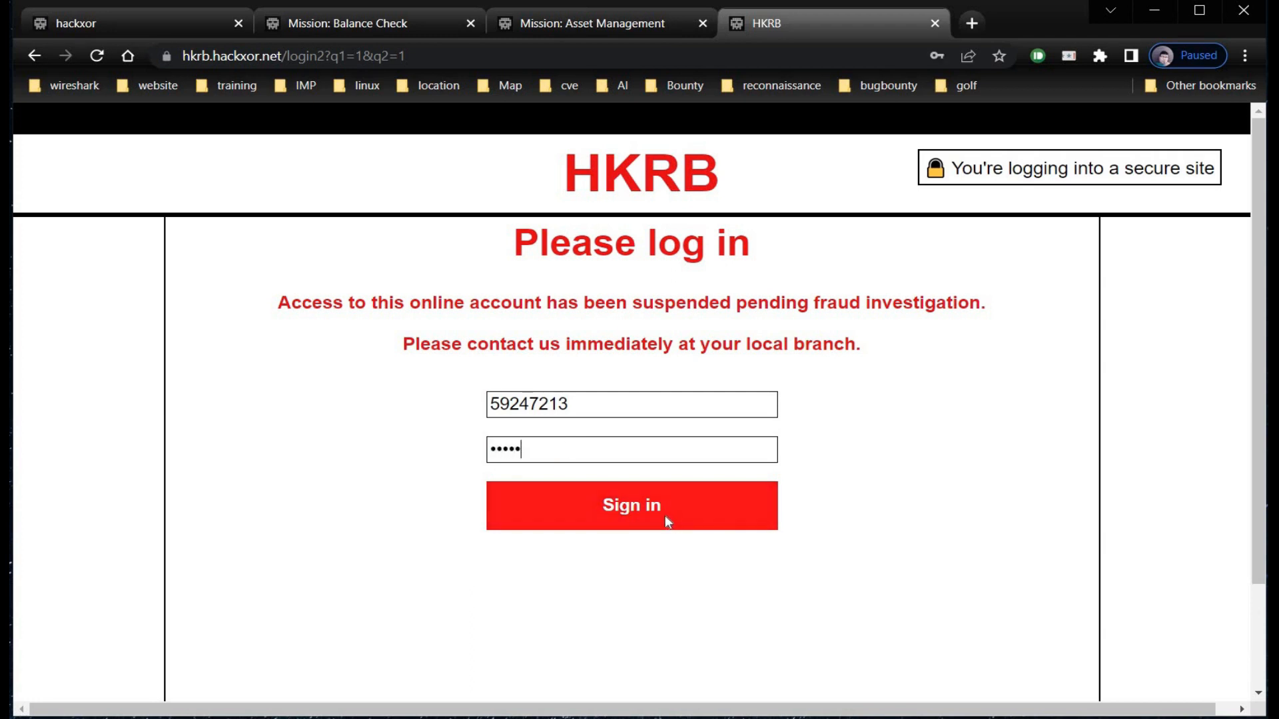
pyautogui.click(631, 505)
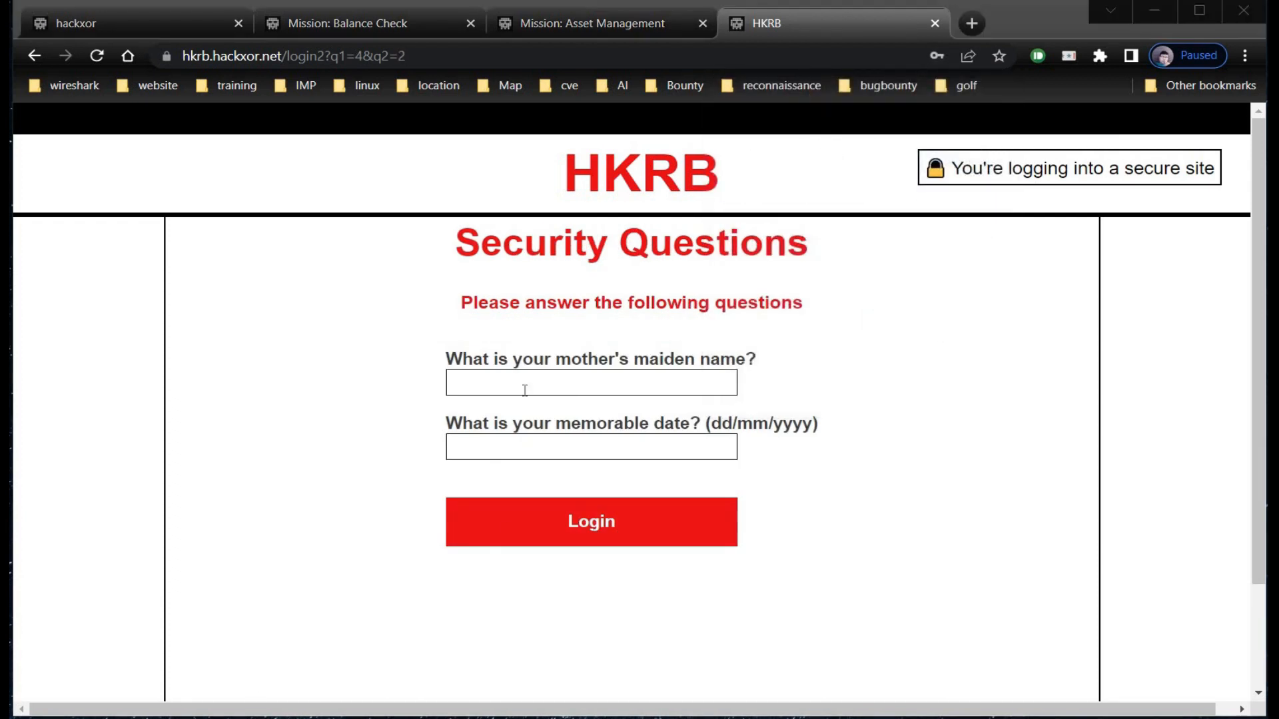
# - Answer both security questions with 'smurf' to log into the $5 account overview
pyautogui.write('s')
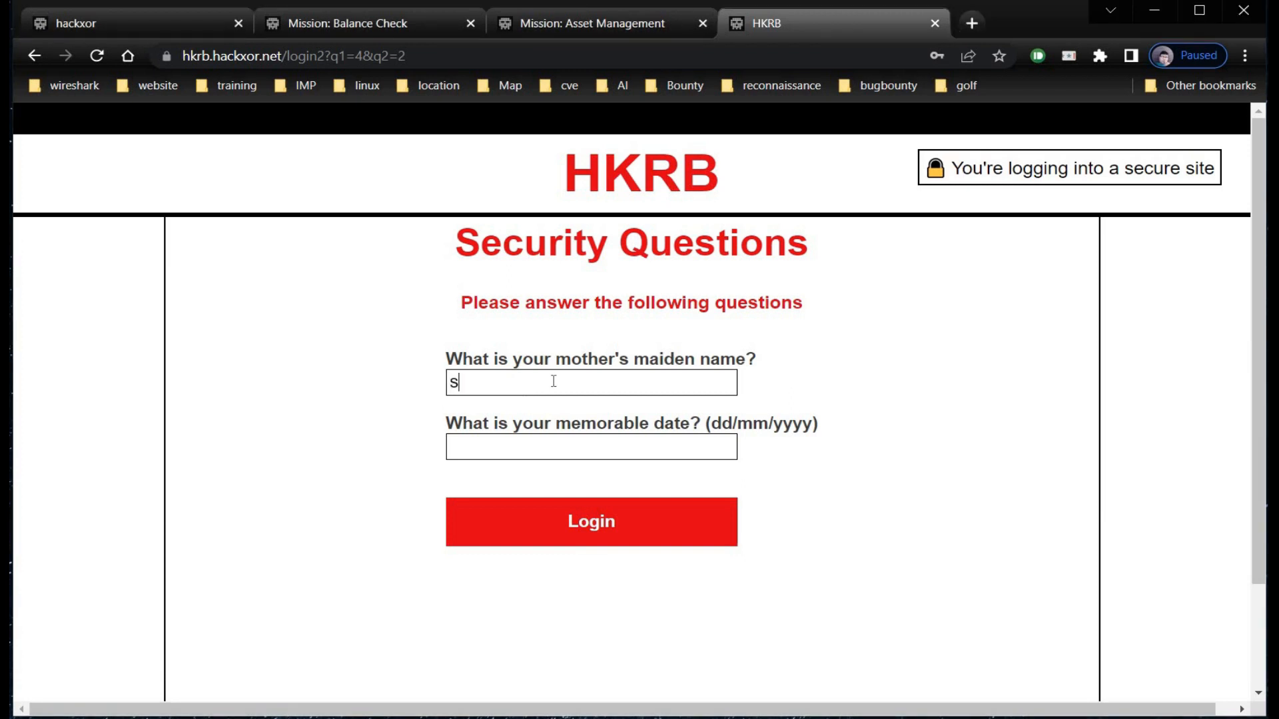
pyautogui.write('mu')
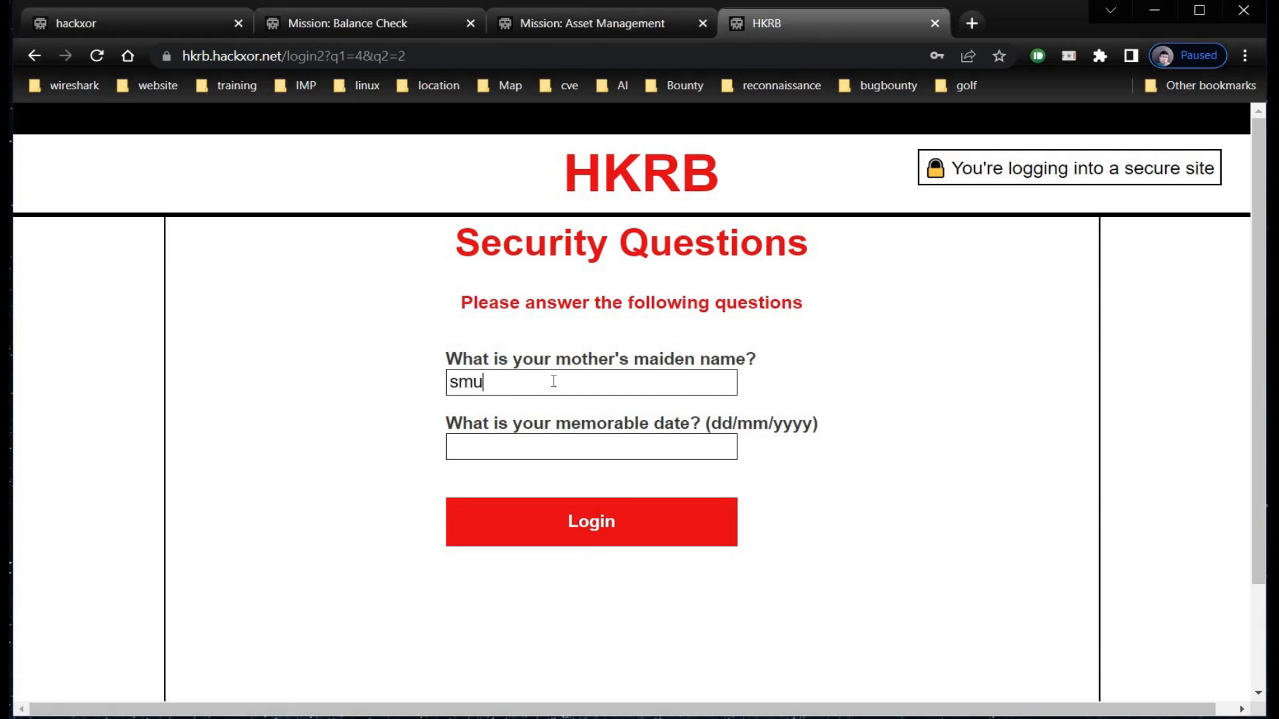
pyautogui.write('rf')
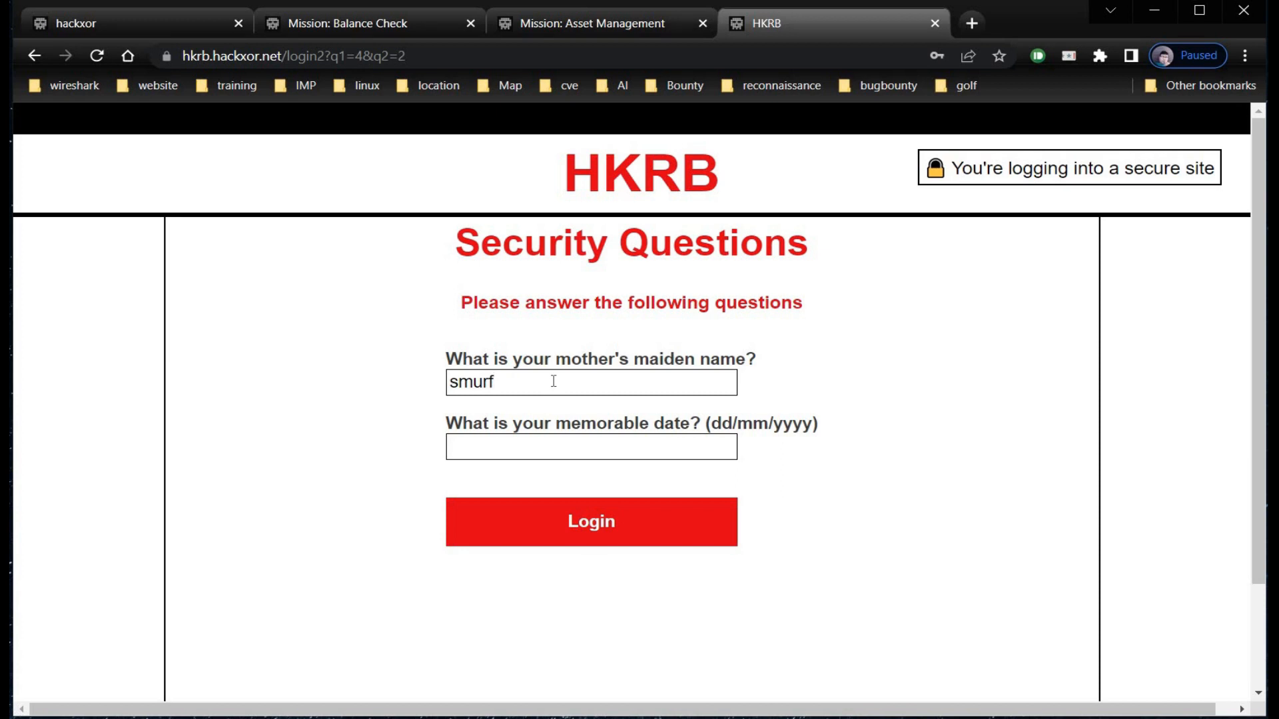
pyautogui.write('smurf')
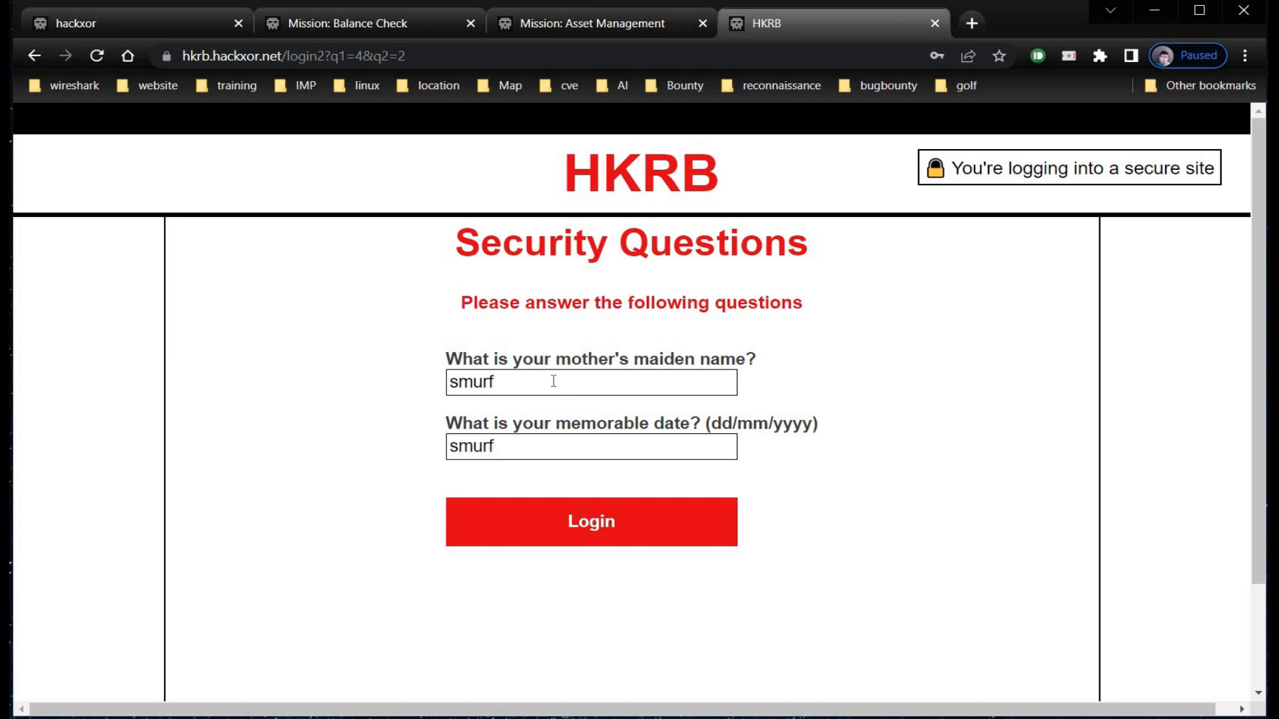
pyautogui.click(591, 520)
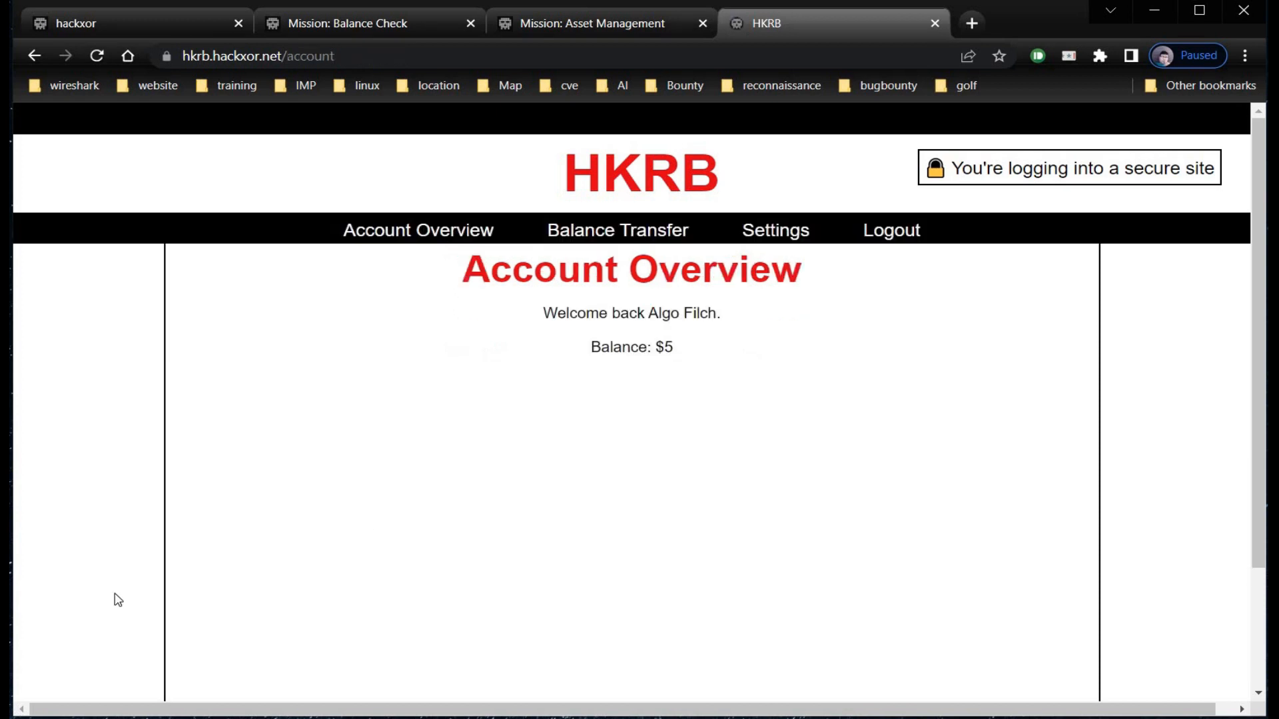
pyautogui.moveTo(630, 243)
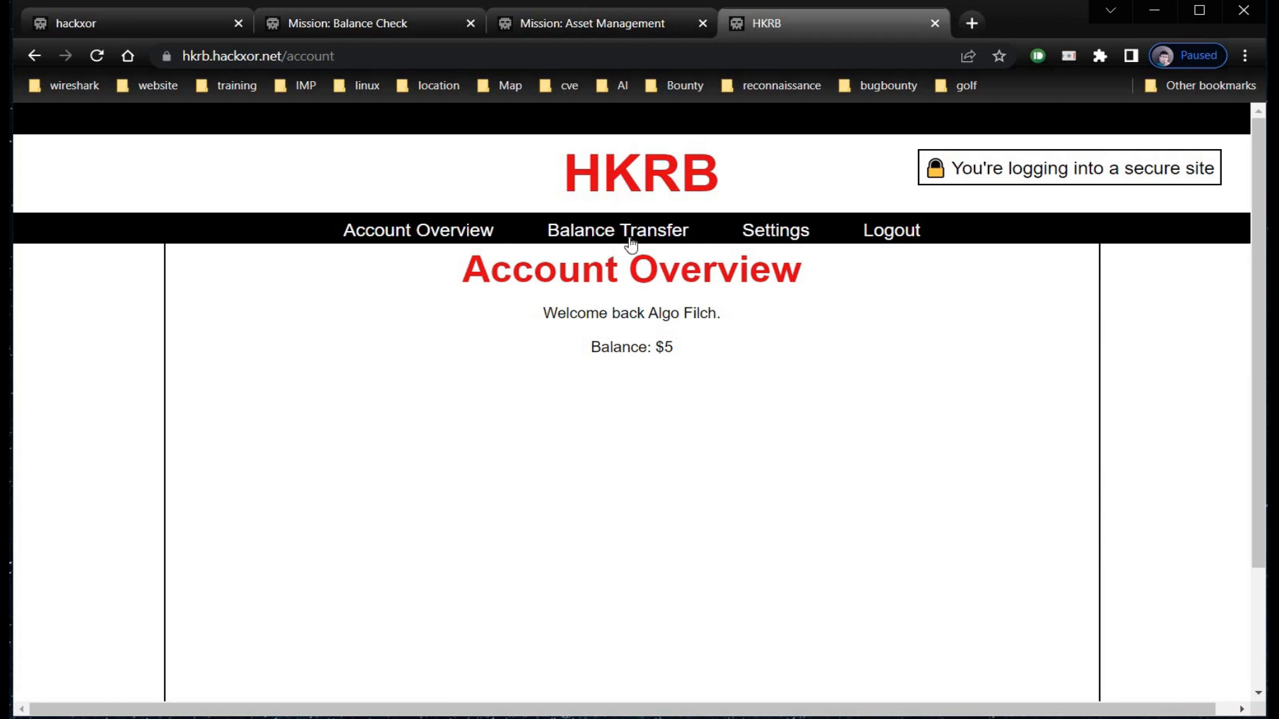
pyautogui.click(617, 230)
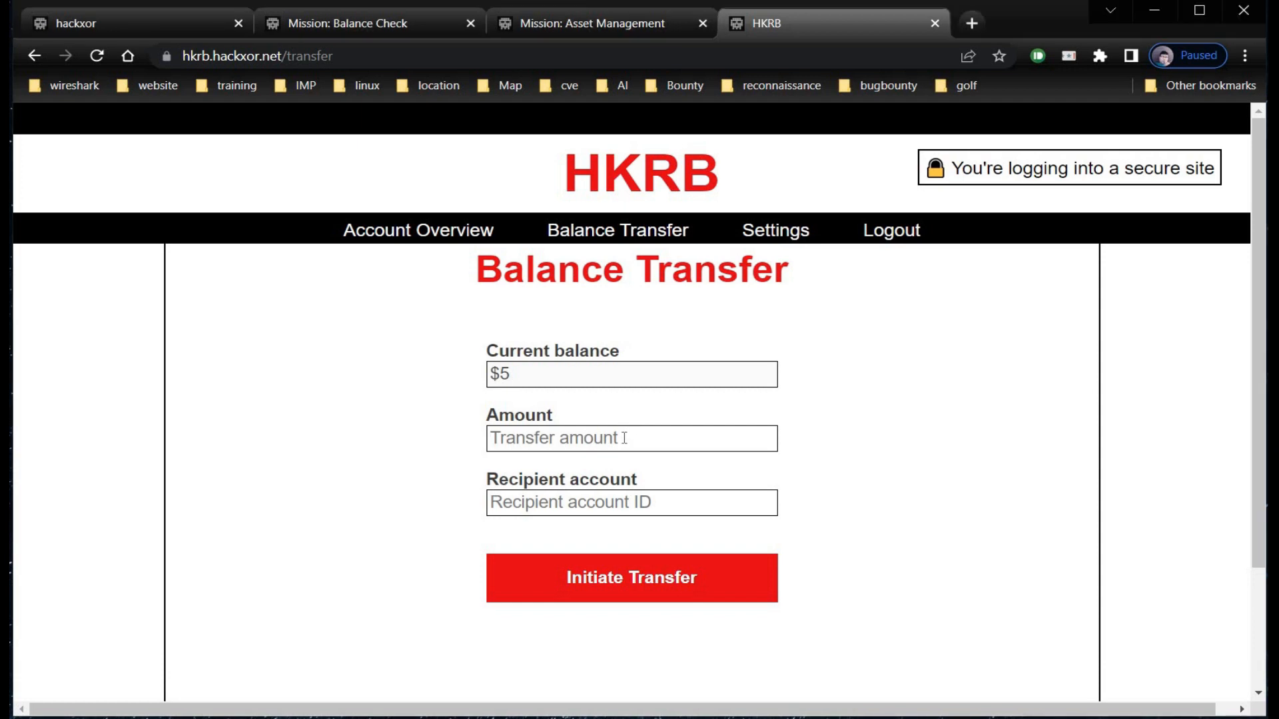
pyautogui.write('2')
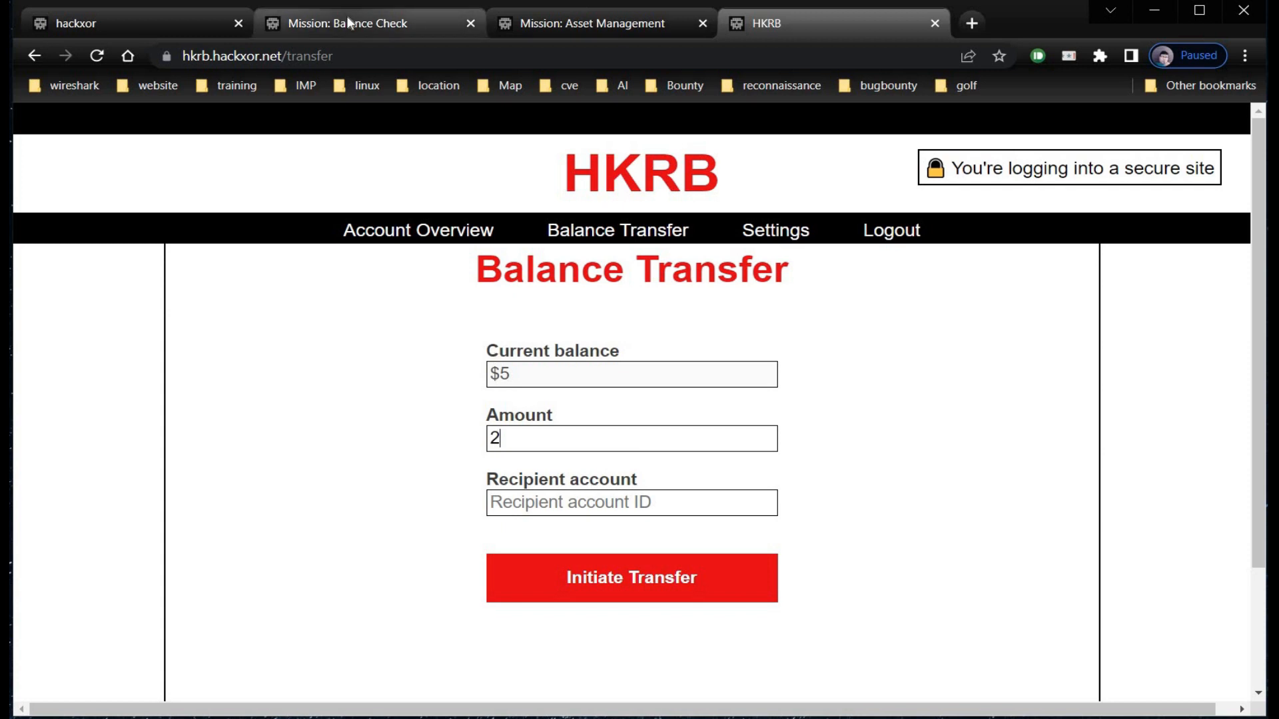
pyautogui.click(342, 23)
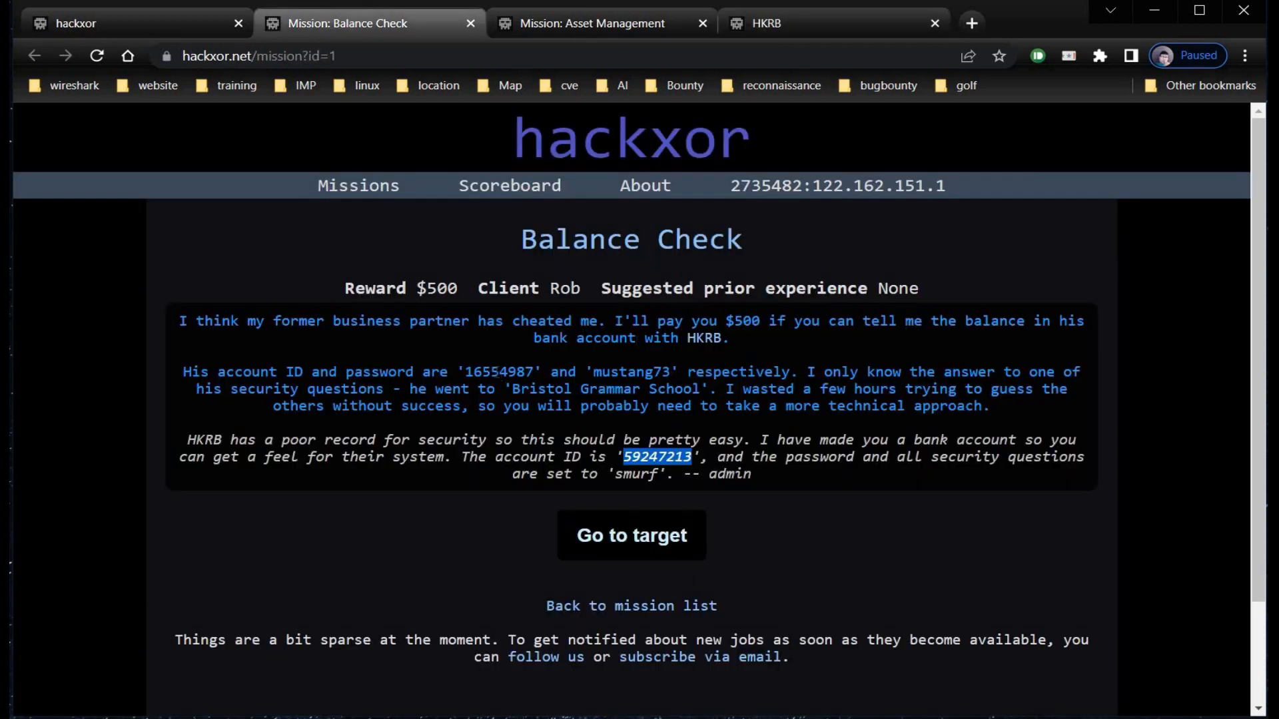
pyautogui.doubleClick(498, 372)
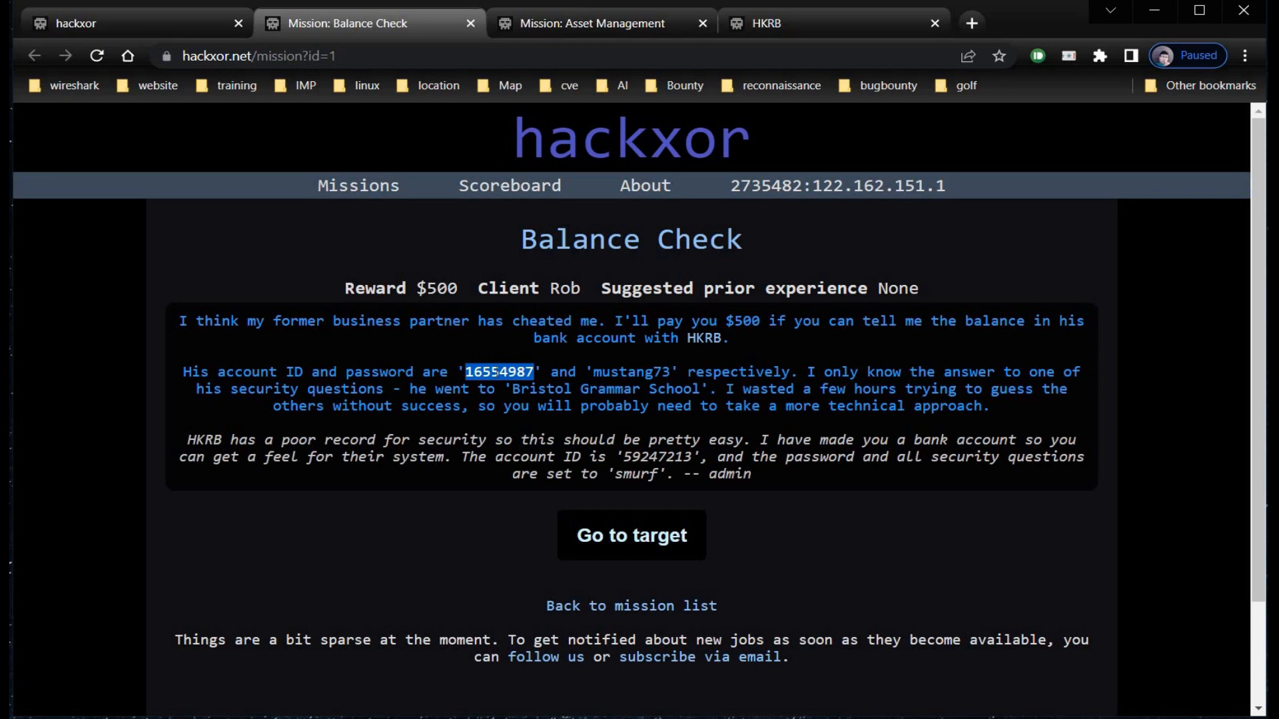
pyautogui.click(815, 22)
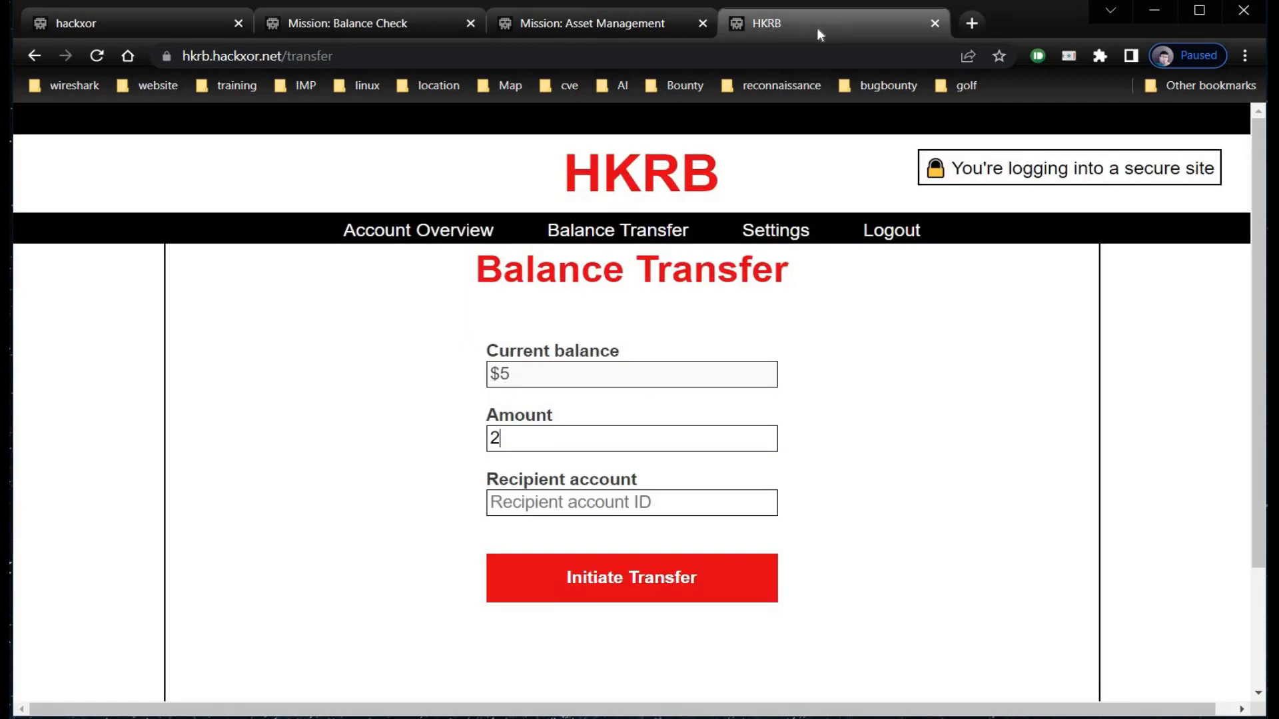
pyautogui.click(631, 502)
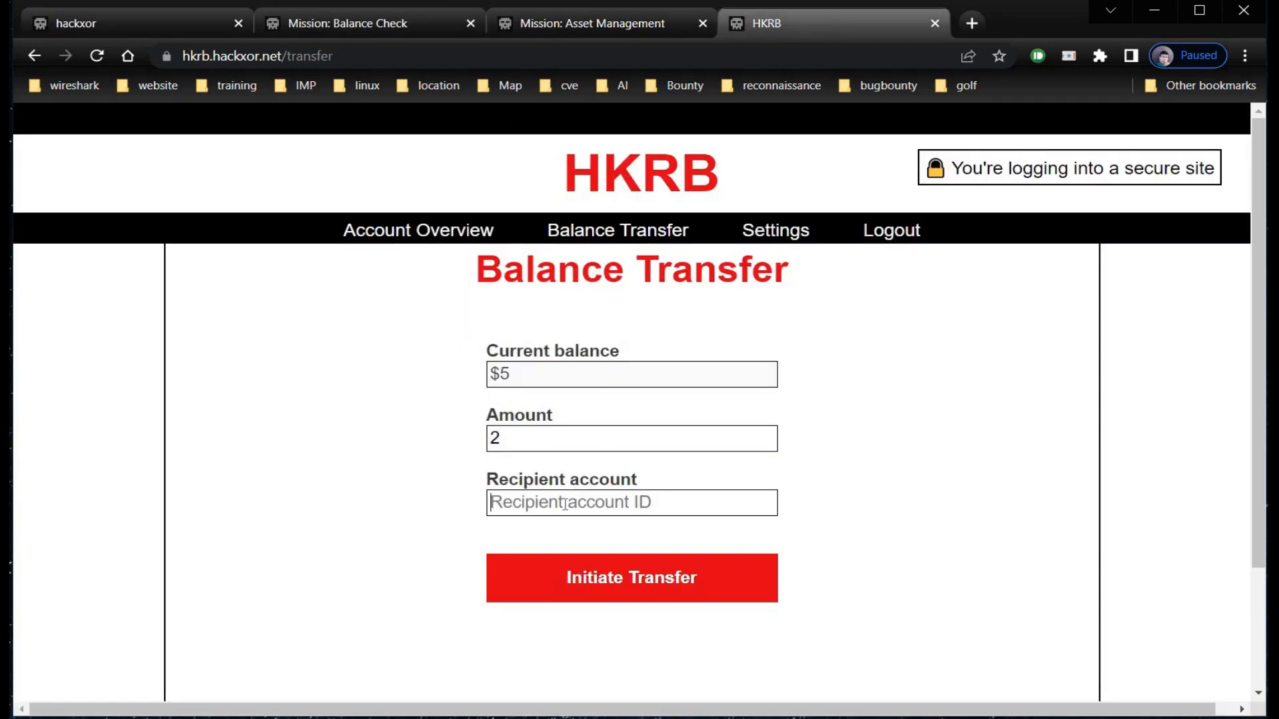
pyautogui.write('16554987')
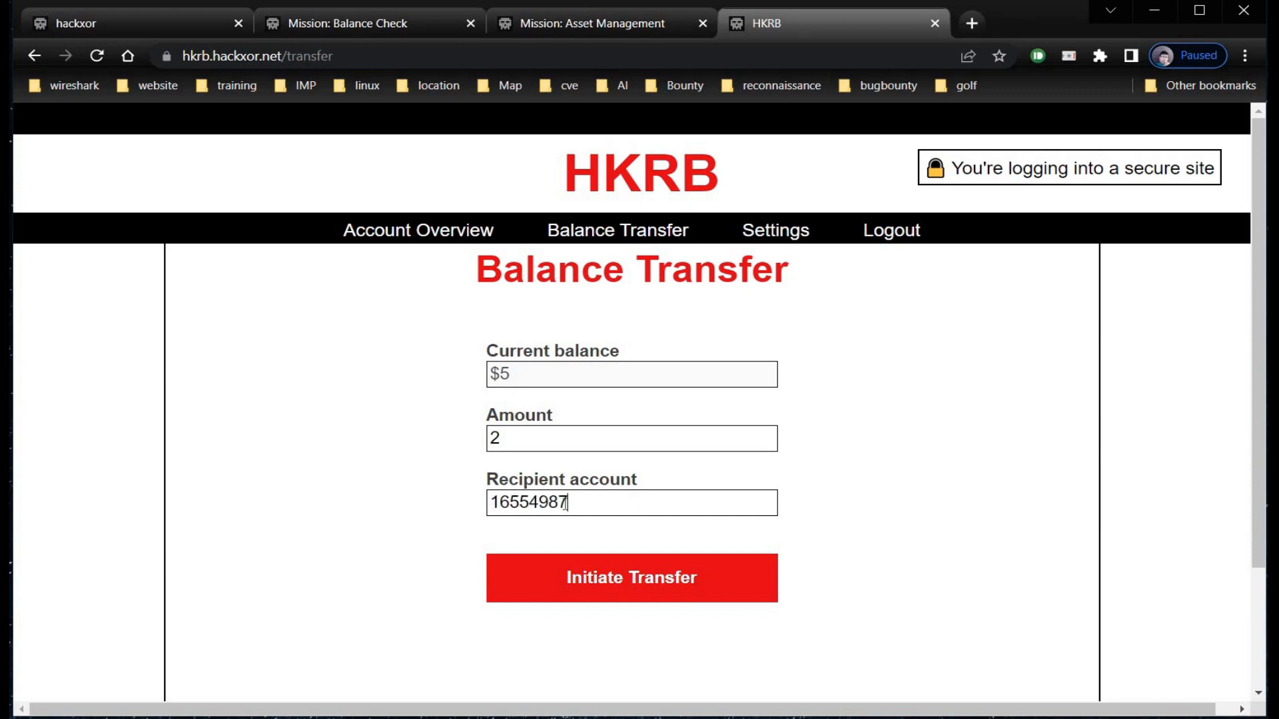
pyautogui.moveTo(693, 492)
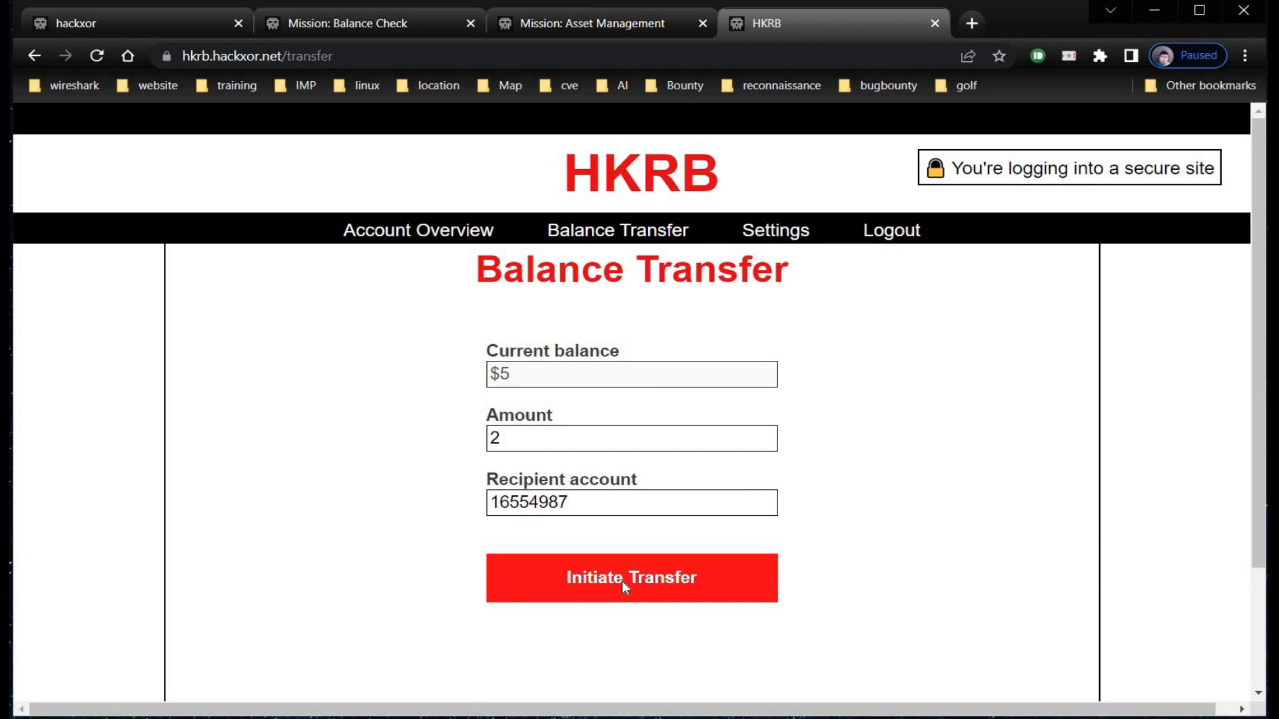
pyautogui.click(630, 578)
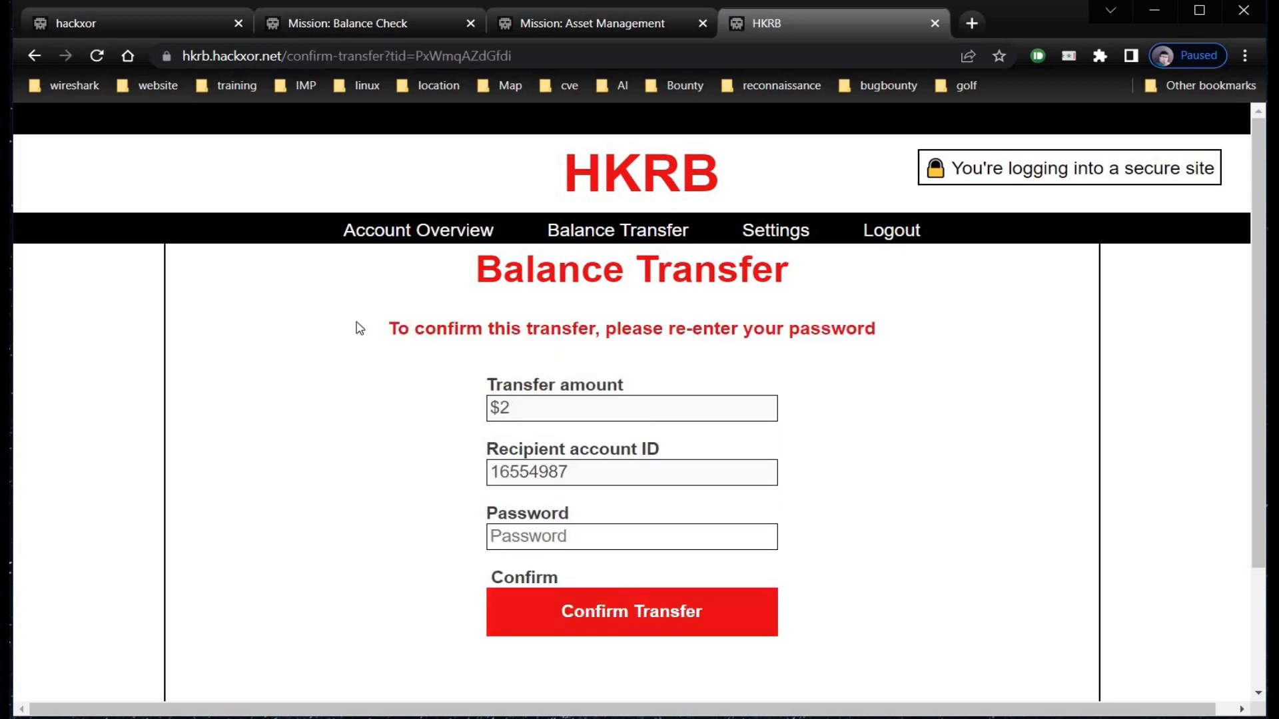
pyautogui.moveTo(531, 404)
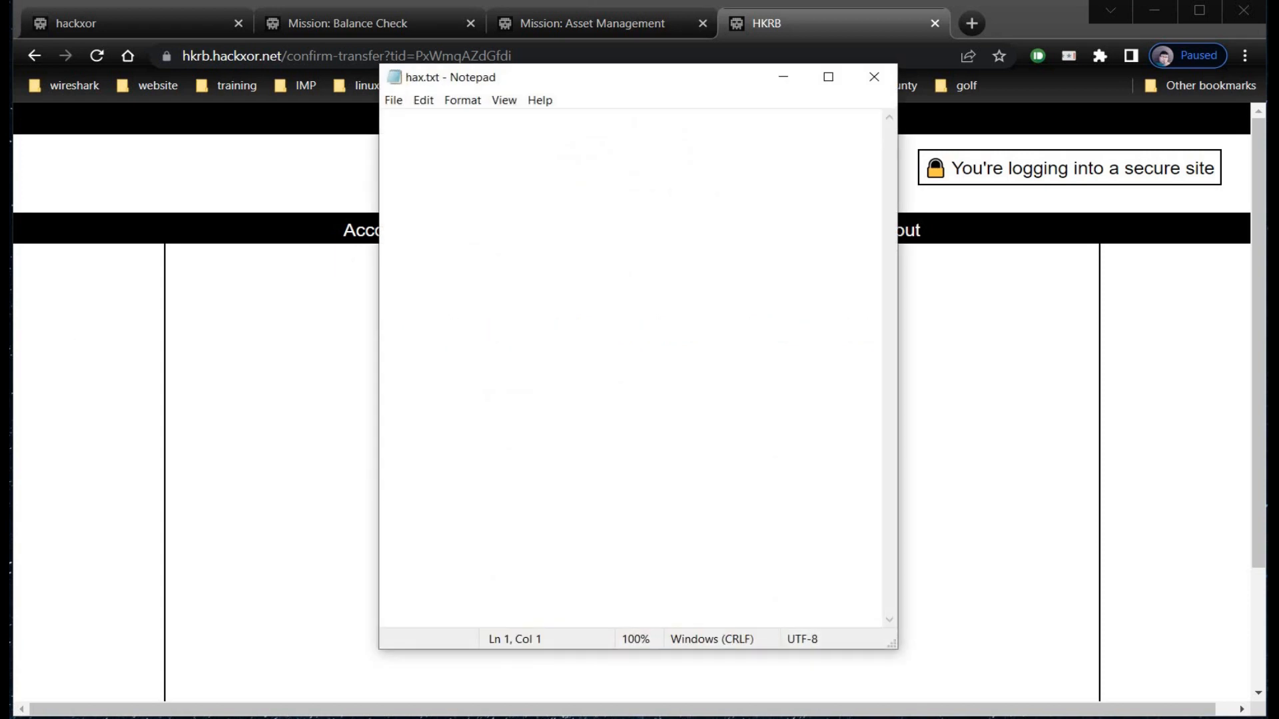
# - Replace the confirmation URL's transaction ID with the saved rDdrDpSQPUFu
pyautogui.click(873, 77)
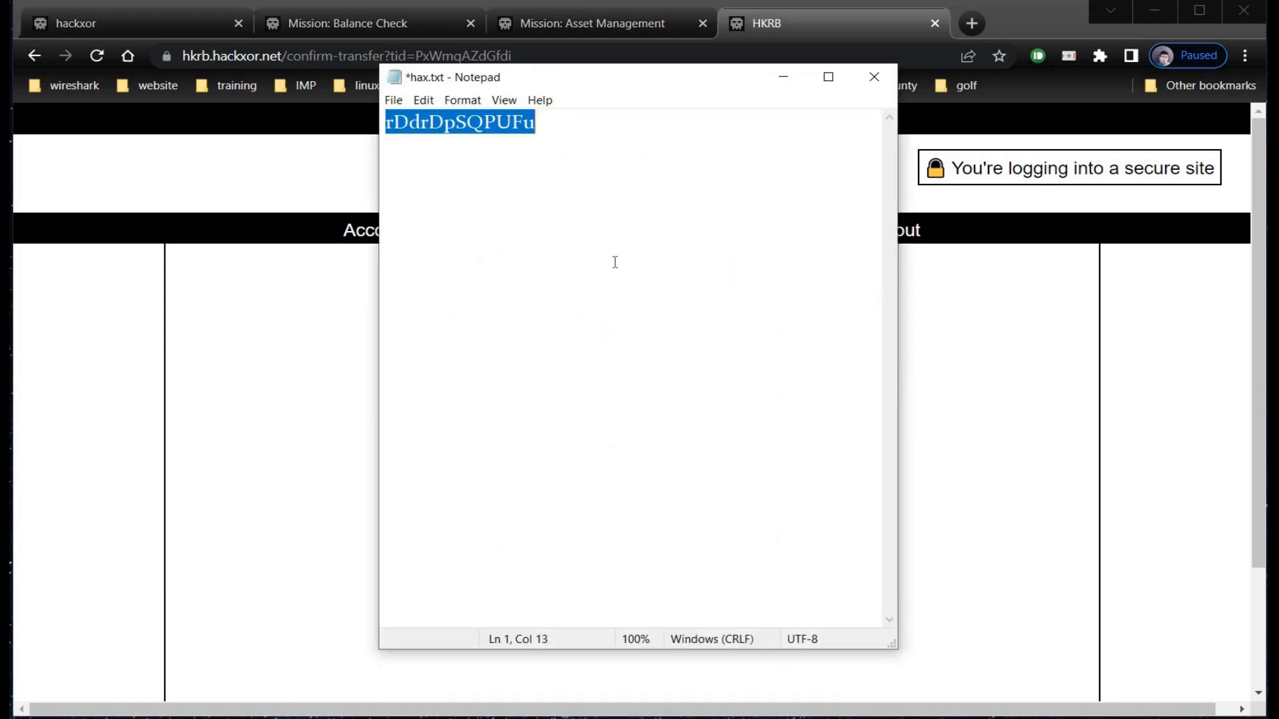
pyautogui.moveTo(760, 89)
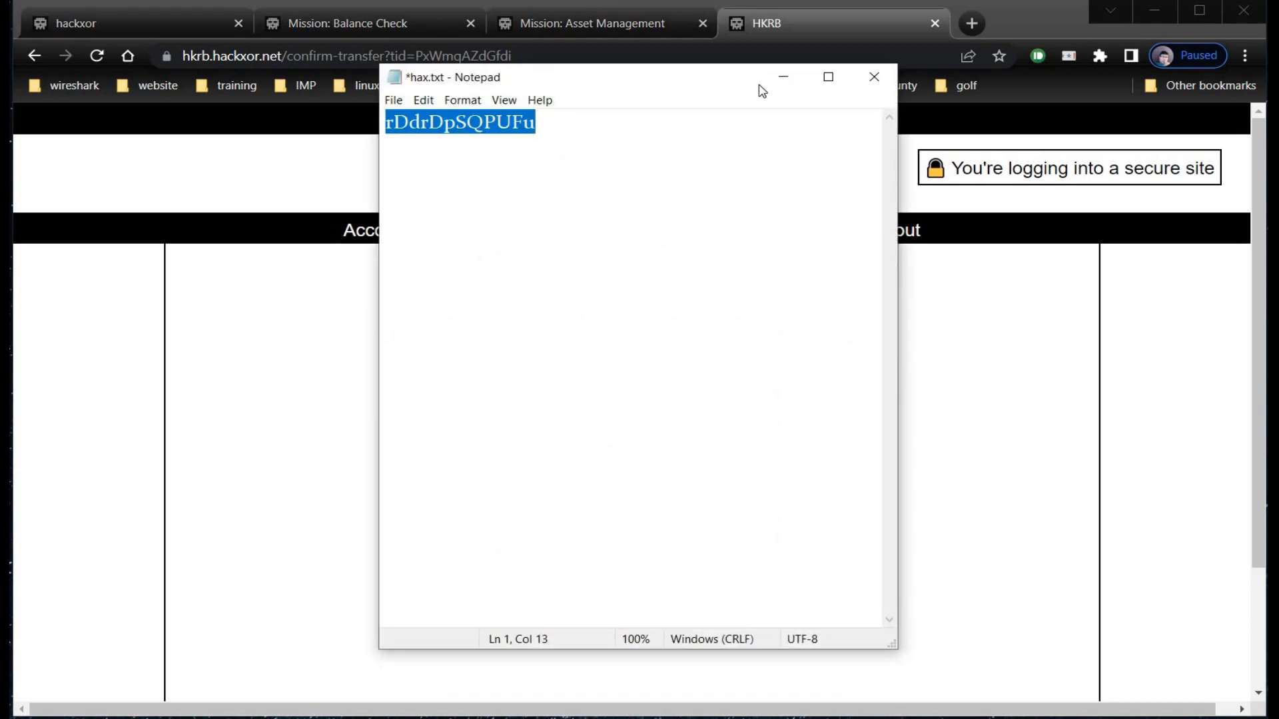
pyautogui.click(873, 77)
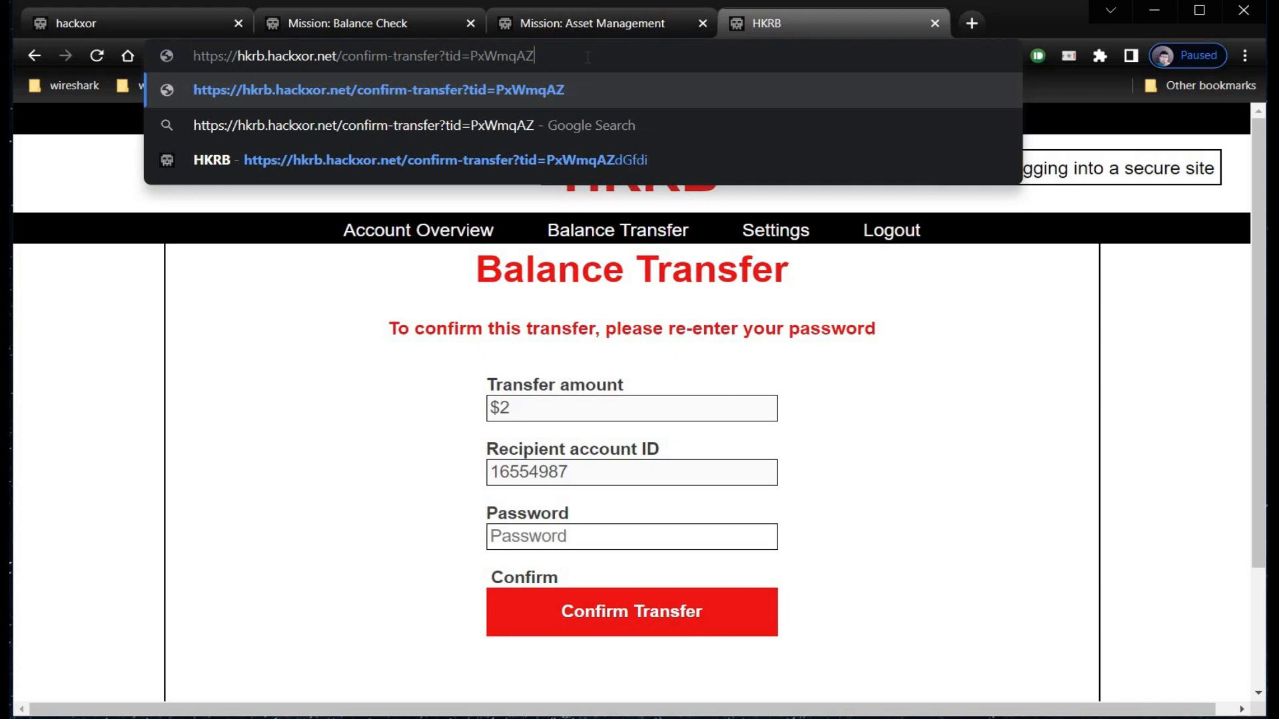
pyautogui.press('backspace')
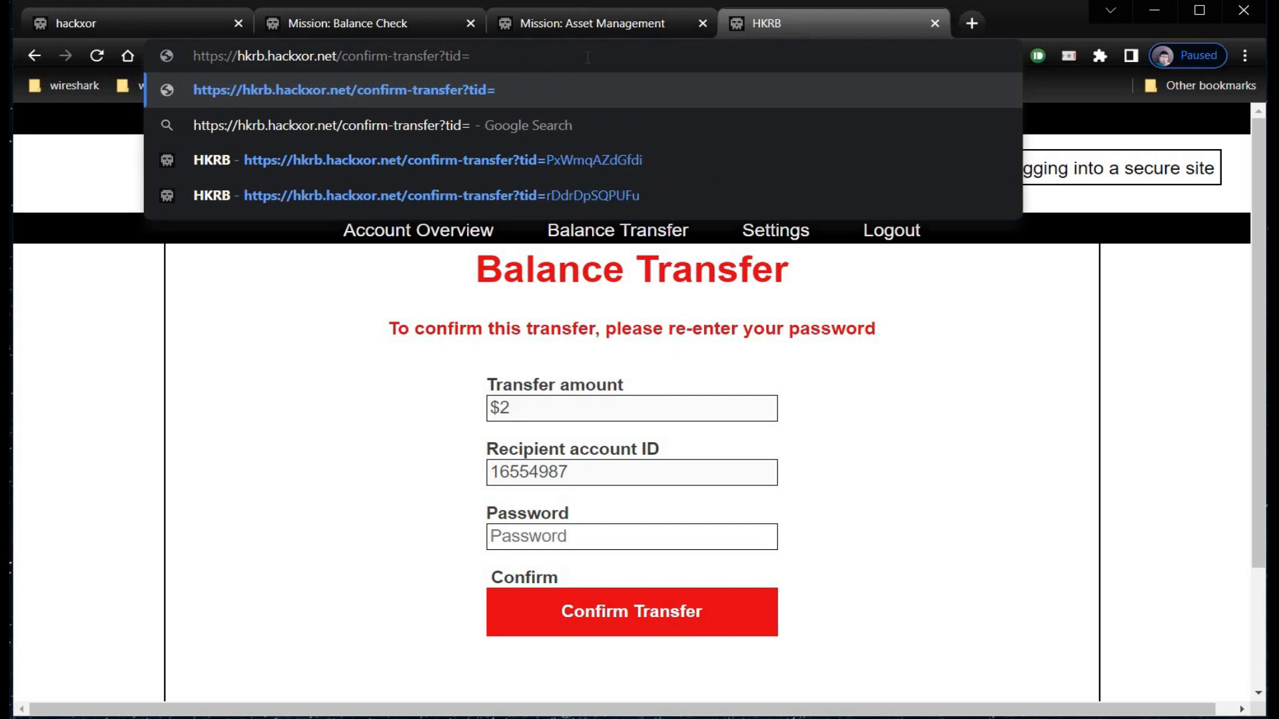
pyautogui.click(444, 196)
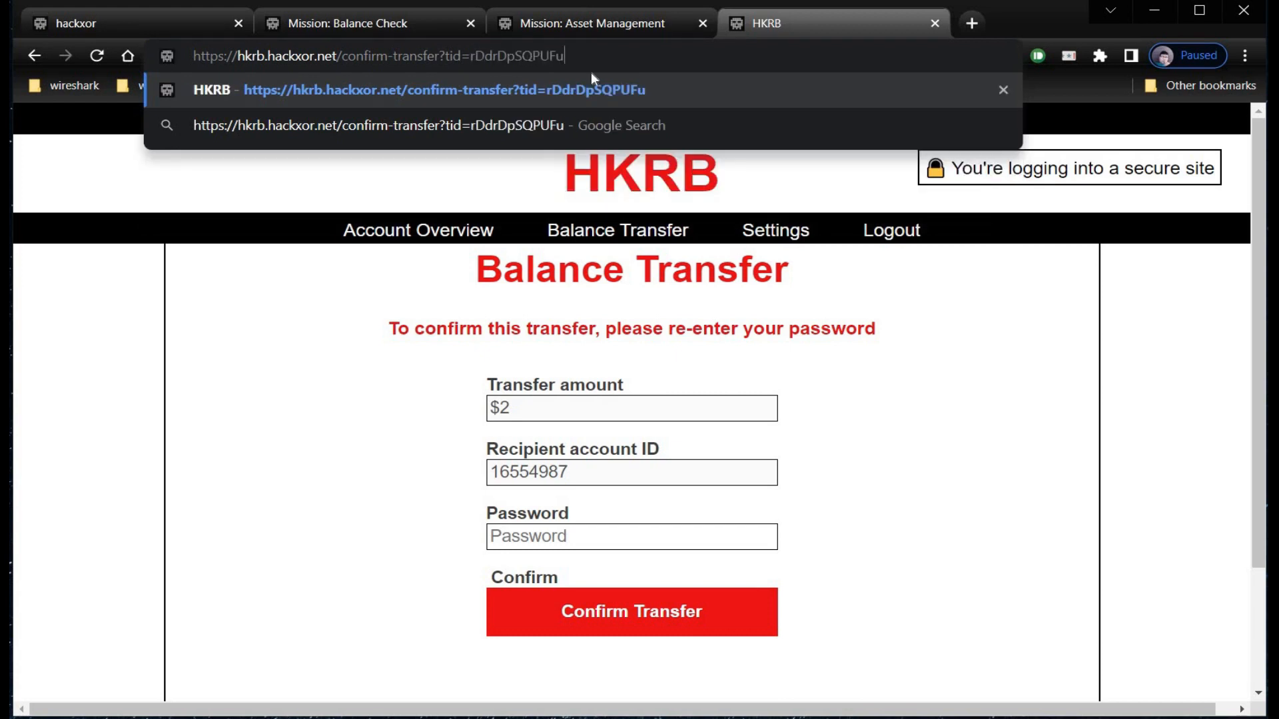
pyautogui.moveTo(614, 124)
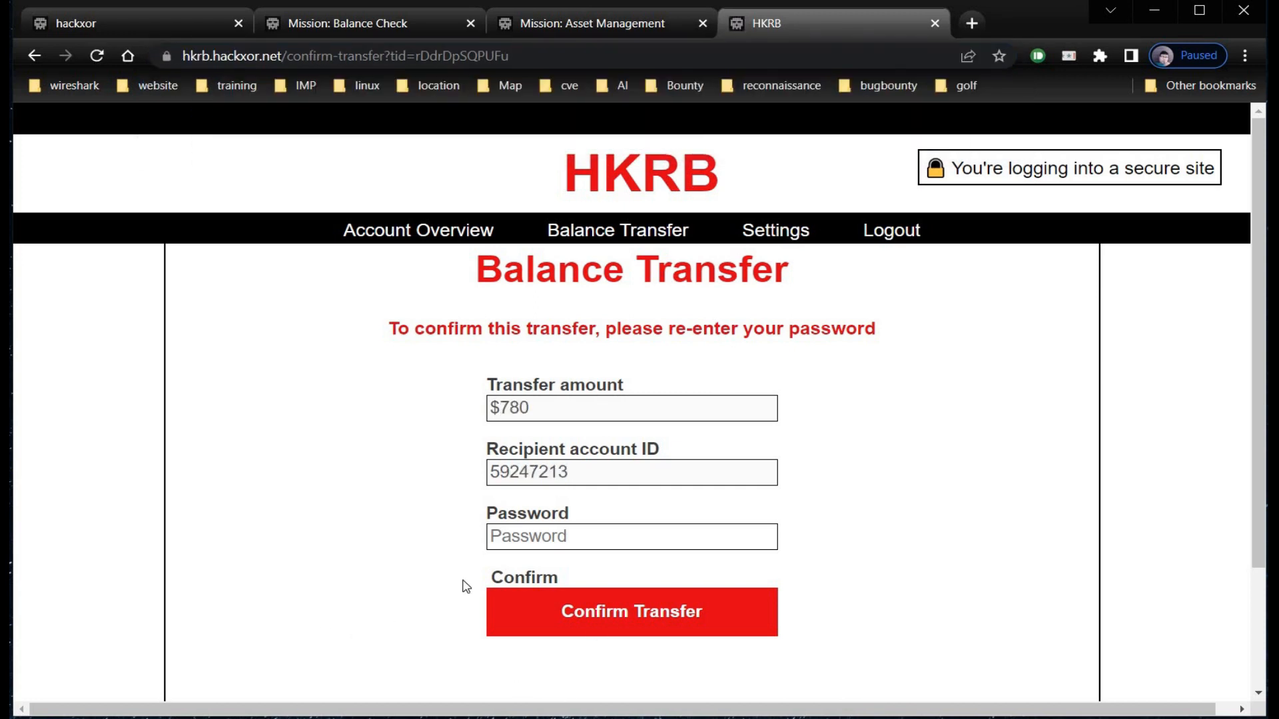
# - Confirm the $780 transfer with the password and reopen the form showing $785
pyautogui.click(630, 535)
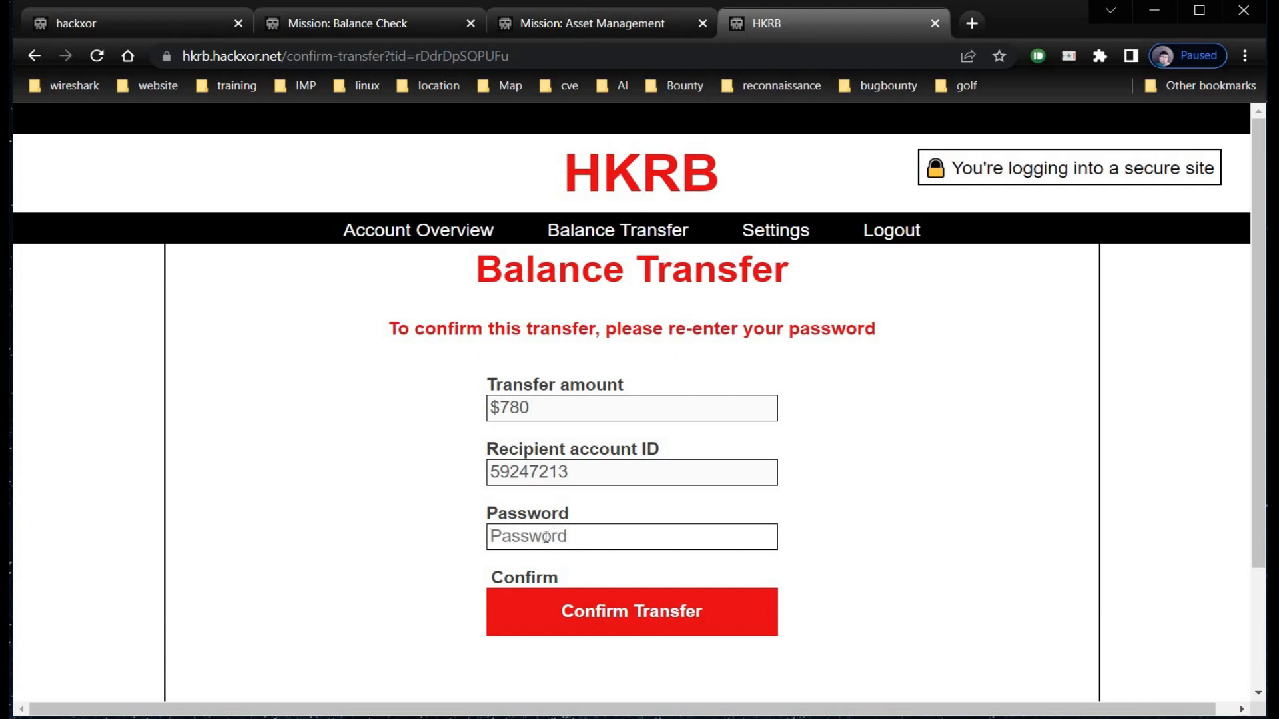
pyautogui.write('••••')
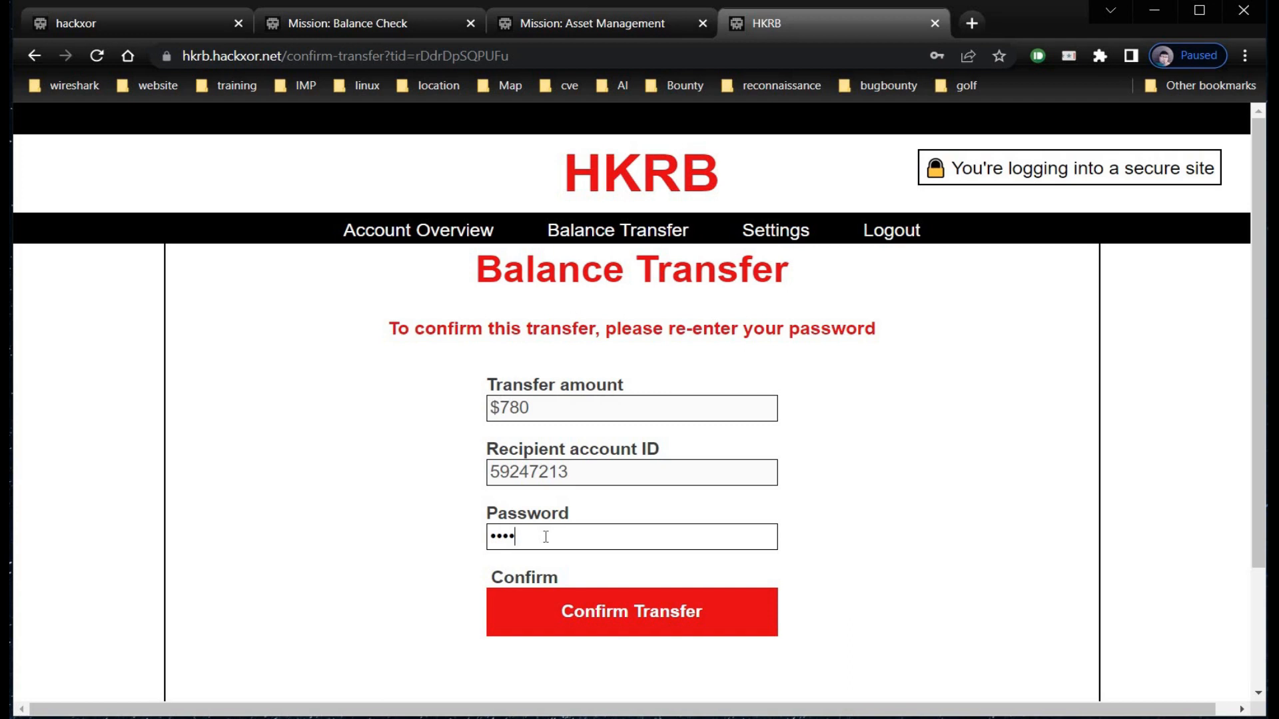
pyautogui.write('•')
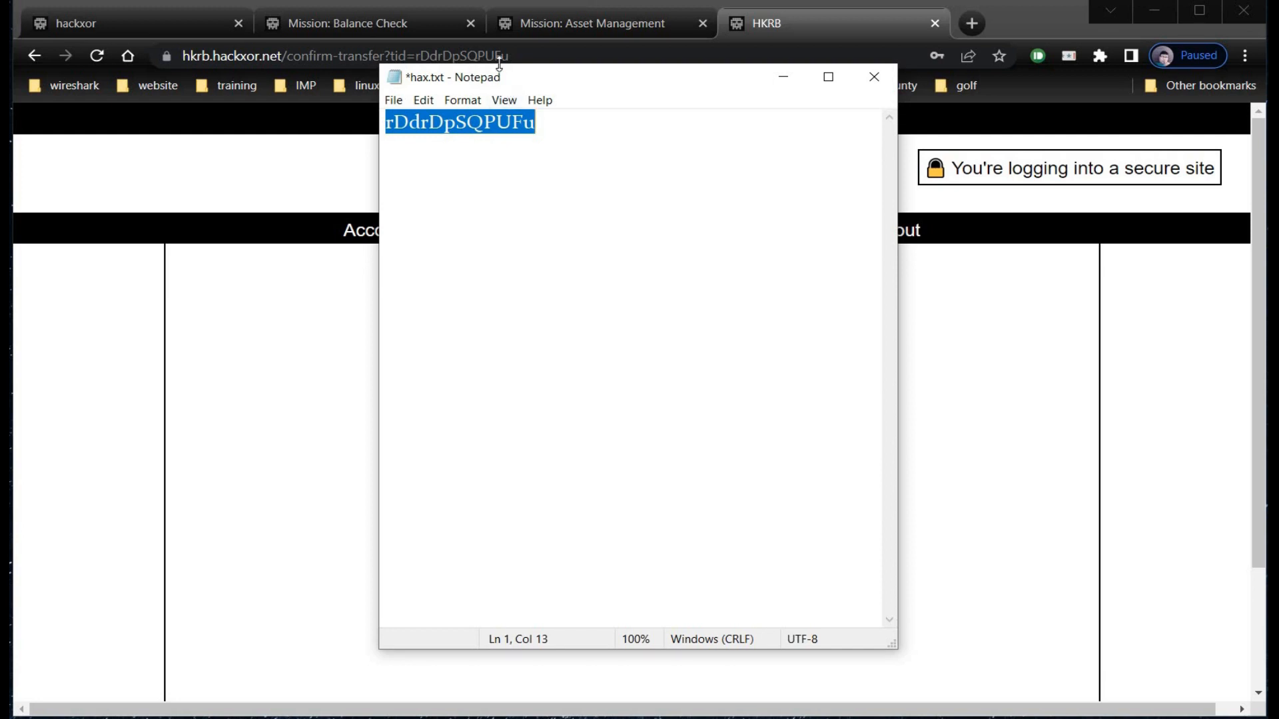
pyautogui.click(873, 77)
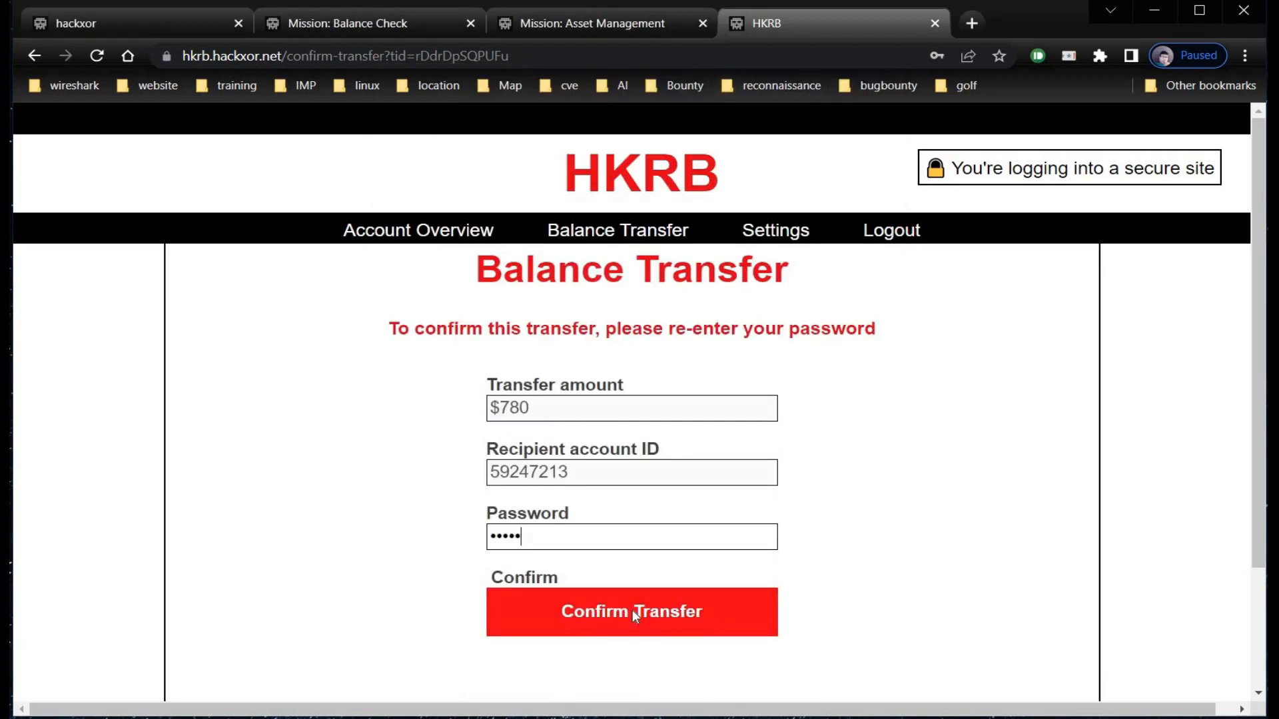
pyautogui.click(632, 611)
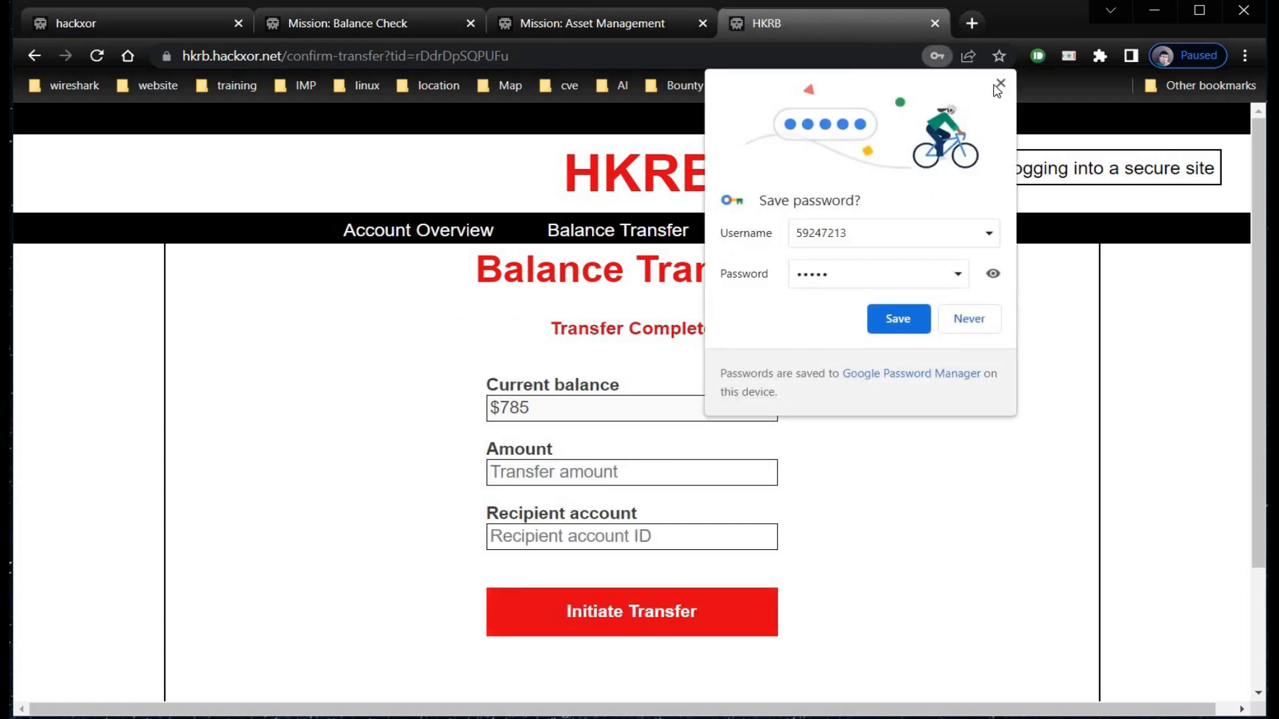
pyautogui.click(999, 87)
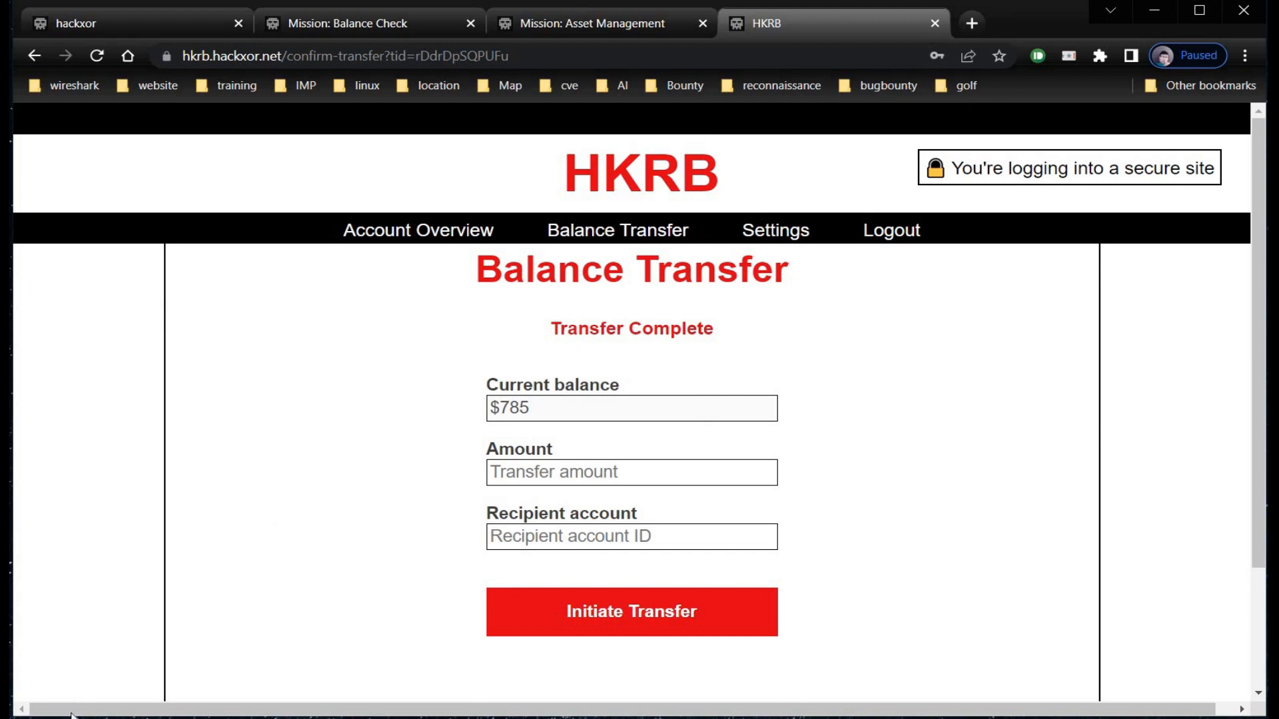
pyautogui.moveTo(331, 446)
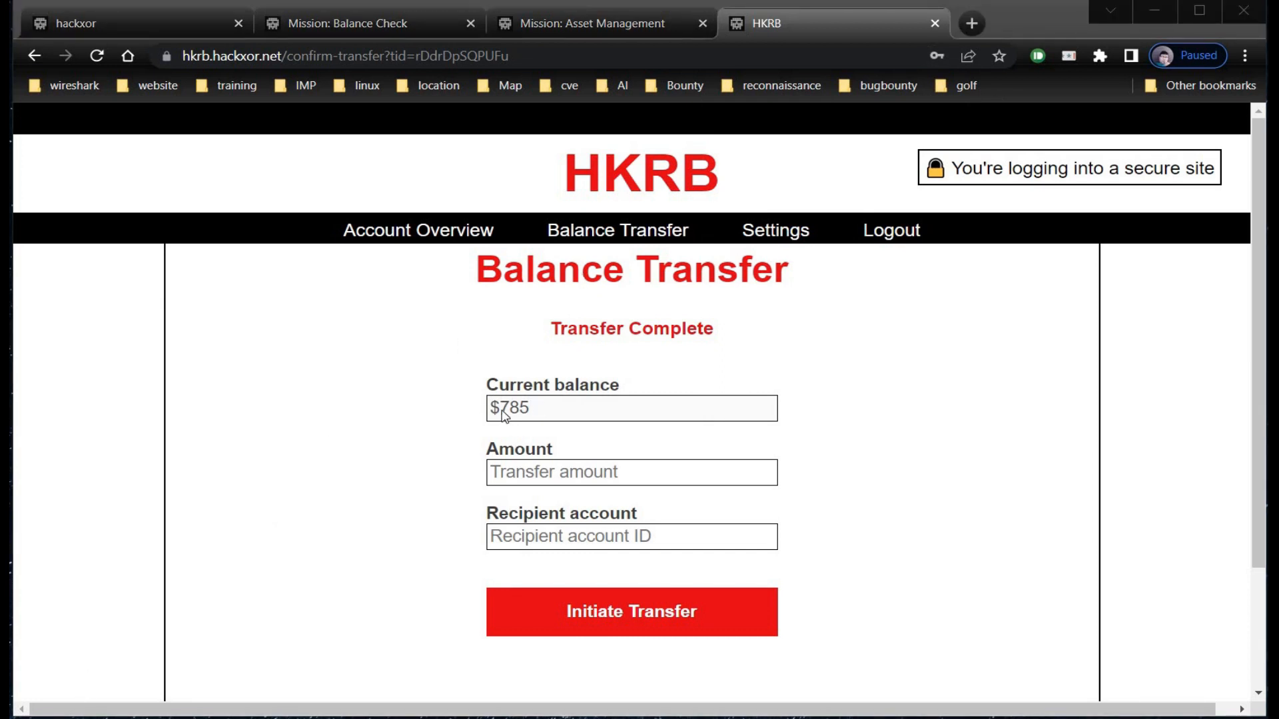
pyautogui.moveTo(617, 230)
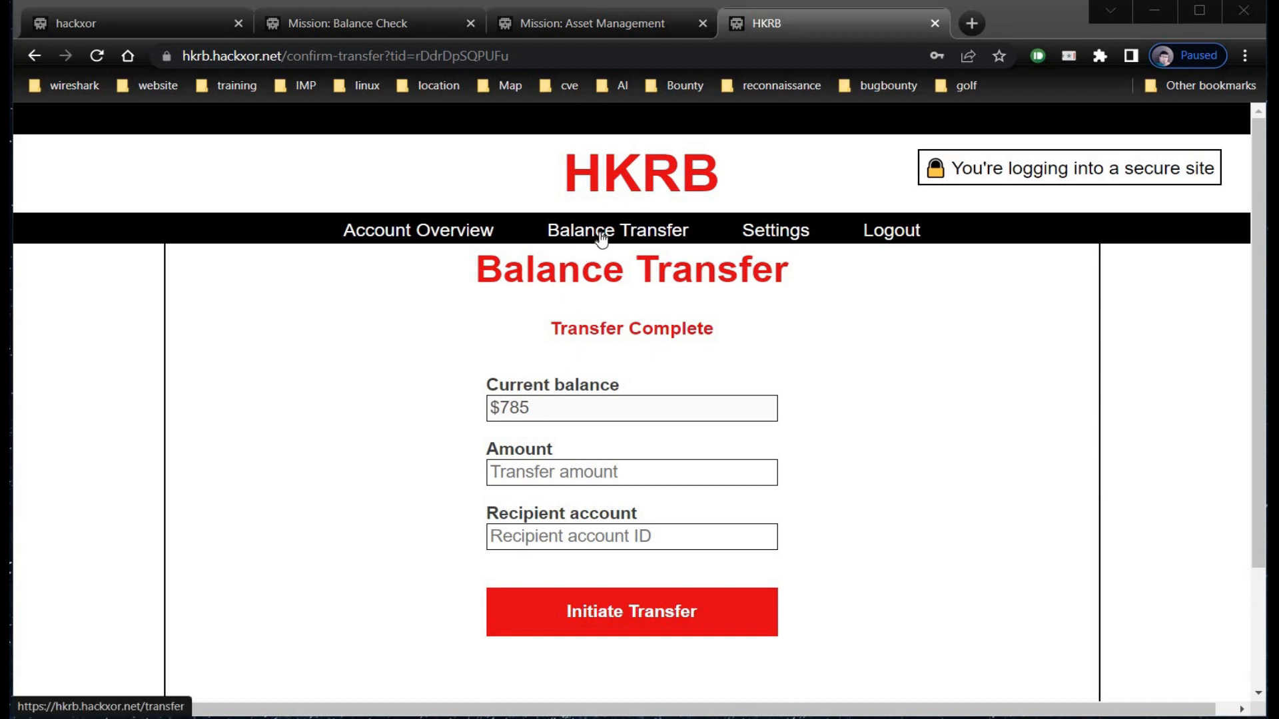
pyautogui.click(617, 230)
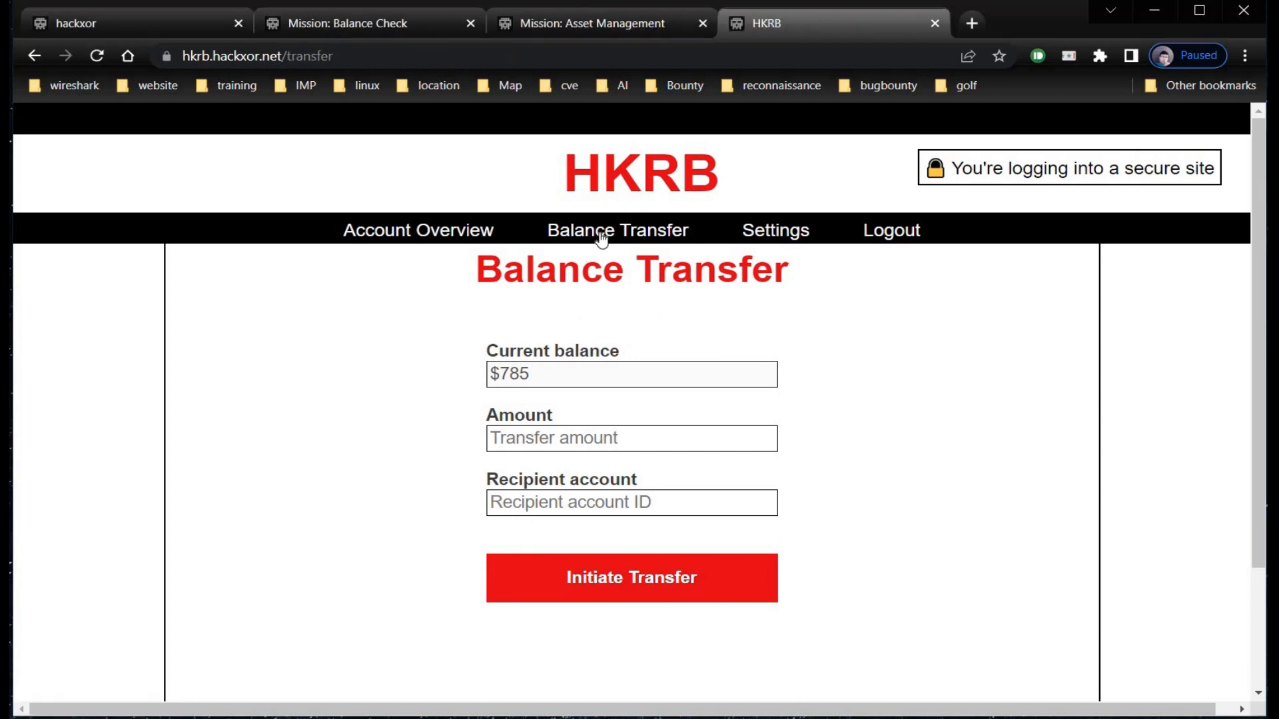
pyautogui.moveTo(593, 362)
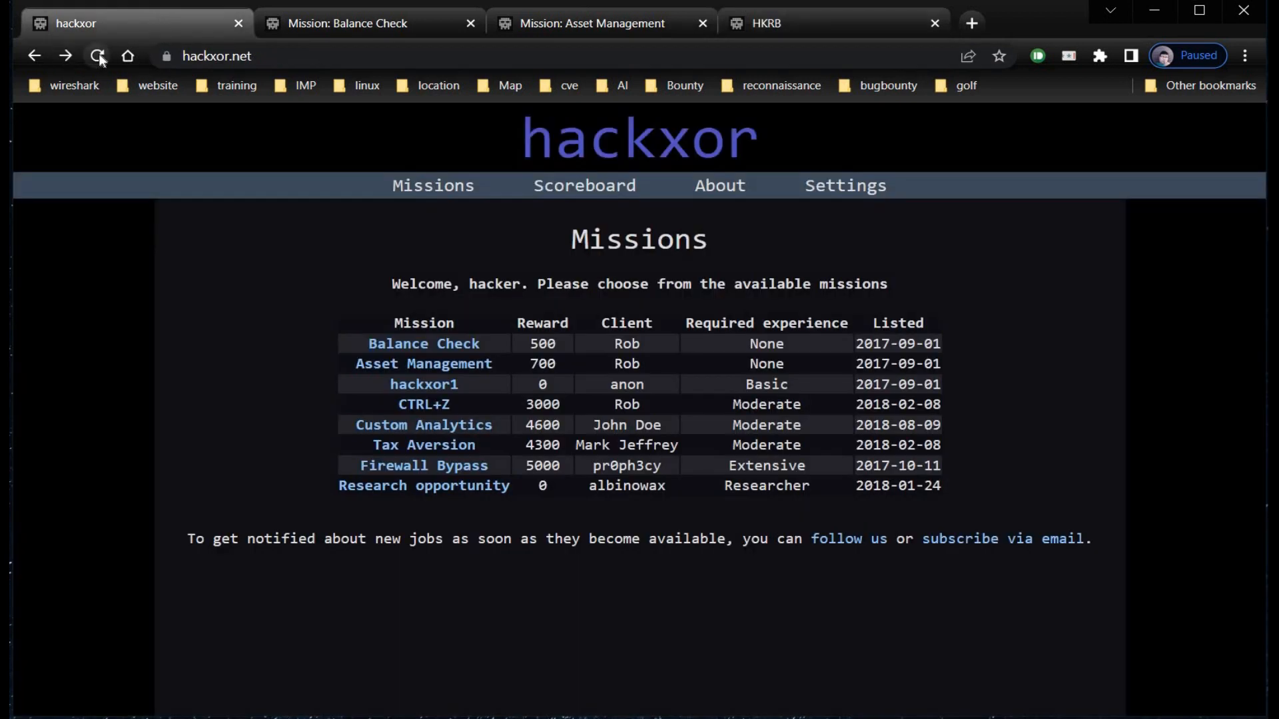
# - Reload the Hackxor Missions page to show both missions struck through
pyautogui.click(98, 56)
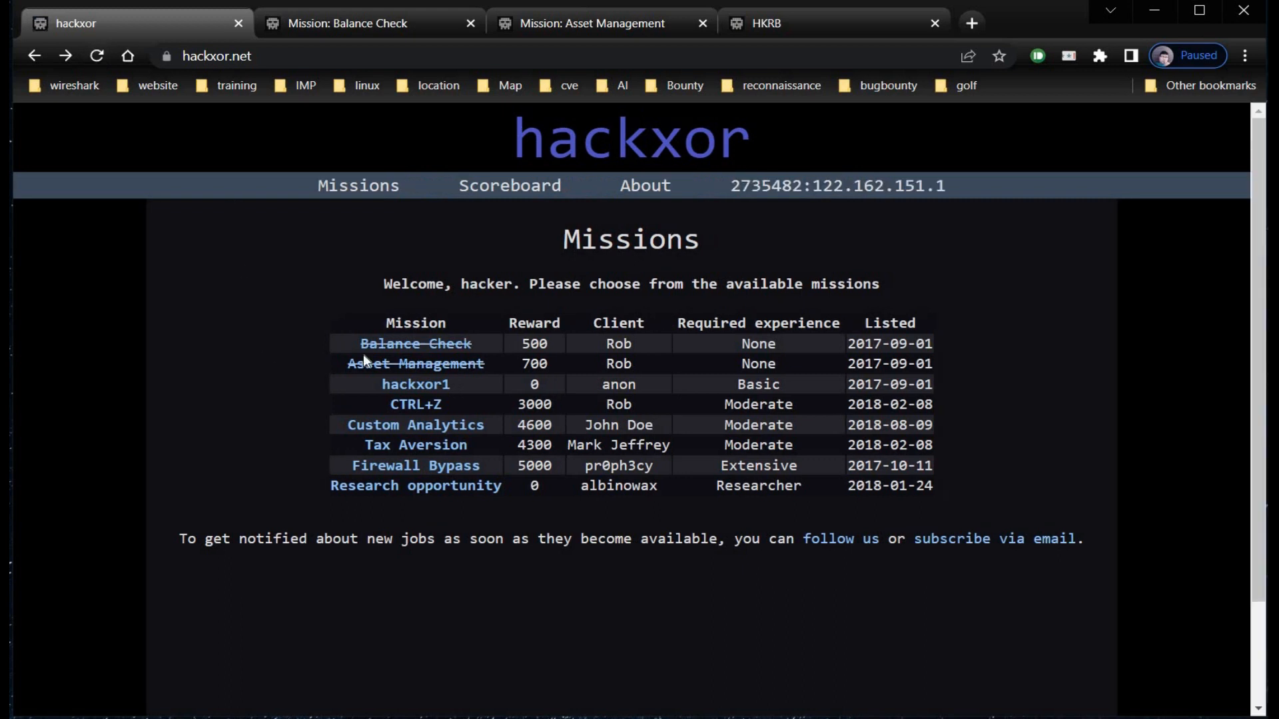
pyautogui.moveTo(461, 371)
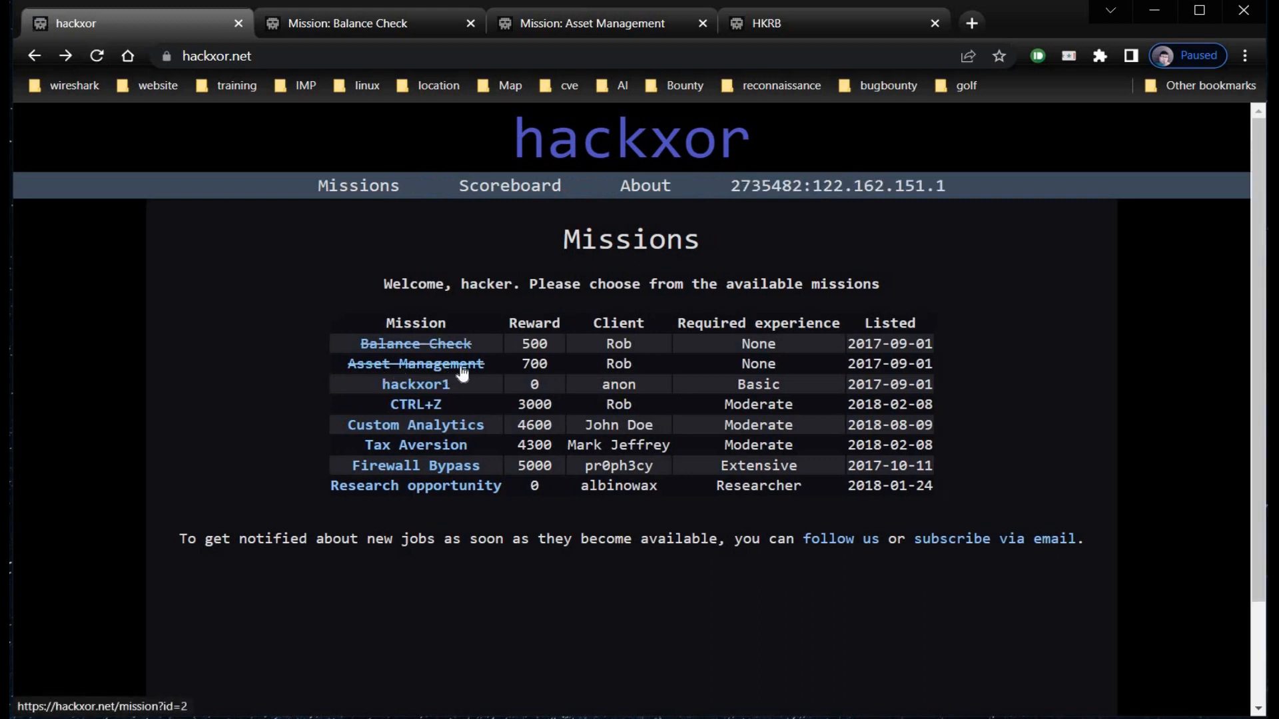
pyautogui.moveTo(257, 418)
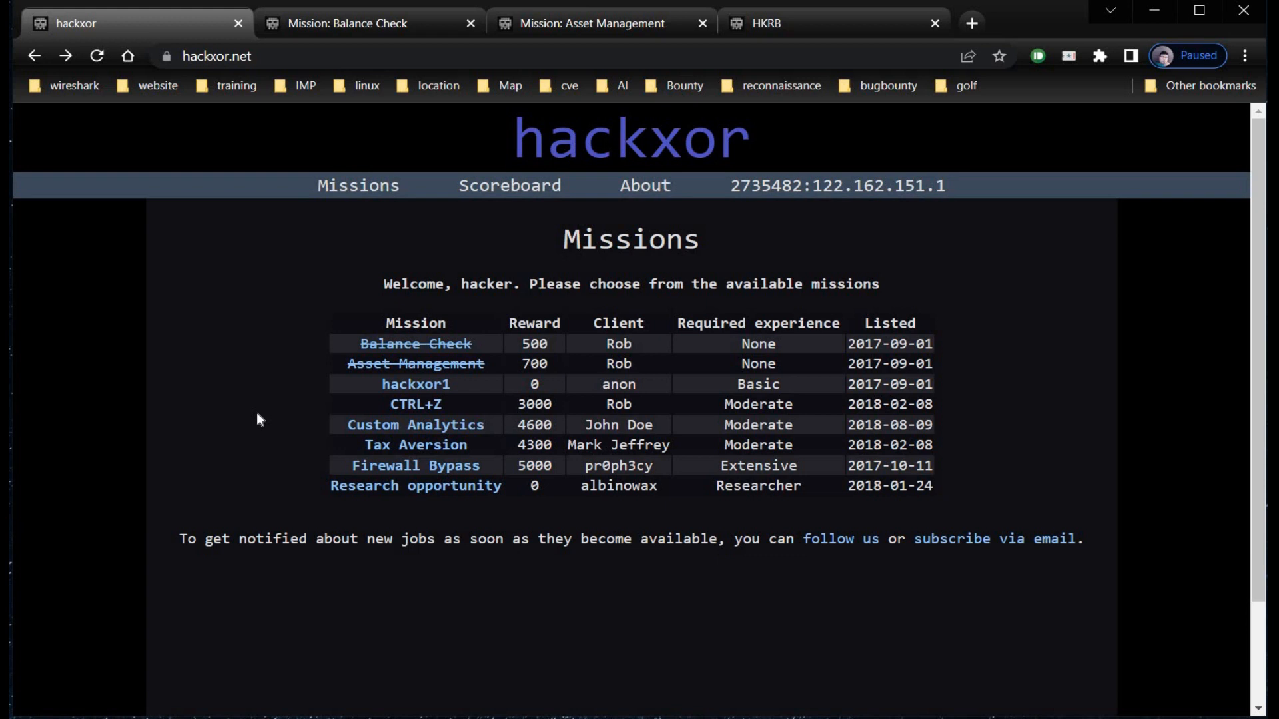
pyautogui.moveTo(309, 317)
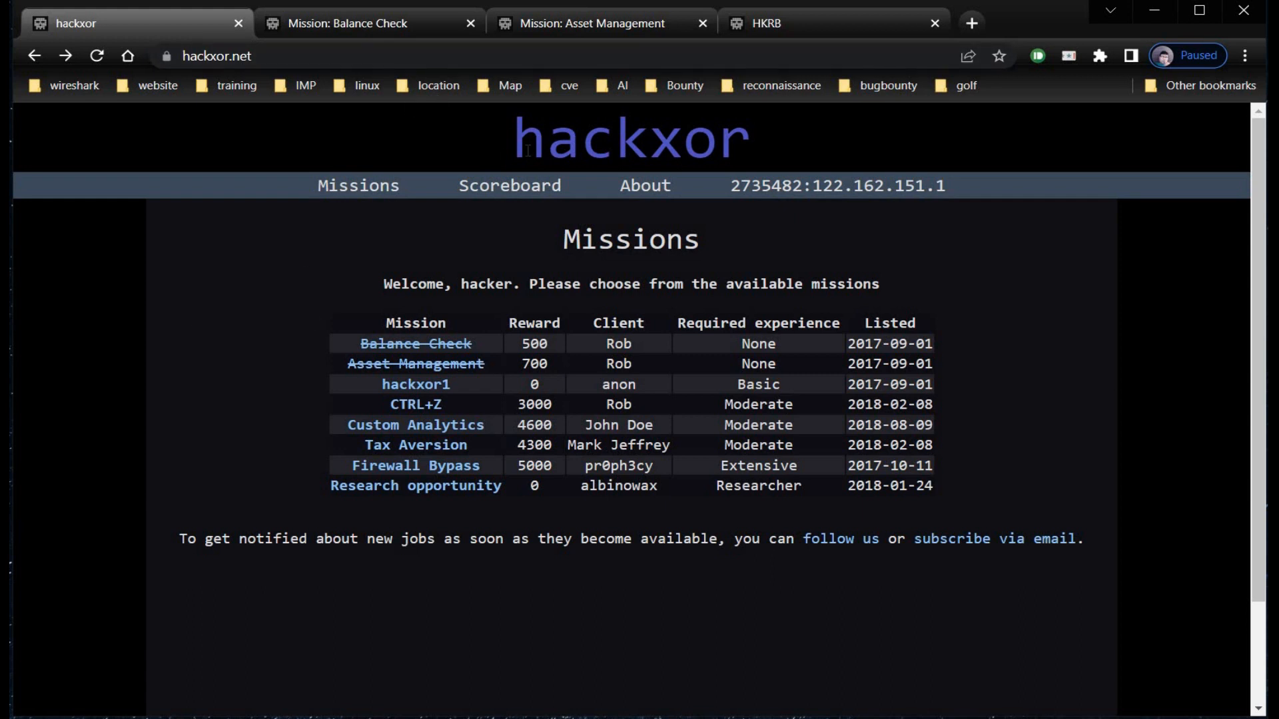
pyautogui.moveTo(967, 447)
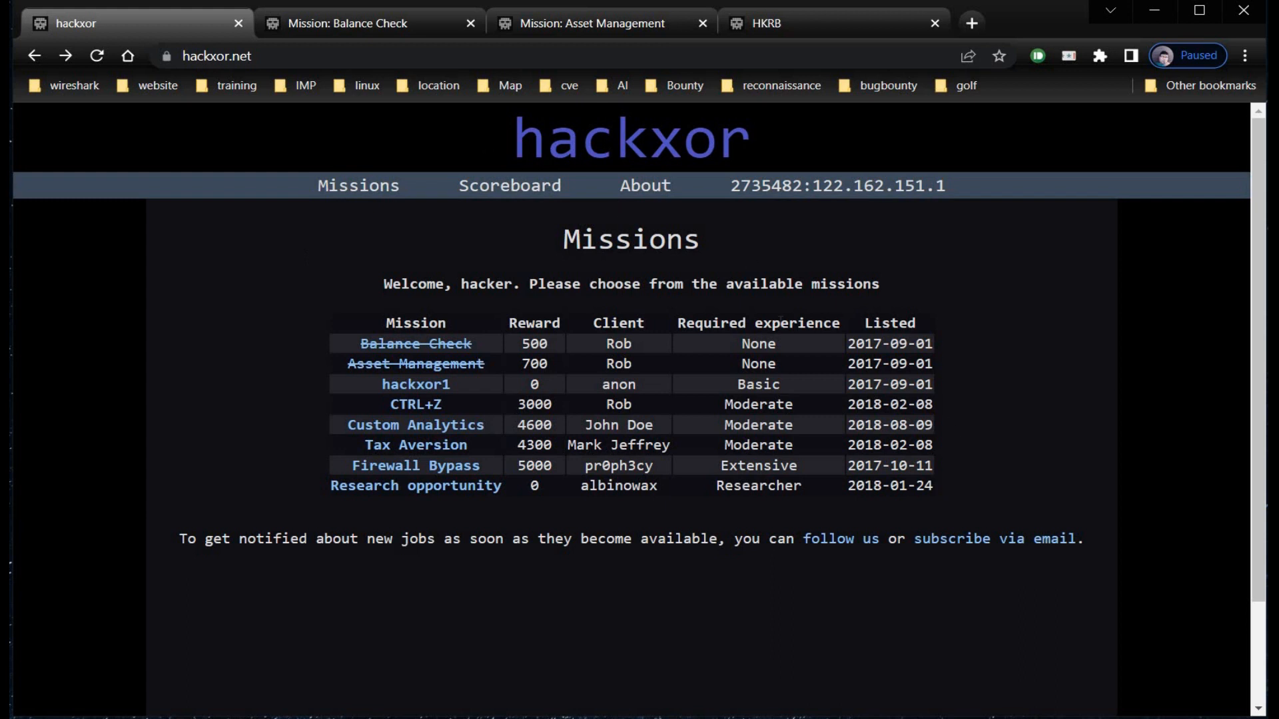
pyautogui.moveTo(779, 177)
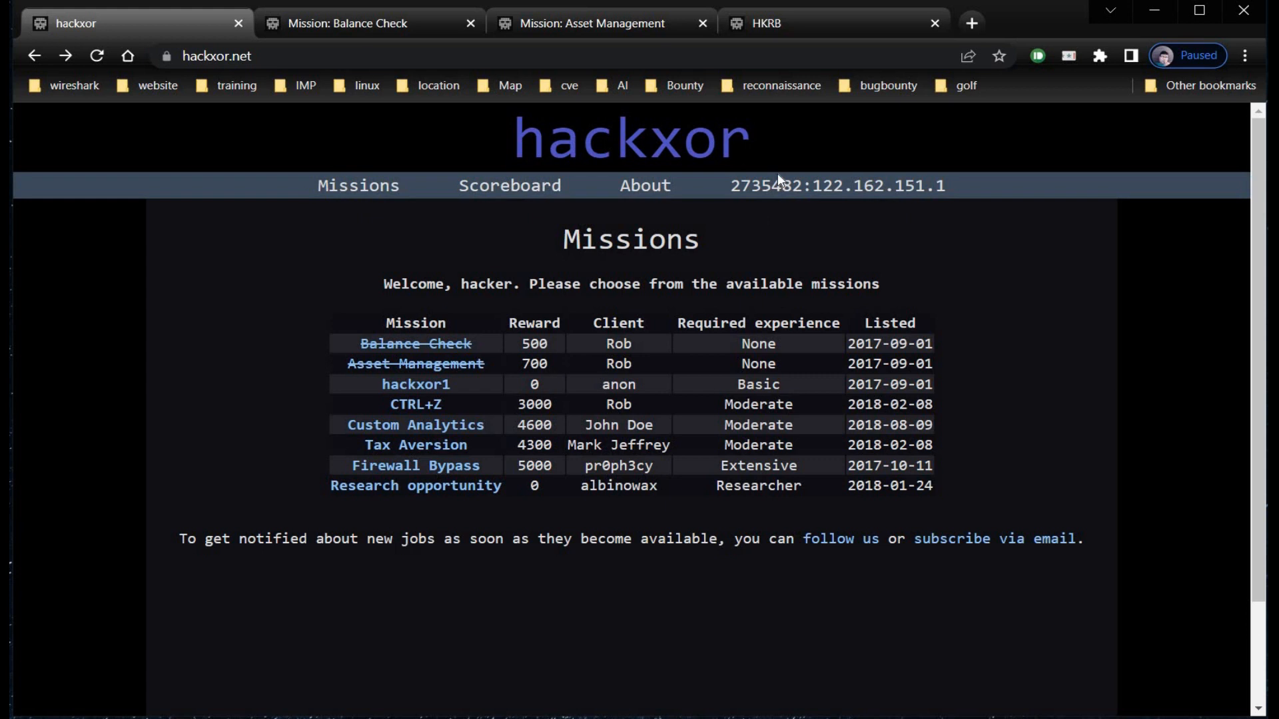
pyautogui.moveTo(309, 473)
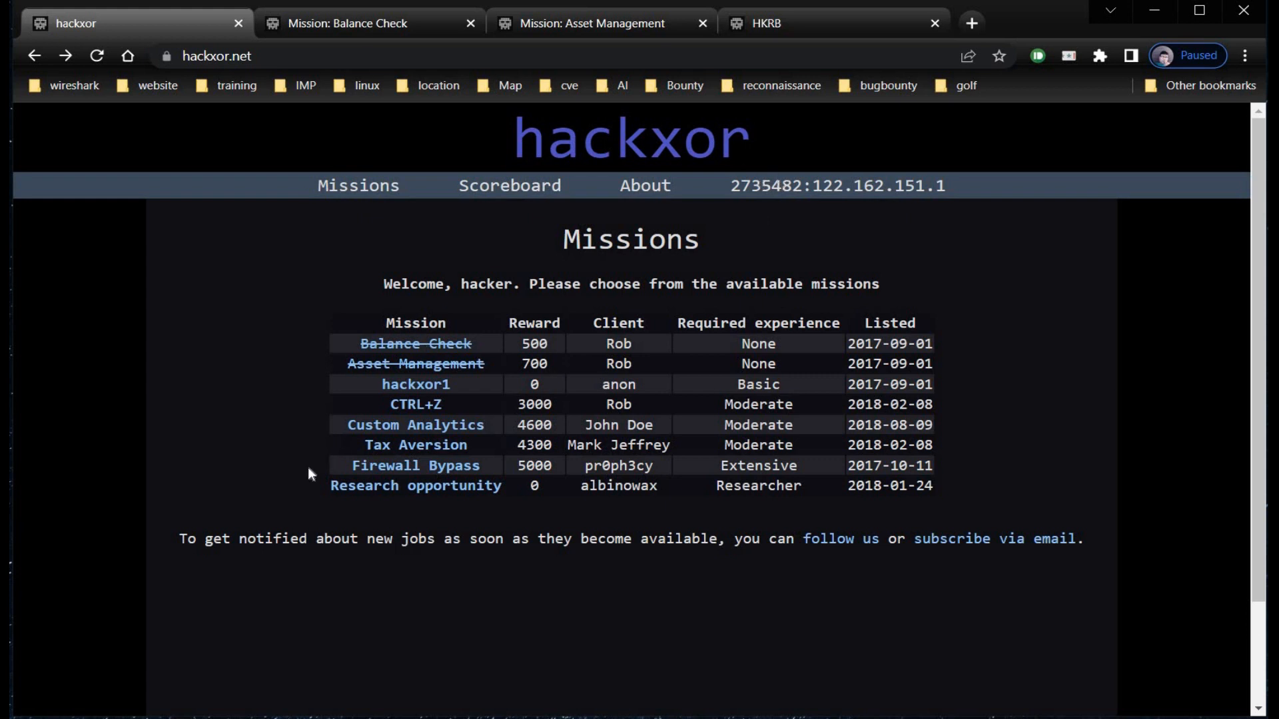
pyautogui.moveTo(149, 611)
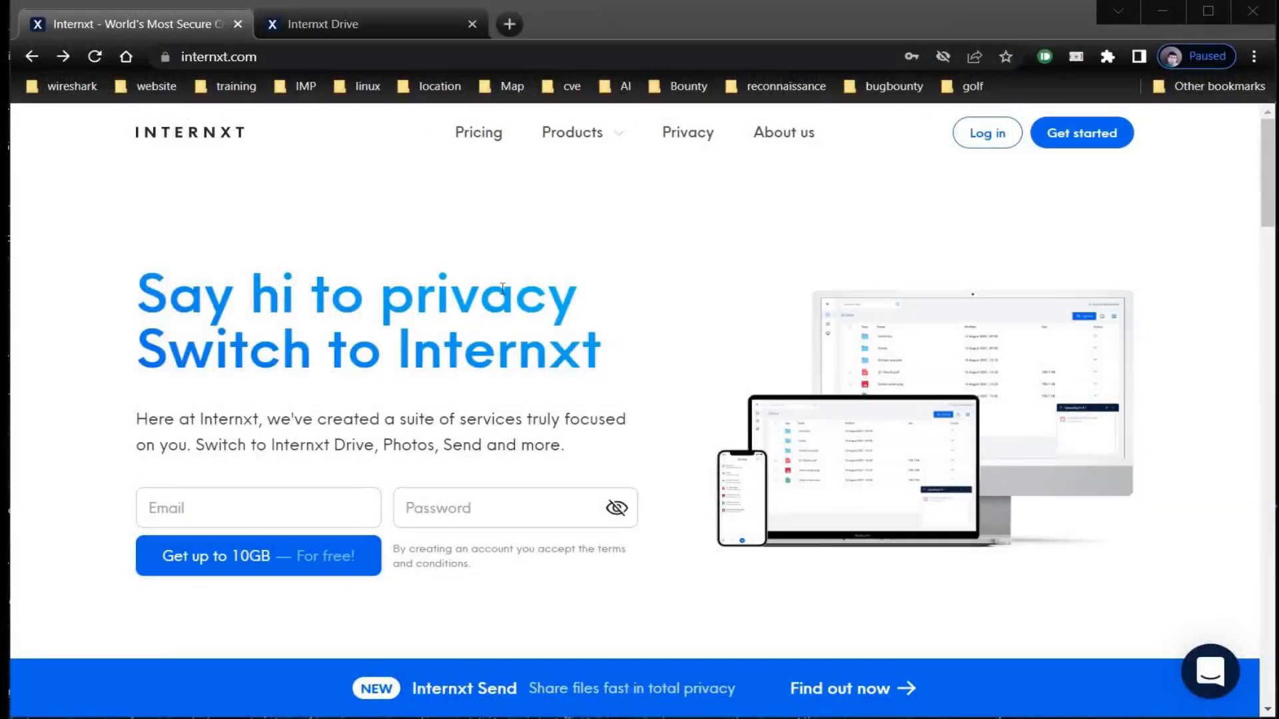
pyautogui.moveTo(885, 693)
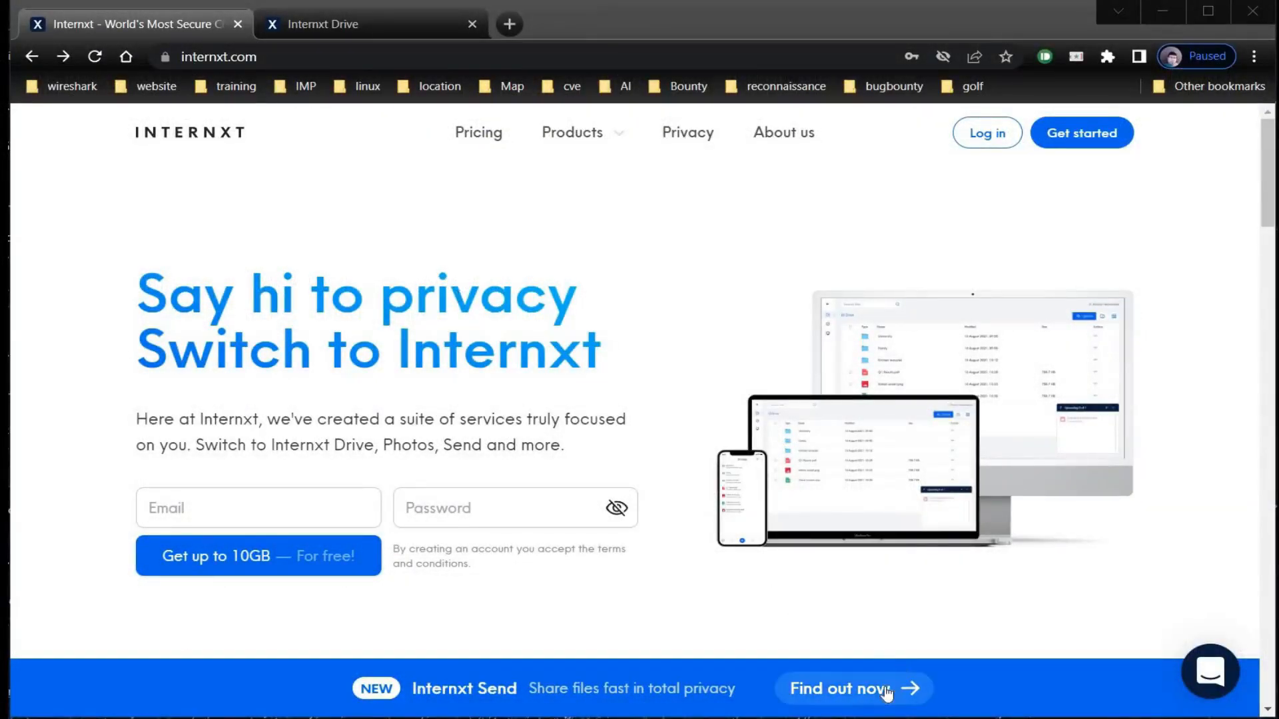
# - Open Internxt Send via the homepage banner's 'Find out now' link
pyautogui.click(840, 688)
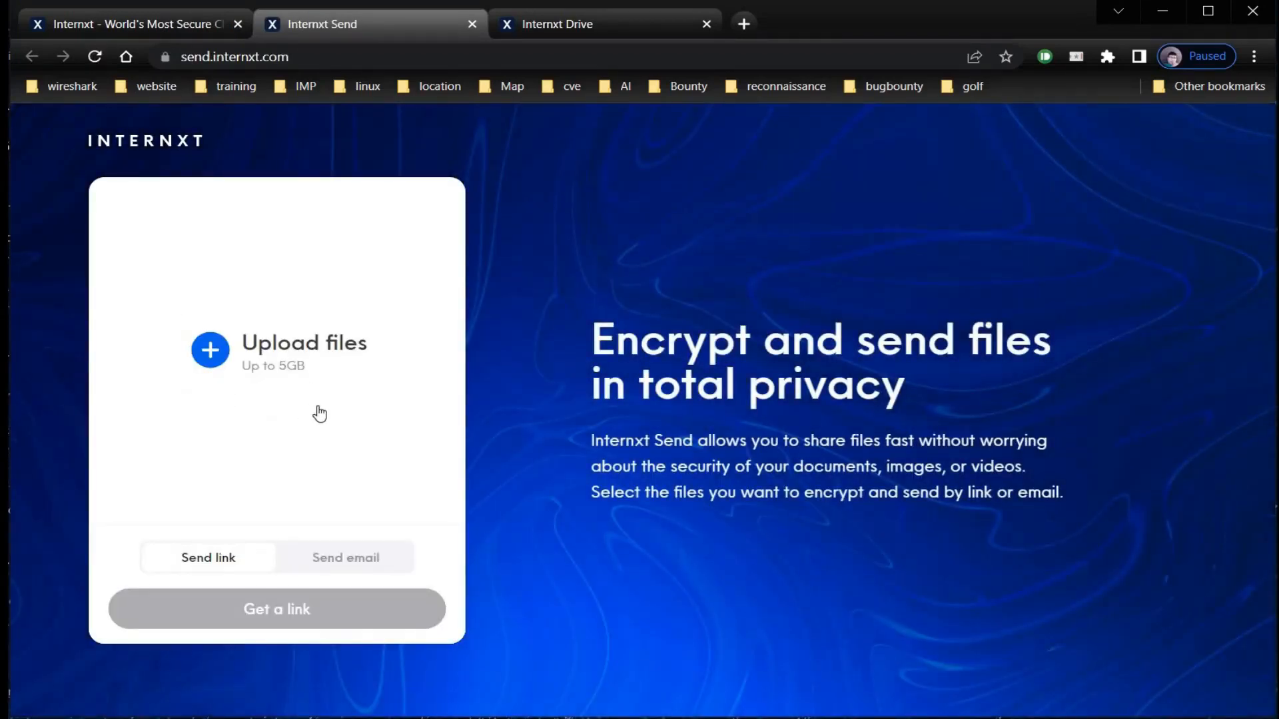
pyautogui.moveTo(428, 476)
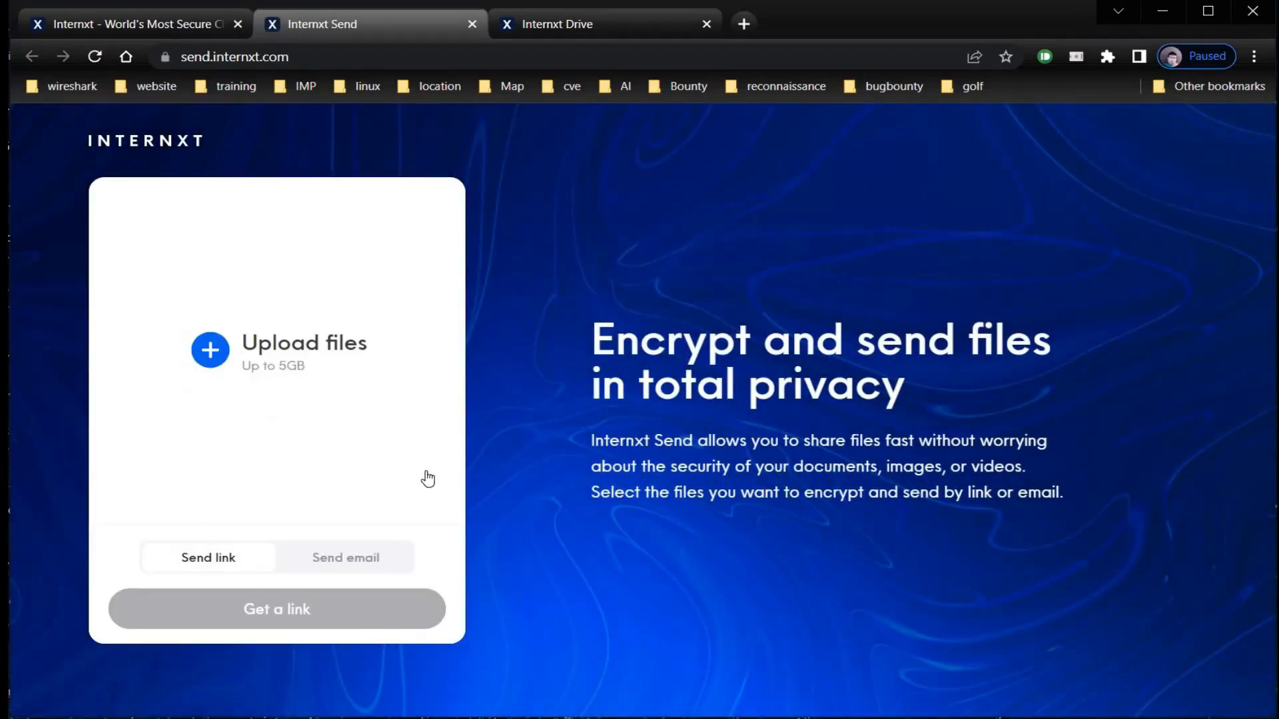
pyautogui.moveTo(220, 370)
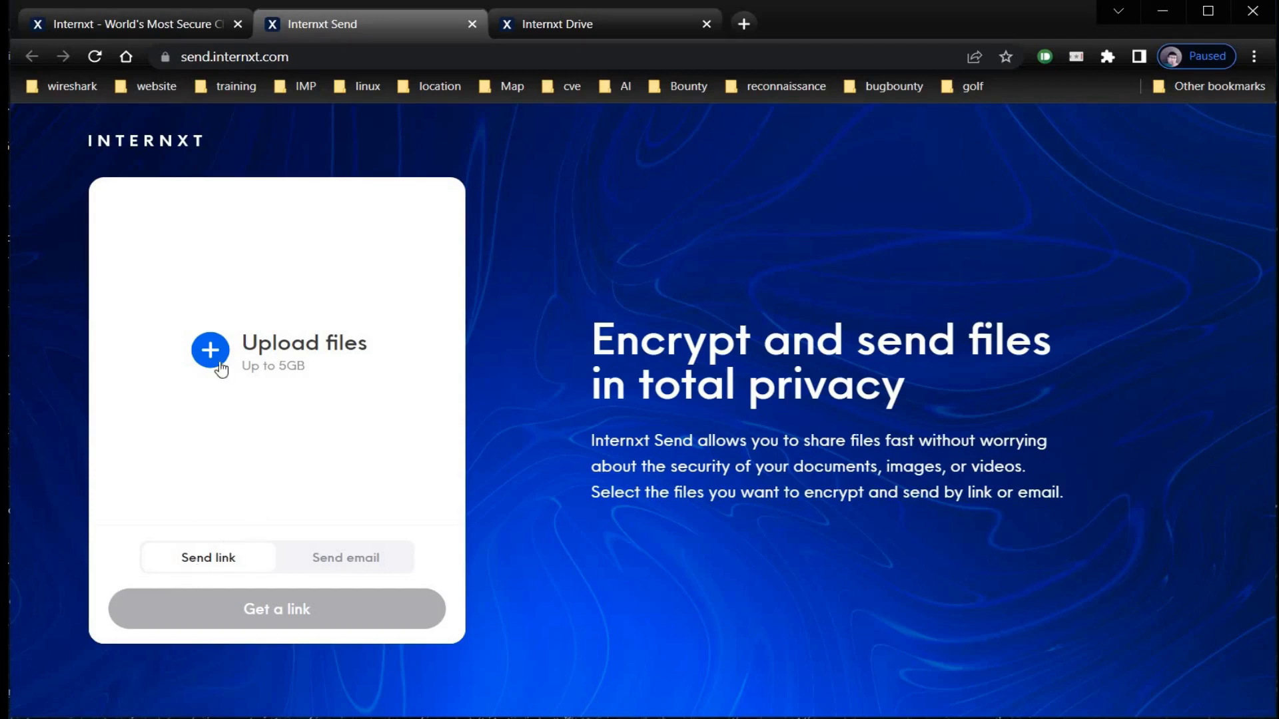
pyautogui.moveTo(538, 112)
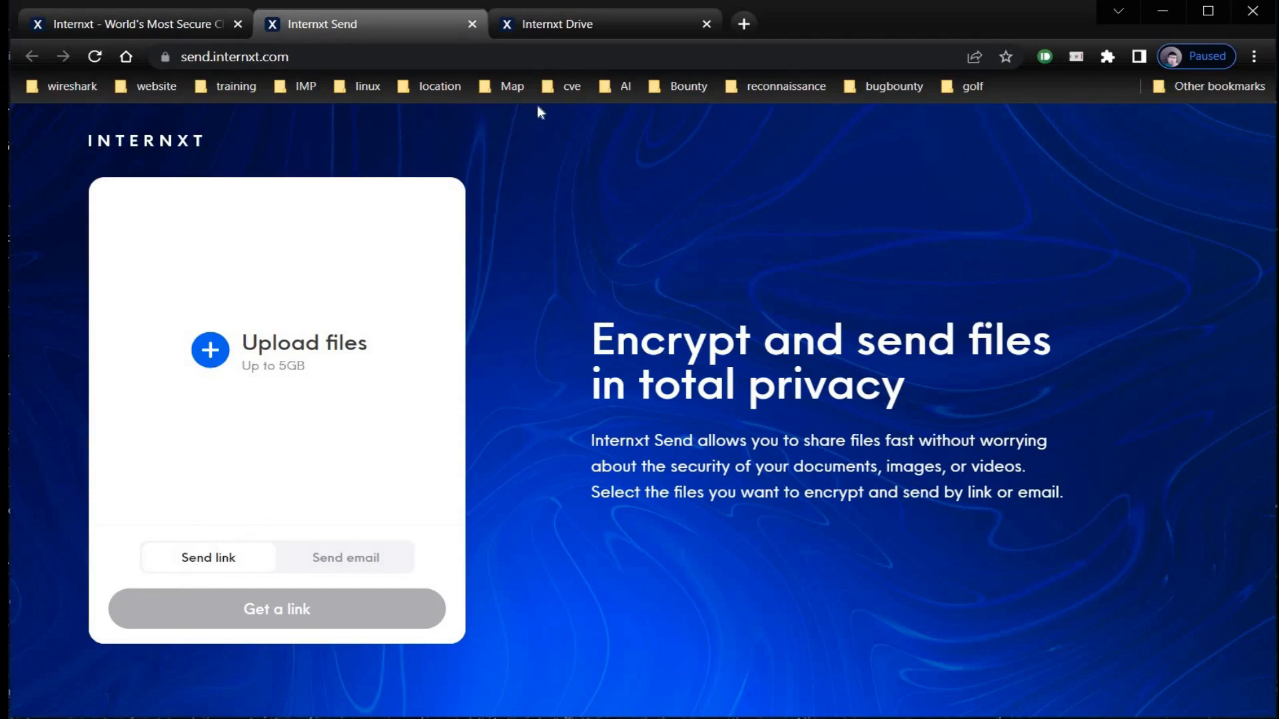
pyautogui.moveTo(514, 393)
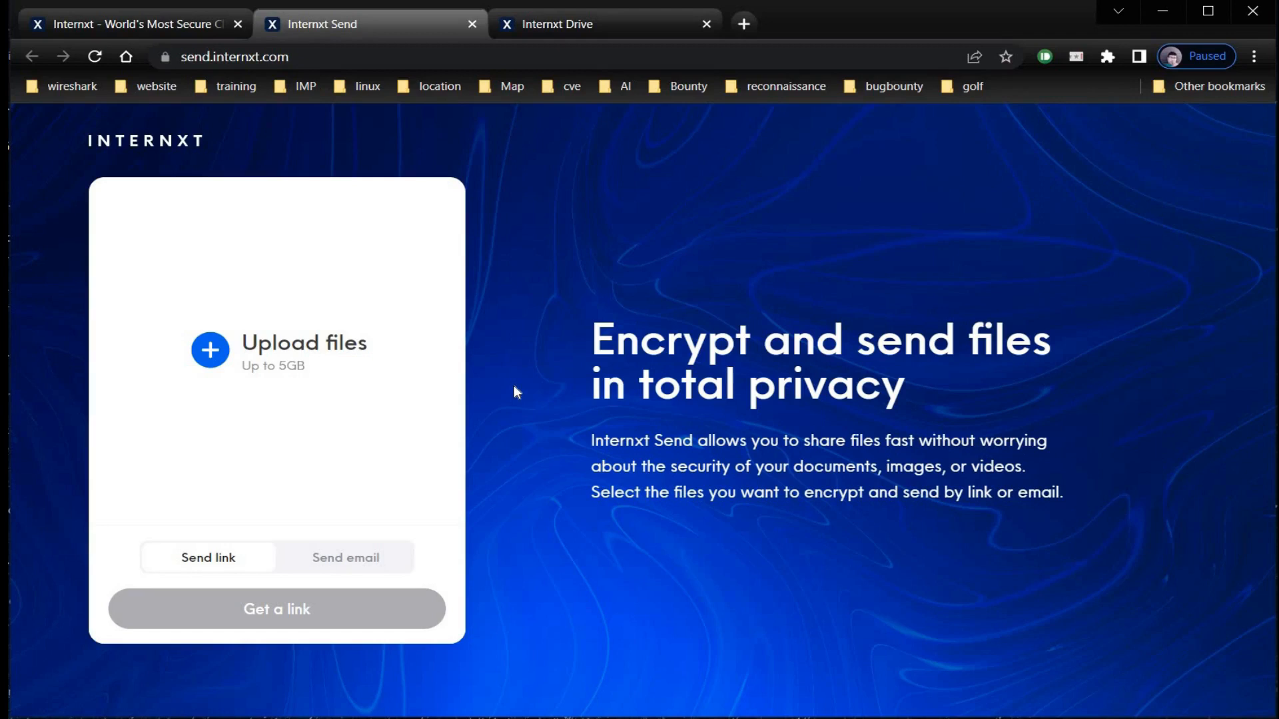
pyautogui.moveTo(584, 239)
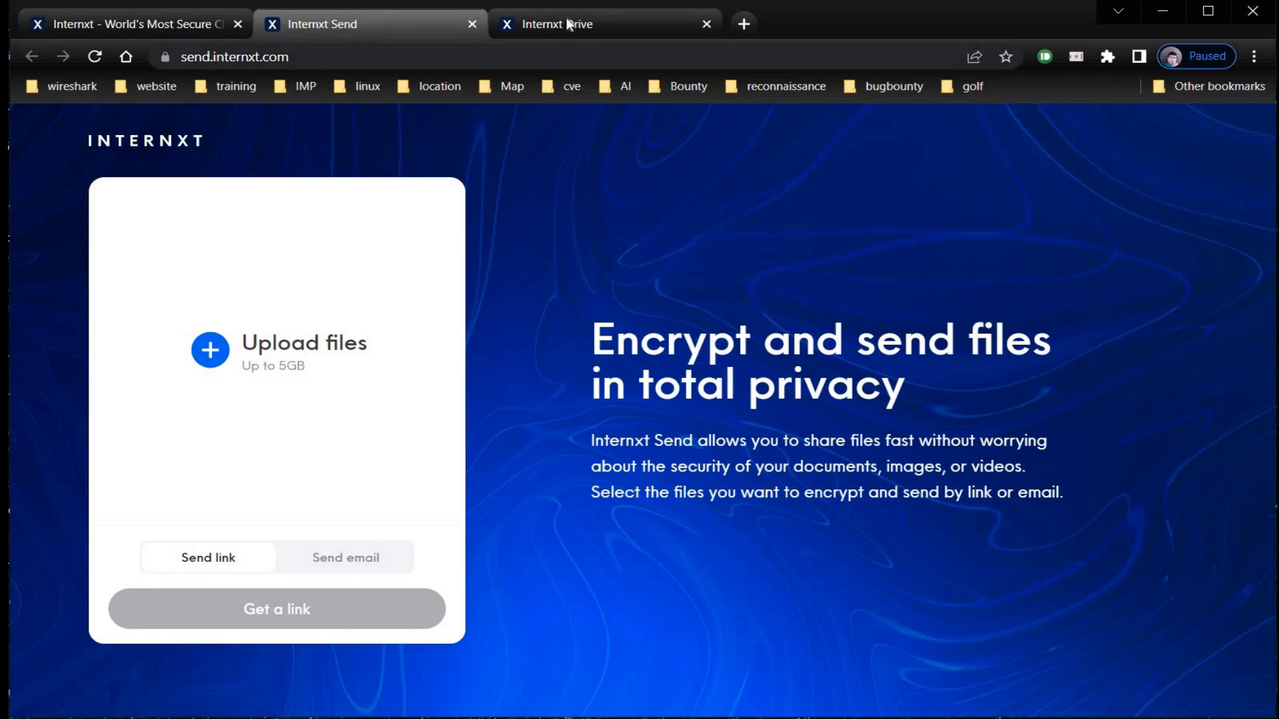
# - Browse Drive's empty Photos and Backups, ending on Recents listing secrets.jpg
pyautogui.click(570, 24)
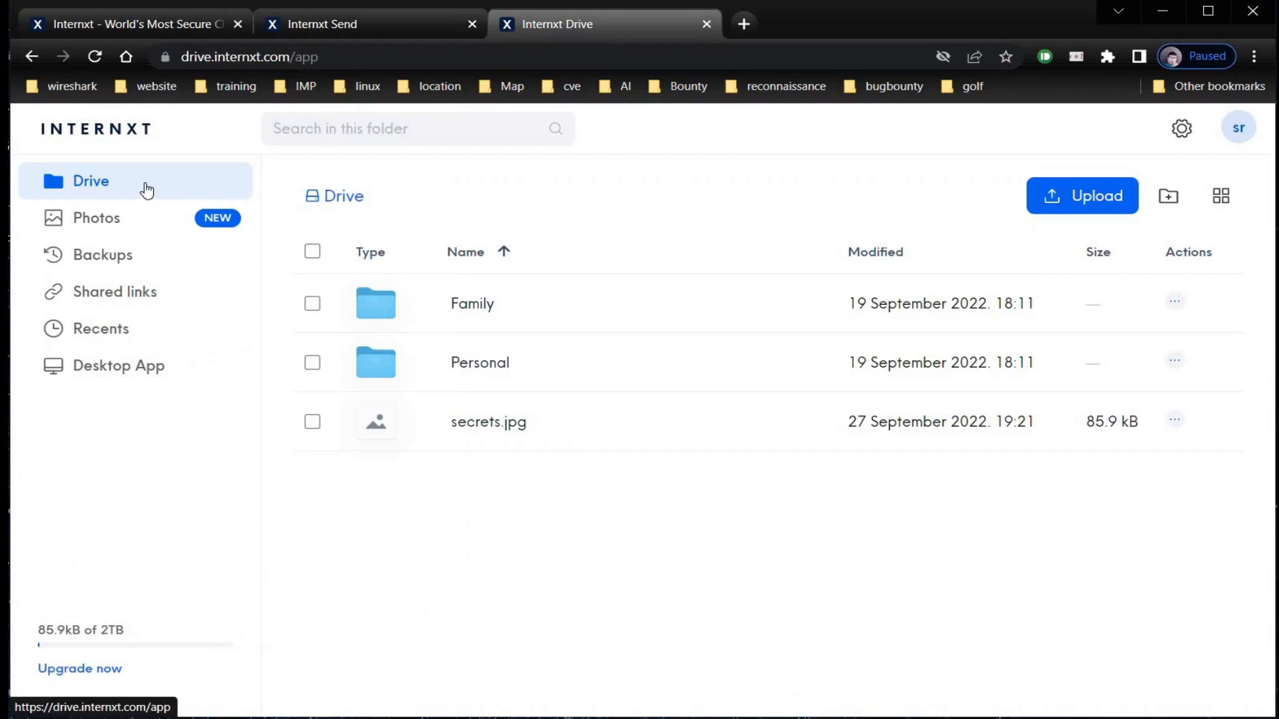
pyautogui.moveTo(209, 358)
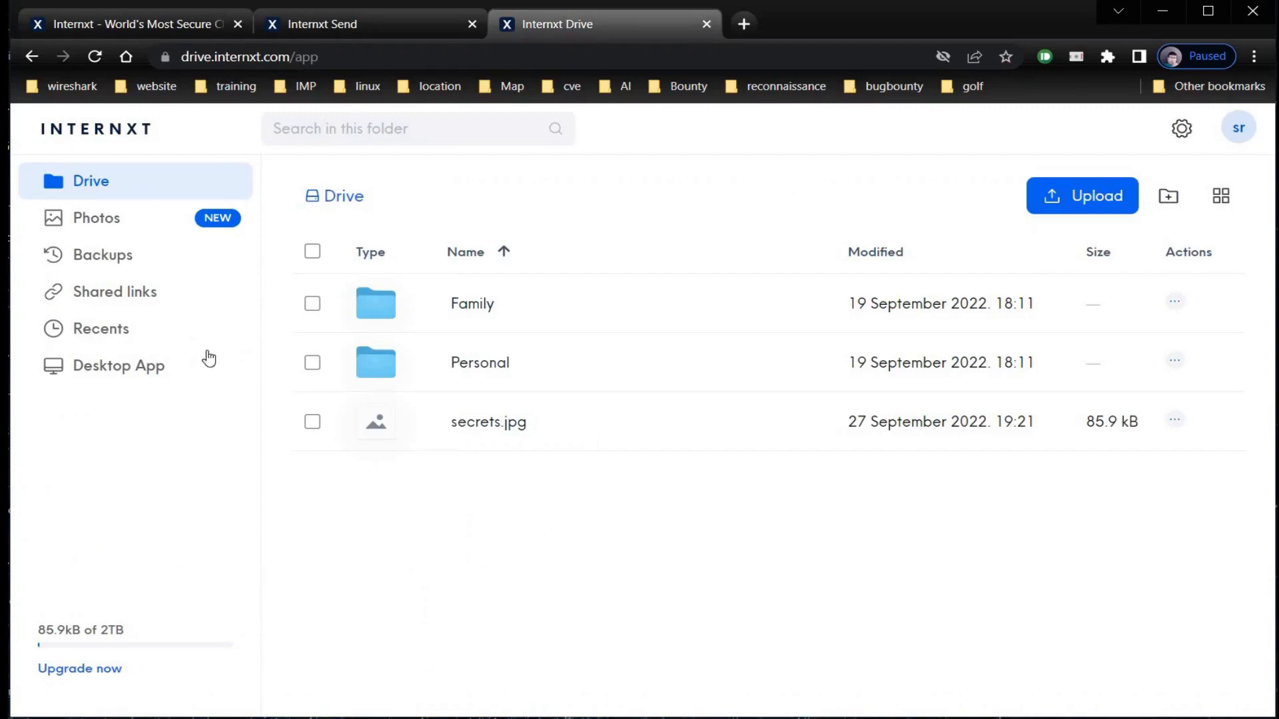
pyautogui.moveTo(105, 225)
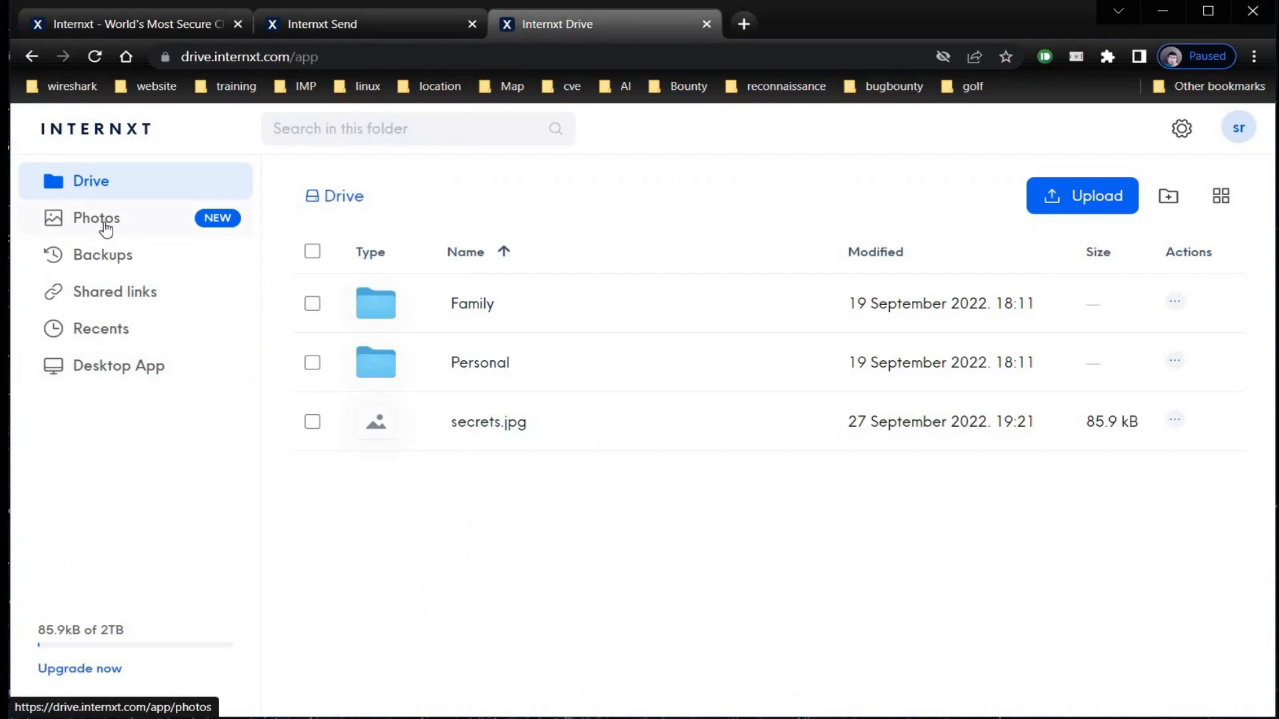
pyautogui.click(95, 218)
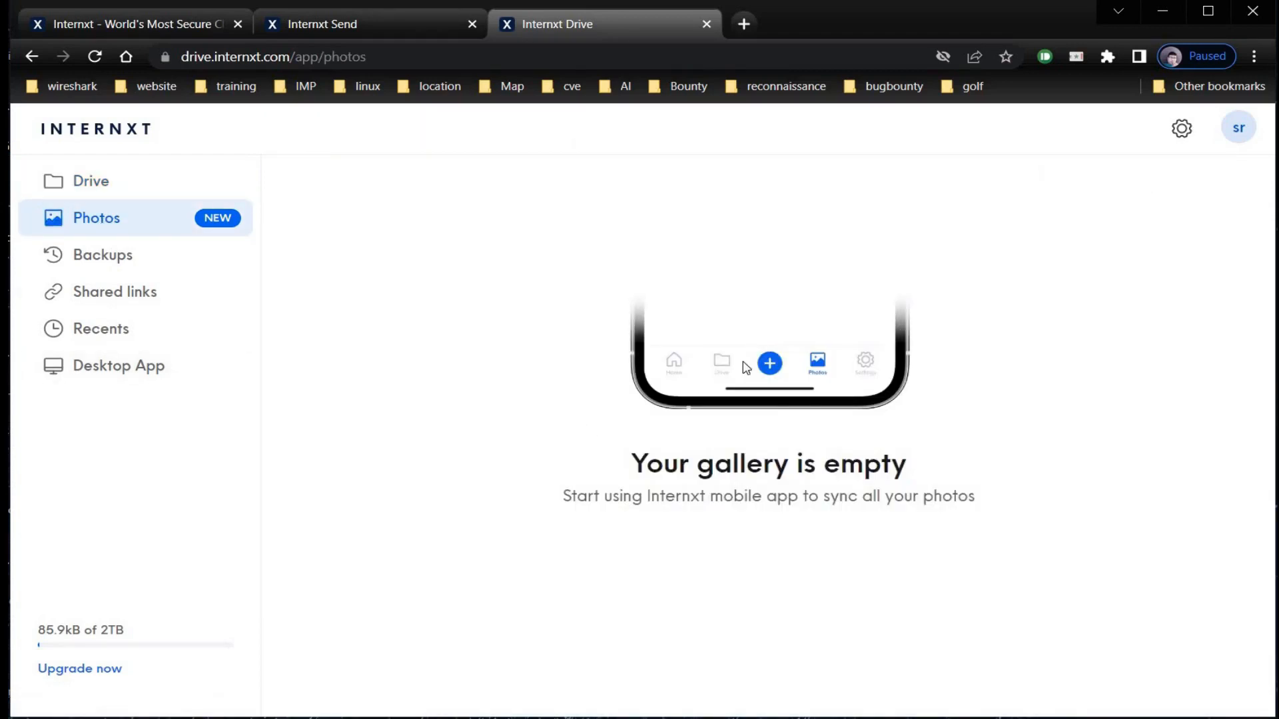
pyautogui.moveTo(124, 265)
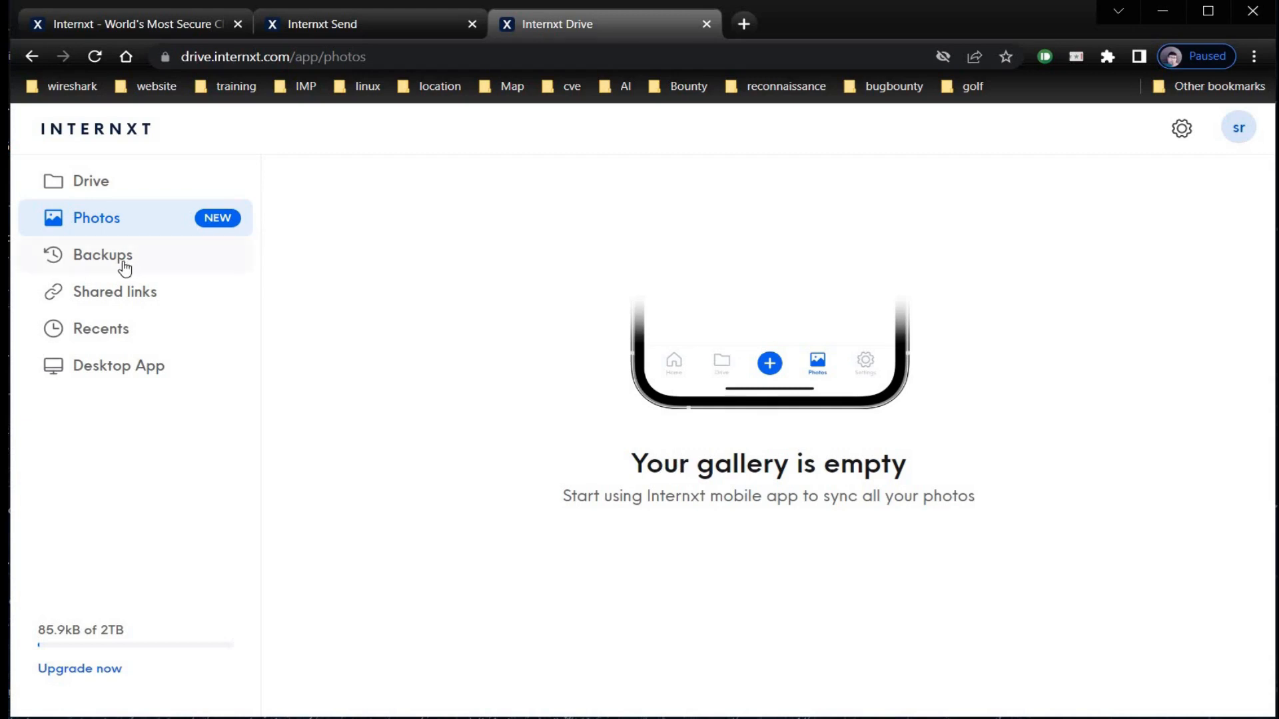
pyautogui.click(102, 254)
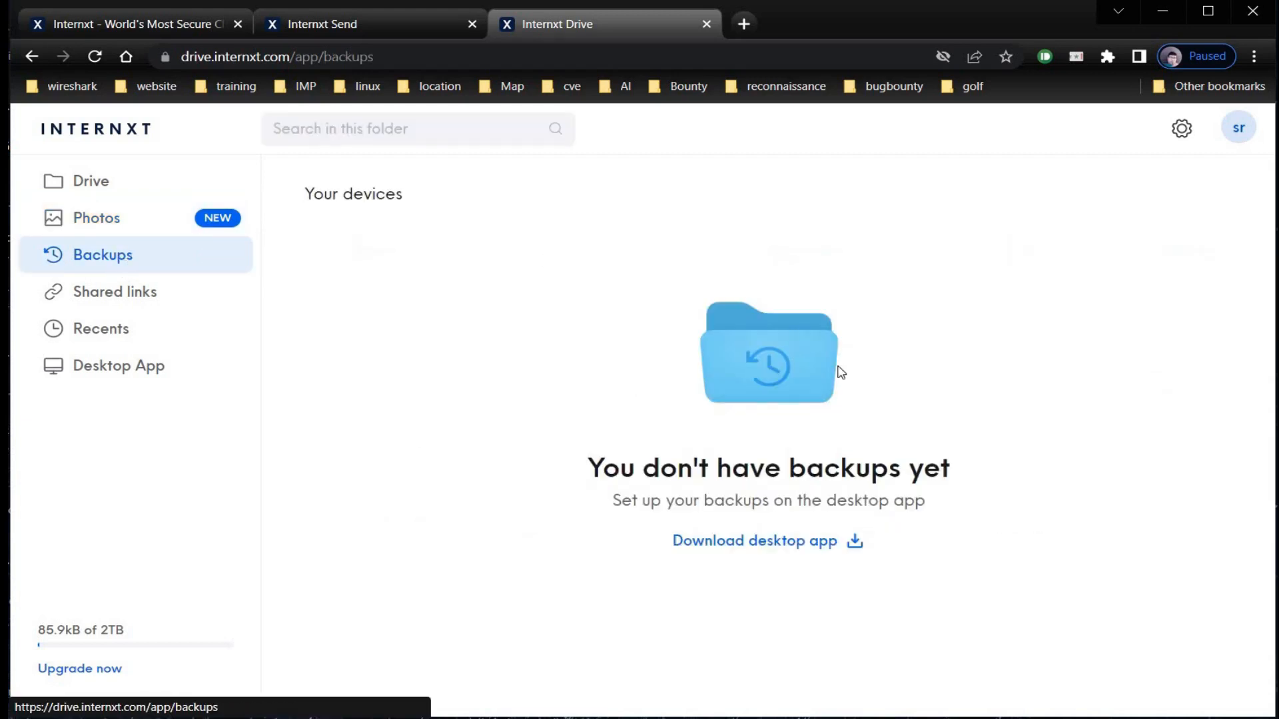
pyautogui.moveTo(677, 477)
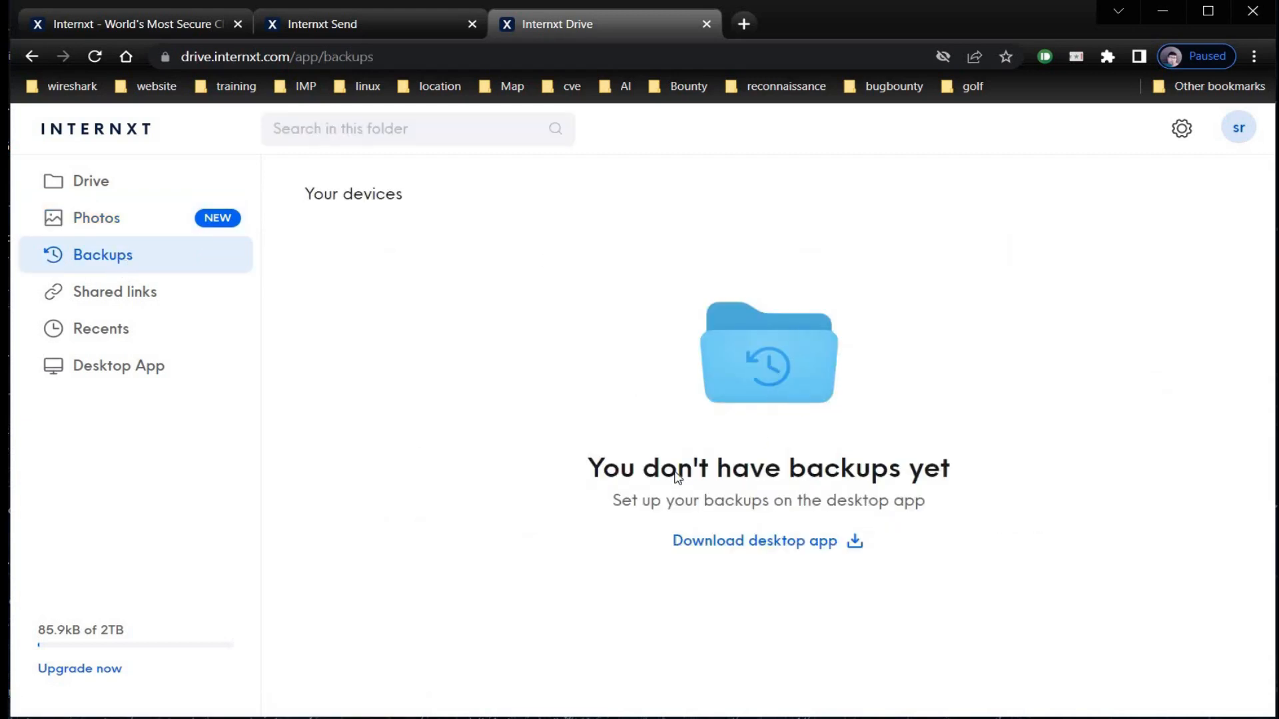
pyautogui.moveTo(576, 549)
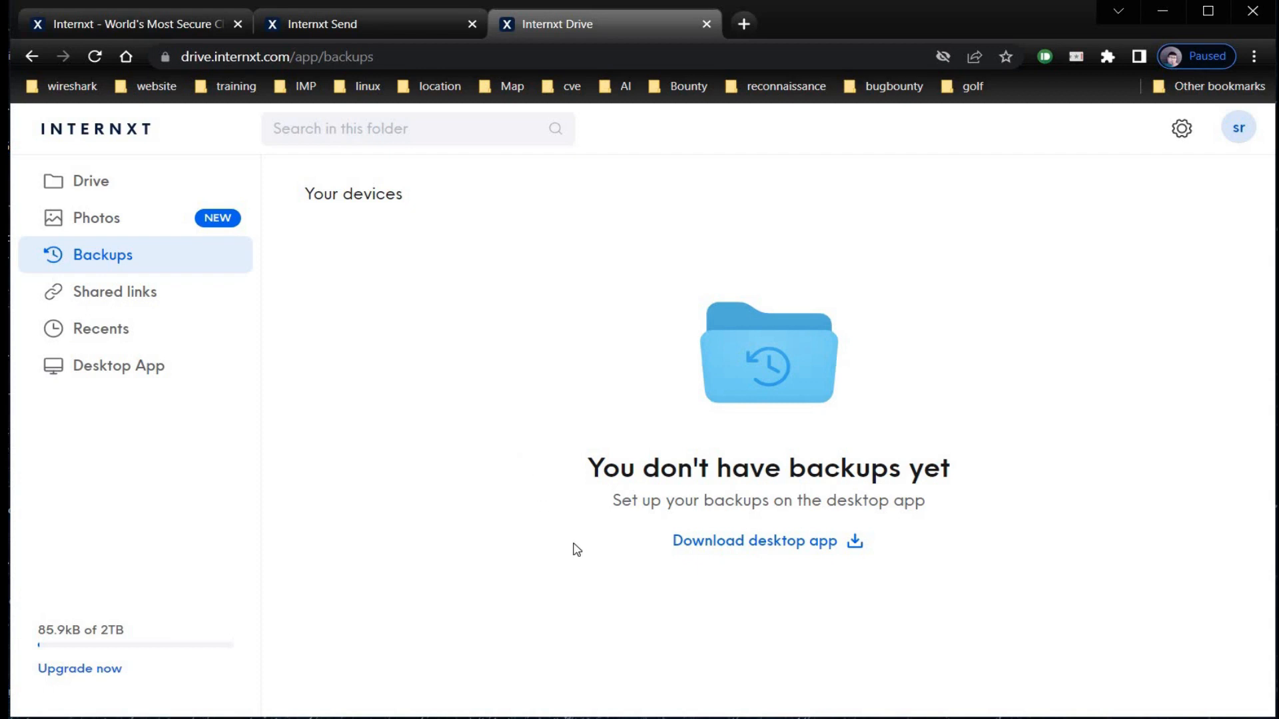
pyautogui.moveTo(535, 502)
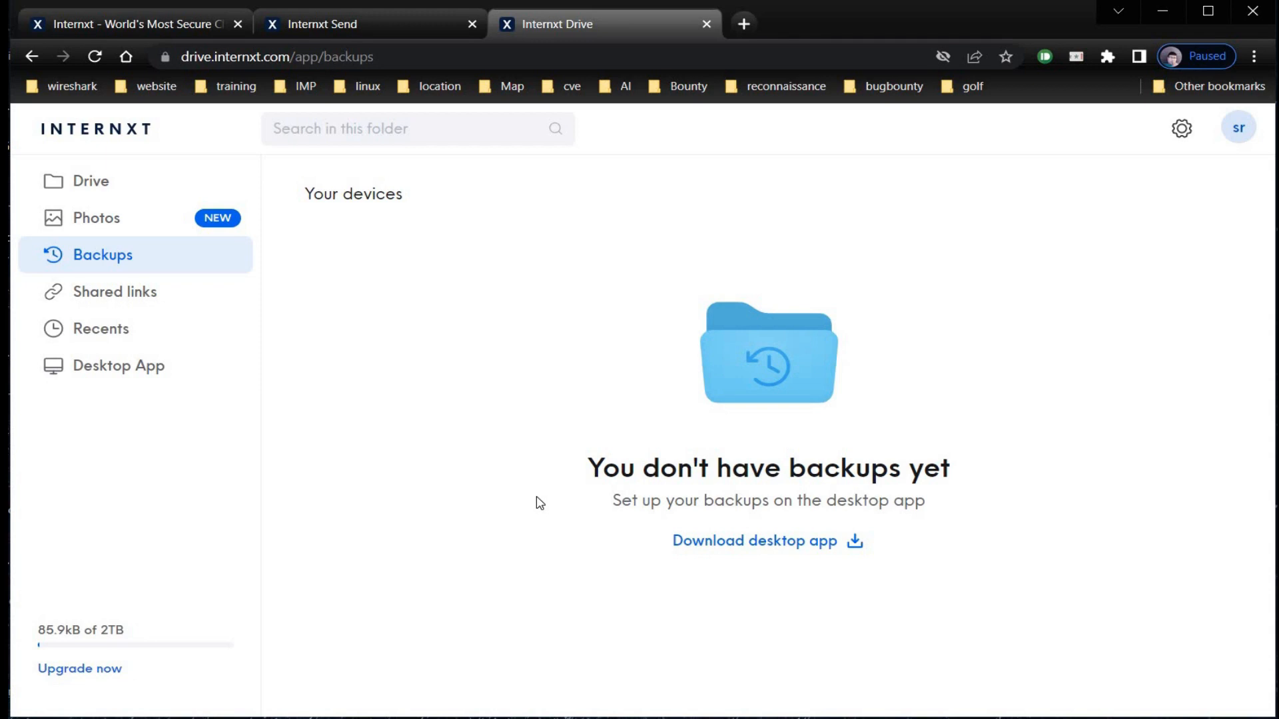
pyautogui.moveTo(319, 385)
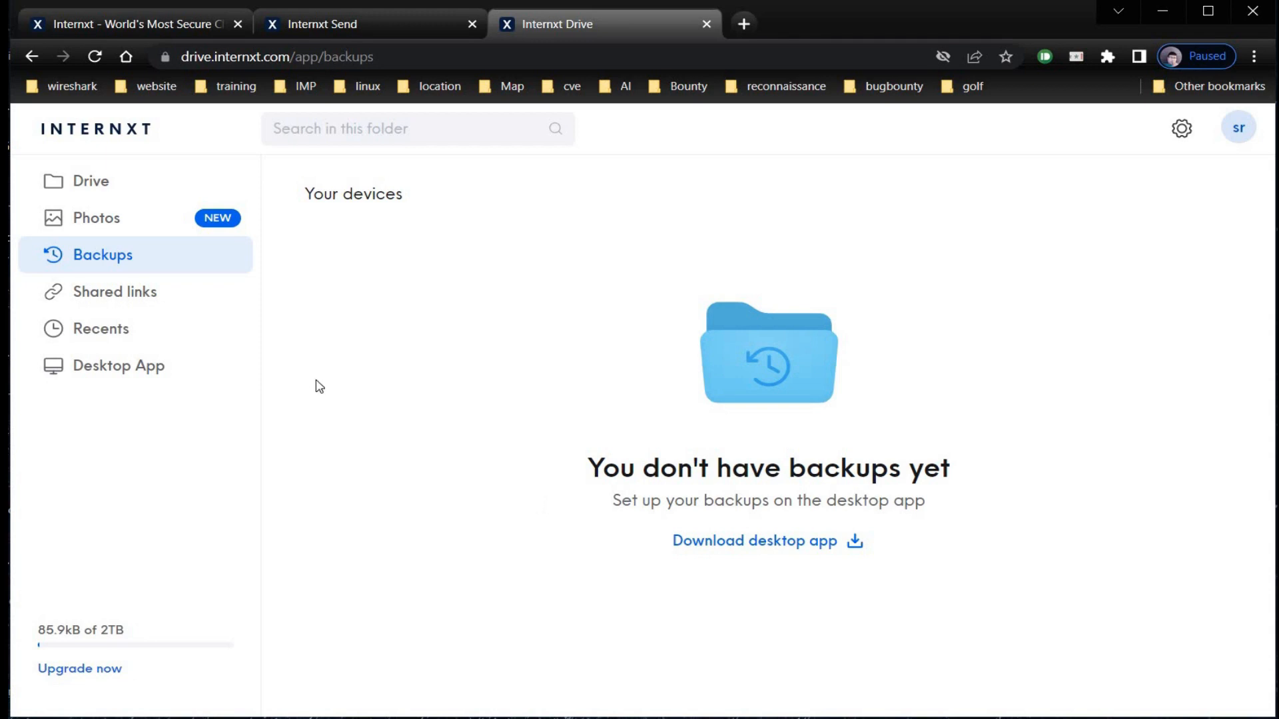
pyautogui.moveTo(99, 328)
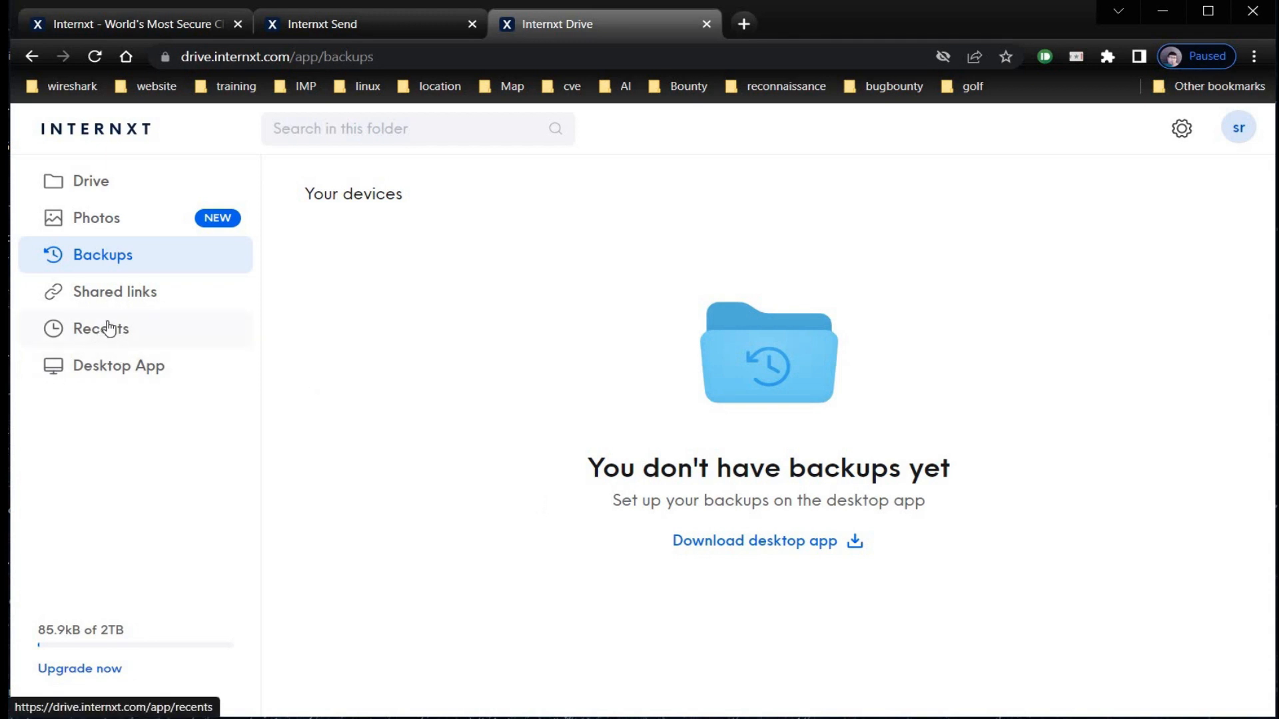
pyautogui.click(99, 328)
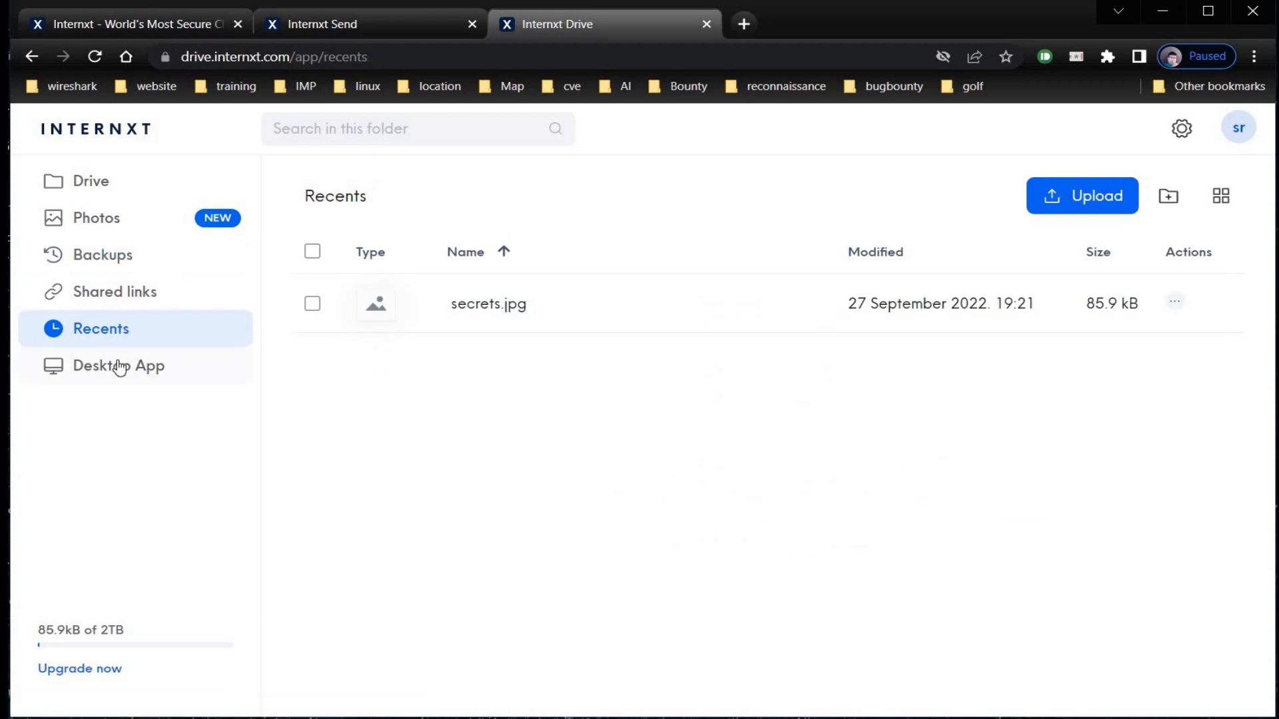
# - Cancel the drive.exe desktop app download and go back to Backups
pyautogui.click(119, 364)
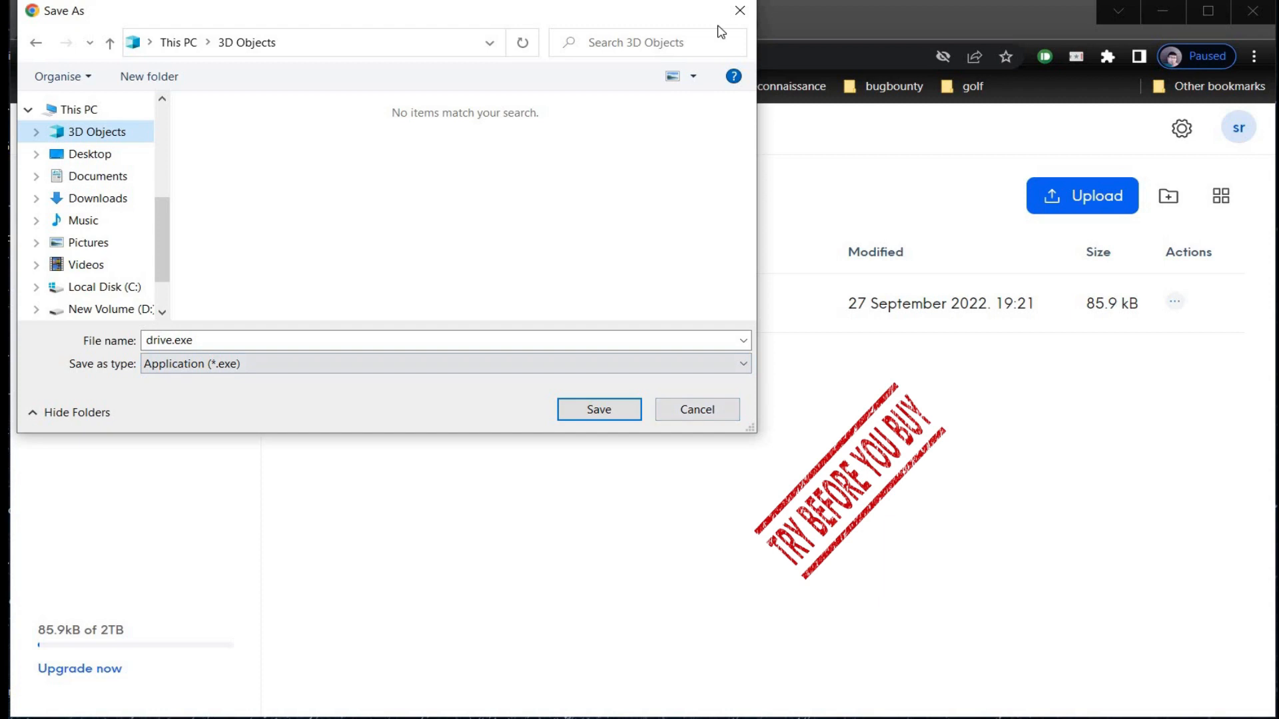
pyautogui.click(696, 408)
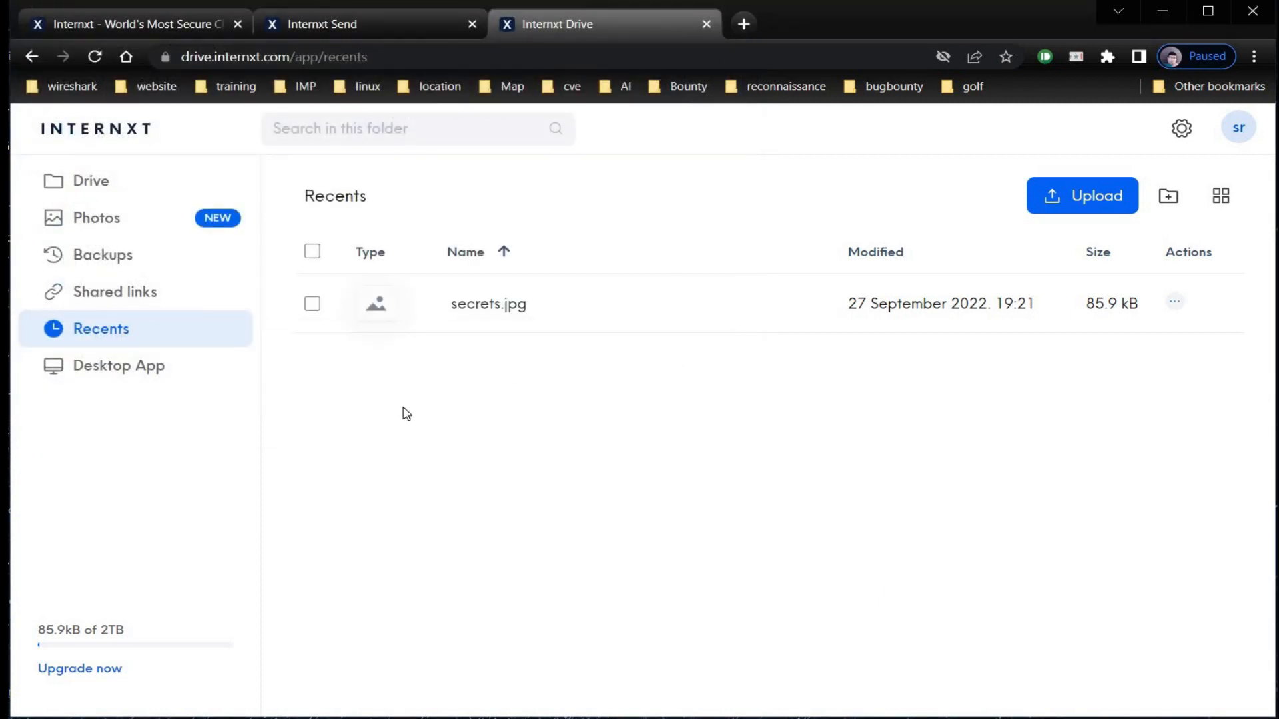
pyautogui.click(102, 254)
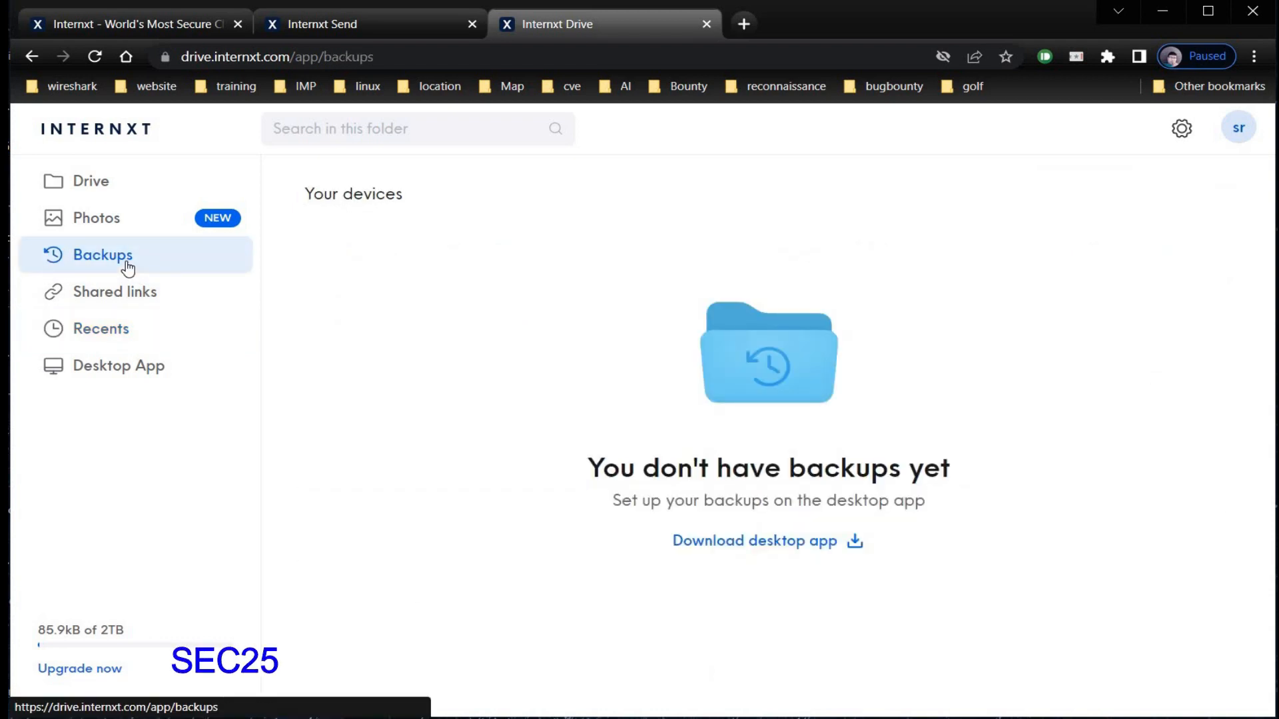
pyautogui.moveTo(221, 341)
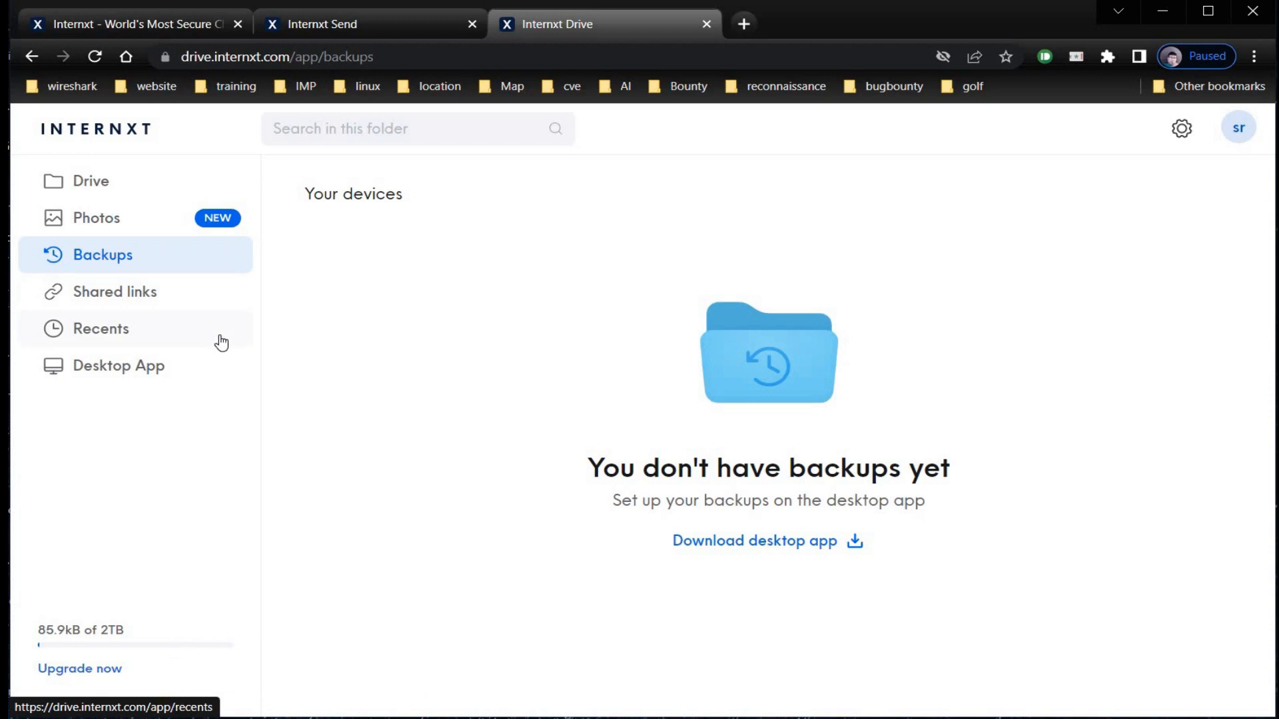
pyautogui.moveTo(181, 497)
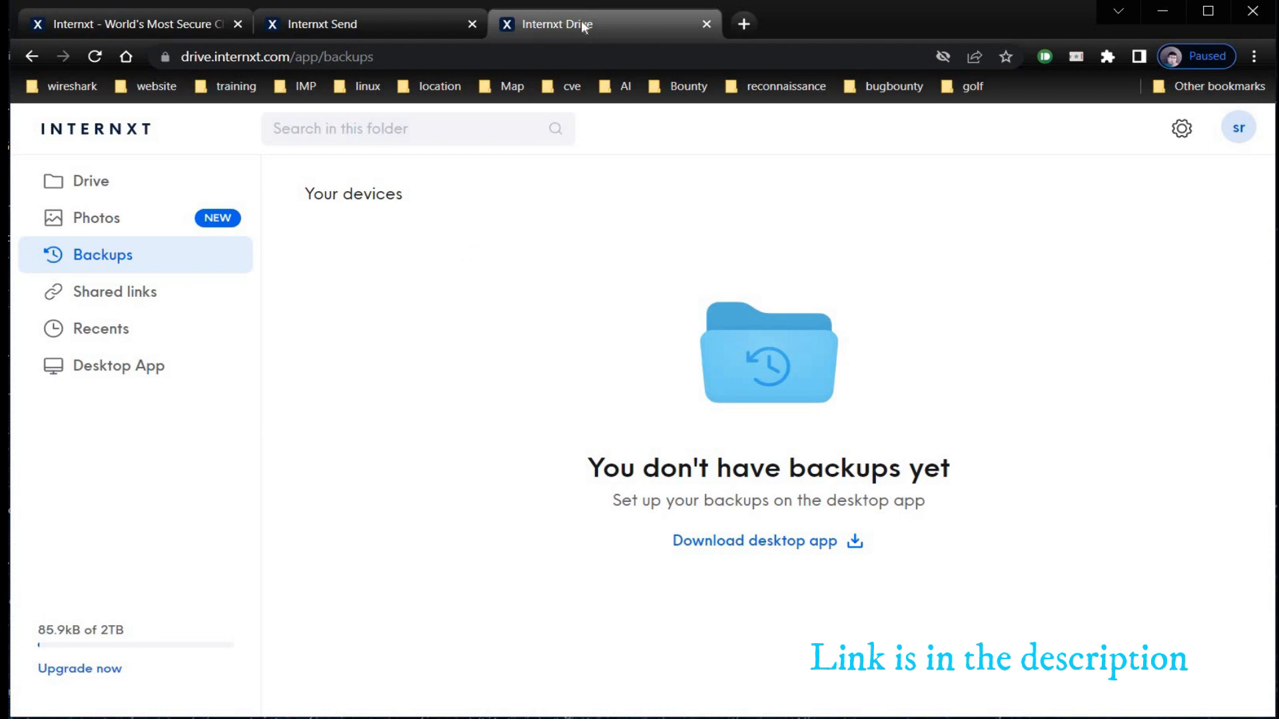
# - Switch back to the Internxt Send tab
pyautogui.click(326, 24)
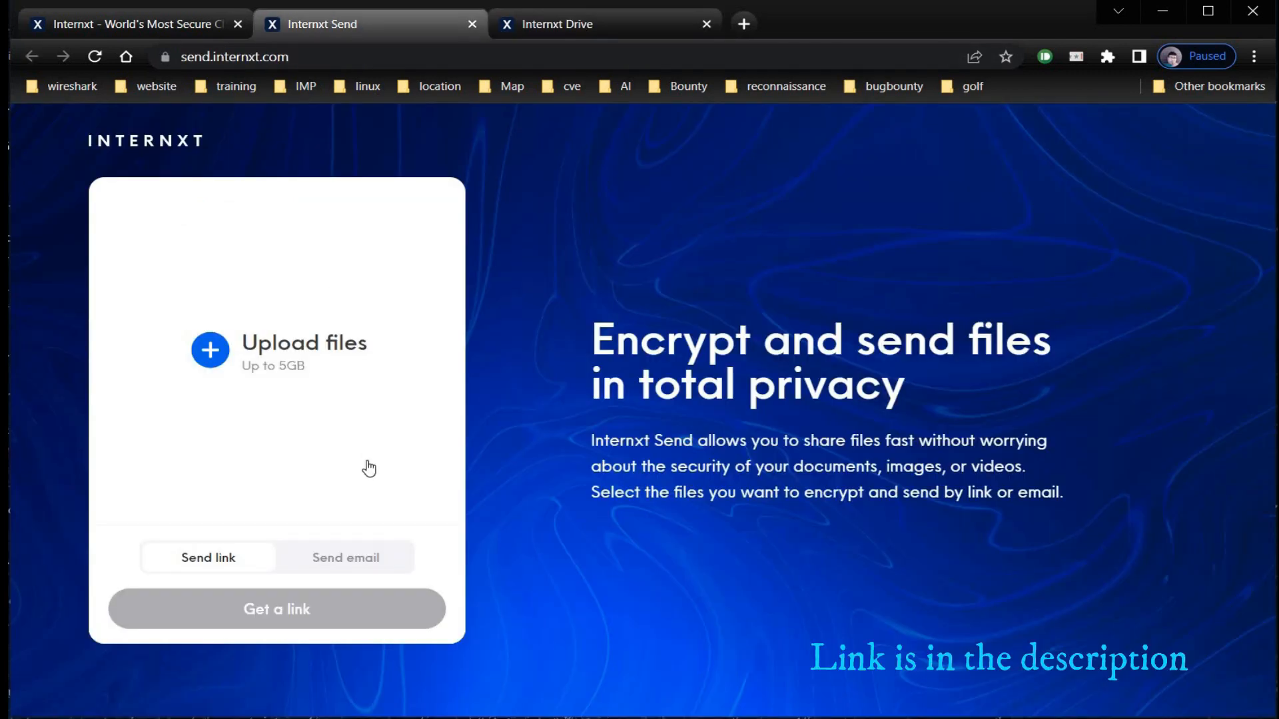
pyautogui.moveTo(459, 575)
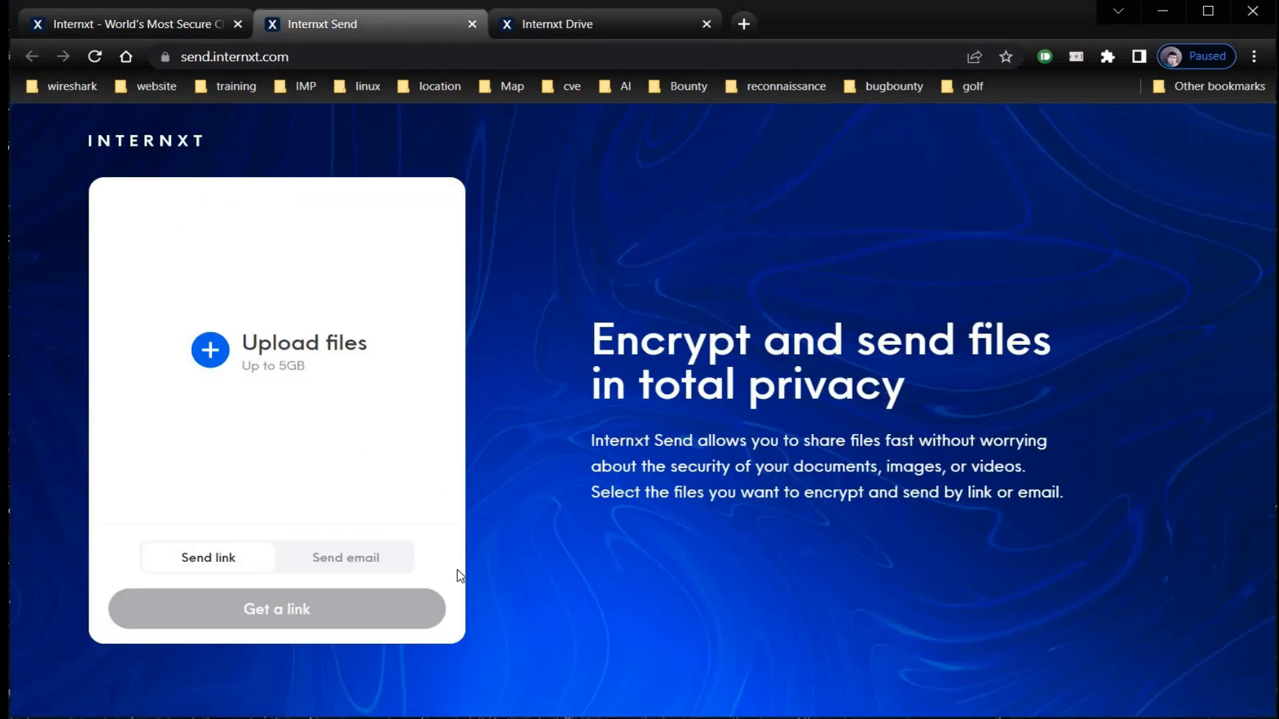
pyautogui.moveTo(405, 433)
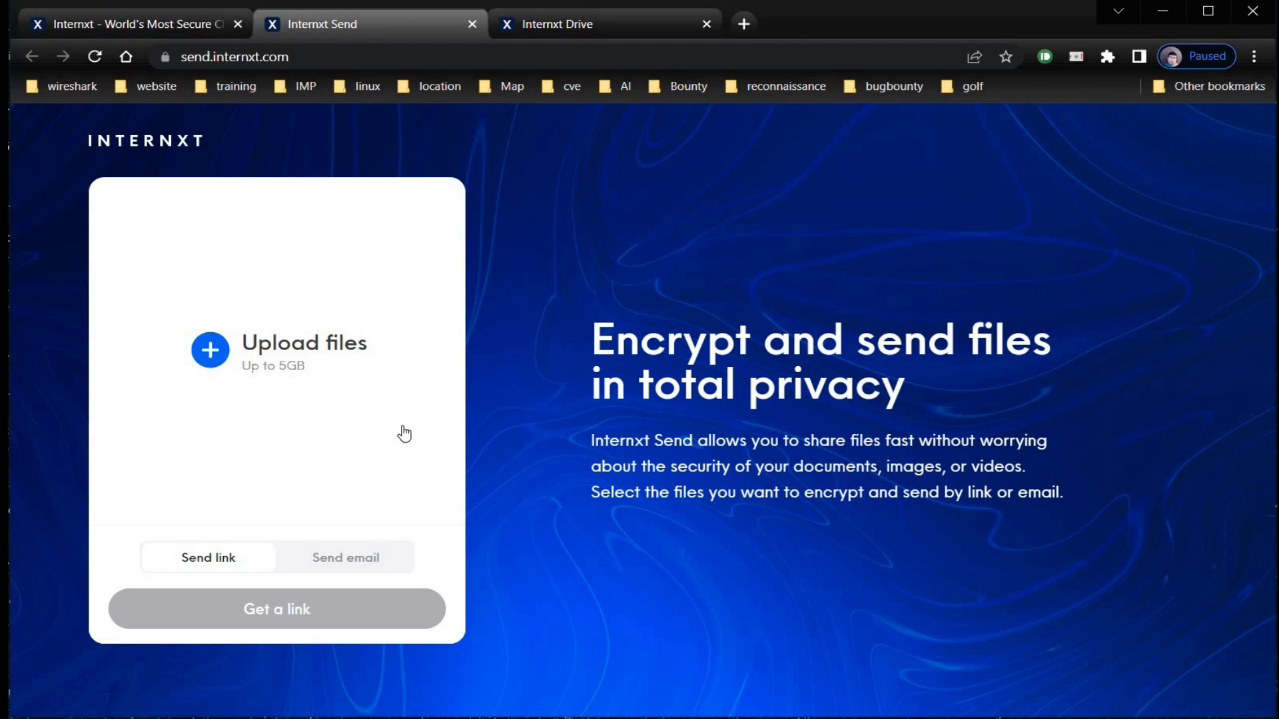